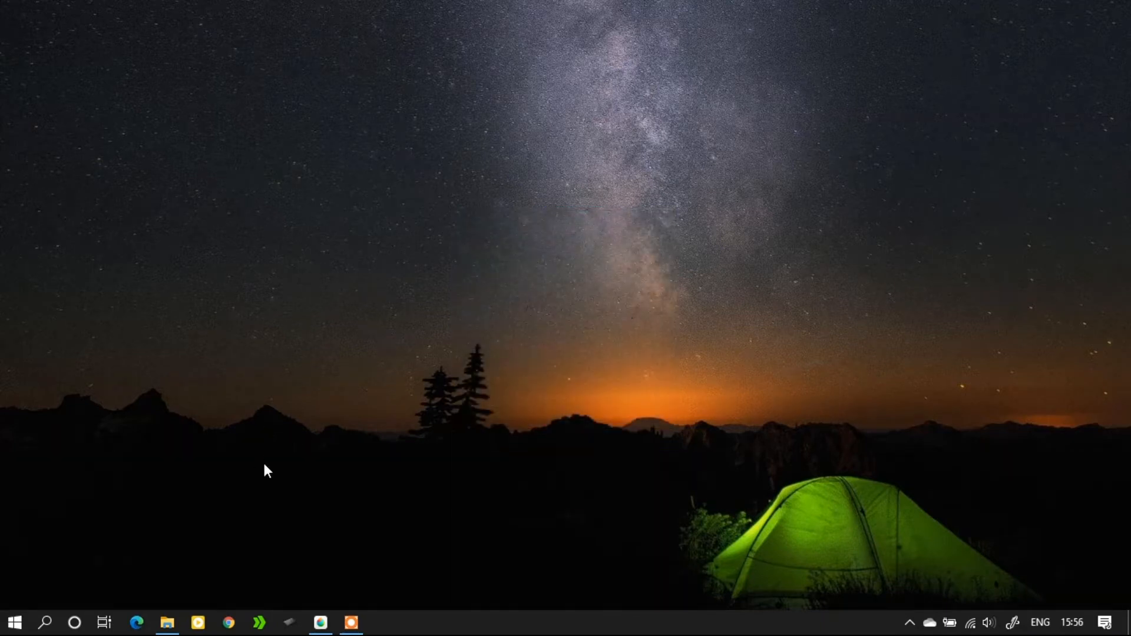
- Launch MediBang Paint Pro from the taskbar and reach its start screen
click(319, 622)
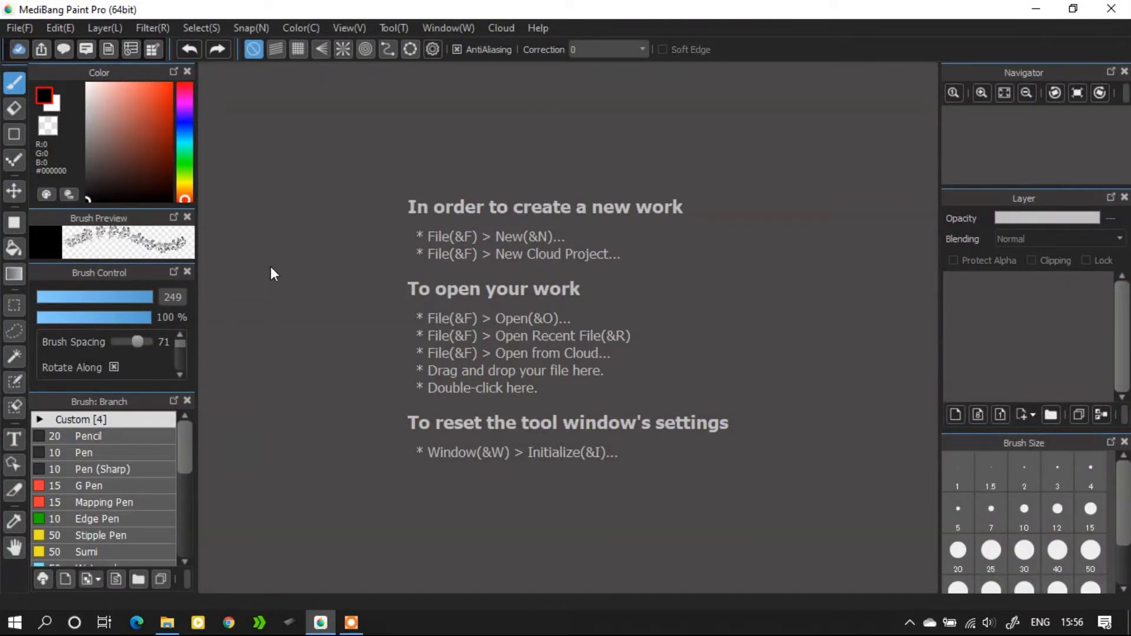
mouse_move(22, 39)
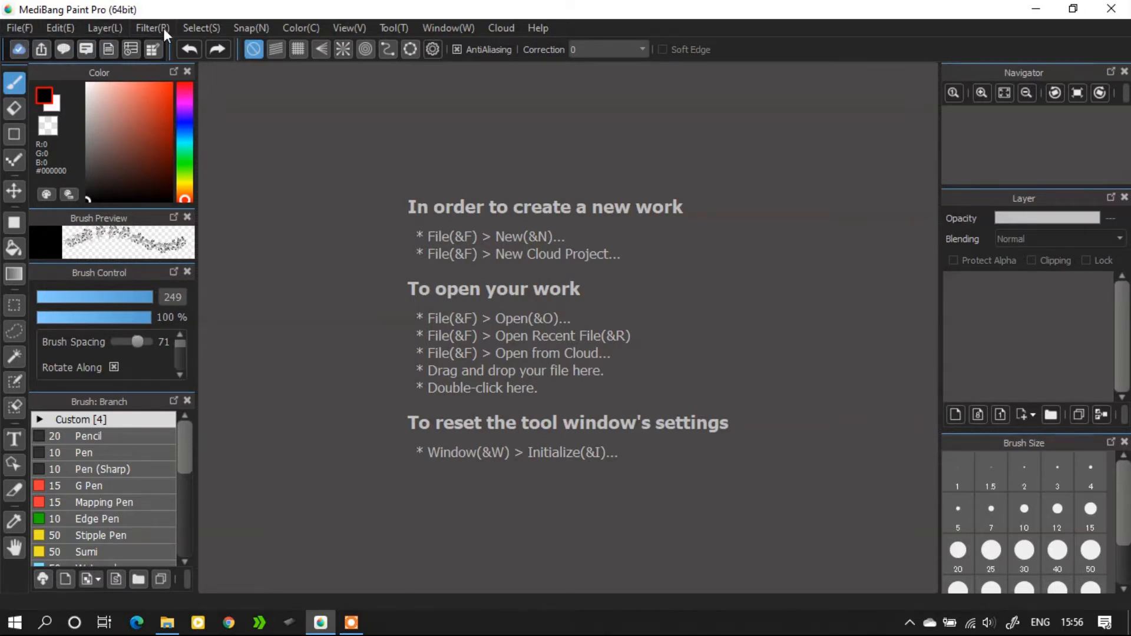
mouse_move(250, 28)
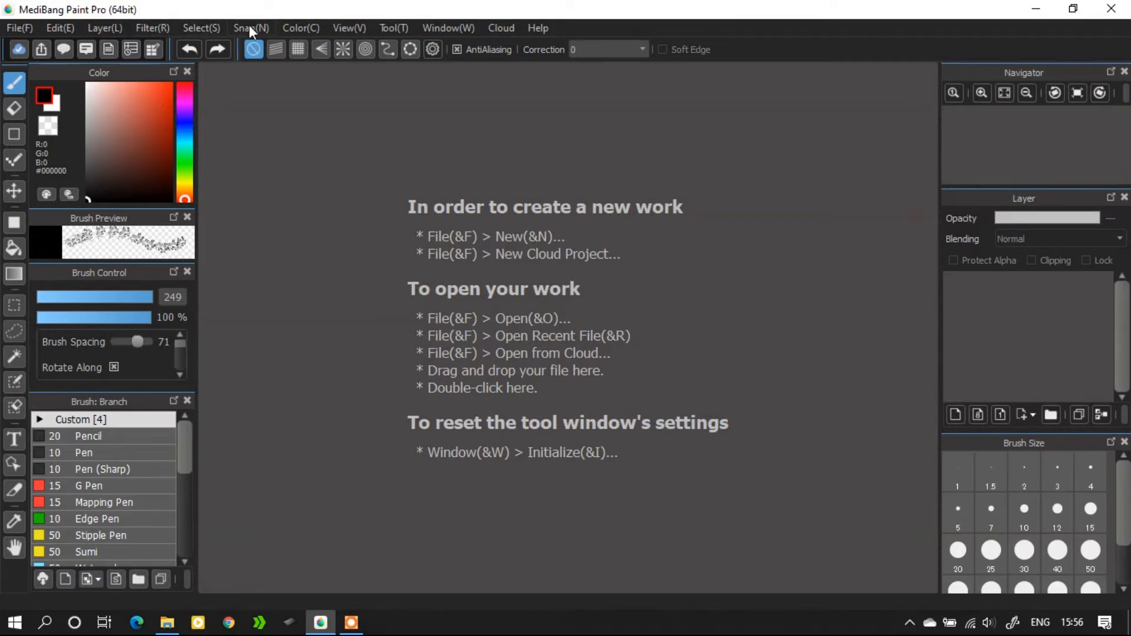
mouse_move(364, 36)
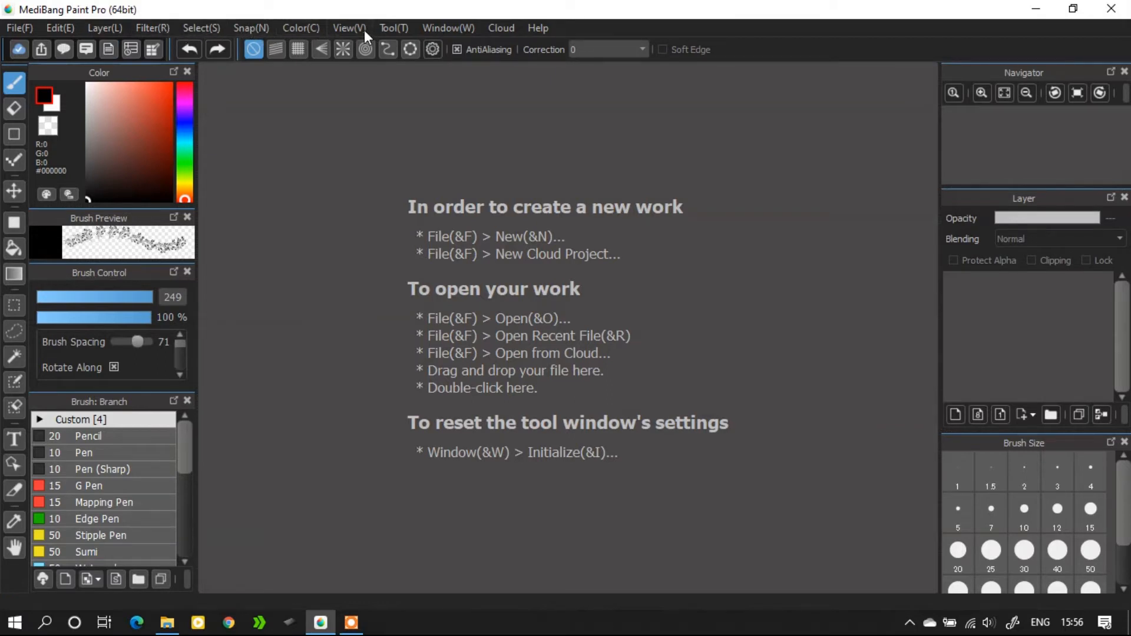
mouse_move(520, 38)
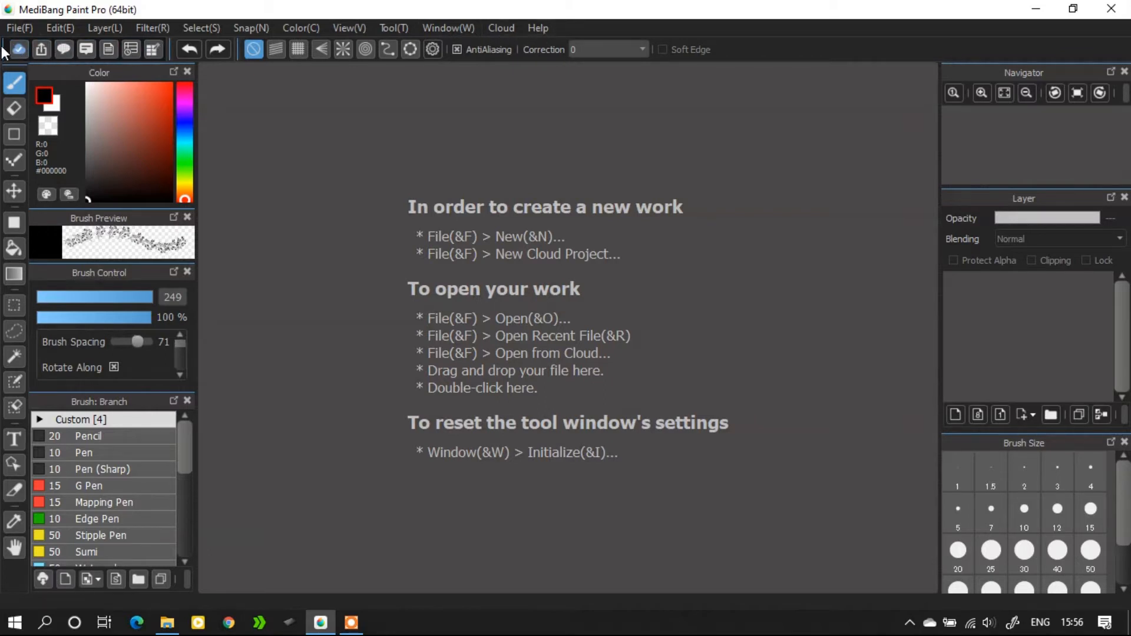
mouse_move(373, 38)
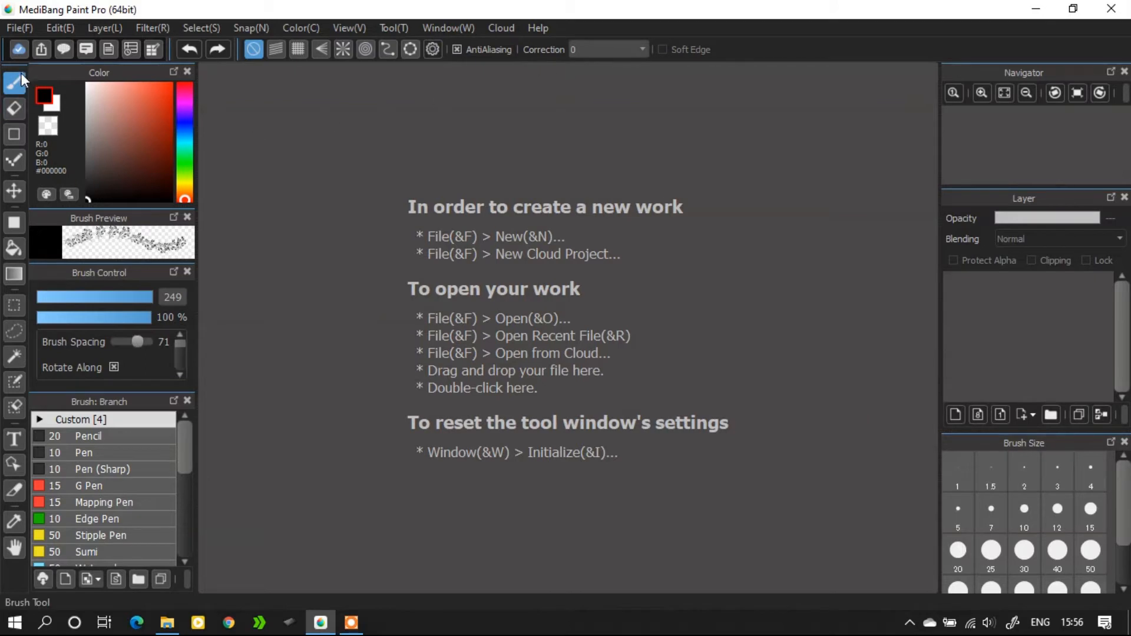
click(14, 548)
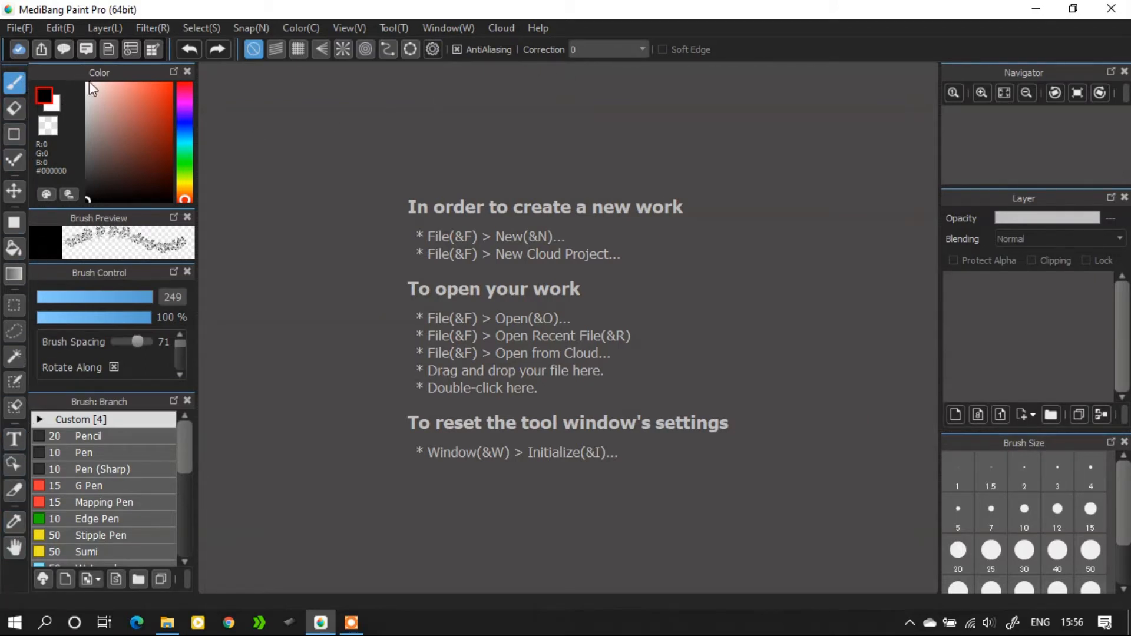
mouse_move(106, 289)
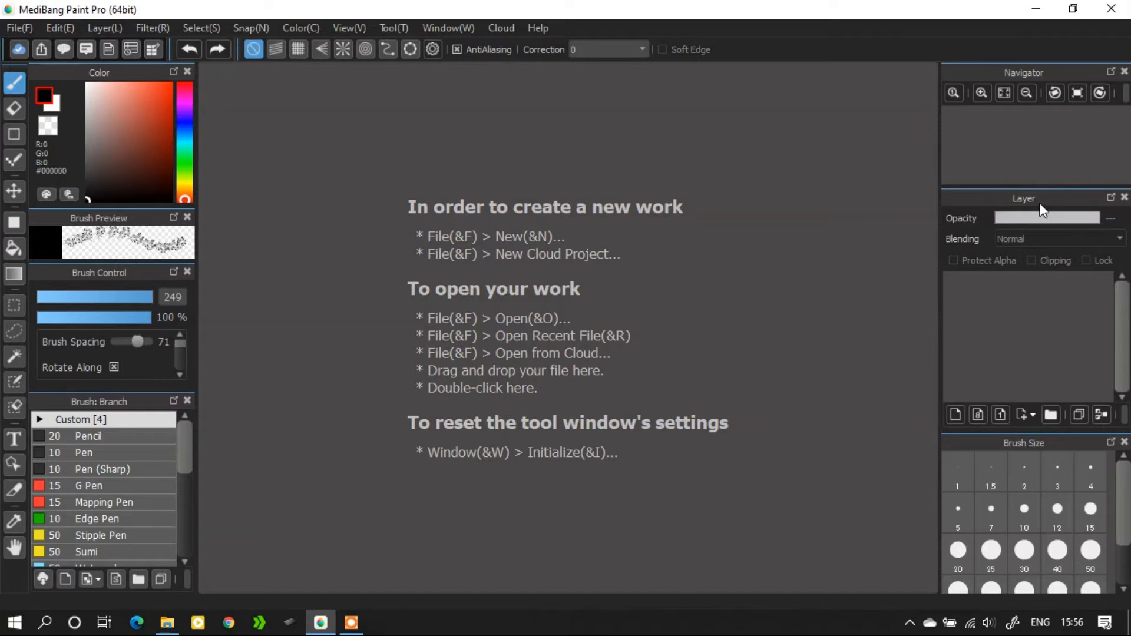
mouse_move(1047, 453)
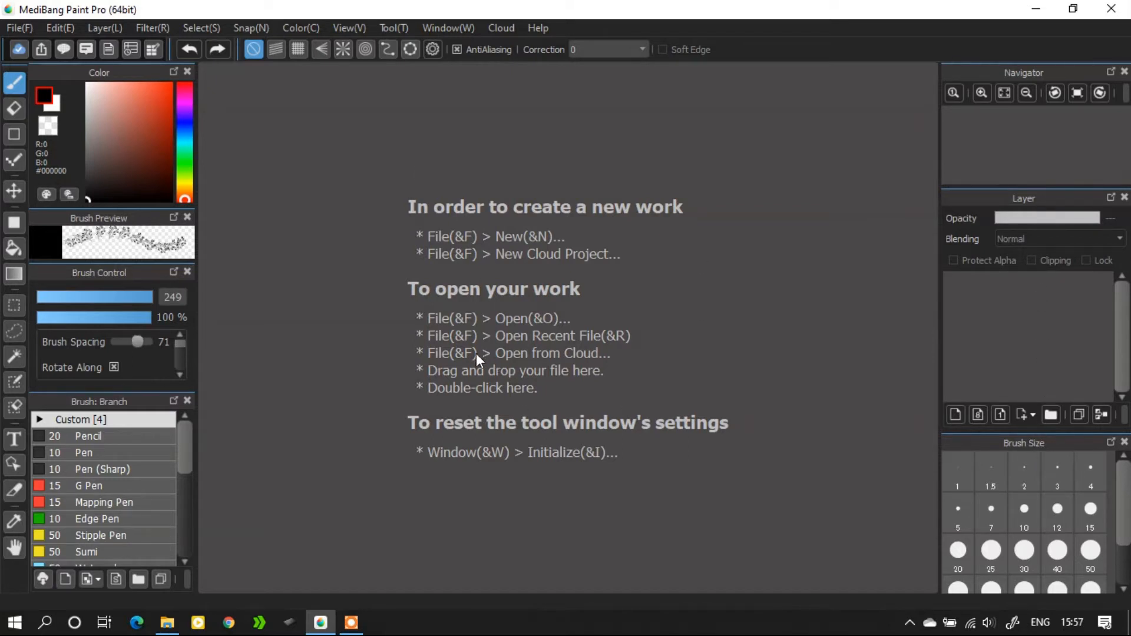
- Show the File menu's commands, from New through Close Project
click(19, 28)
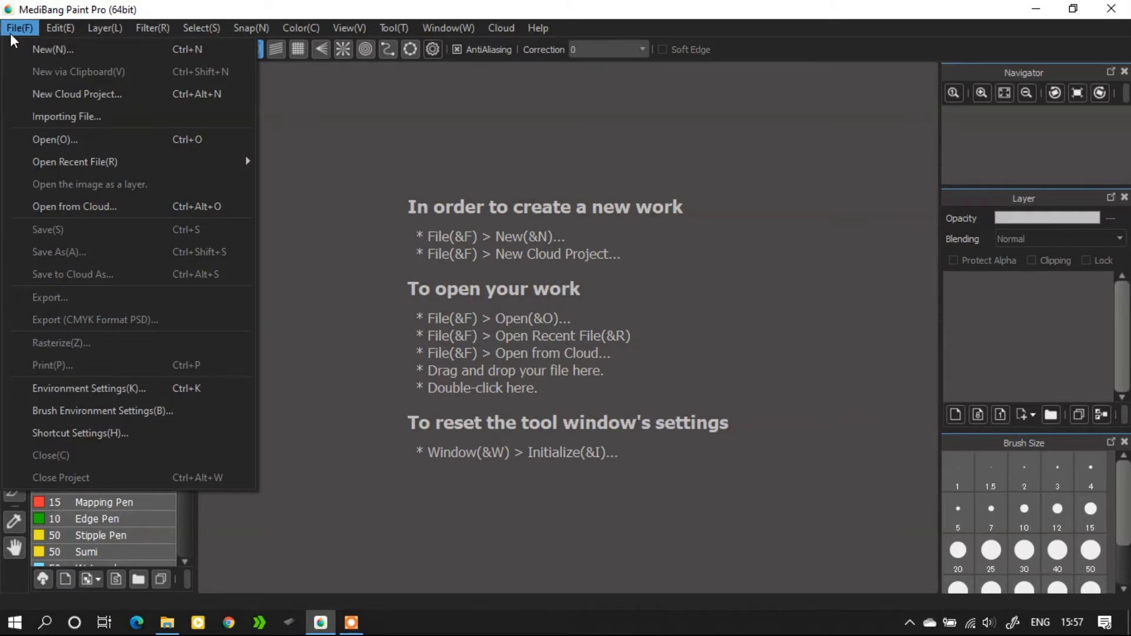
mouse_move(78, 71)
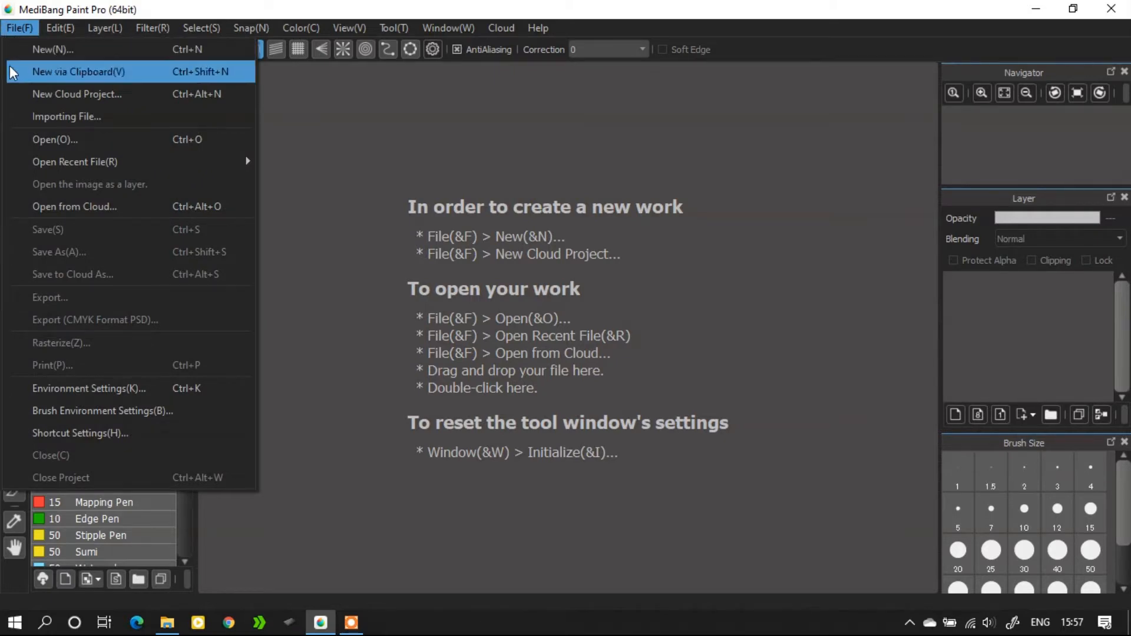
mouse_move(67, 116)
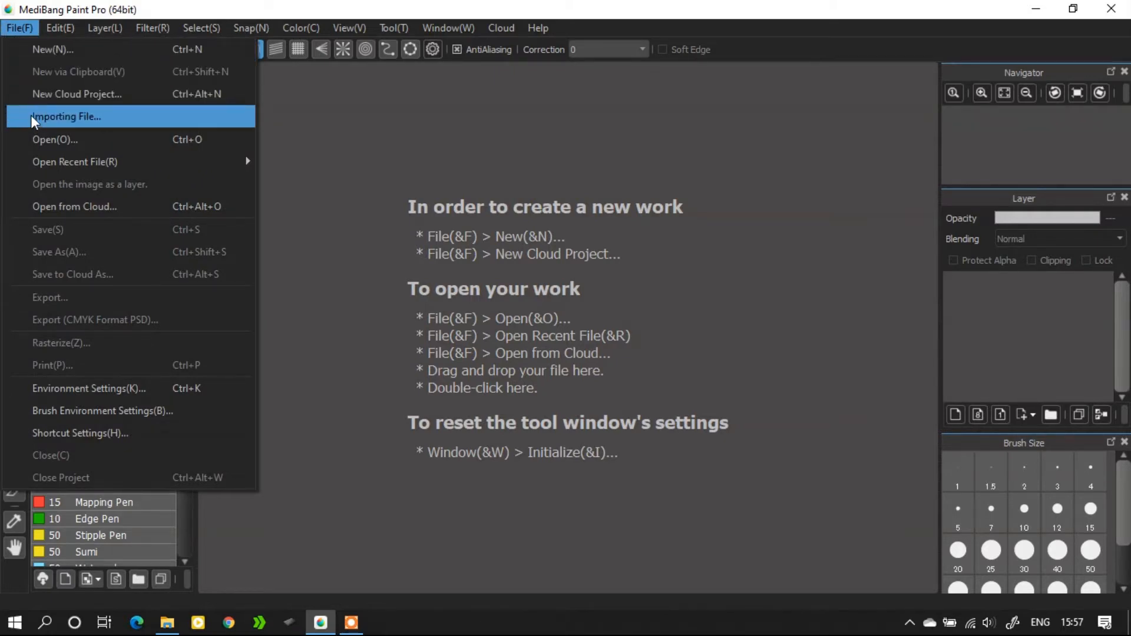
mouse_move(74, 161)
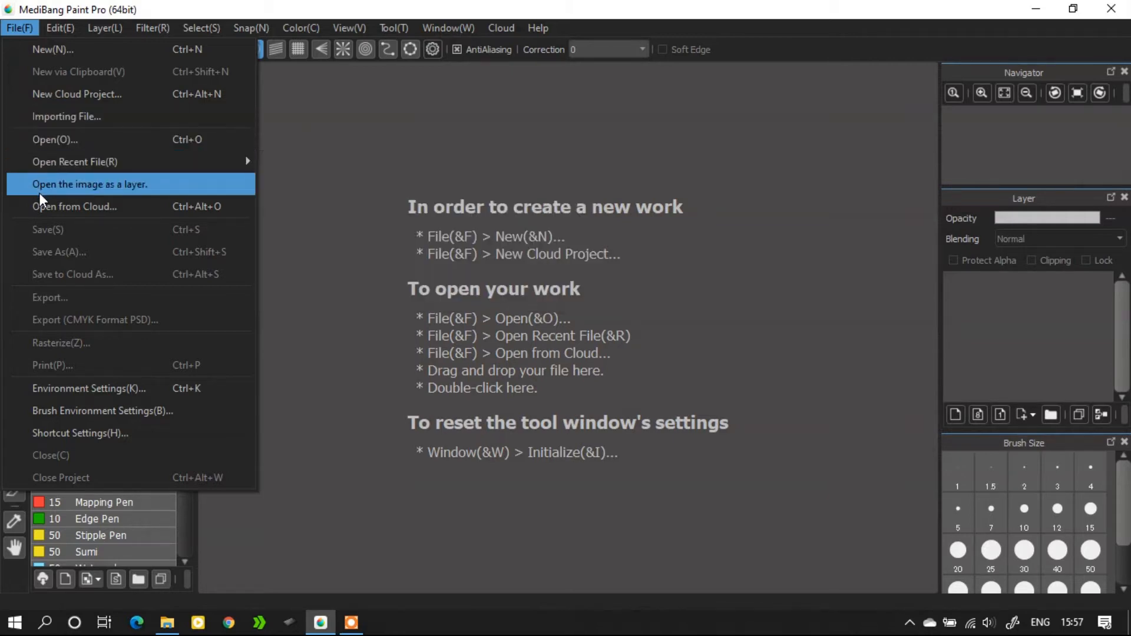
mouse_move(58, 252)
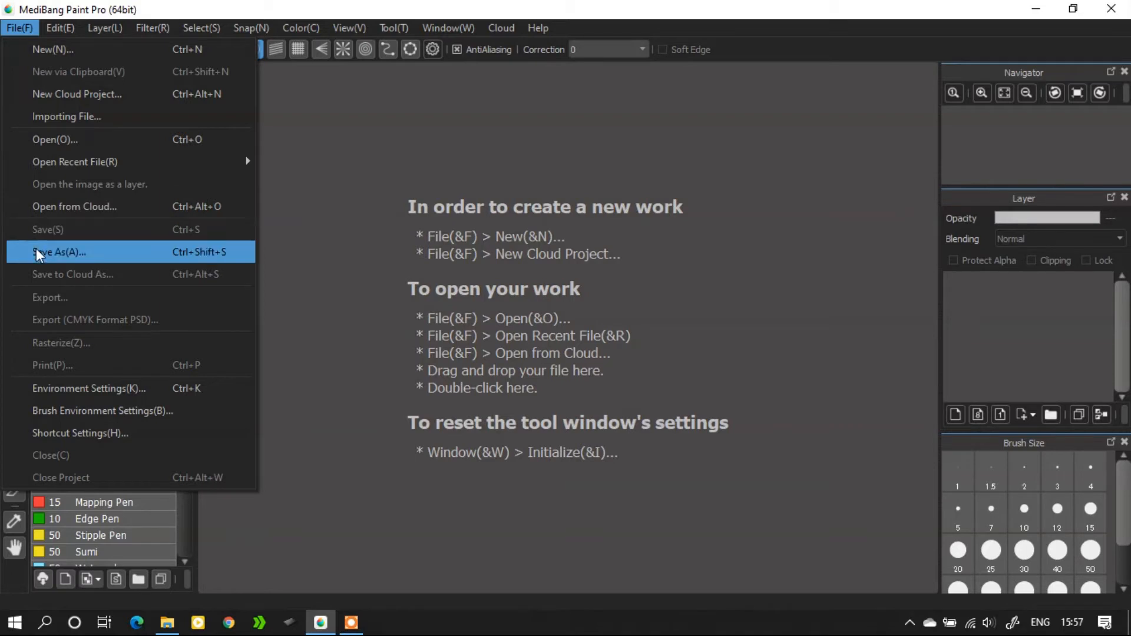
mouse_move(49, 296)
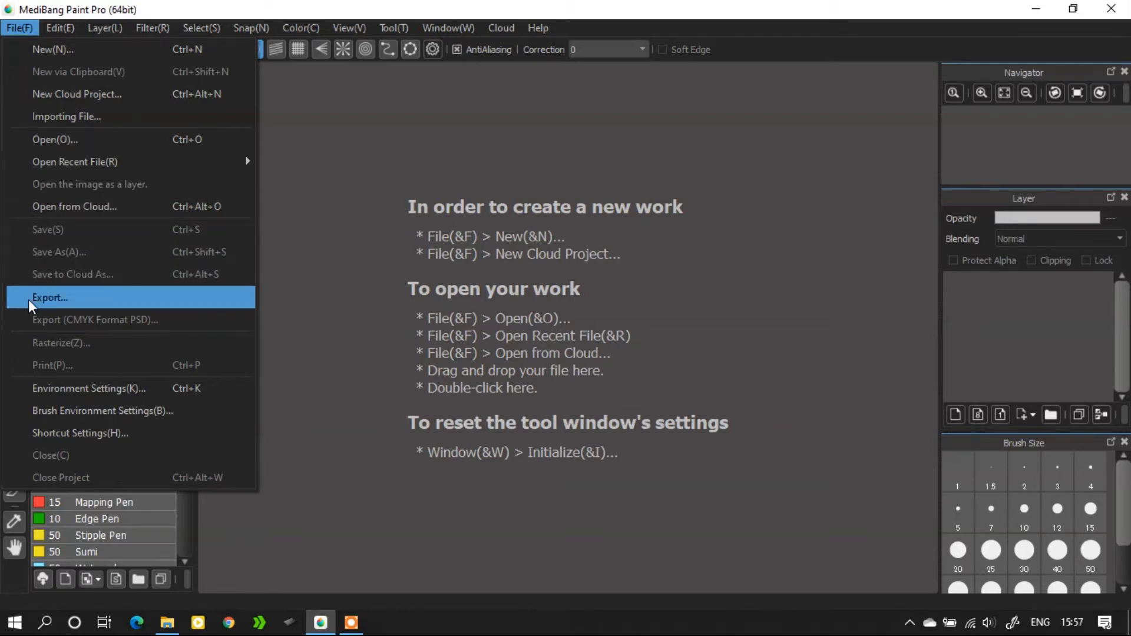
mouse_move(61, 343)
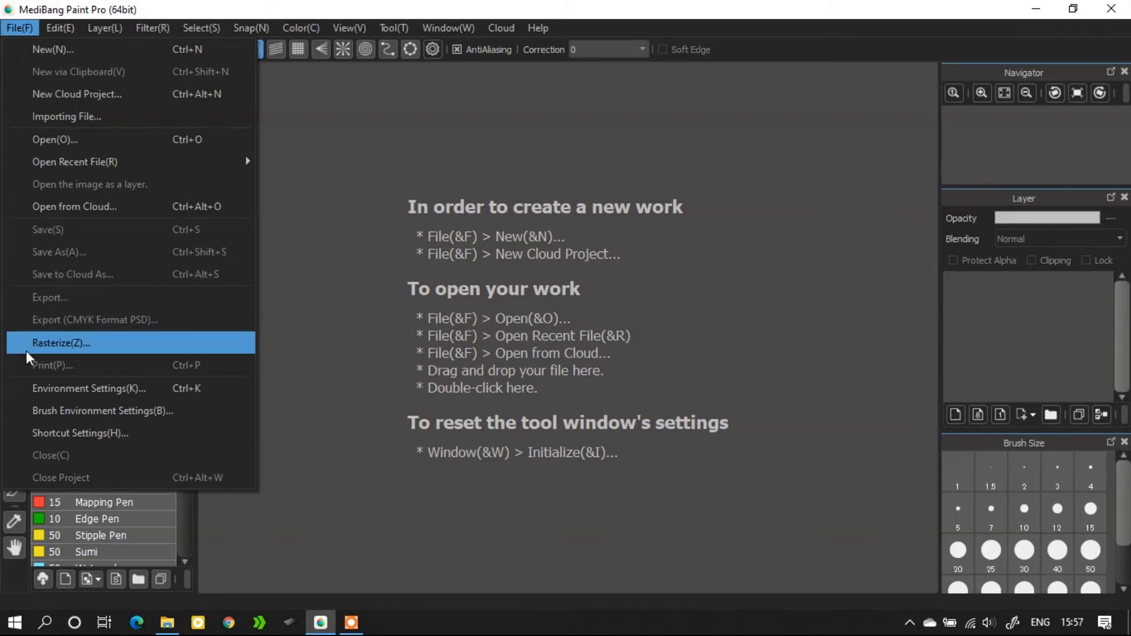
mouse_move(80, 433)
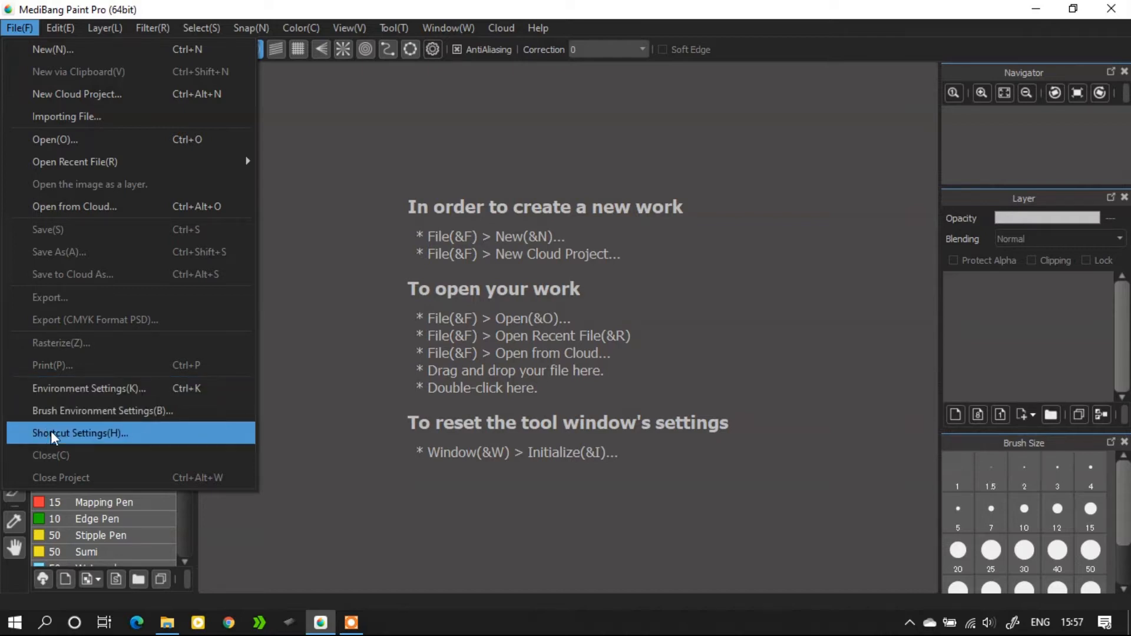
mouse_move(71, 476)
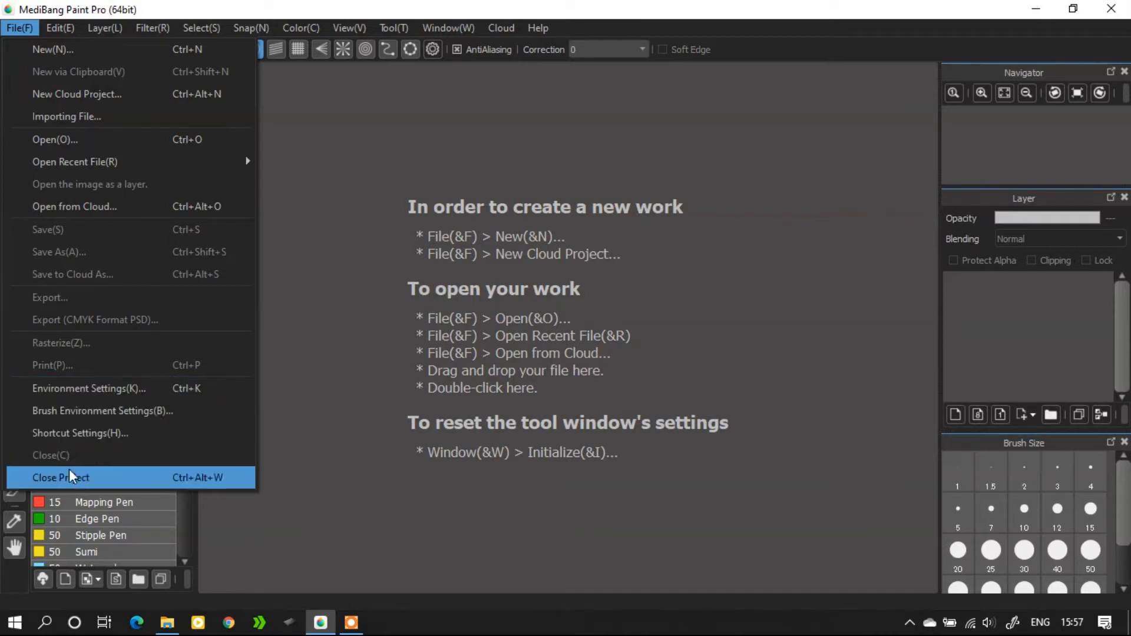
mouse_move(81, 433)
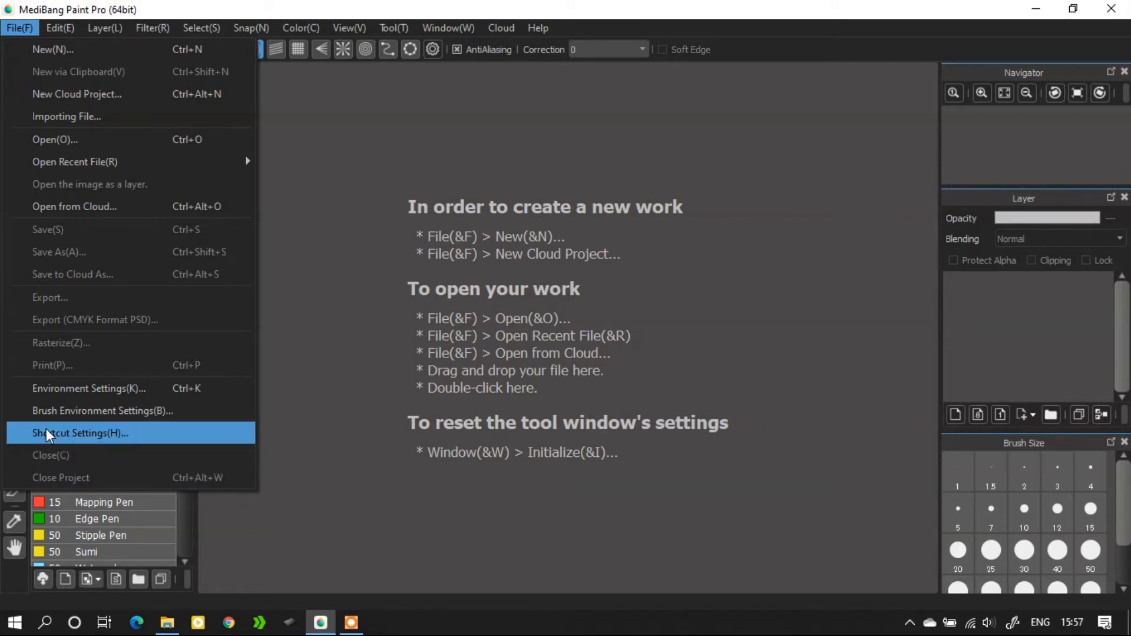
mouse_move(63, 49)
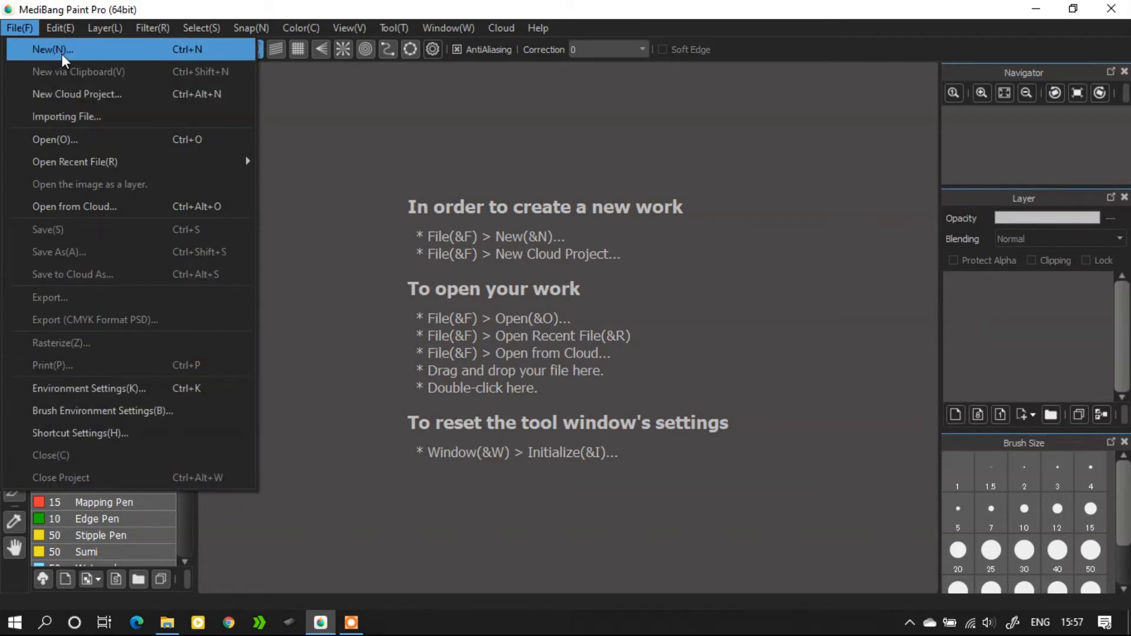
- In Create New Image, browse comic templates, then choose the 1920×1080 px, 600 dpi history entry
click(52, 49)
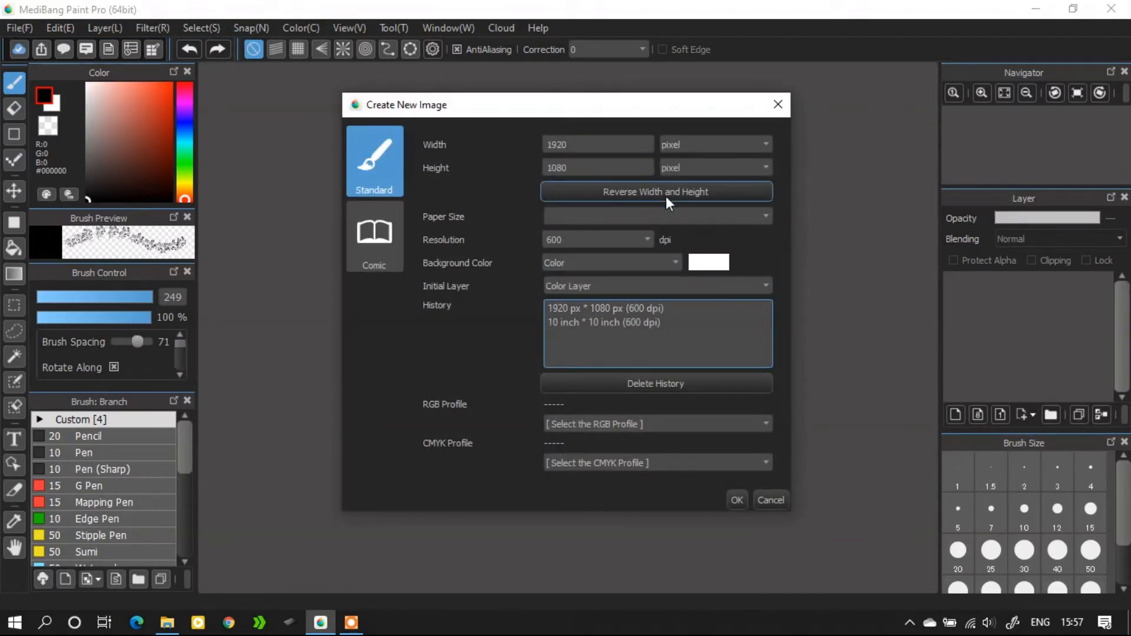
mouse_move(627, 184)
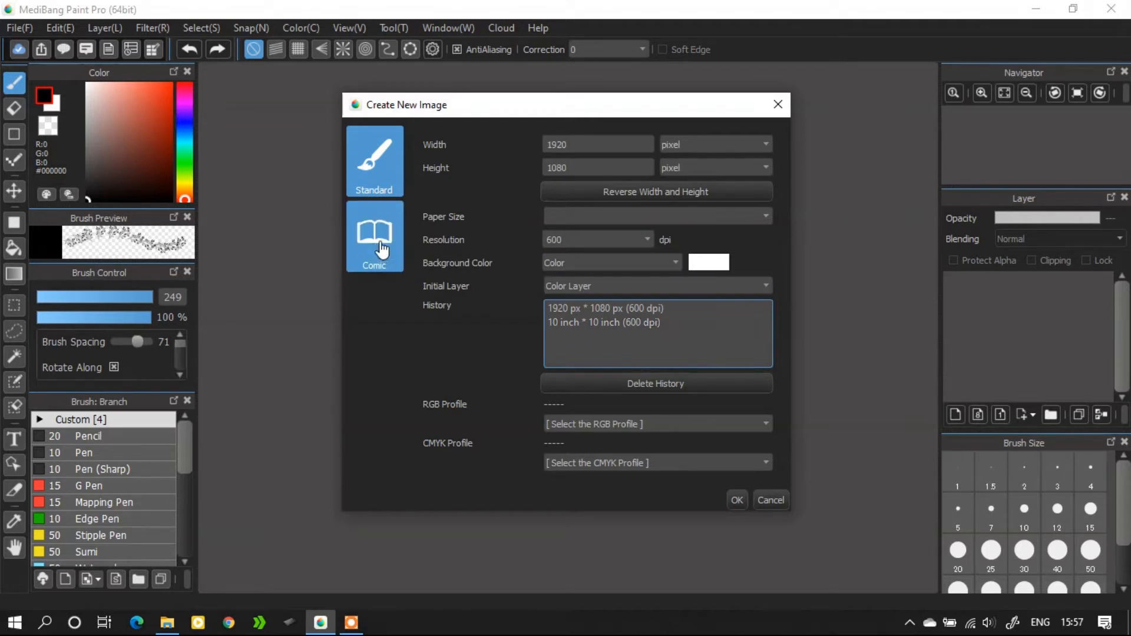
click(375, 237)
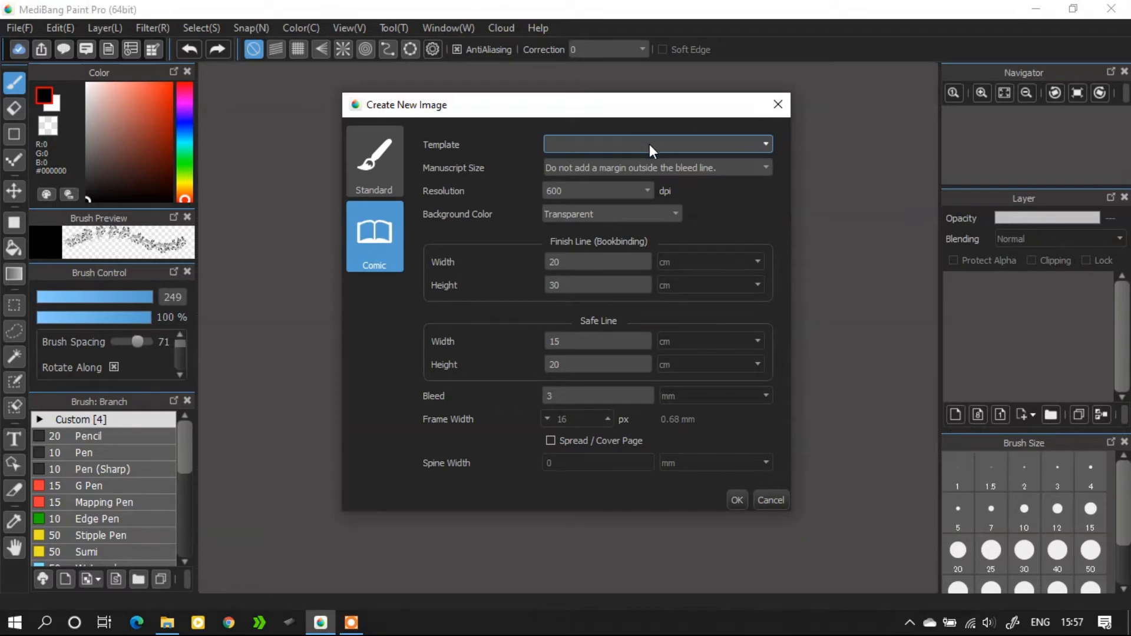
click(655, 144)
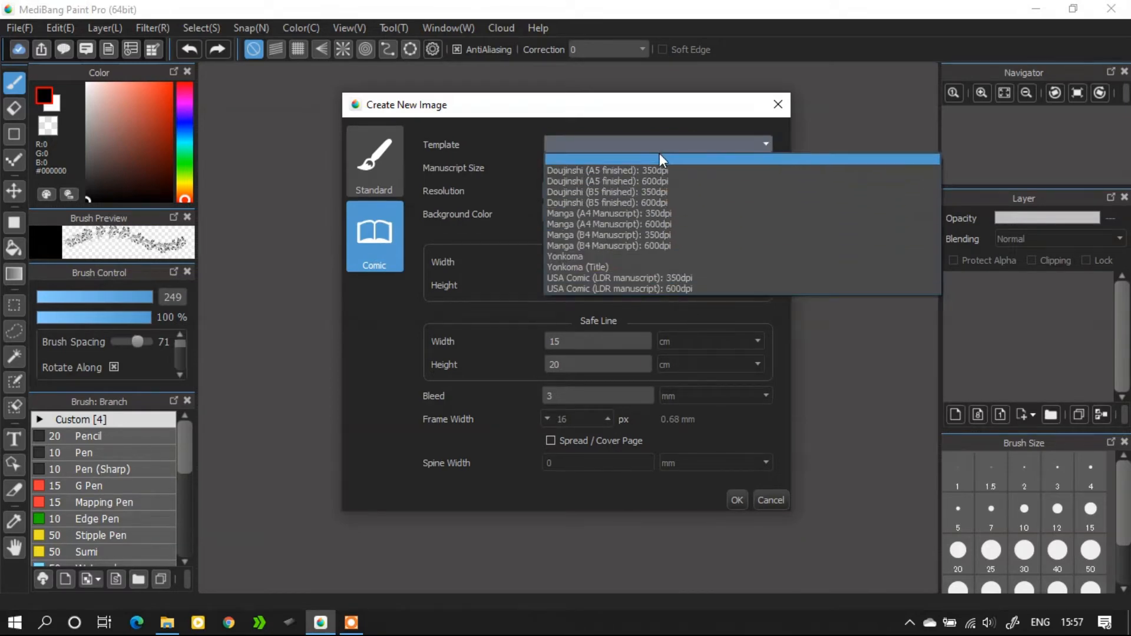
click(608, 225)
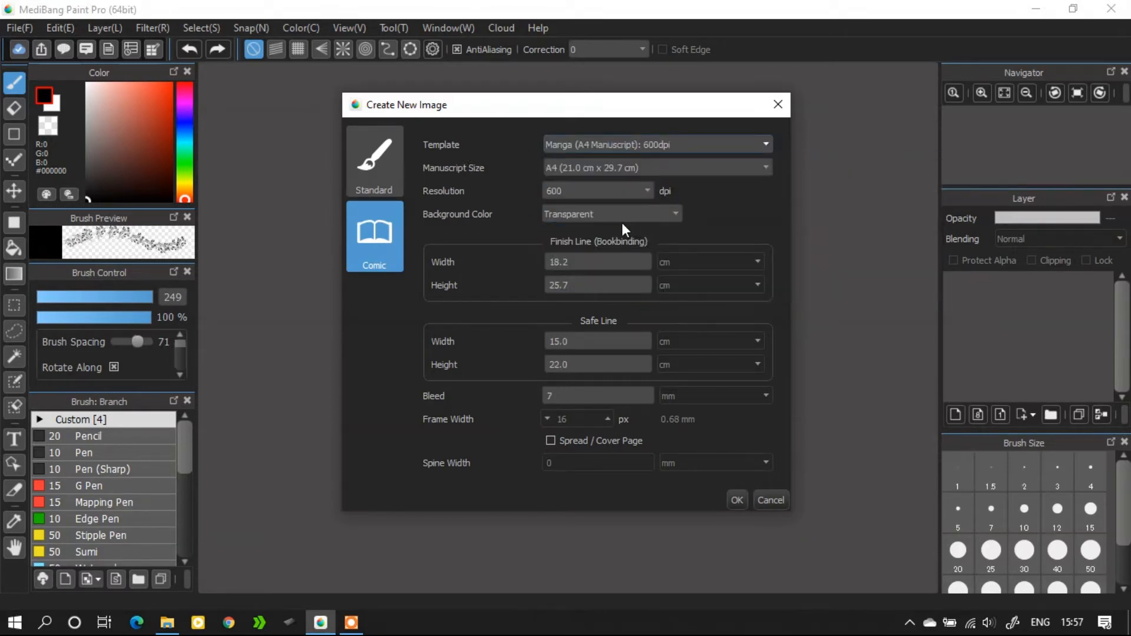
mouse_move(590, 247)
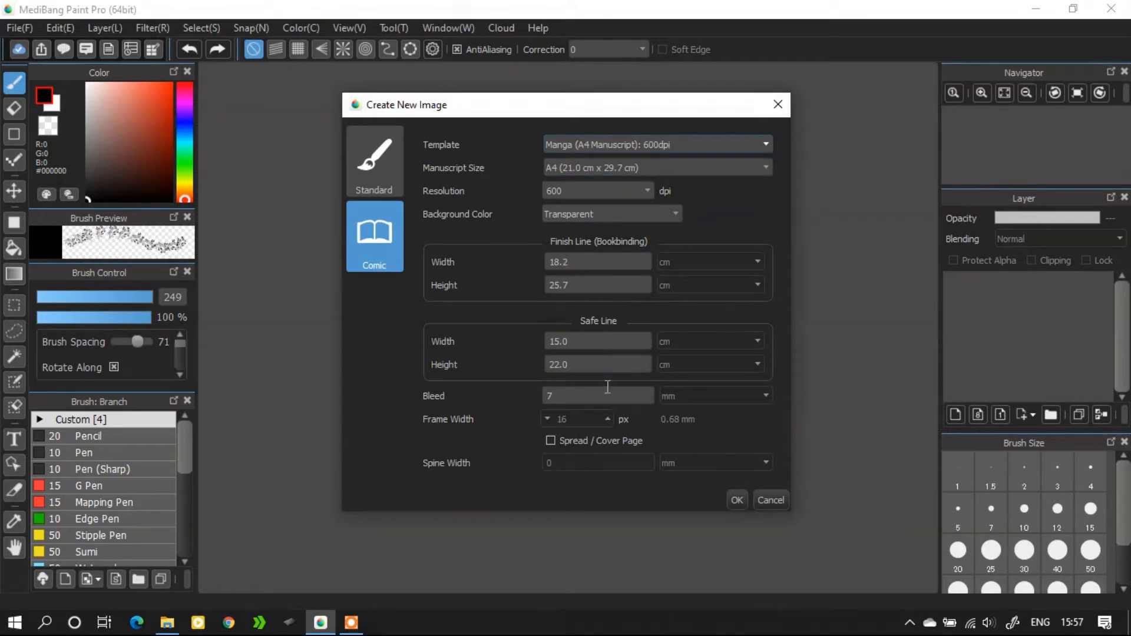
mouse_move(707, 379)
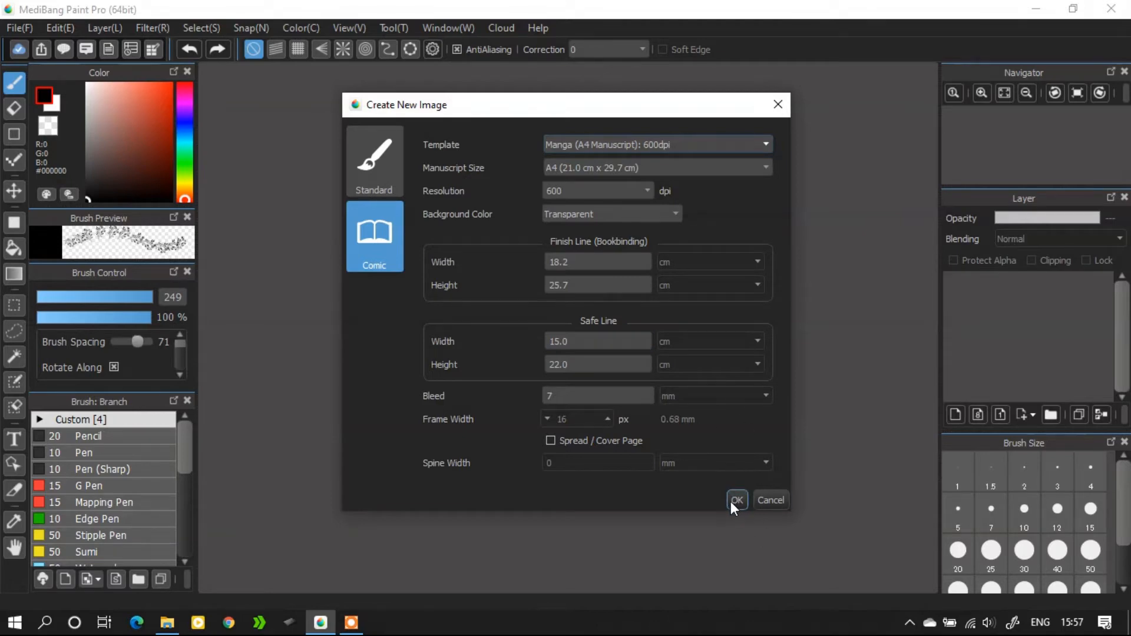
click(373, 160)
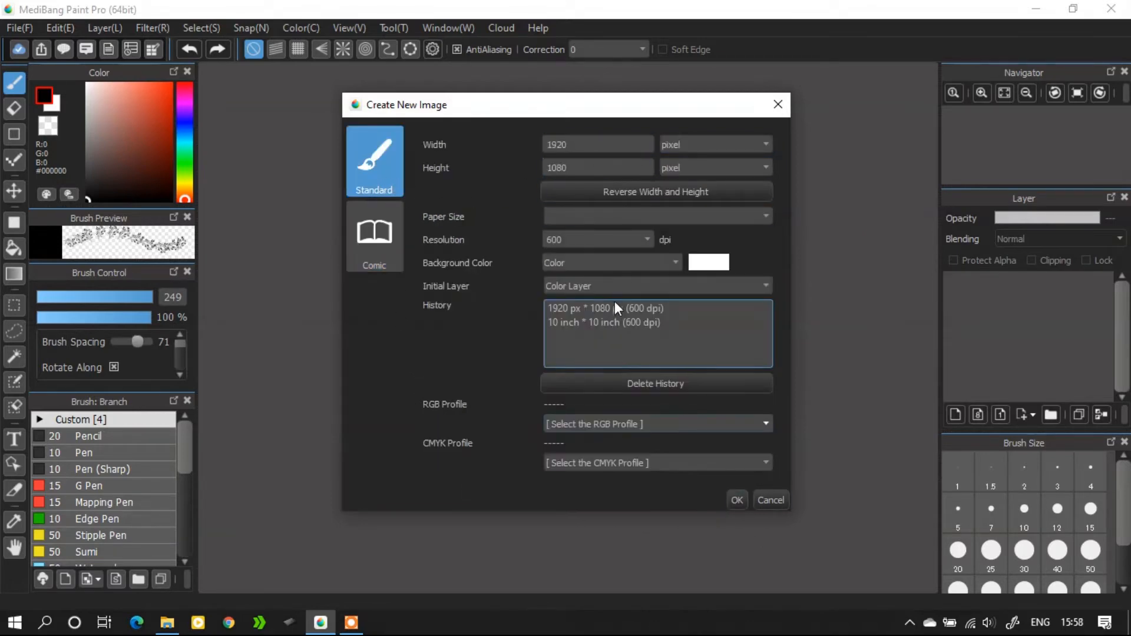
- Create the blank 1920×1080 canvas, then open and close the Color Picker window
click(737, 500)
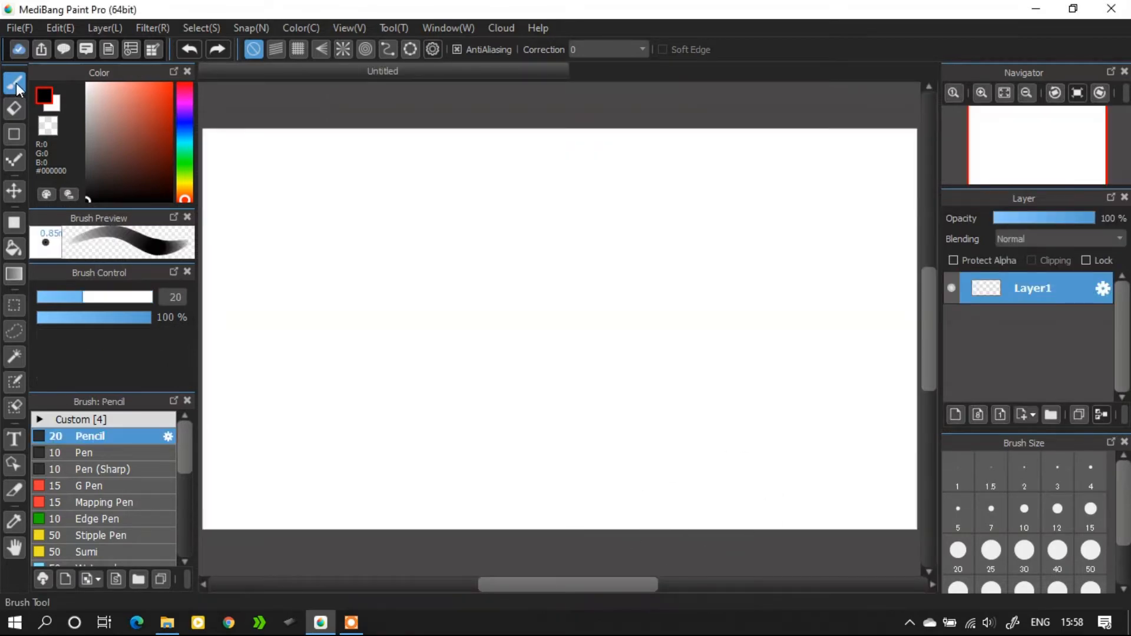
mouse_move(16, 84)
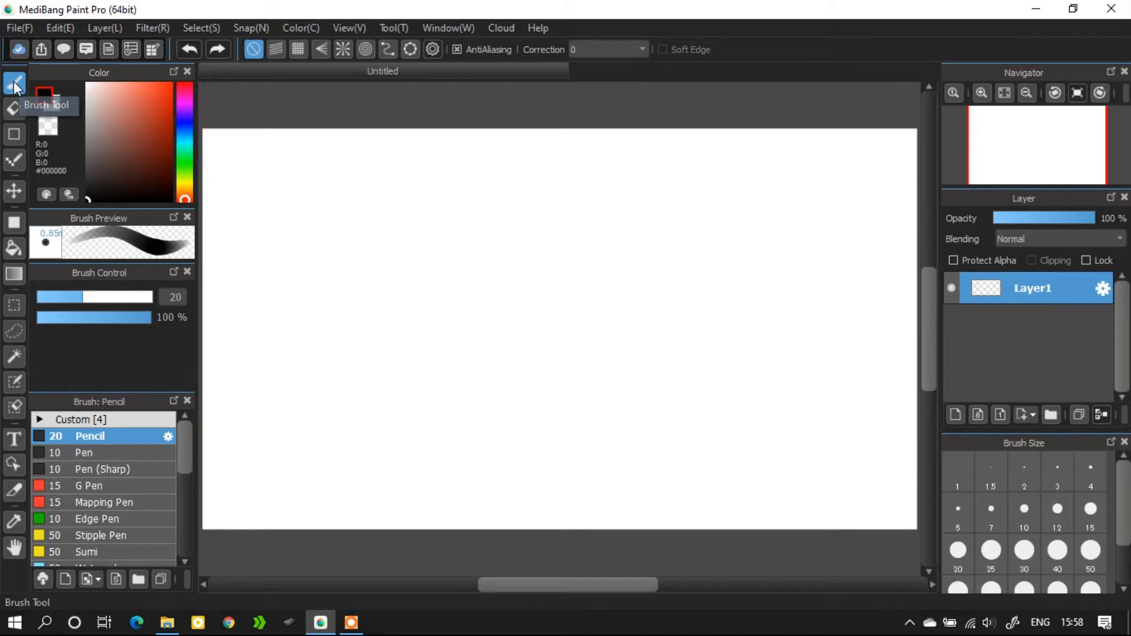
mouse_move(13, 573)
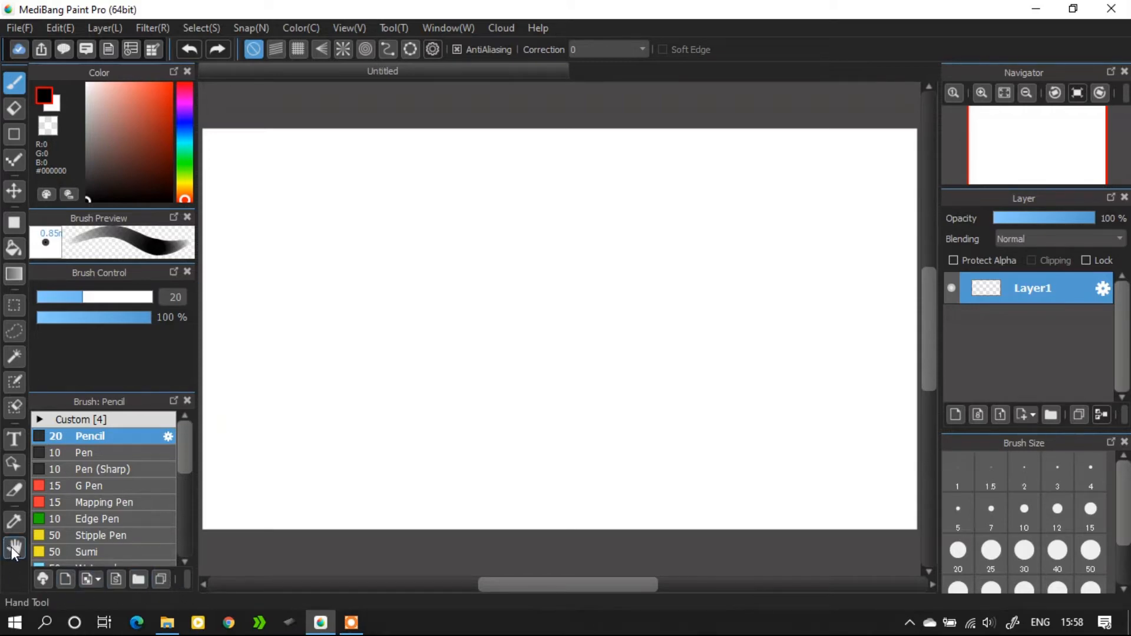
click(14, 108)
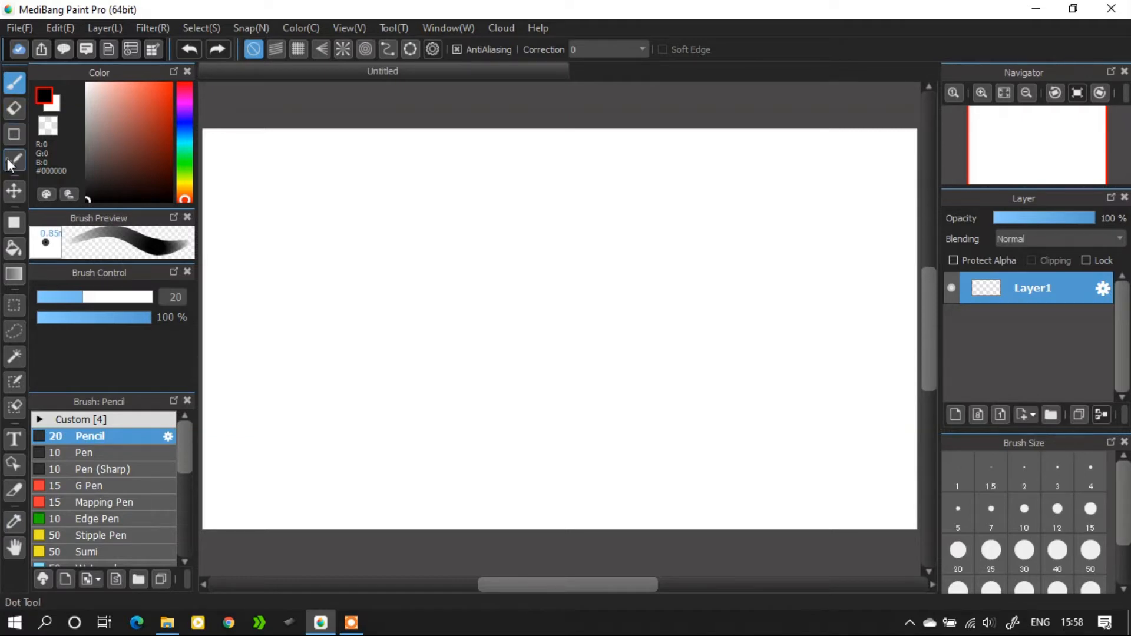
click(14, 192)
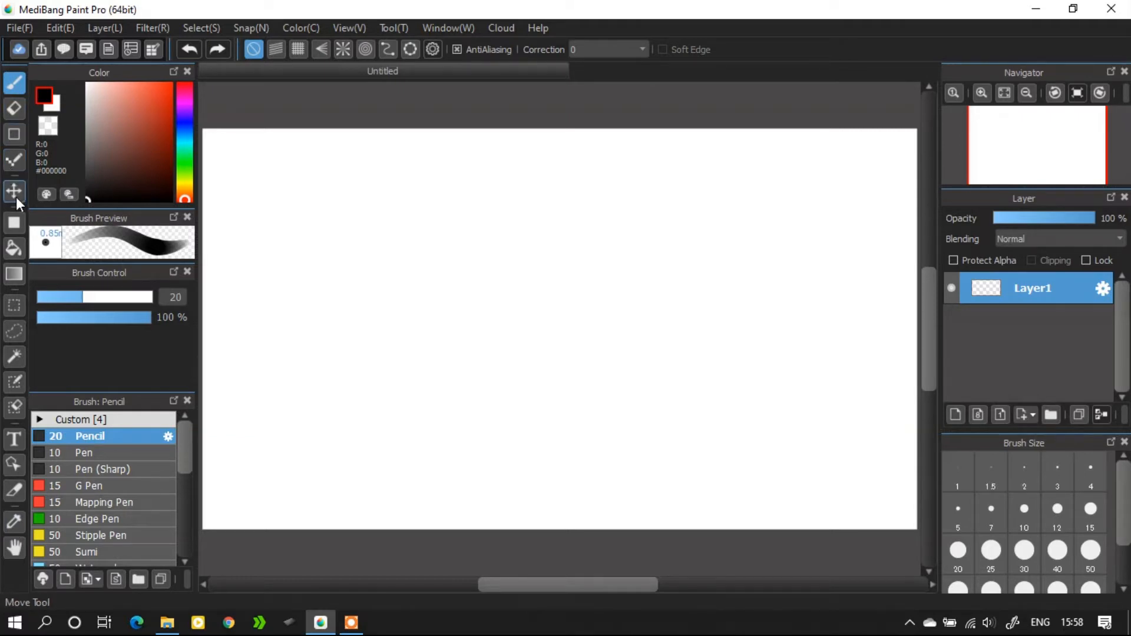
mouse_move(14, 248)
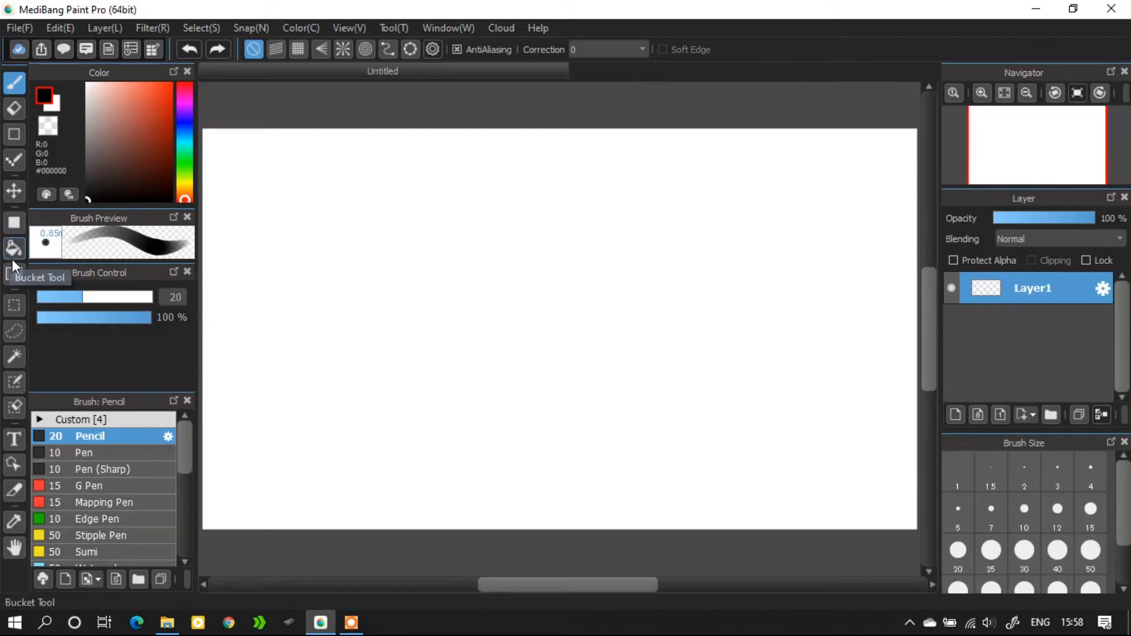
mouse_move(14, 330)
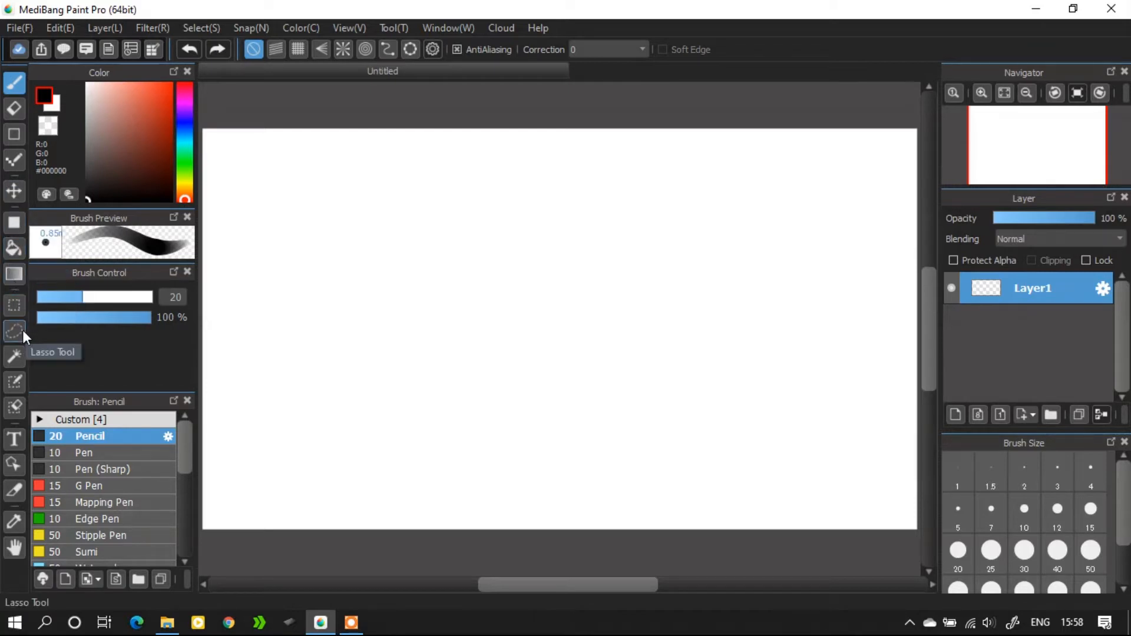
mouse_move(14, 381)
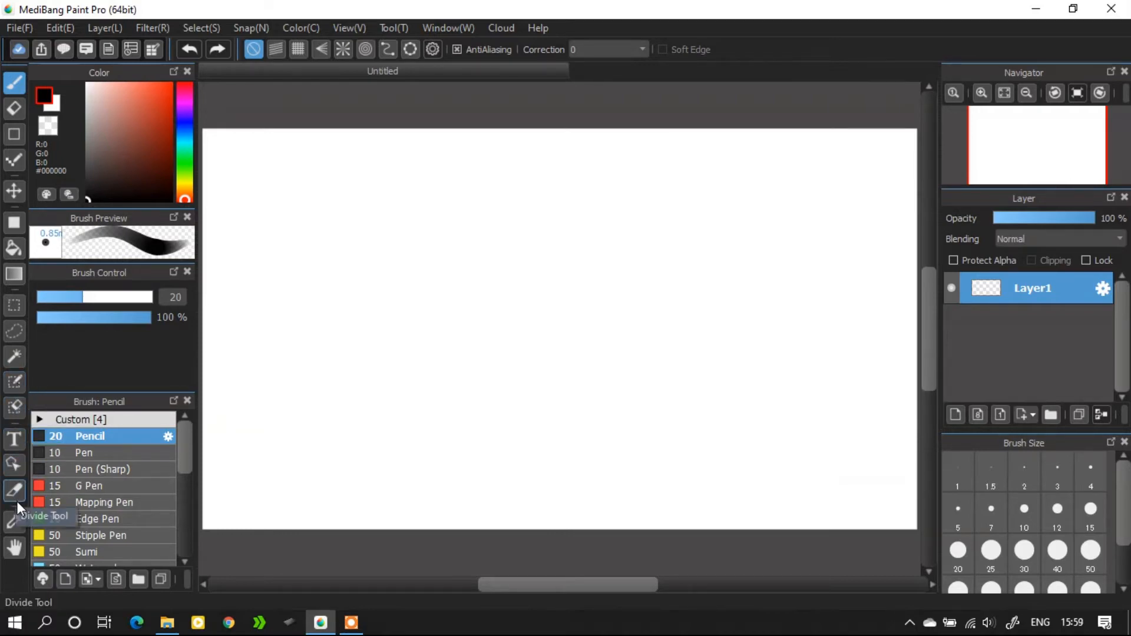
mouse_move(14, 548)
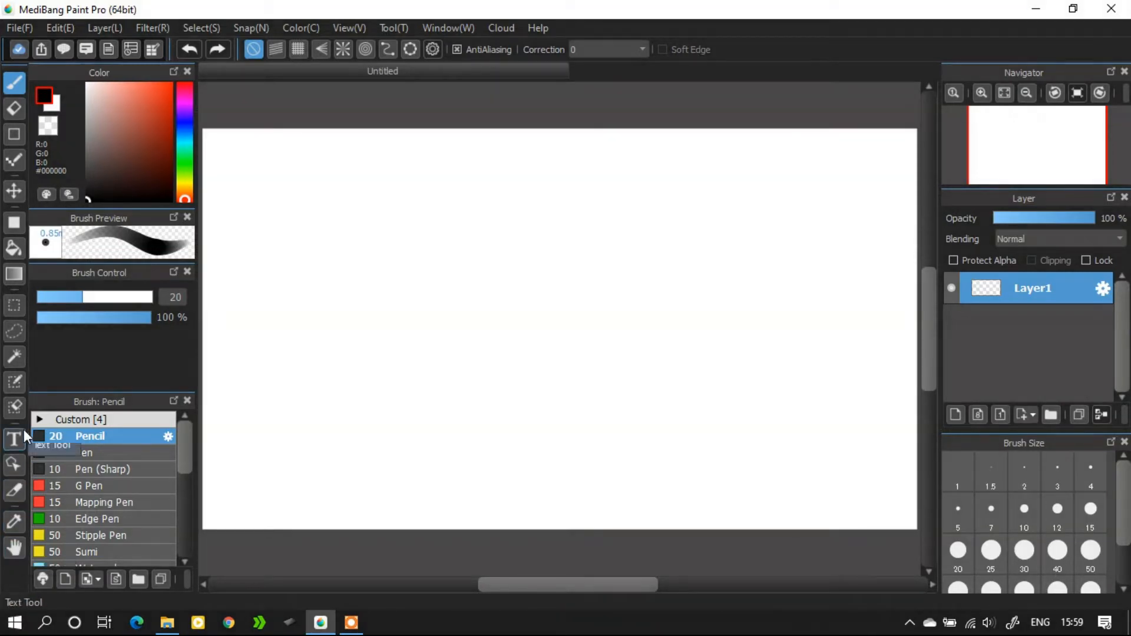
mouse_move(13, 458)
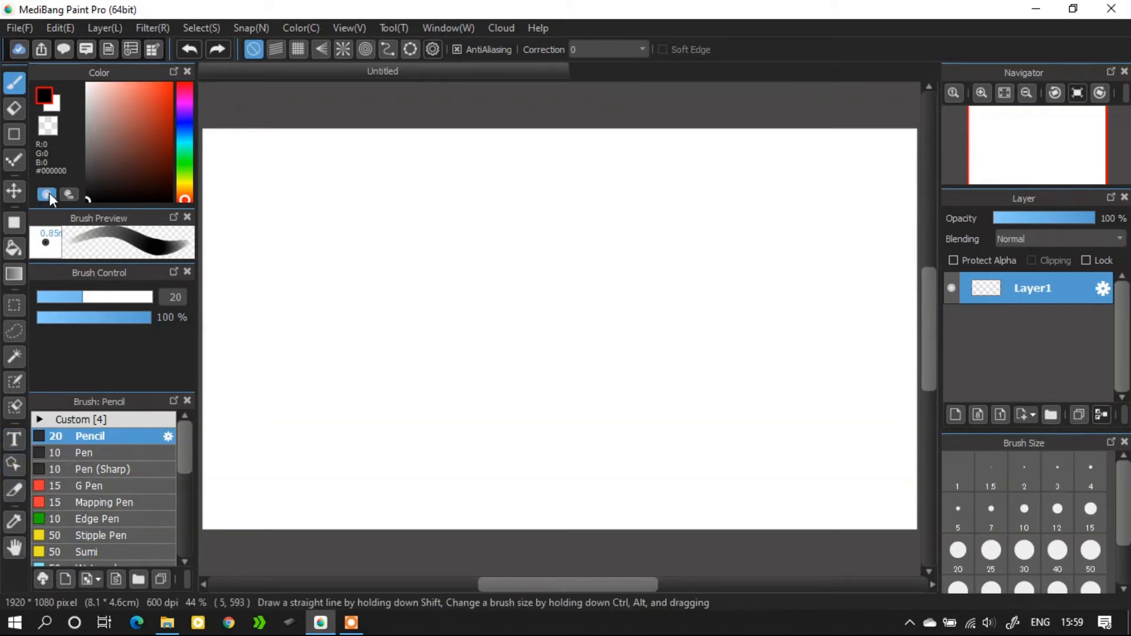
click(45, 195)
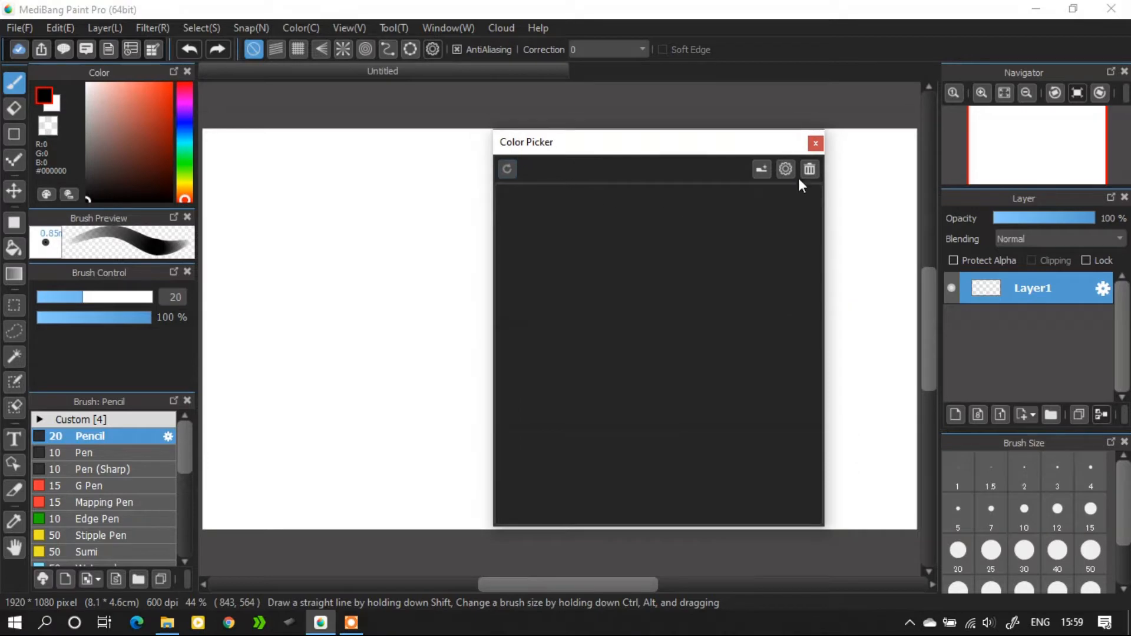
click(815, 142)
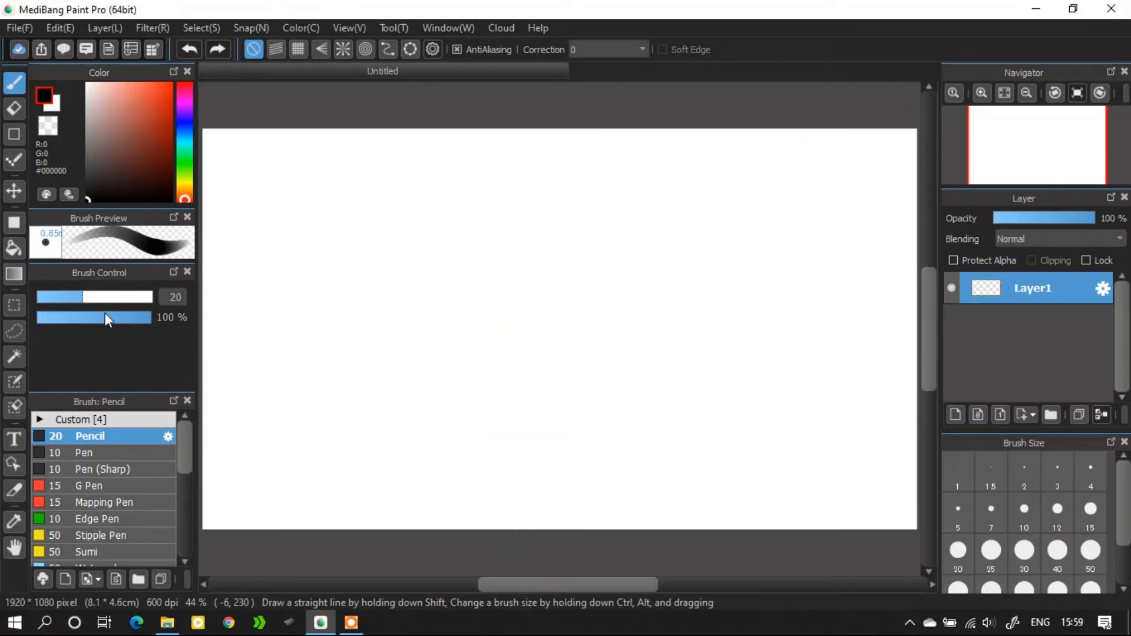
drag(148, 317, 49, 317)
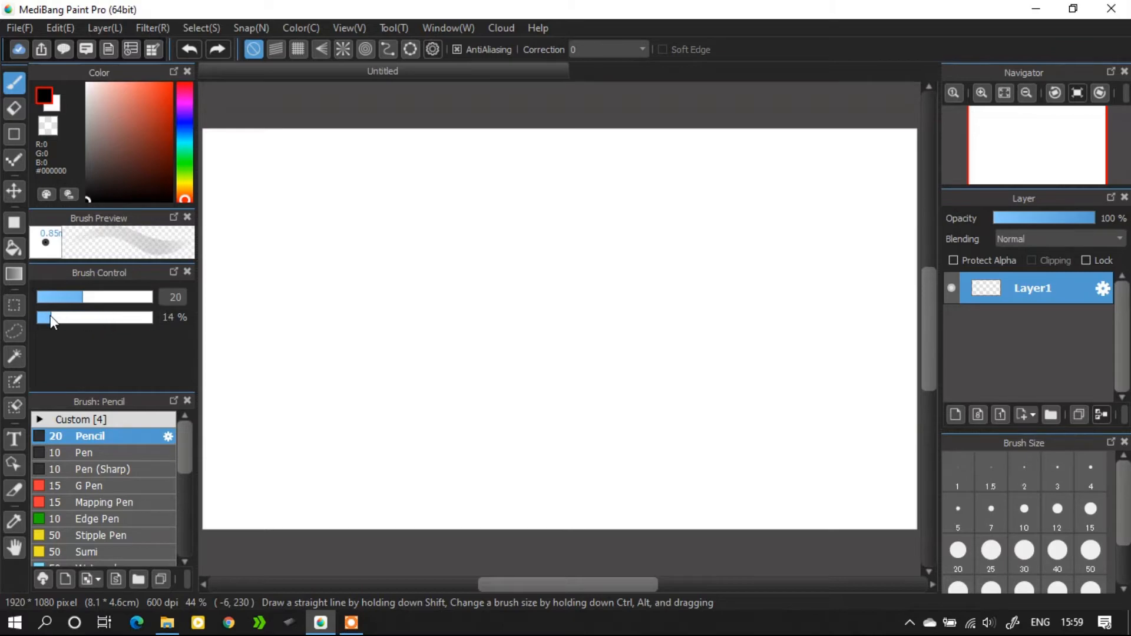
drag(50, 317, 144, 317)
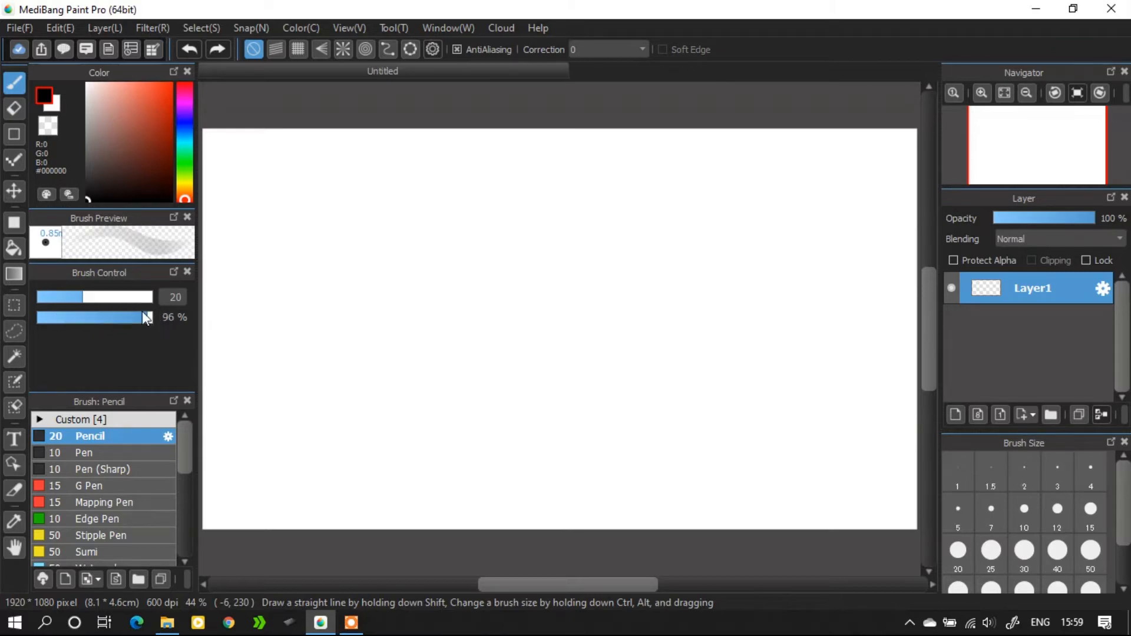
drag(123, 317, 151, 317)
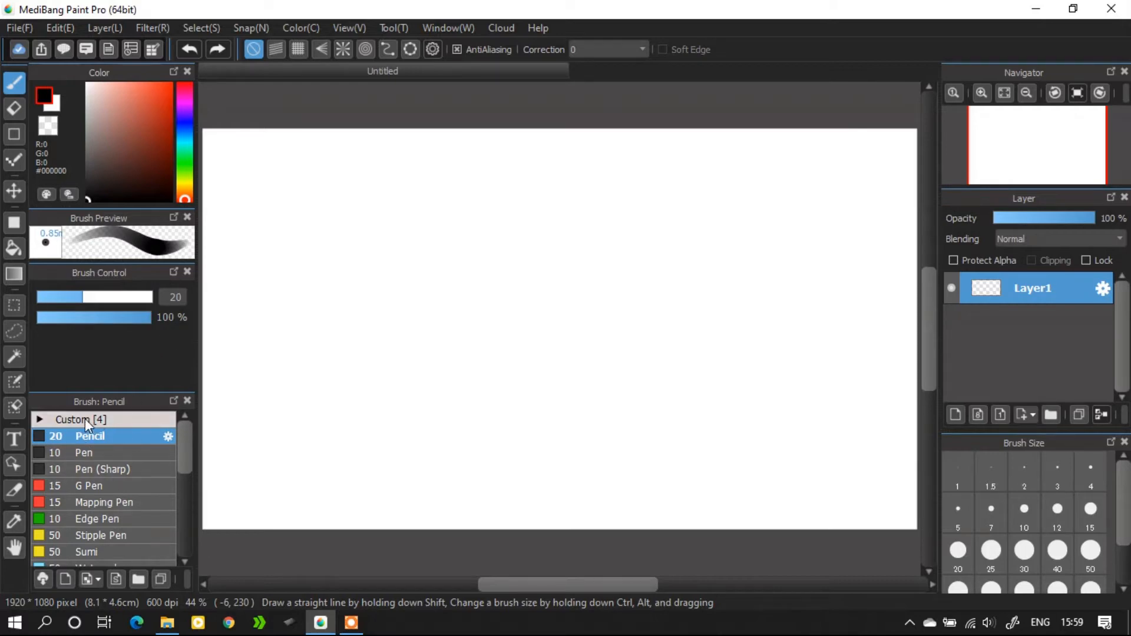
scroll(down, 3)
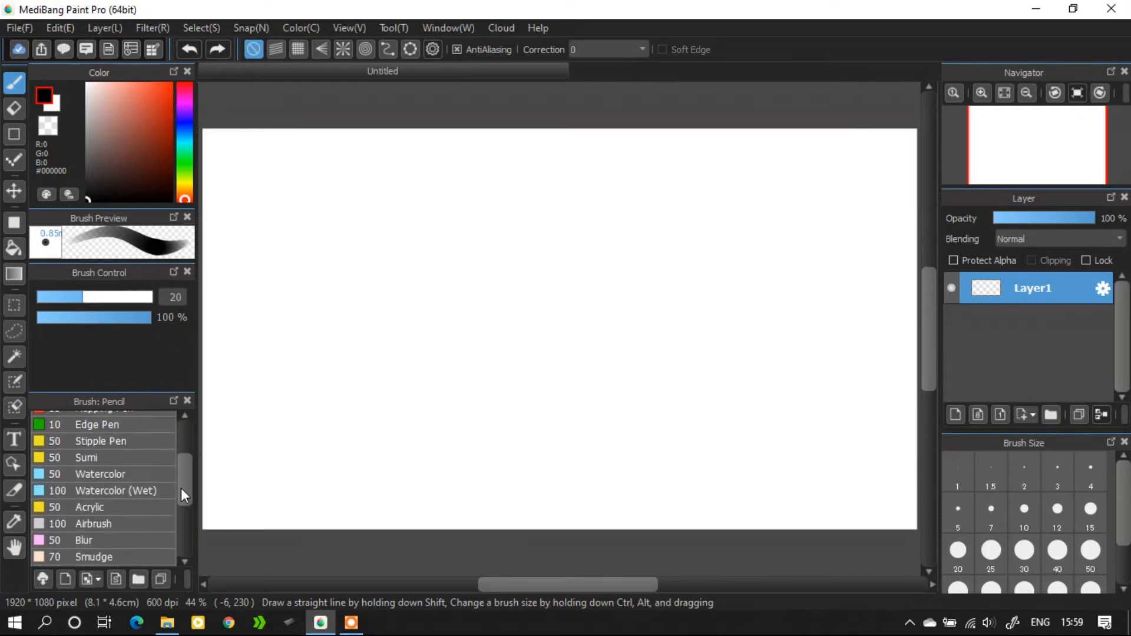
scroll(down, 3)
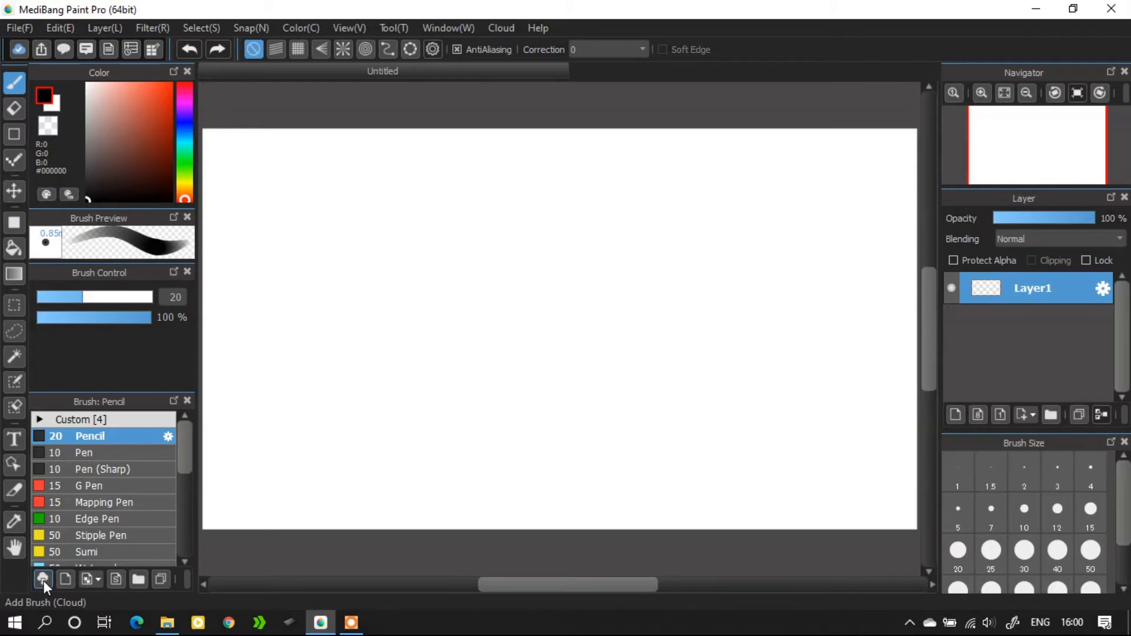
- Scroll the Cloud Materials brush list to find and add Petal 2
click(42, 579)
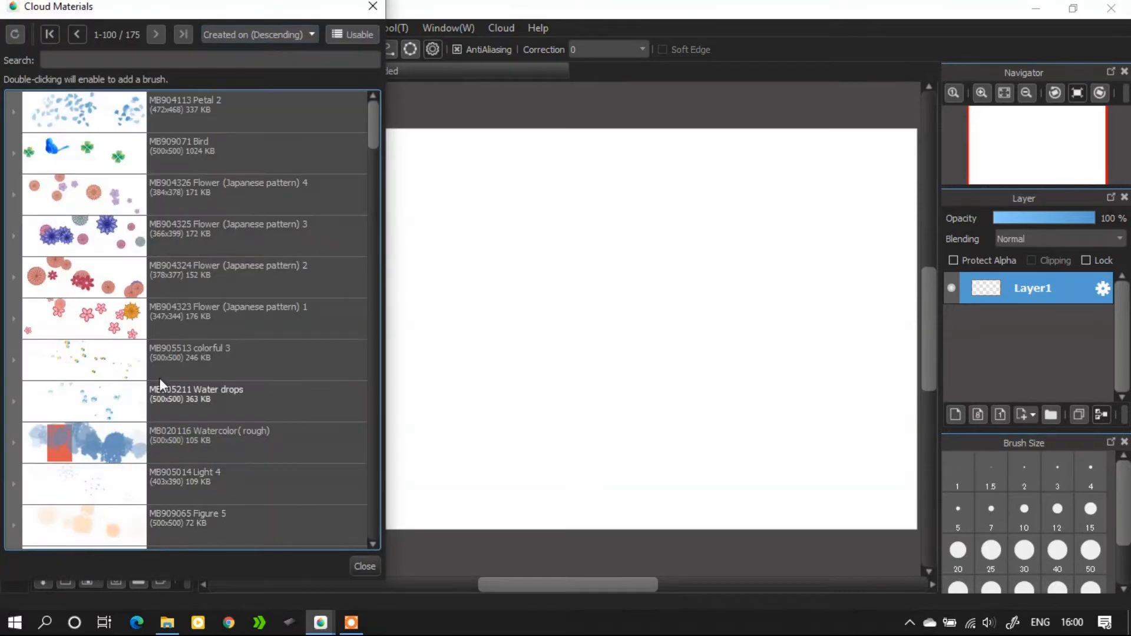
mouse_move(205, 119)
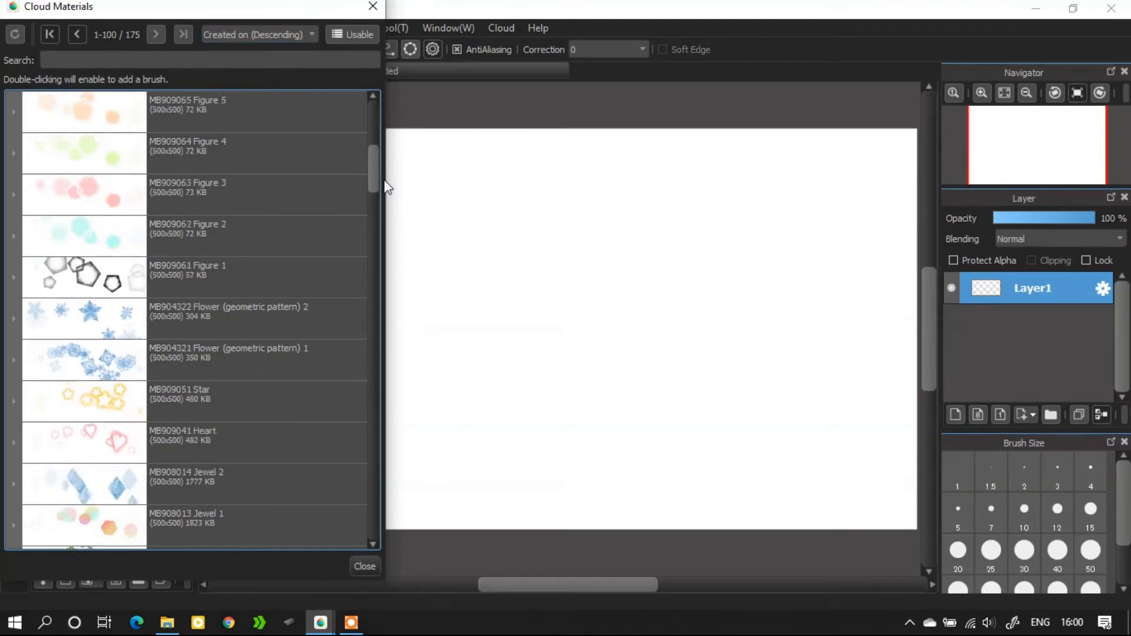
scroll(down, 3)
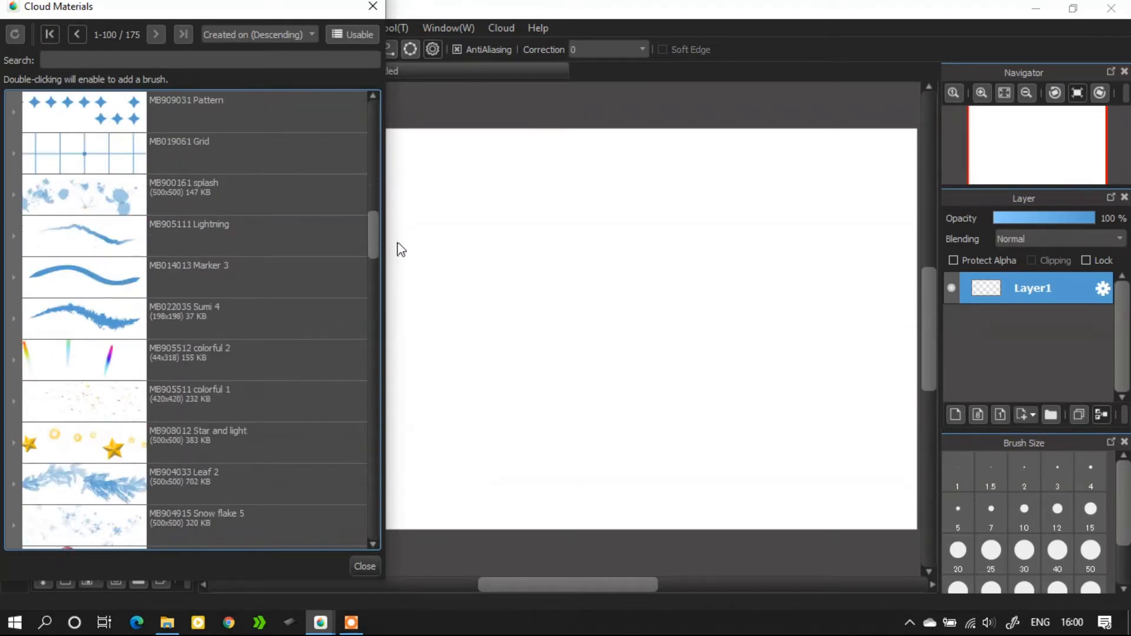
scroll(down, 3)
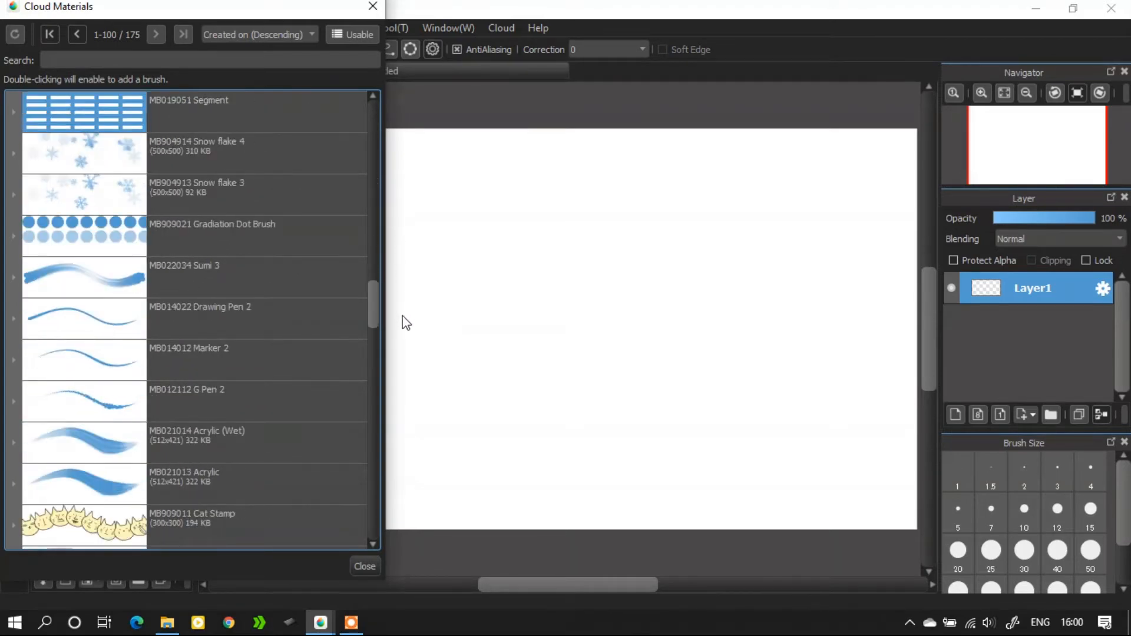
scroll(down, 3)
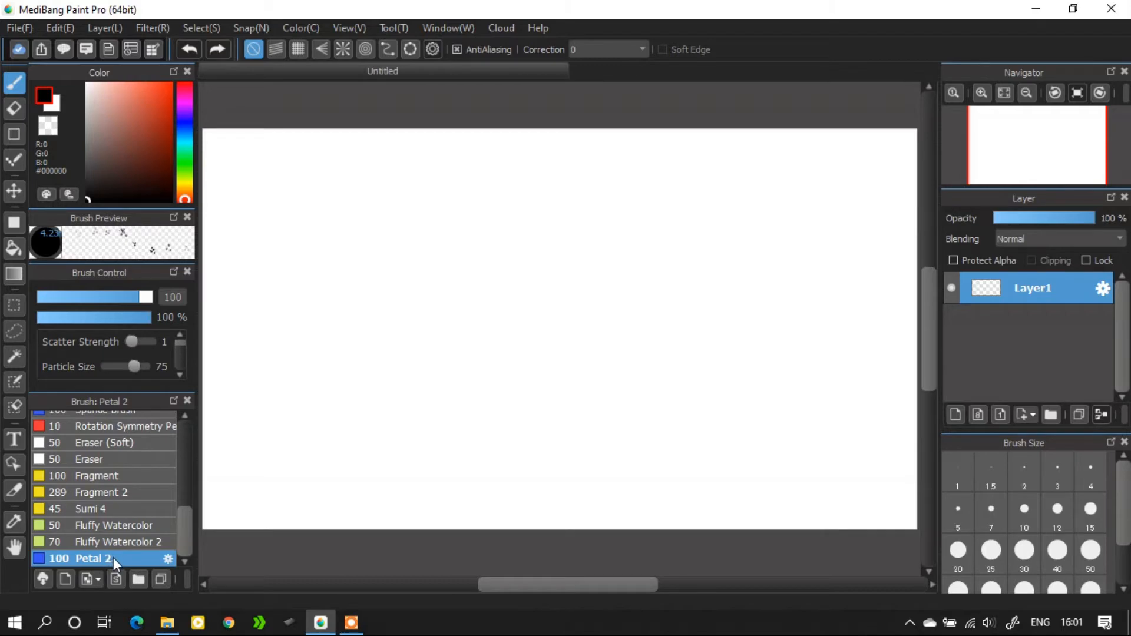
- Pick green in the Color panel for painting Petal 2 shapes at size 500
click(136, 99)
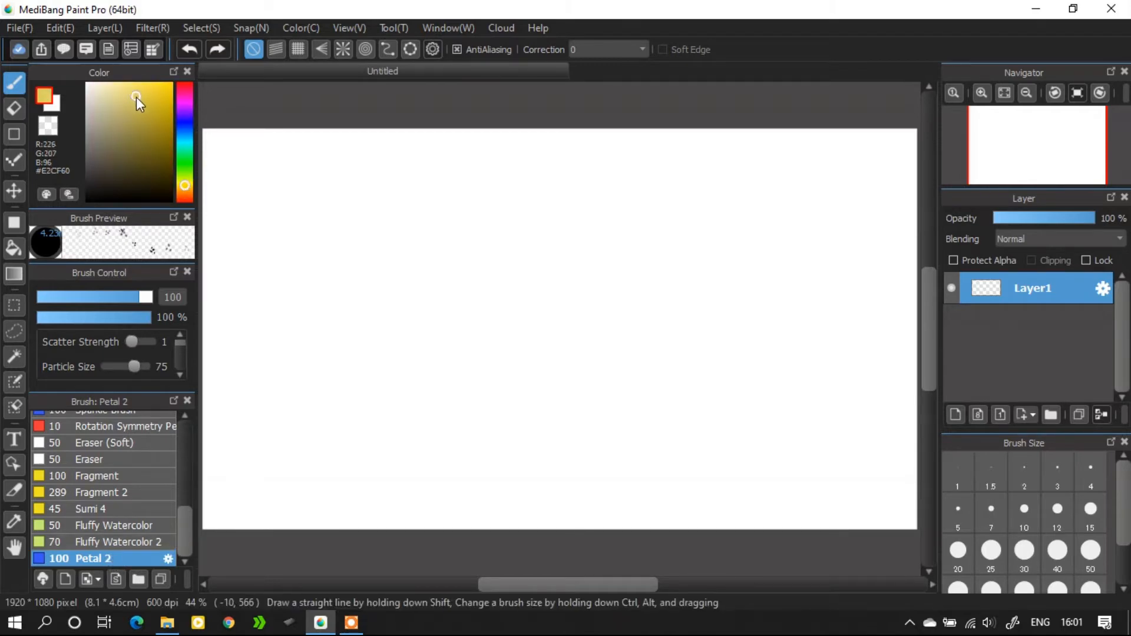
click(138, 103)
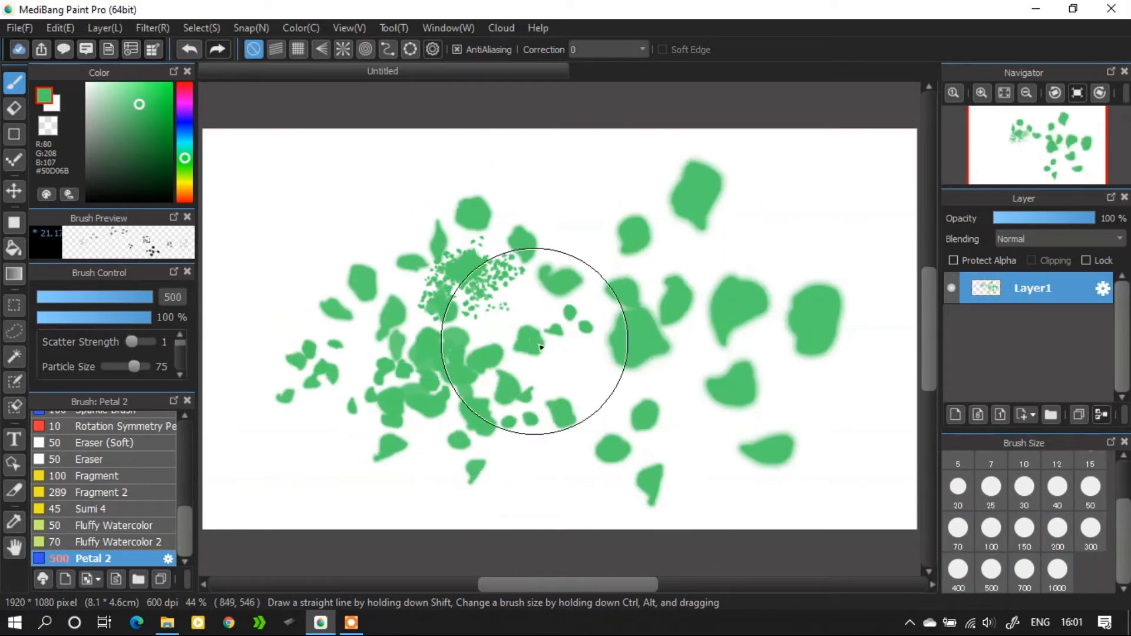
- Set Petal 2's brush type to Scatter Watercolor with scatter strength around 49
click(168, 558)
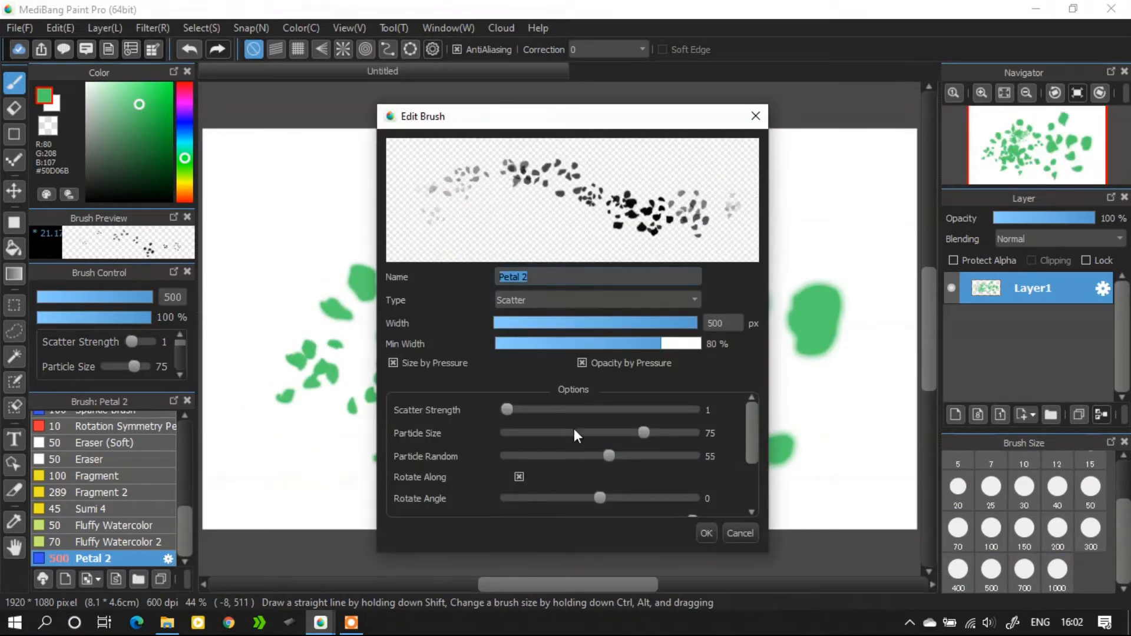
click(595, 300)
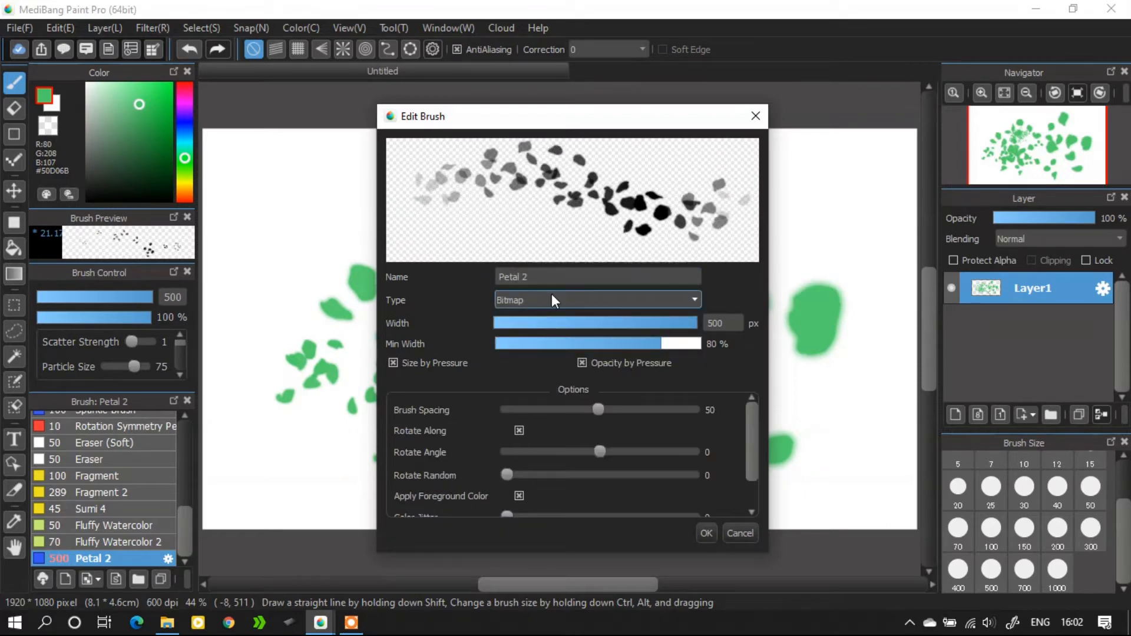
click(597, 300)
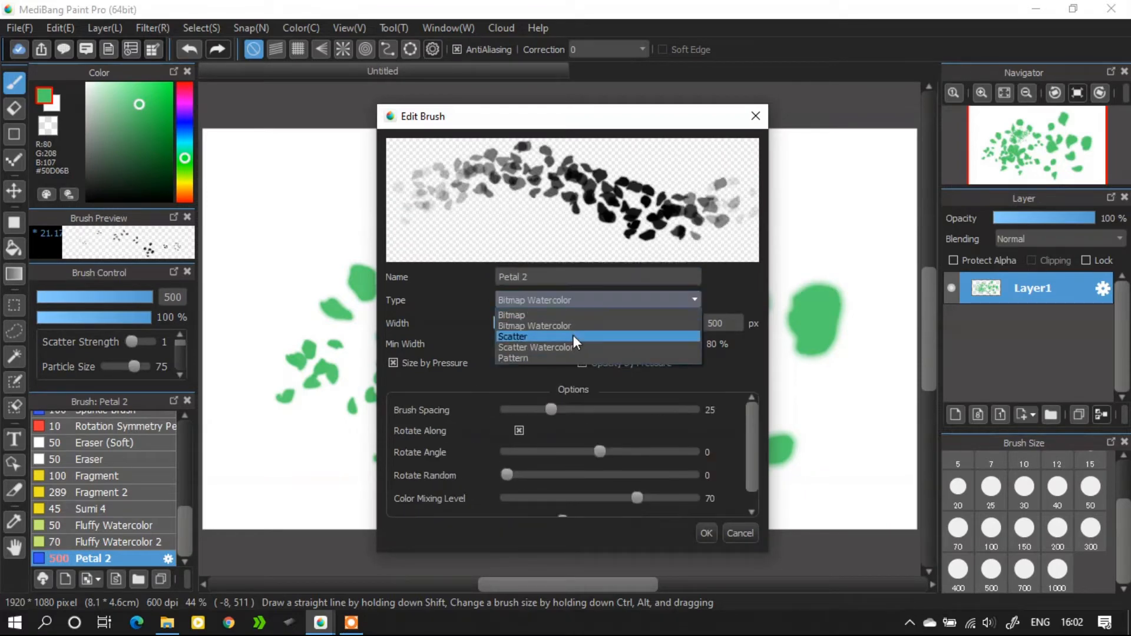
click(513, 336)
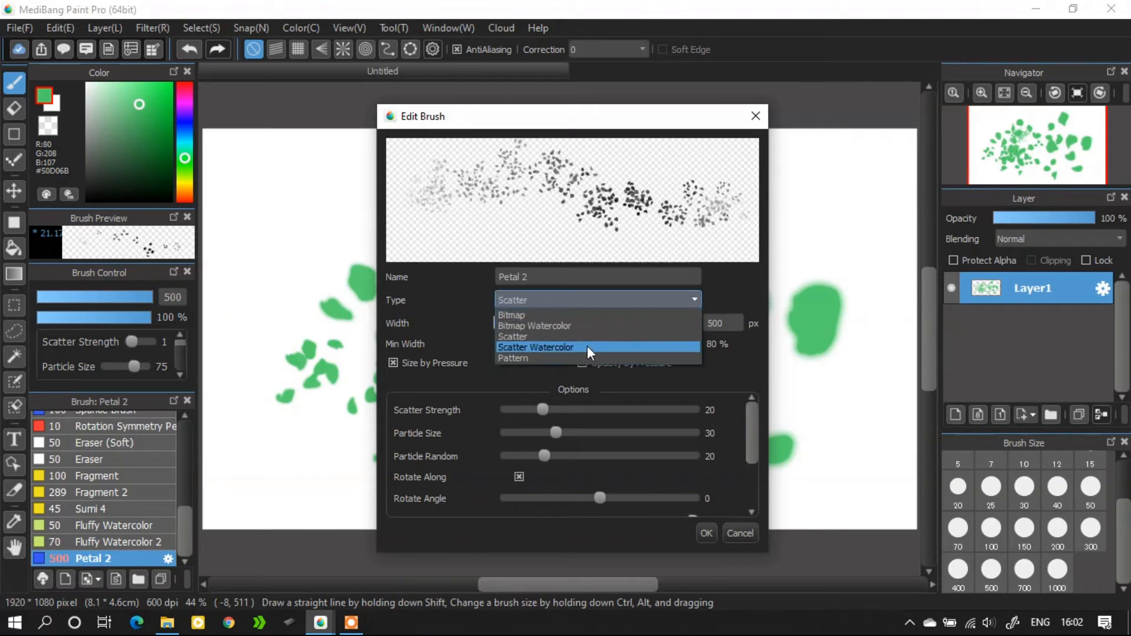
click(535, 347)
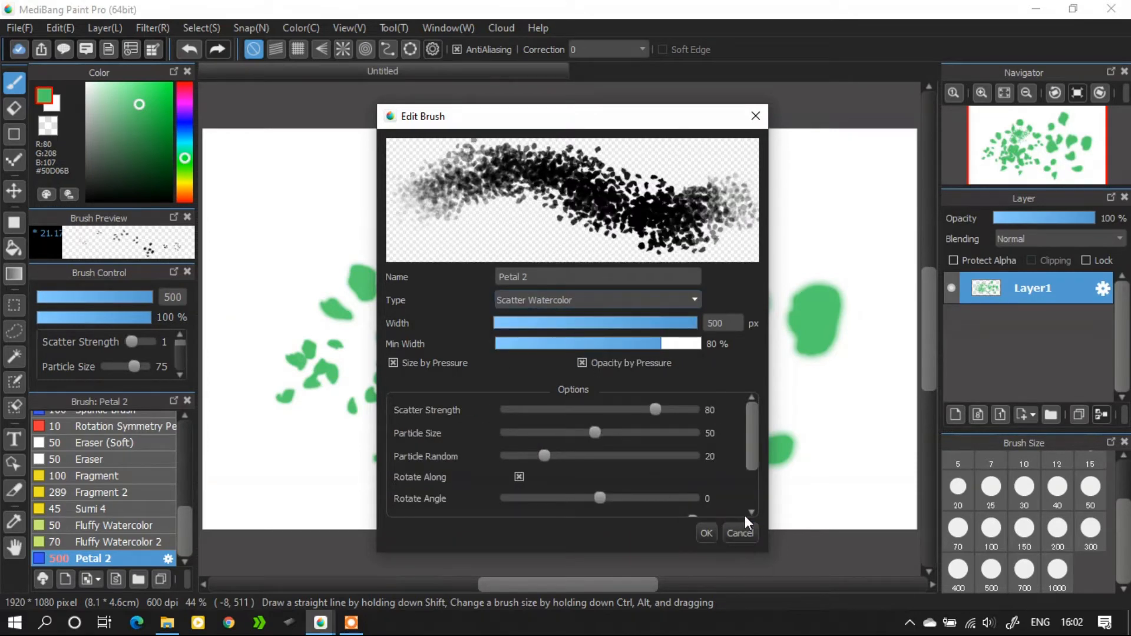
drag(655, 410, 595, 410)
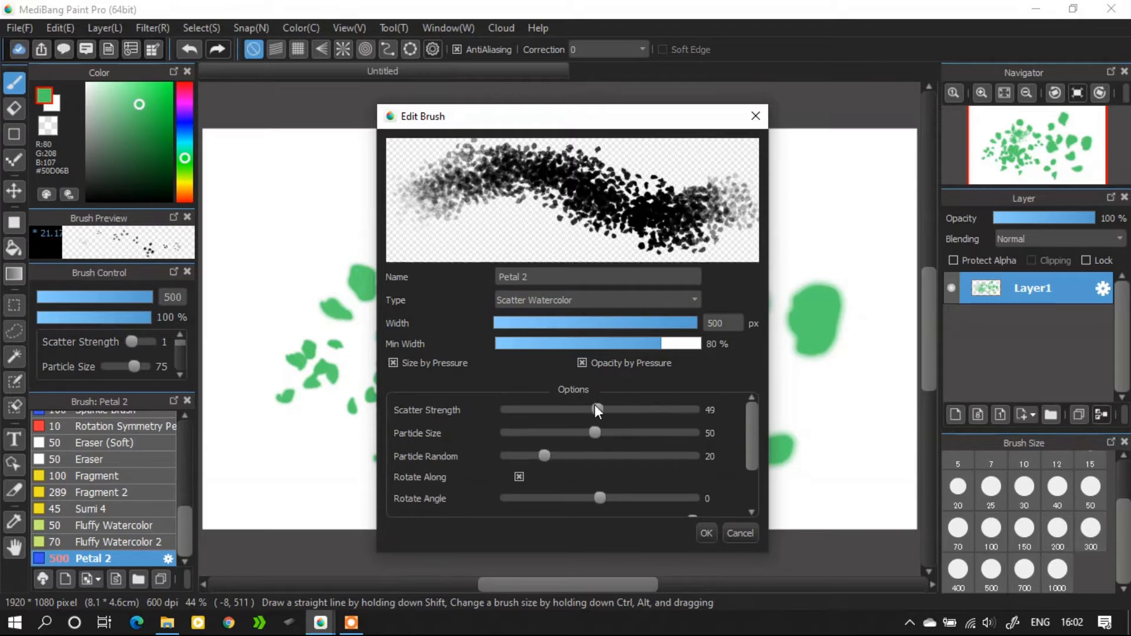
- Apply the Petal 2 edits, paint a test patch of petals, and undo it
click(704, 533)
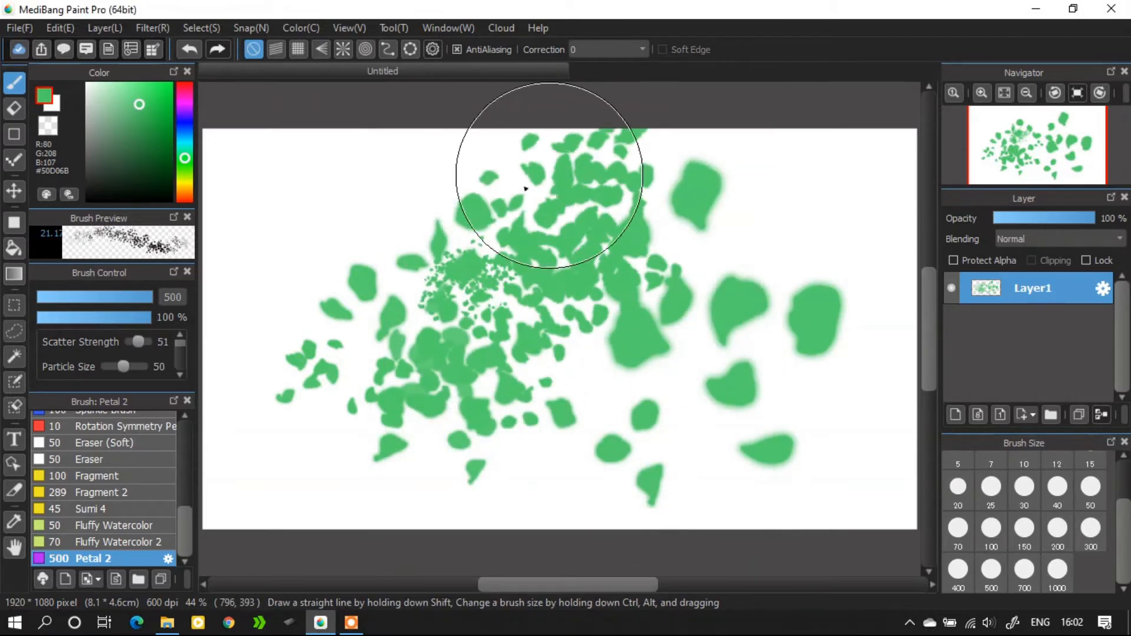
drag(548, 177, 346, 173)
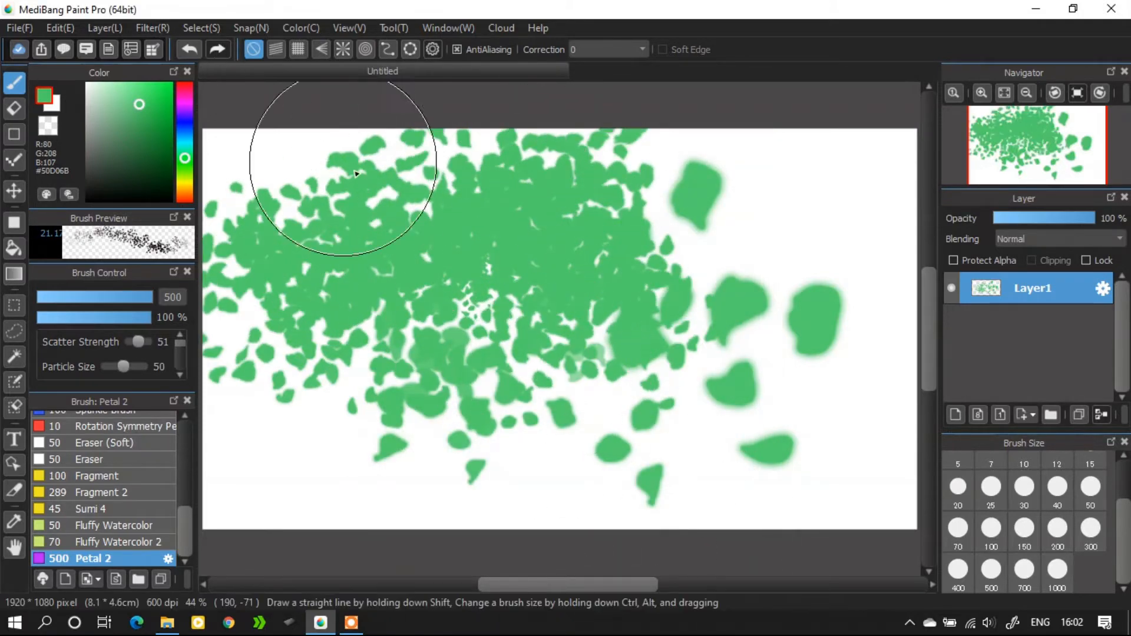
mouse_move(322, 113)
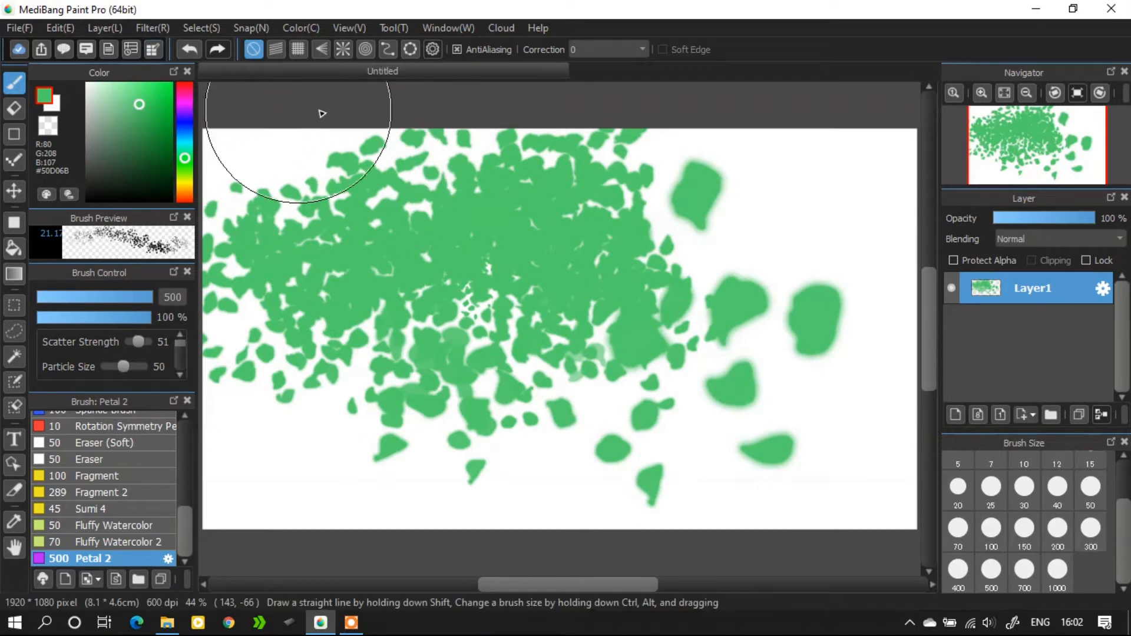
click(189, 49)
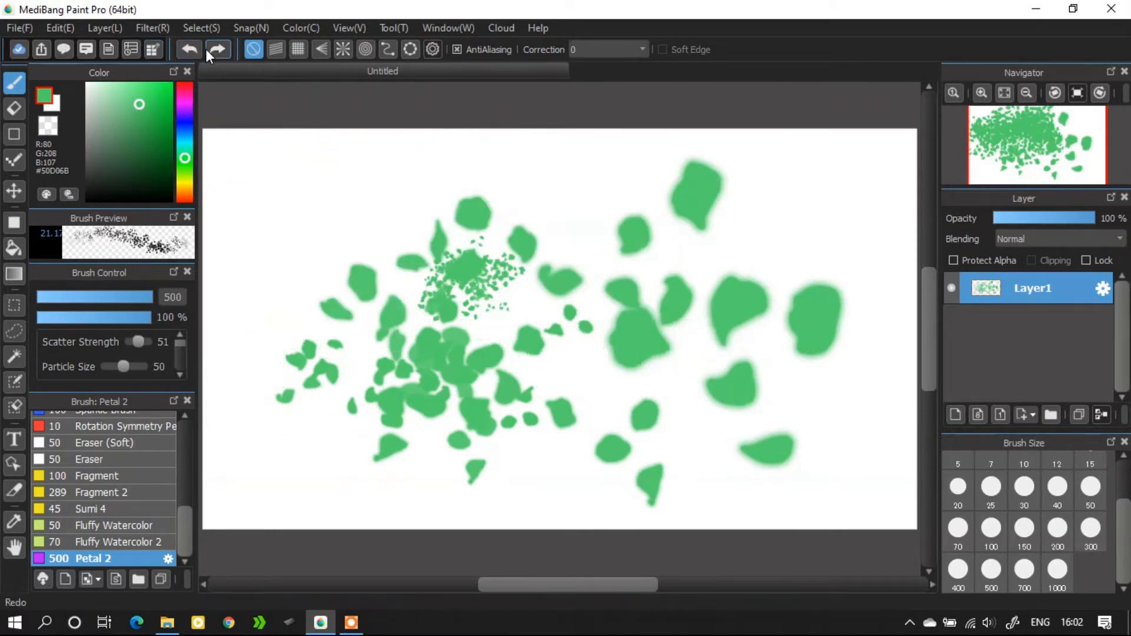
click(188, 49)
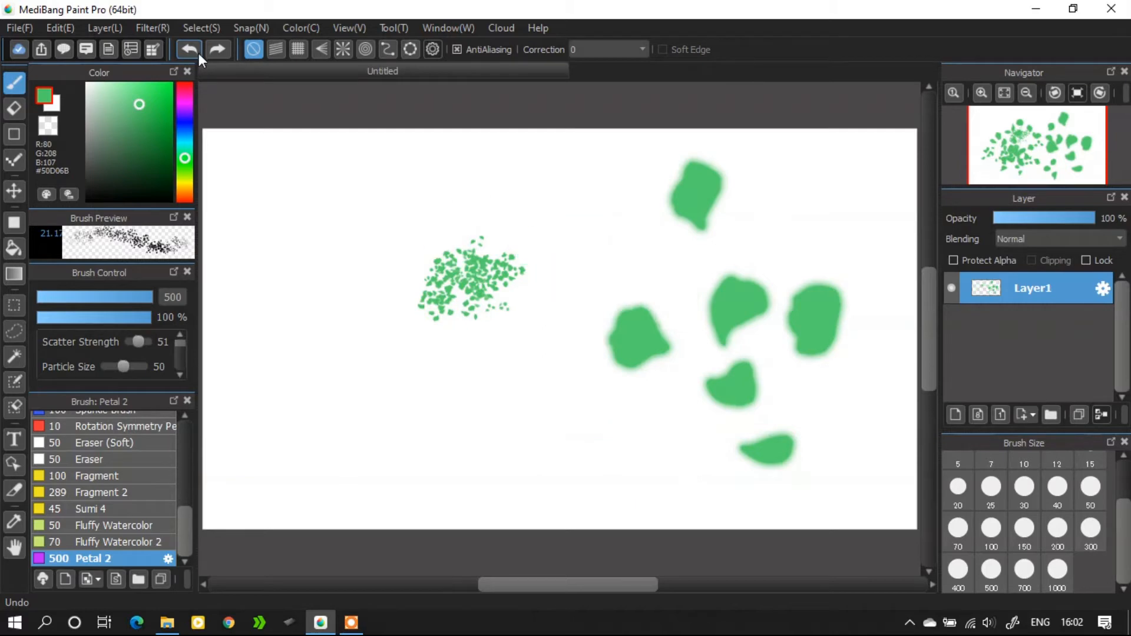
click(188, 48)
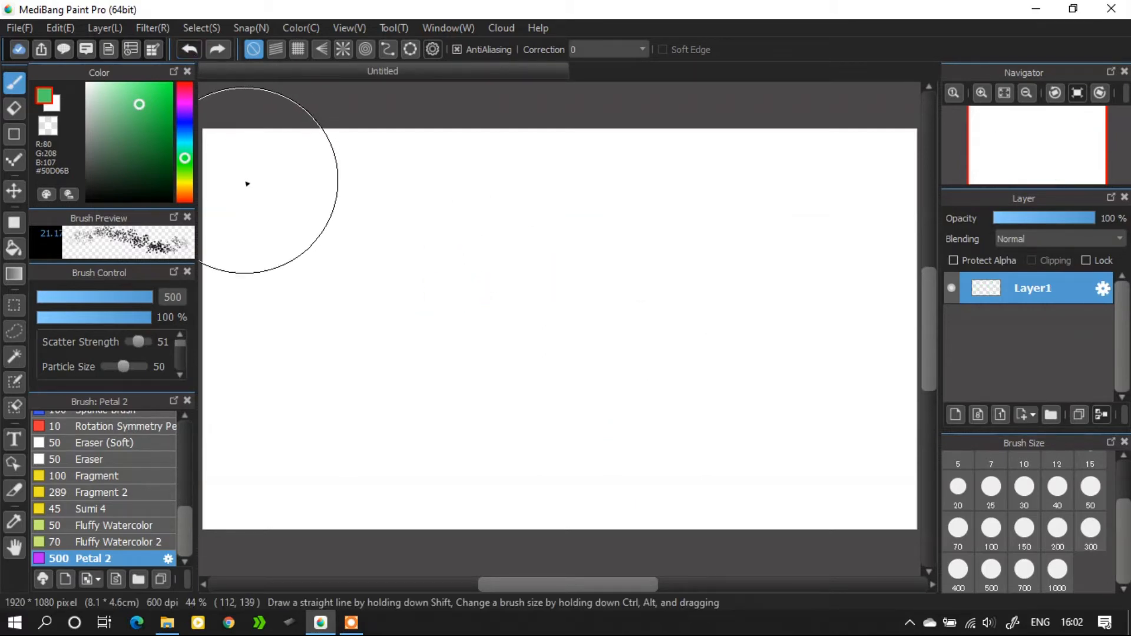
- Paint another petal cluster, clear the layer, and delete the Petal 2 brush
drag(247, 183, 517, 399)
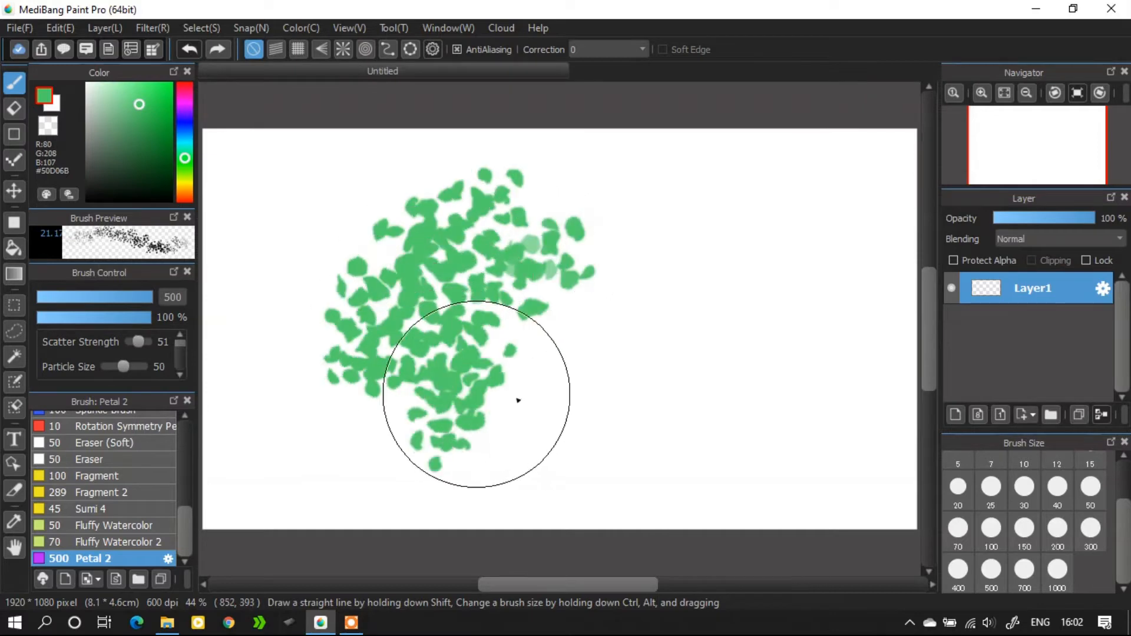
drag(517, 401, 350, 306)
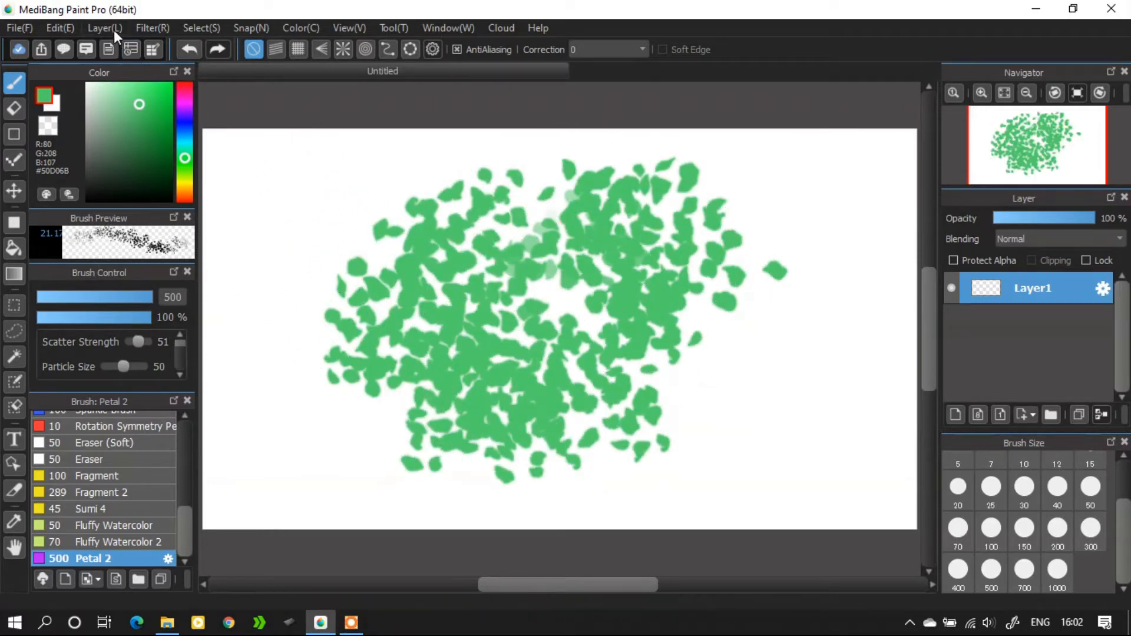
click(105, 28)
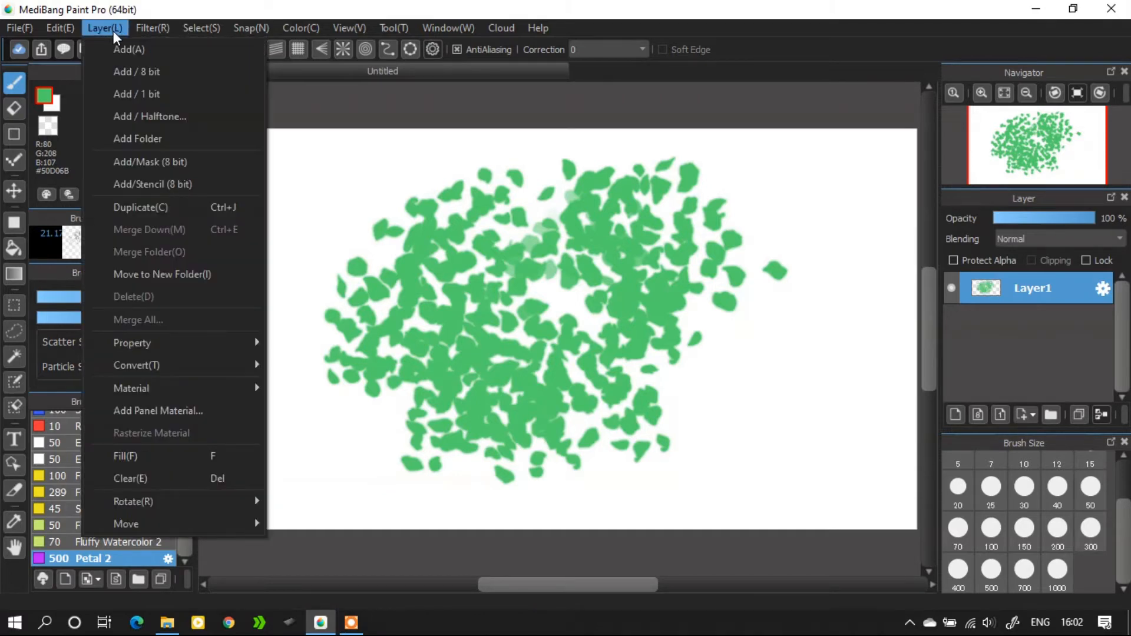
mouse_move(180, 456)
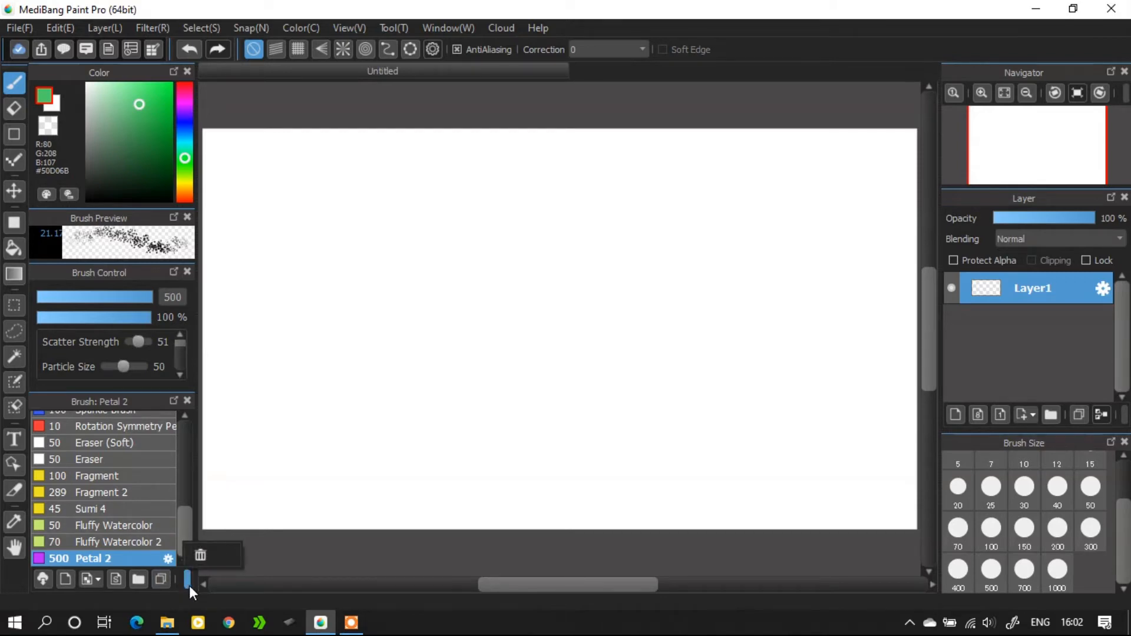
click(200, 555)
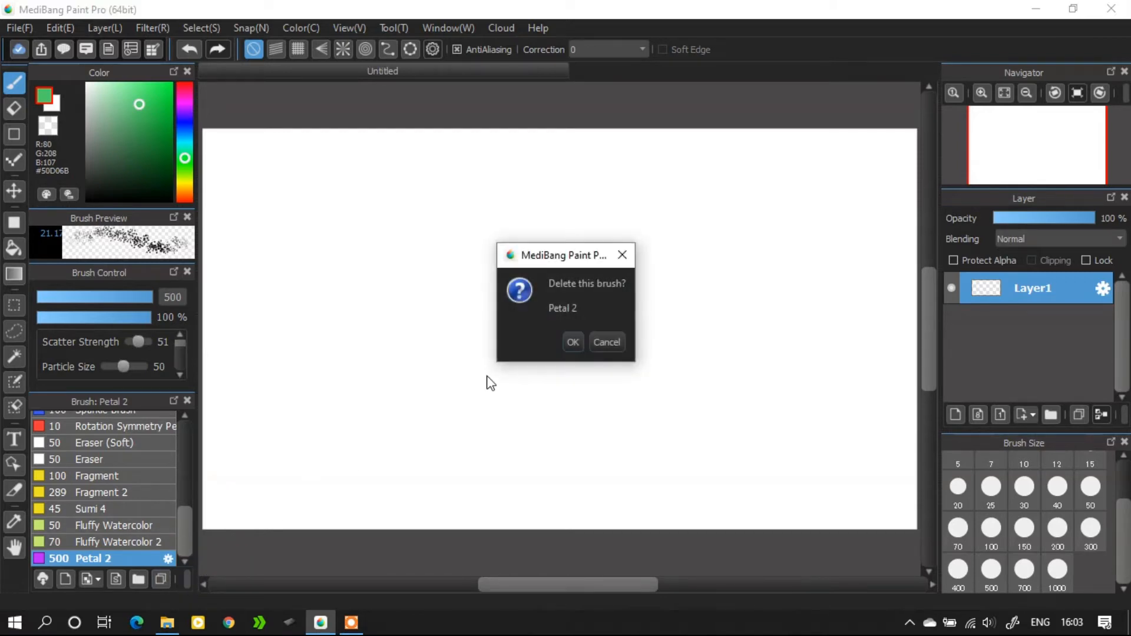
click(573, 342)
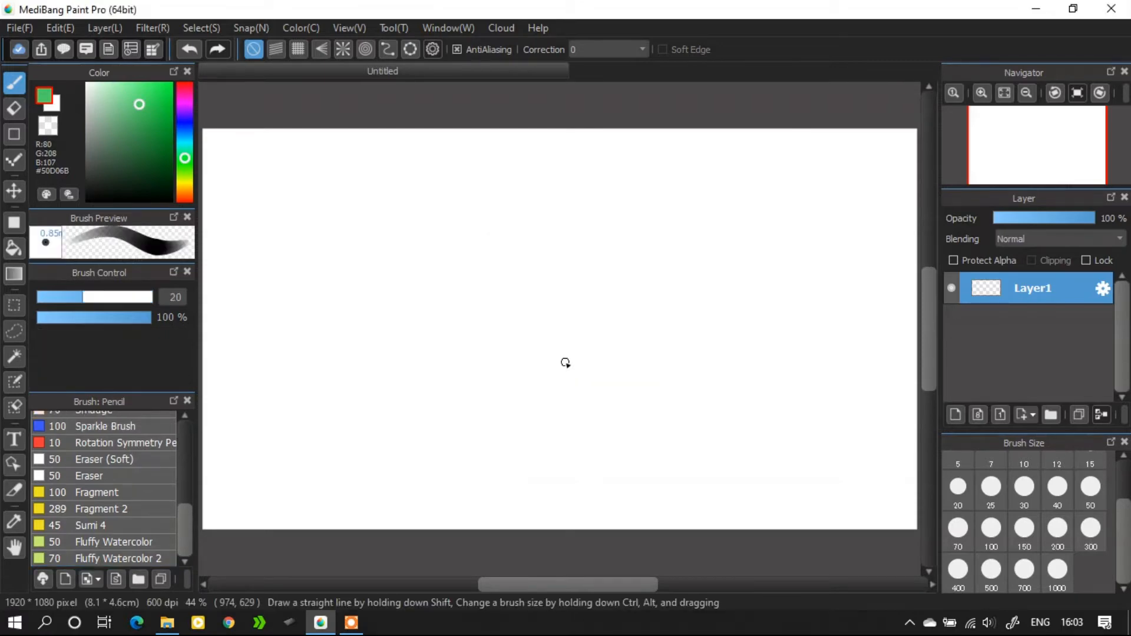
- Draw a black Pen outline of a figure with curved strokes to its right
click(84, 452)
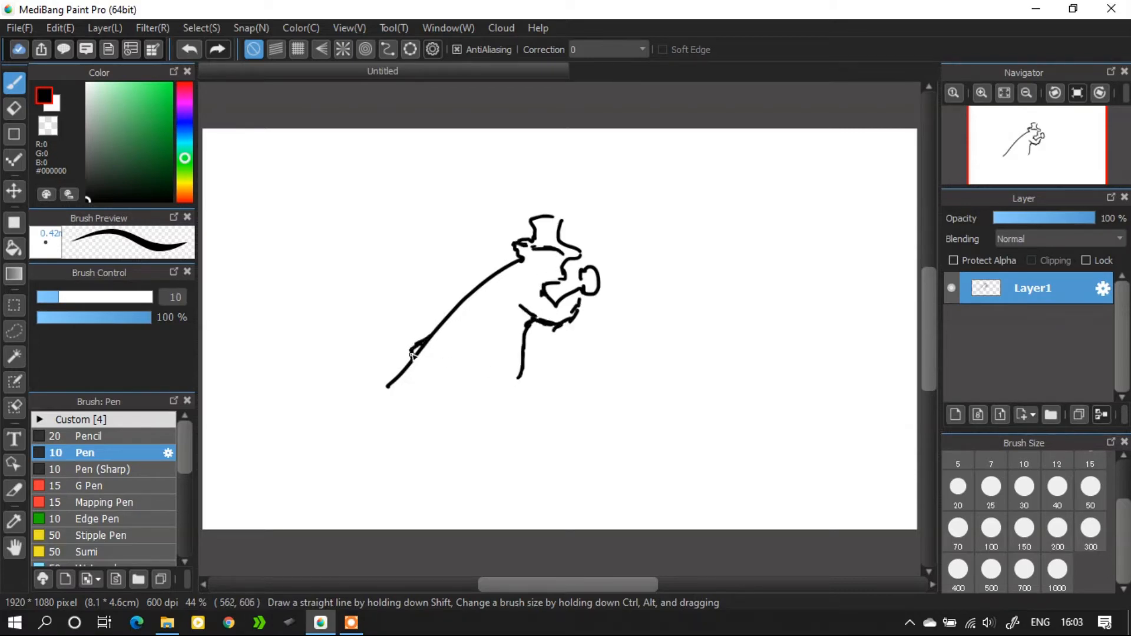
drag(418, 354, 468, 422)
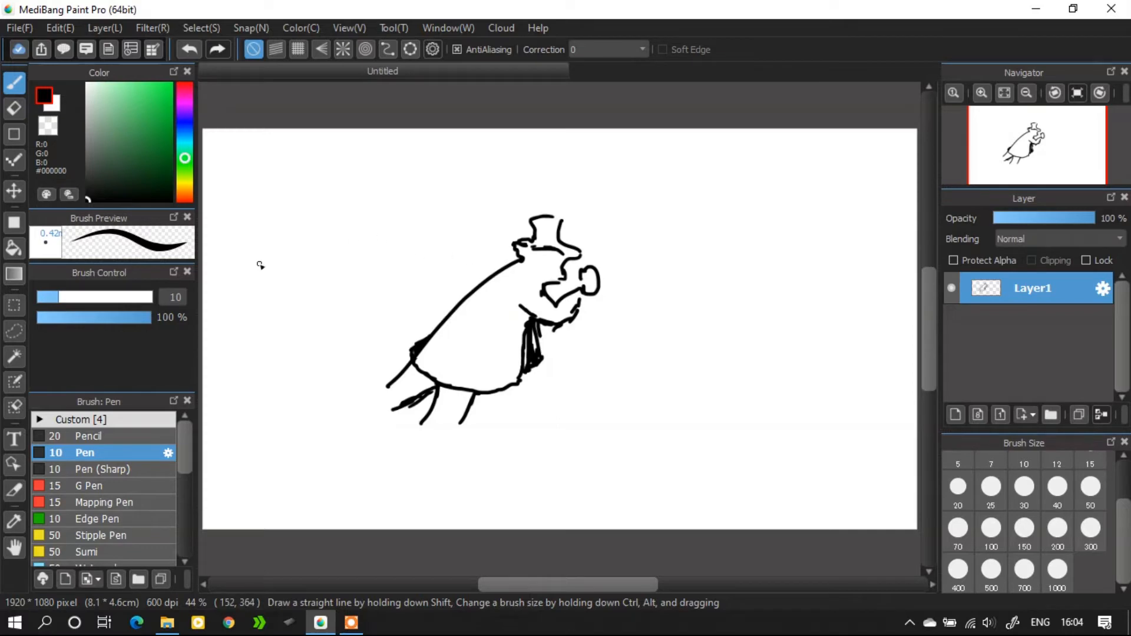
mouse_move(562, 195)
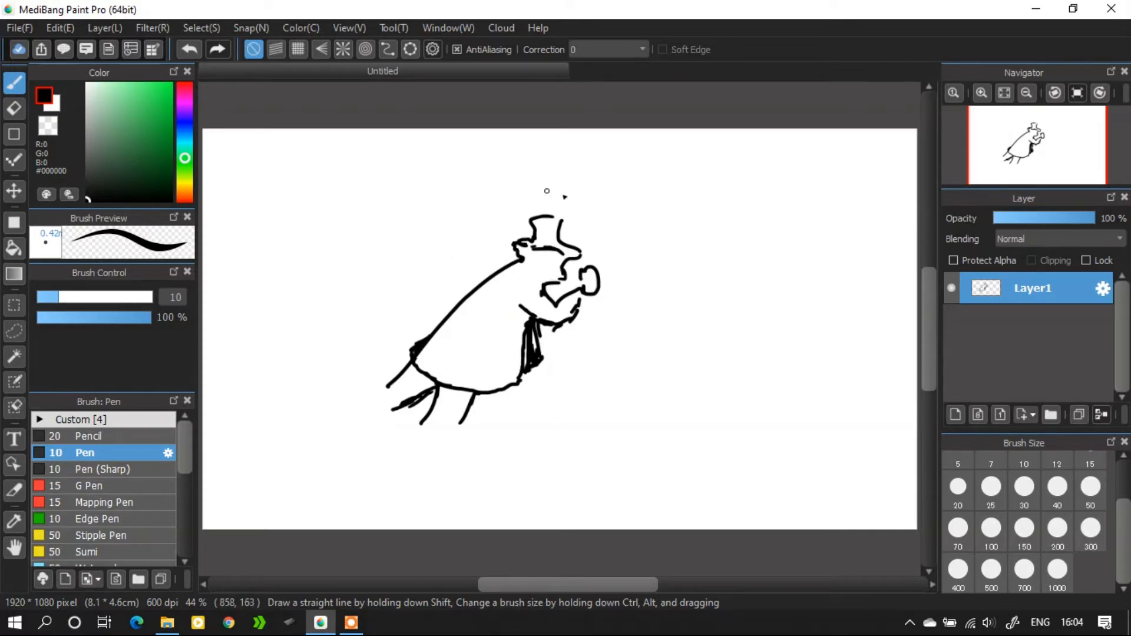
drag(649, 209, 660, 303)
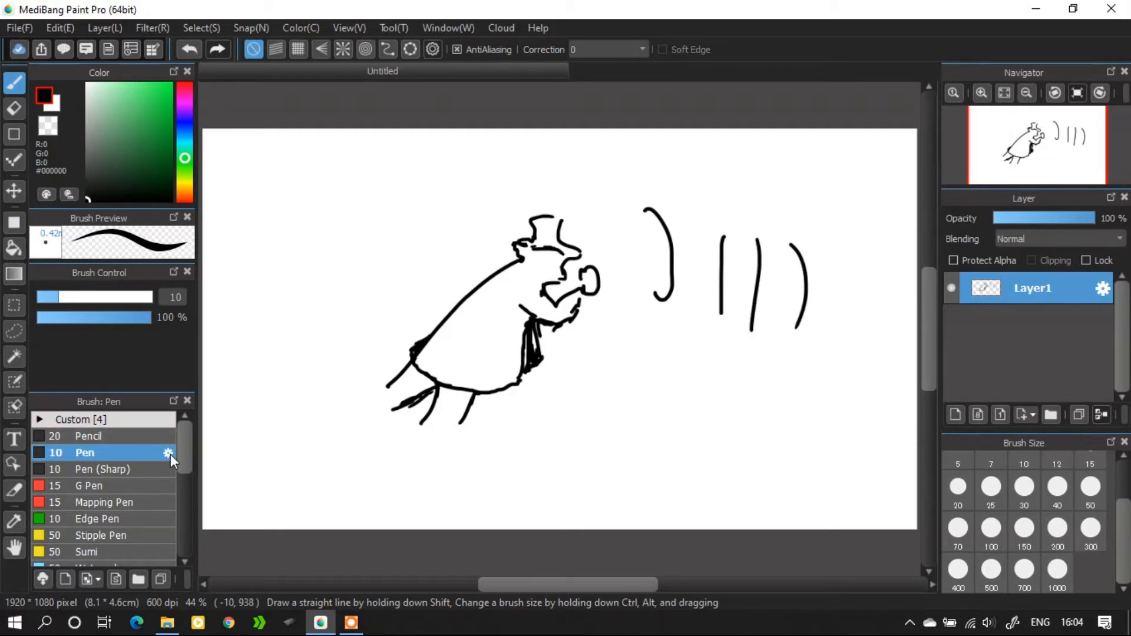
- Enable Opacity by Pressure in the Pen brush settings
click(168, 453)
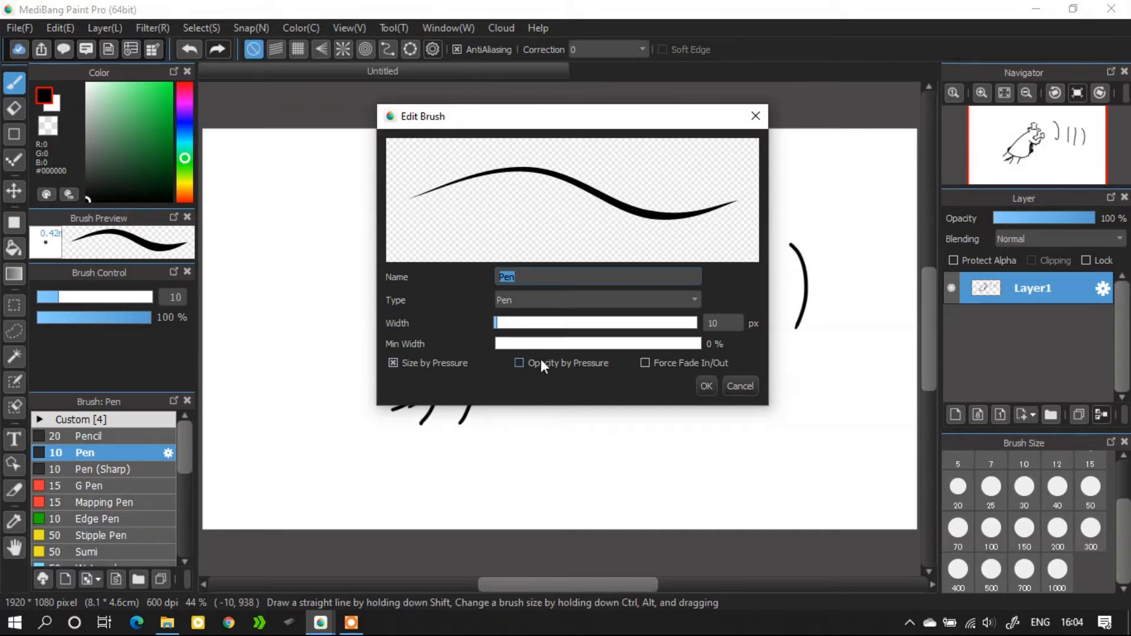
click(518, 363)
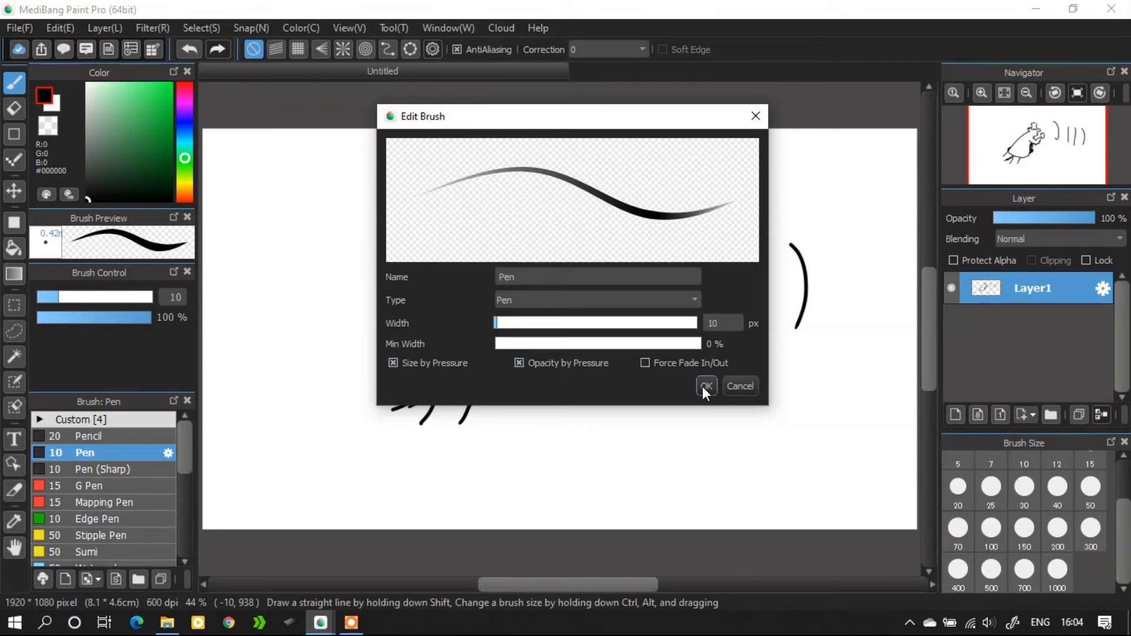
click(706, 386)
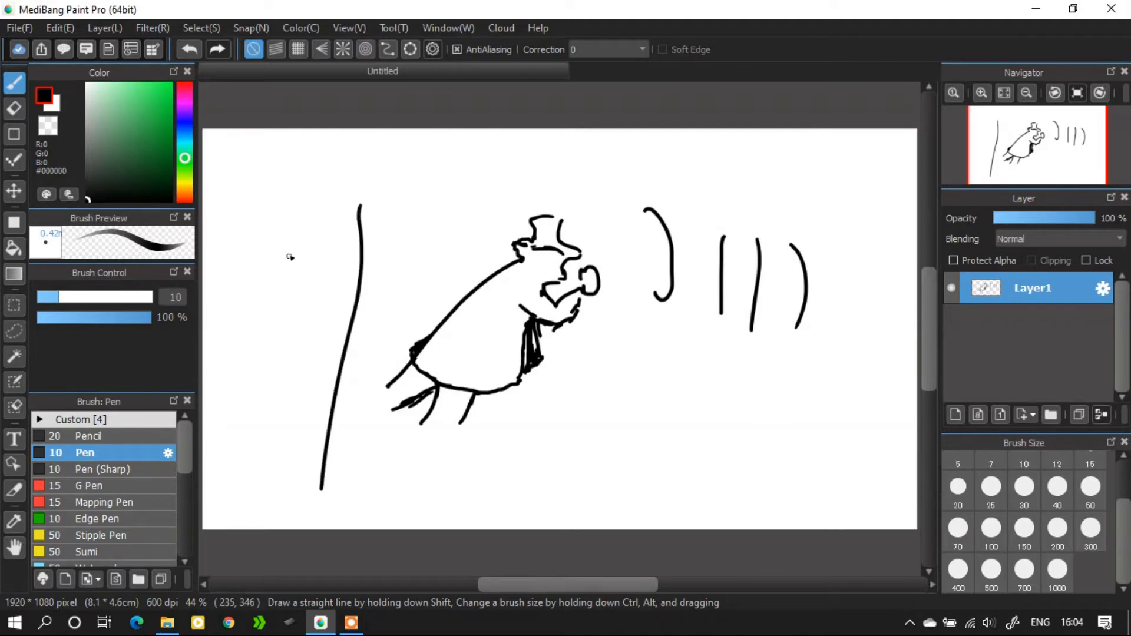
- Draw two long pen lines and short broken strokes left of the figure
drag(290, 236, 286, 340)
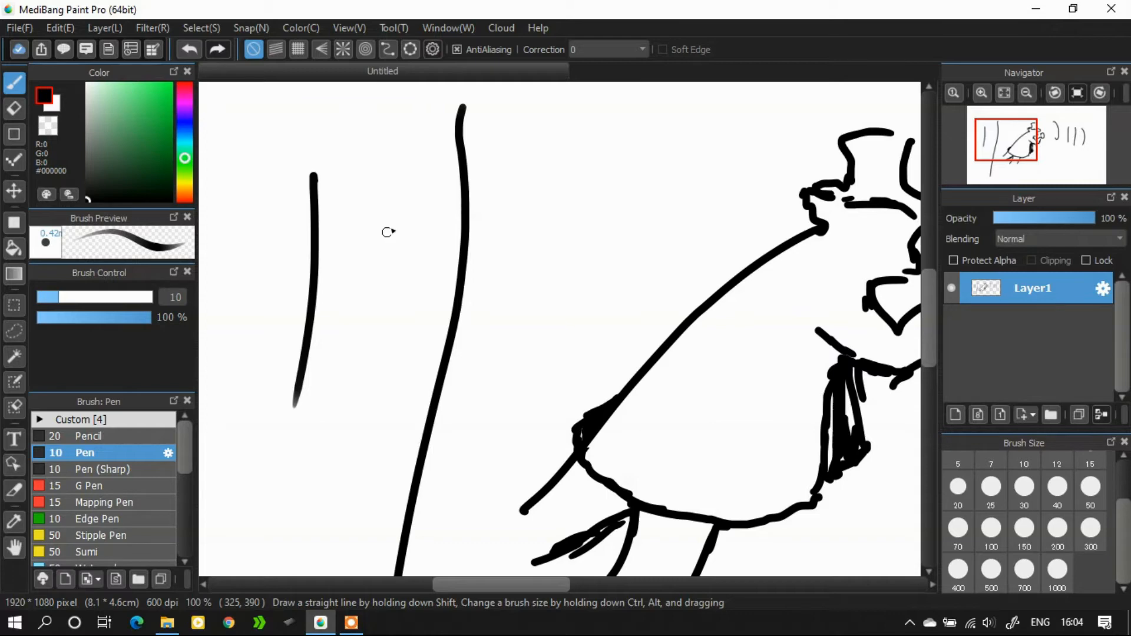
drag(402, 217, 367, 343)
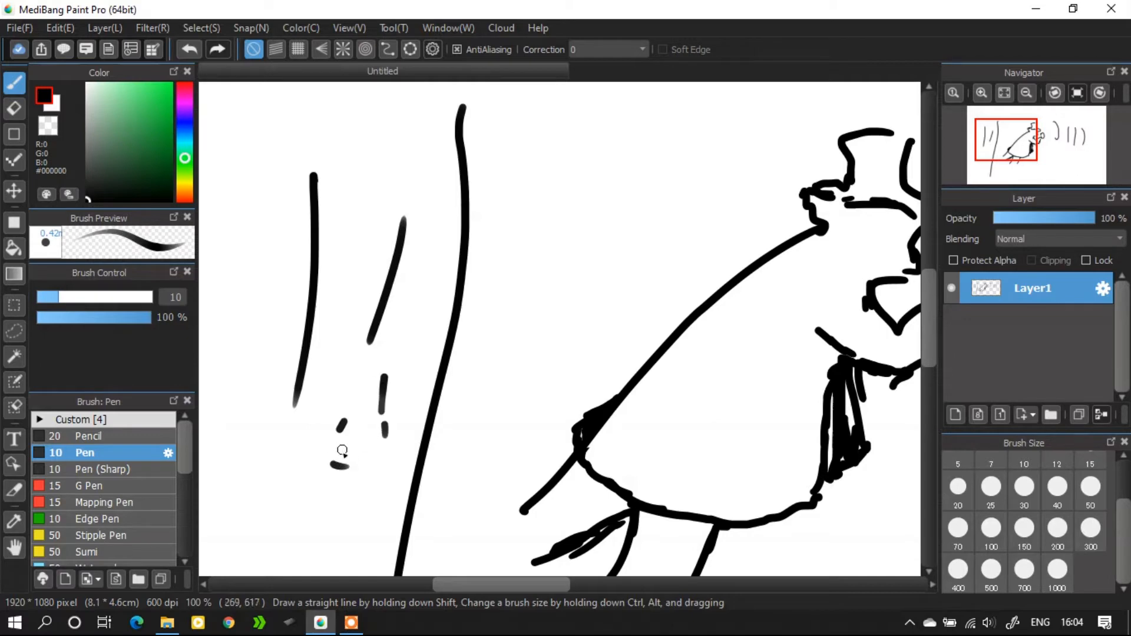
drag(260, 454, 346, 559)
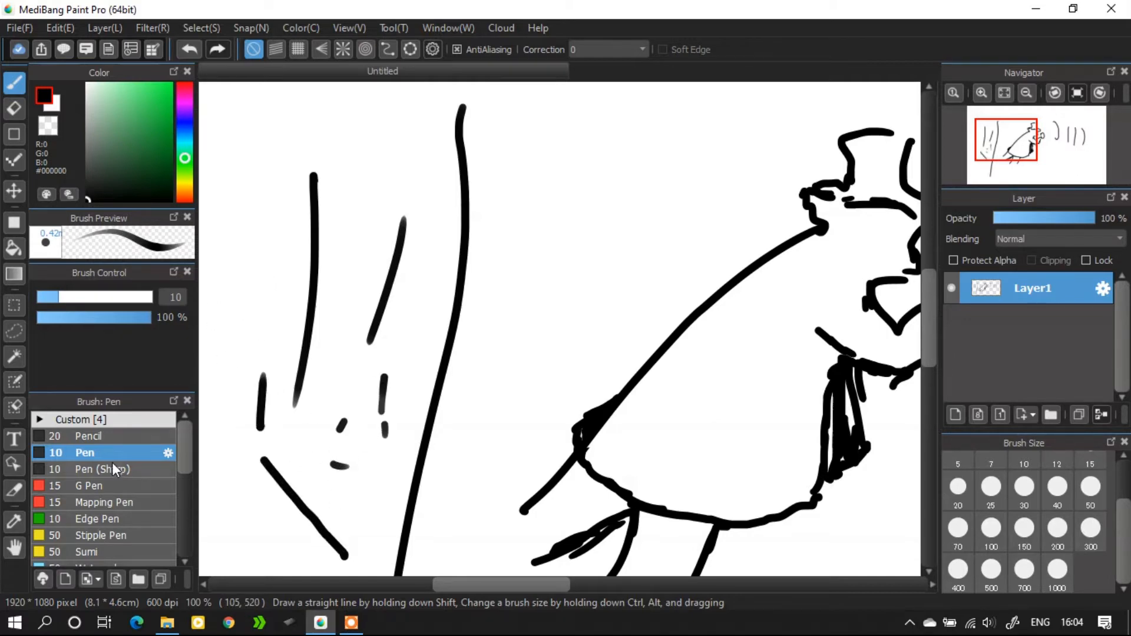
- Widen the Pen brush to 76 px with fade in/out enabled
click(167, 453)
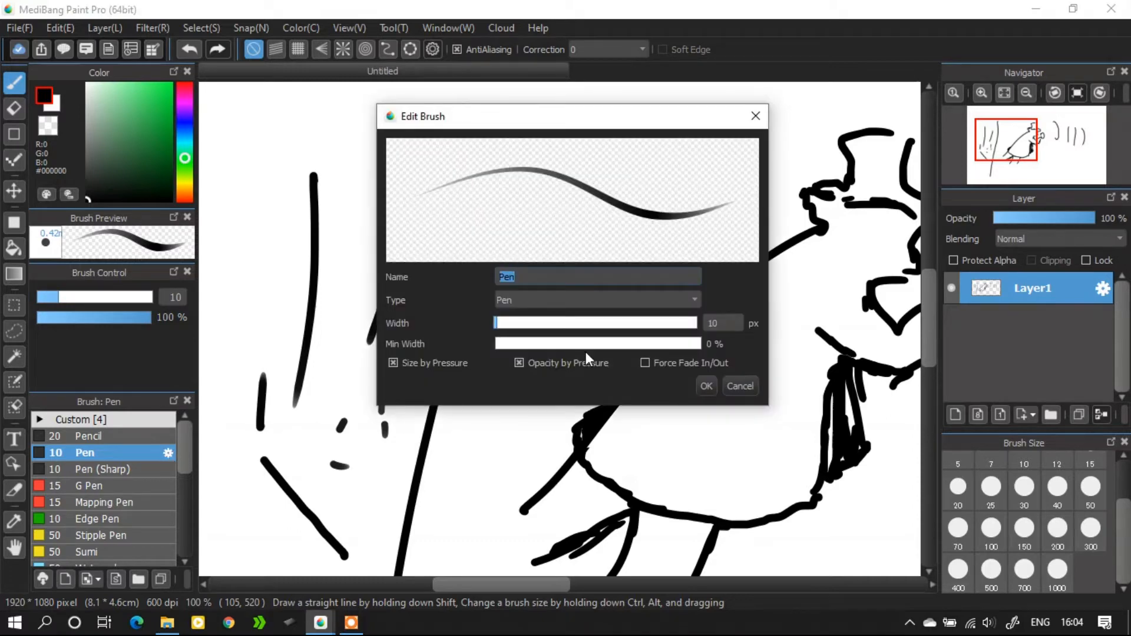
drag(495, 322, 544, 322)
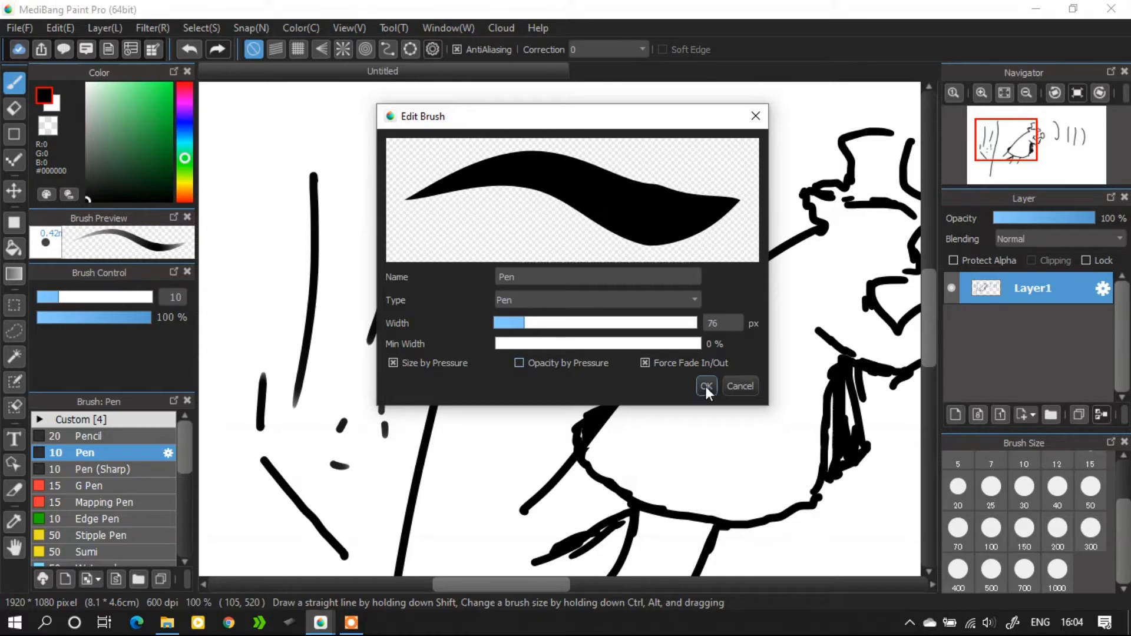
click(706, 385)
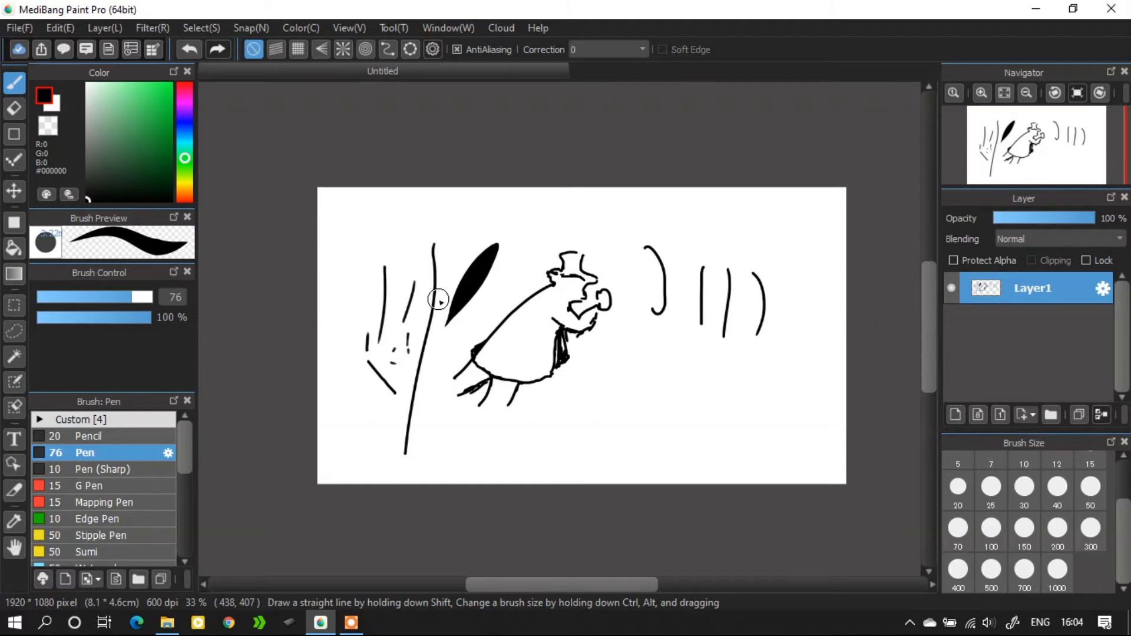
- Clear all the figure drawing from Layer1 with Layer > Clear
click(103, 28)
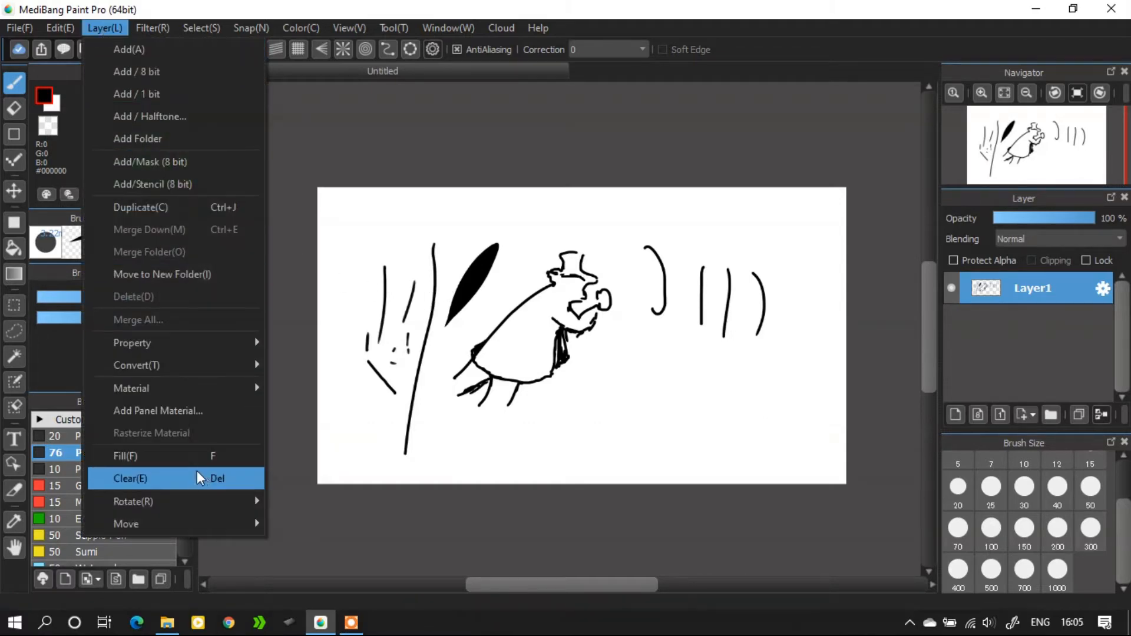
click(130, 478)
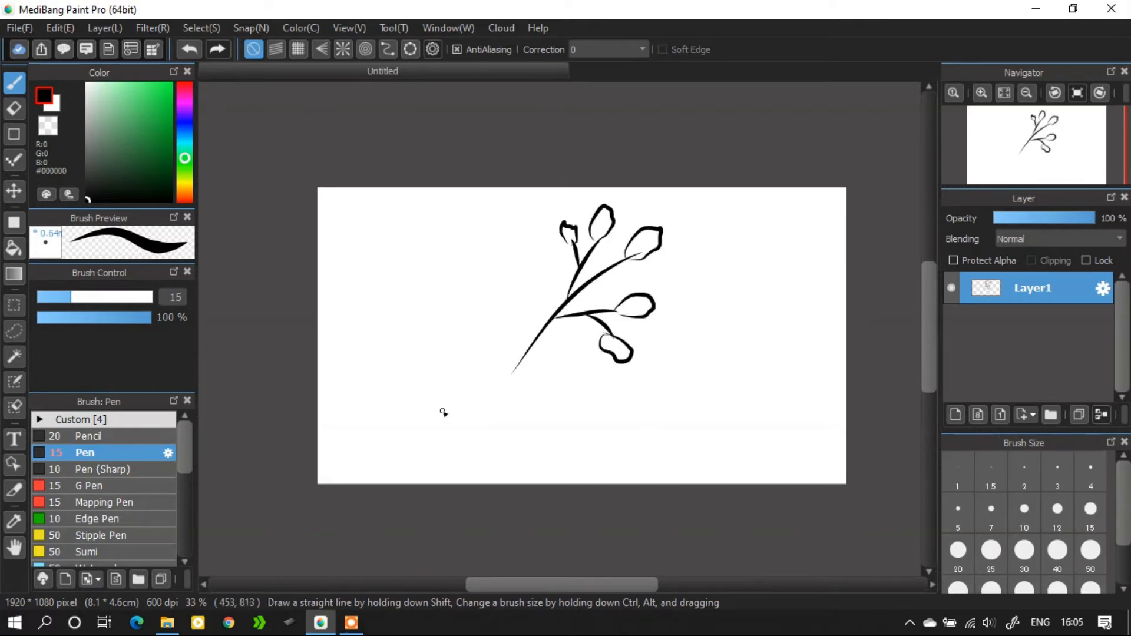
- Draw a thin tapered Pen (Sharp) line and confirm its brush type stays Pen
click(103, 469)
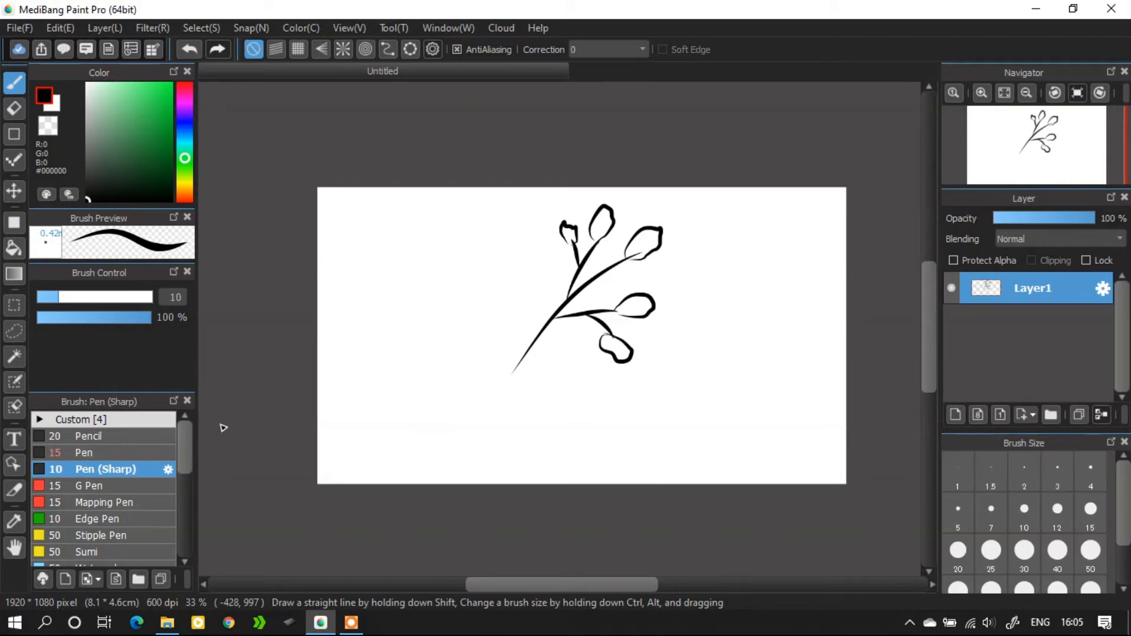
drag(419, 277, 346, 418)
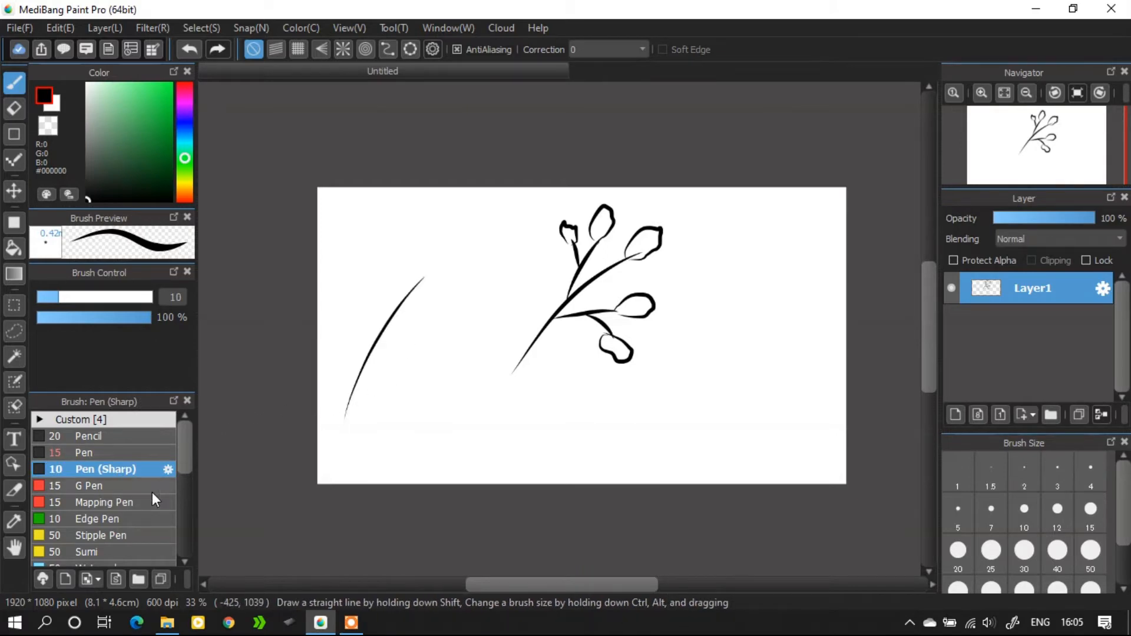
click(167, 469)
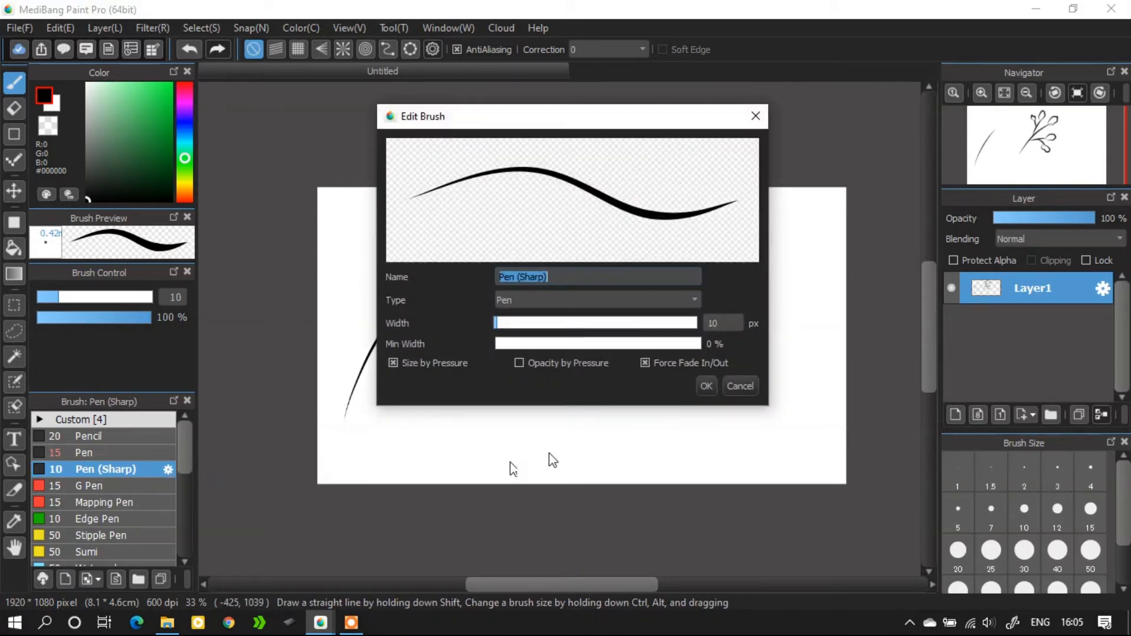
click(595, 300)
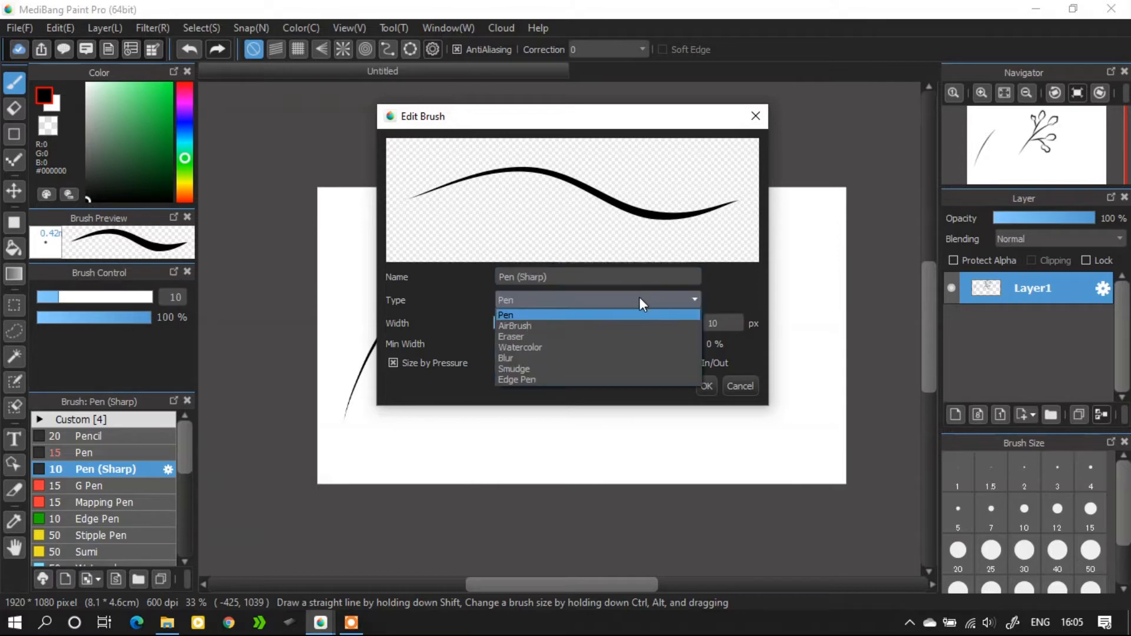
click(505, 315)
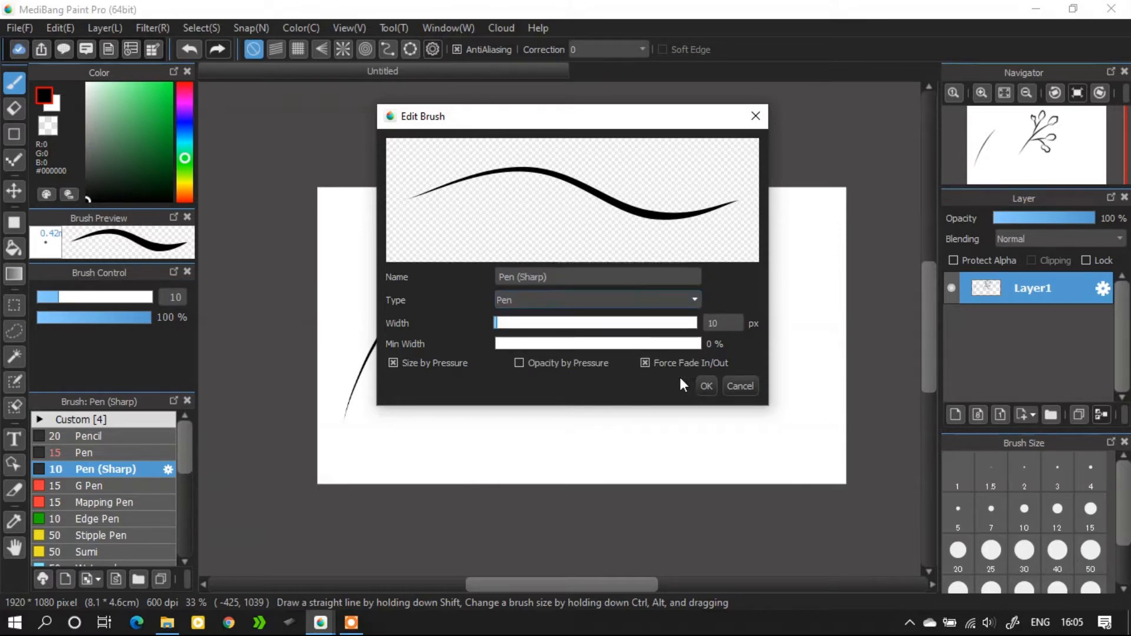
click(739, 385)
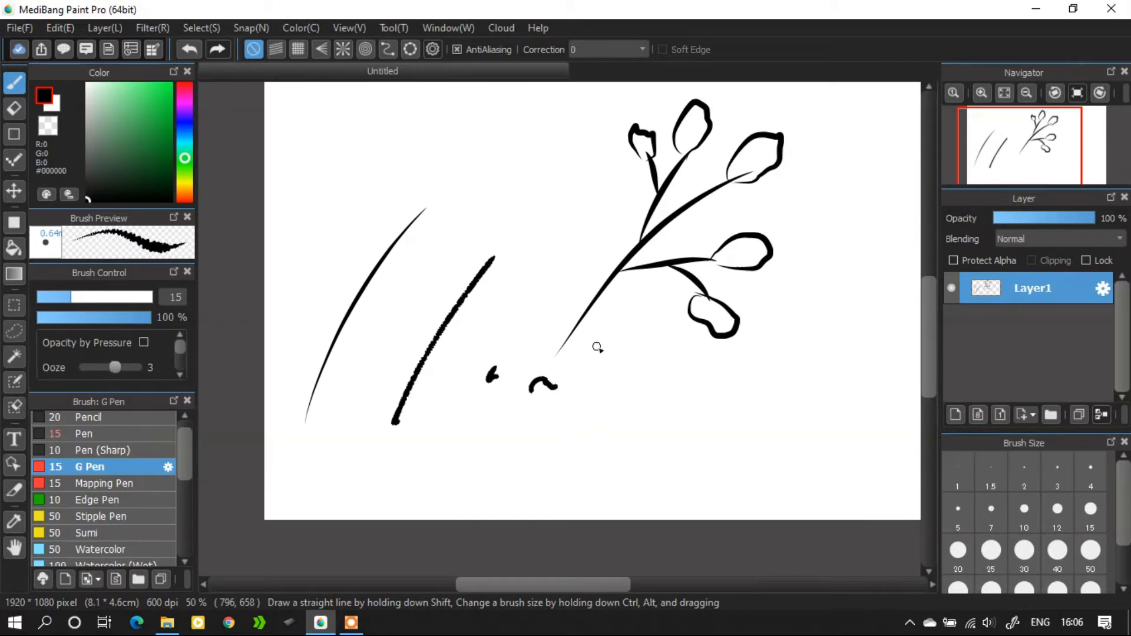
- Test a G Pen stroke with undo and redo, then switch to the Edge Pen
drag(598, 346, 591, 454)
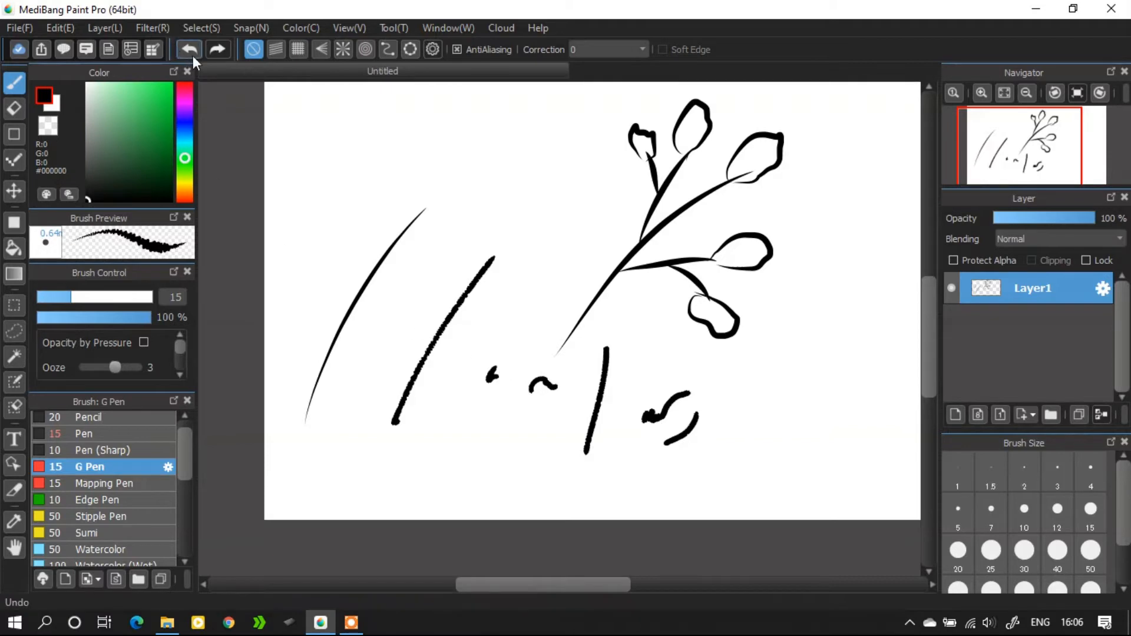
click(189, 49)
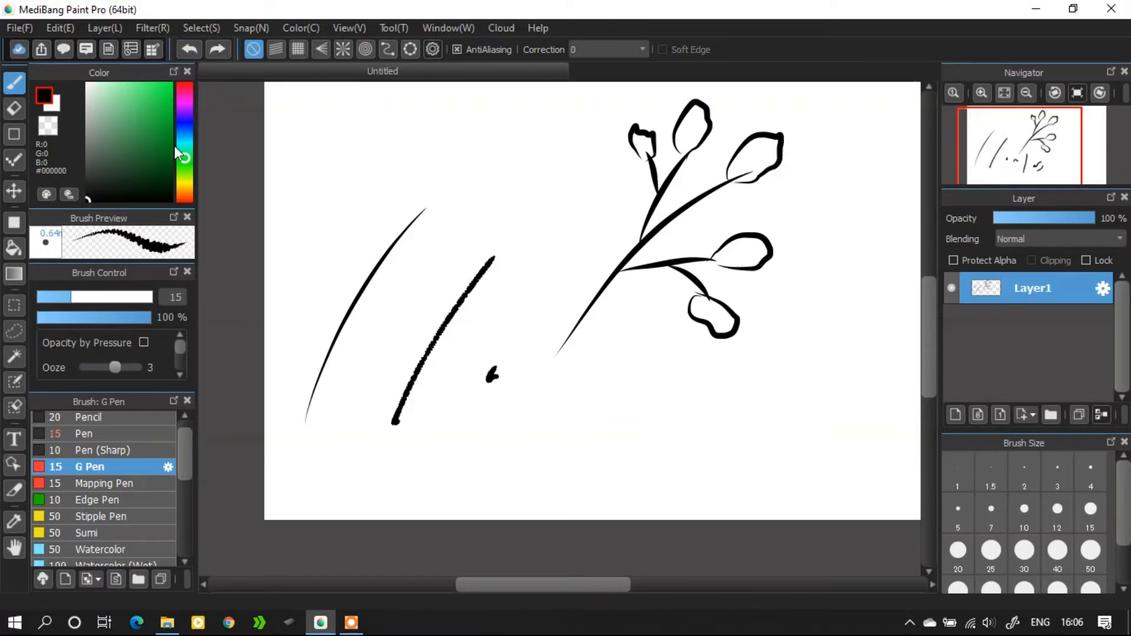
click(217, 49)
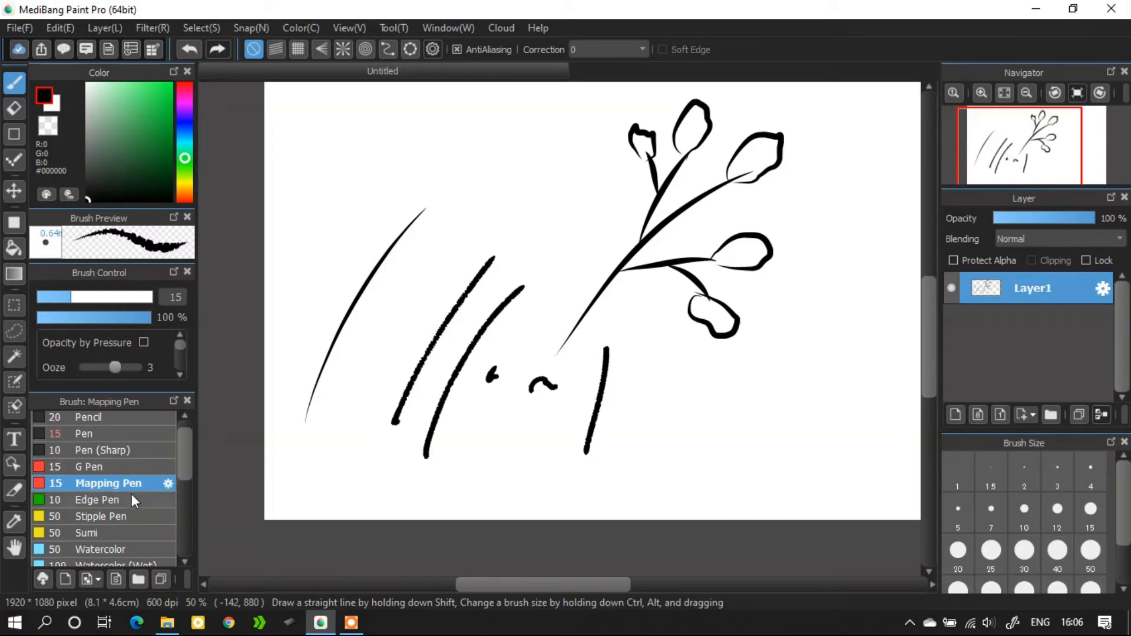
click(97, 500)
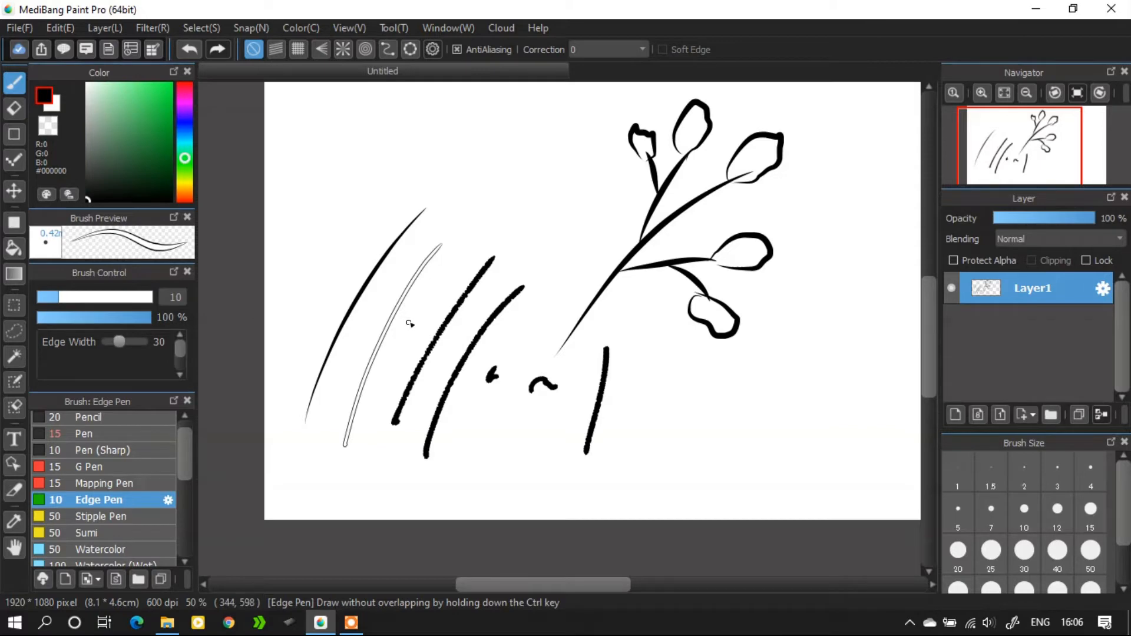
click(103, 28)
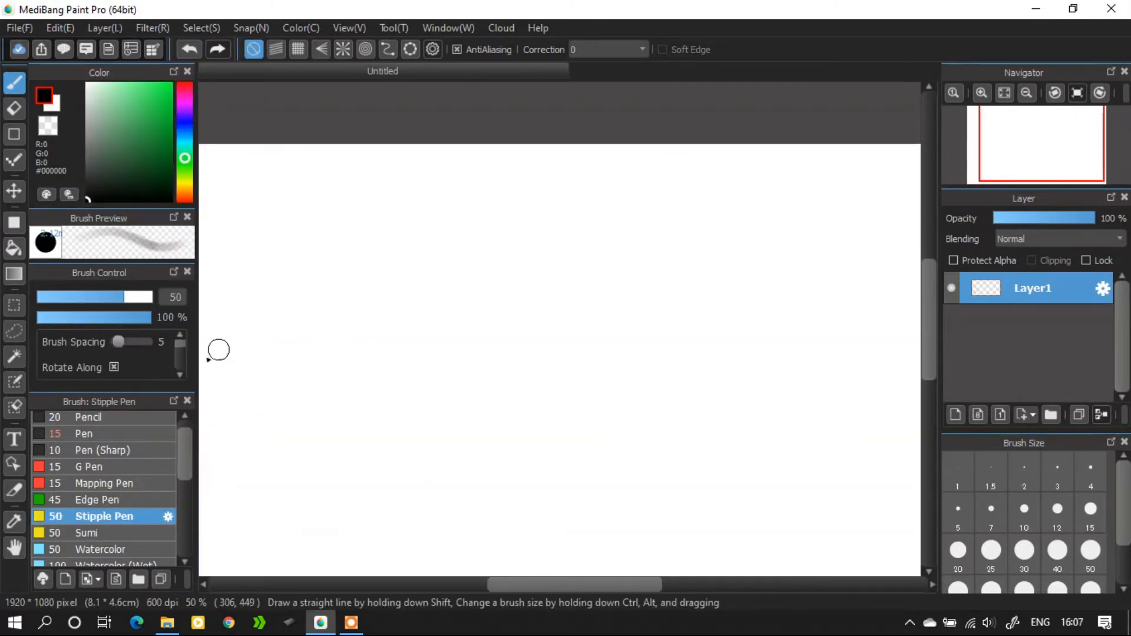
mouse_move(559, 328)
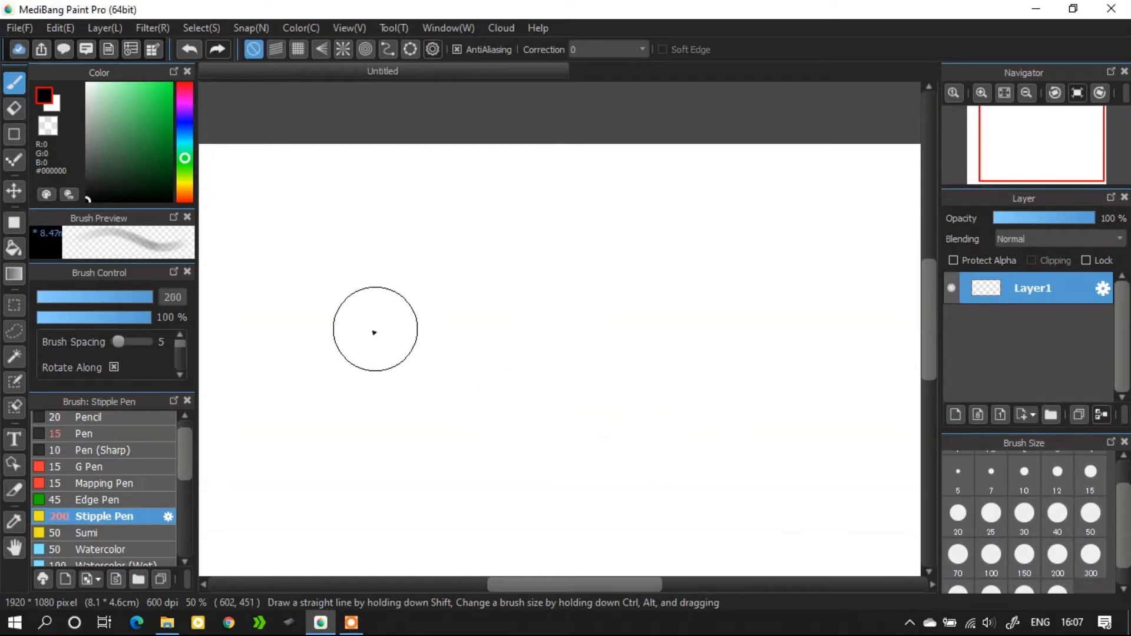
- Paint Sumi blots, then a grey Watercolor (Wet) curve and soft dabs across the canvas
drag(373, 332, 573, 308)
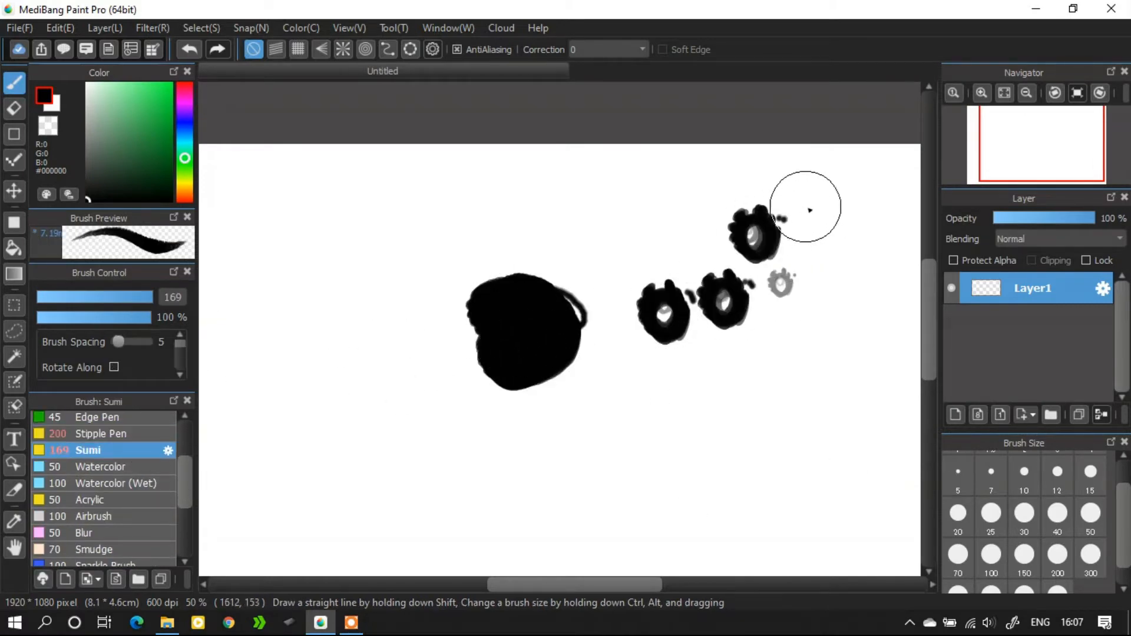
click(151, 28)
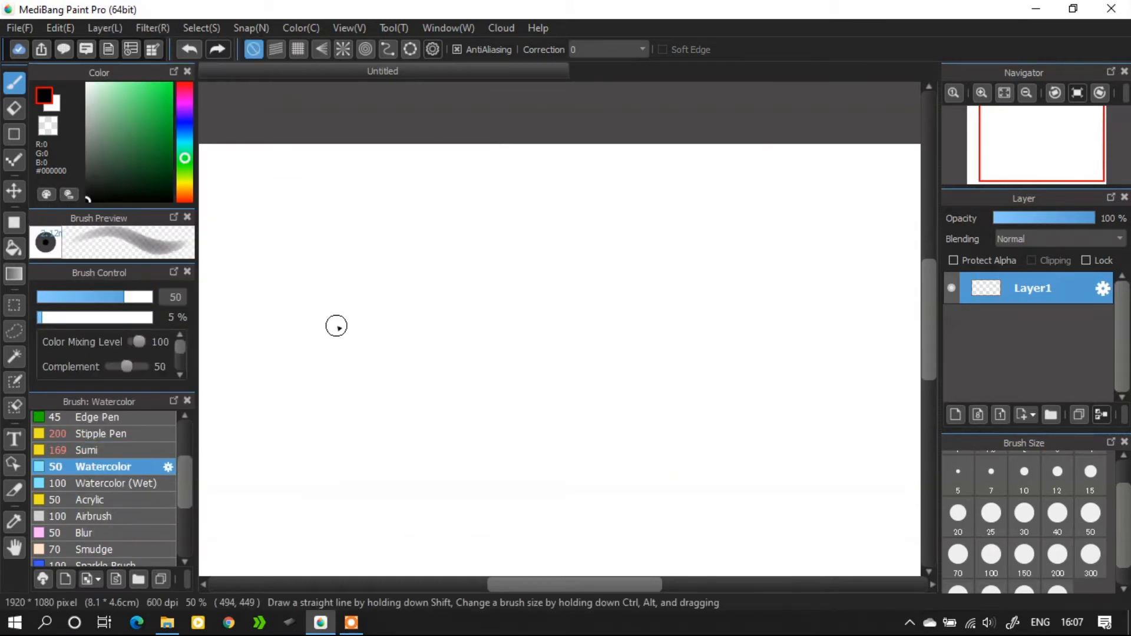
click(105, 482)
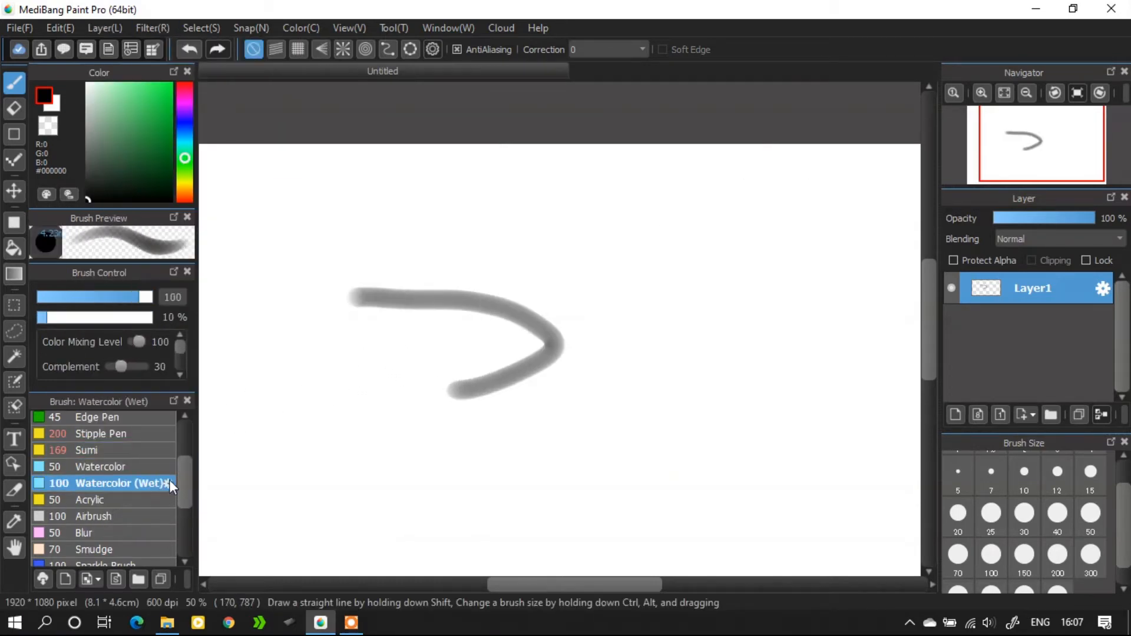
drag(354, 296, 353, 476)
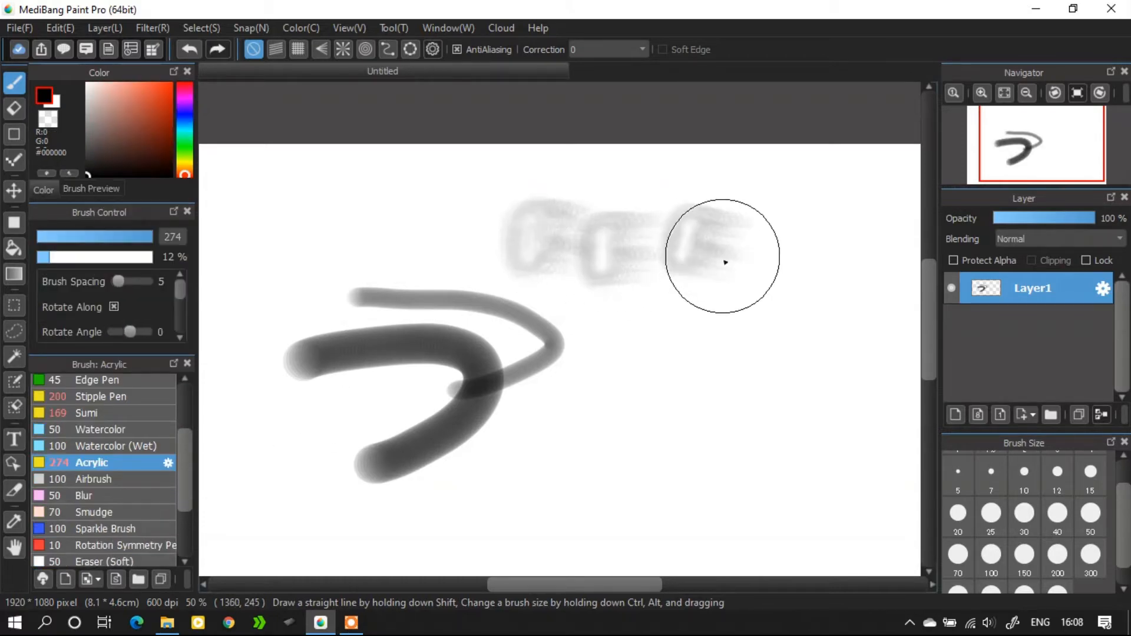
drag(725, 262, 813, 511)
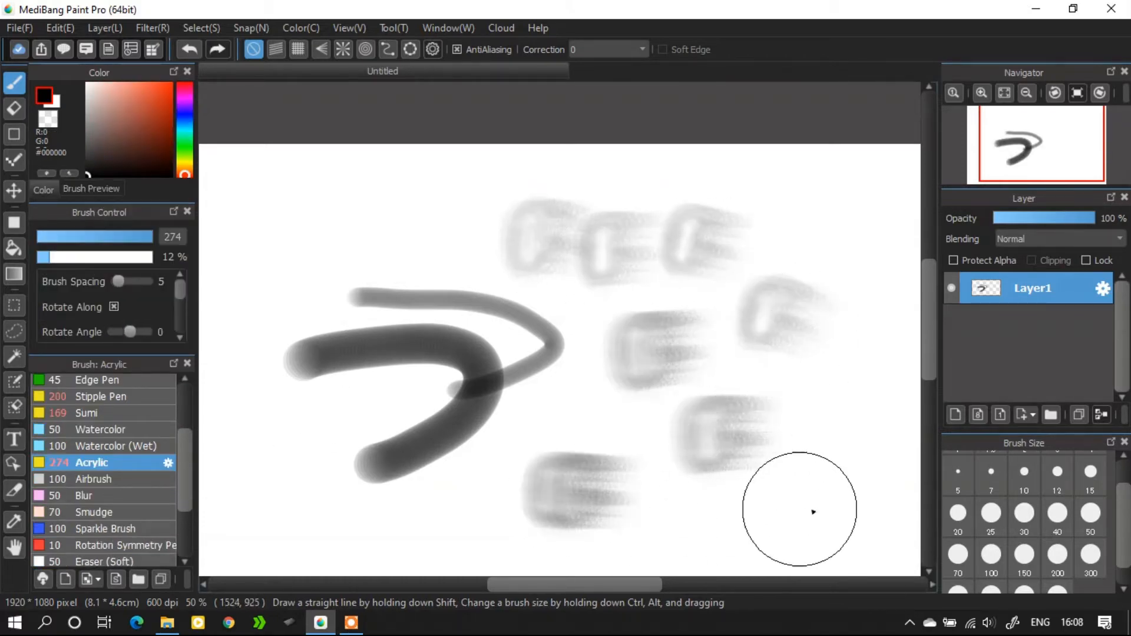
- Clear the brush tests from the layer and undo the Airbrush blur
click(105, 28)
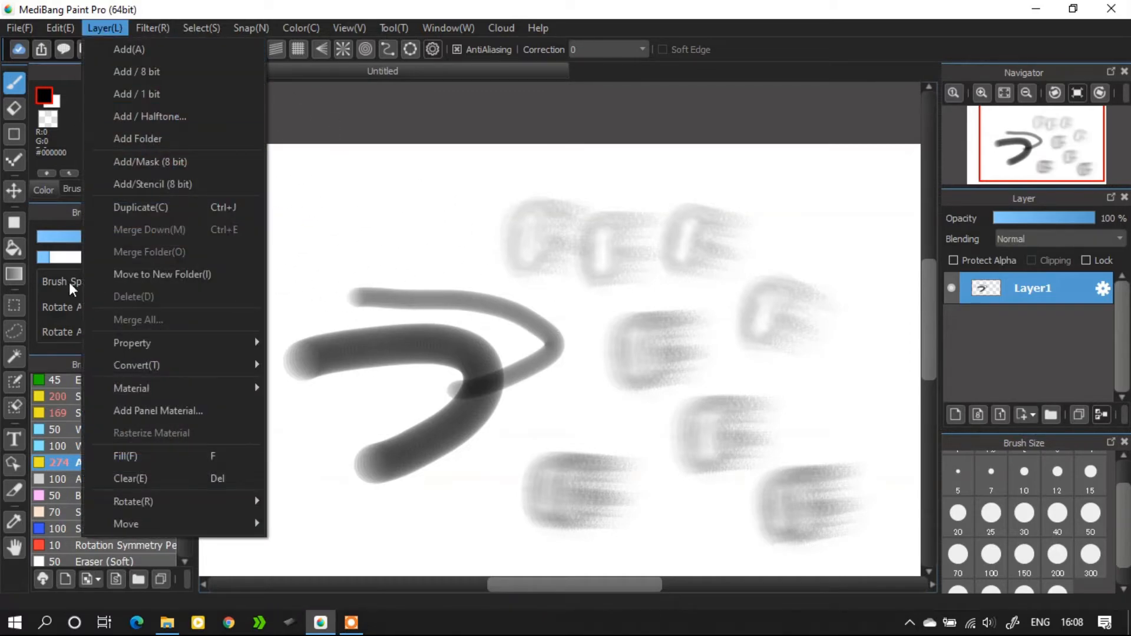
click(129, 478)
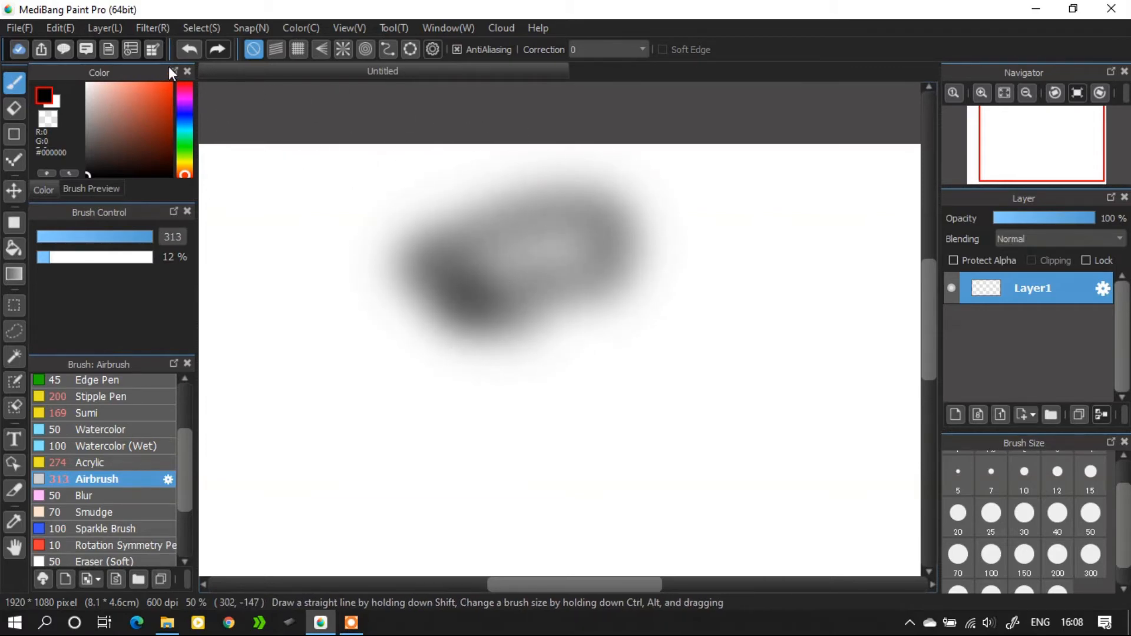
click(189, 49)
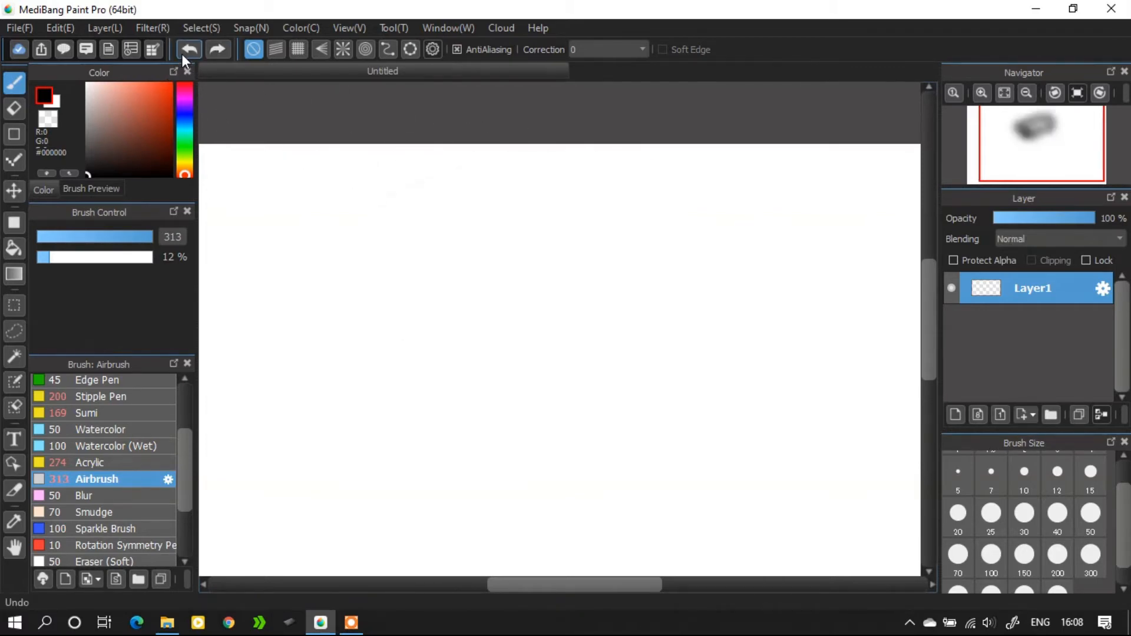
click(94, 511)
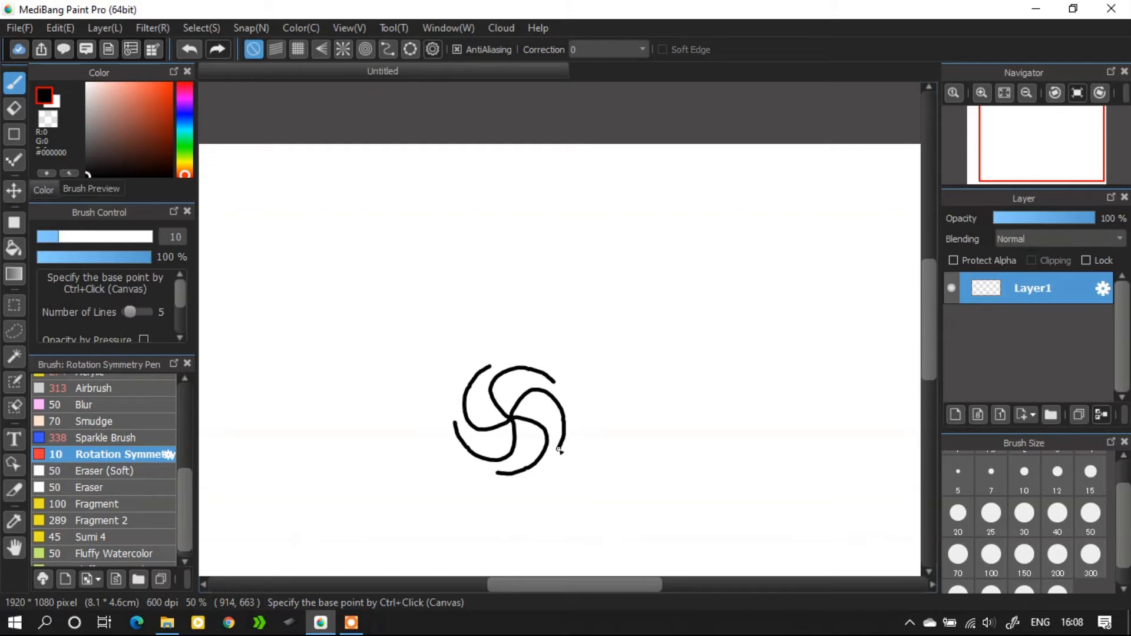
- Draw a wavy looping ring around the five-armed symmetry swirl
drag(555, 454, 566, 483)
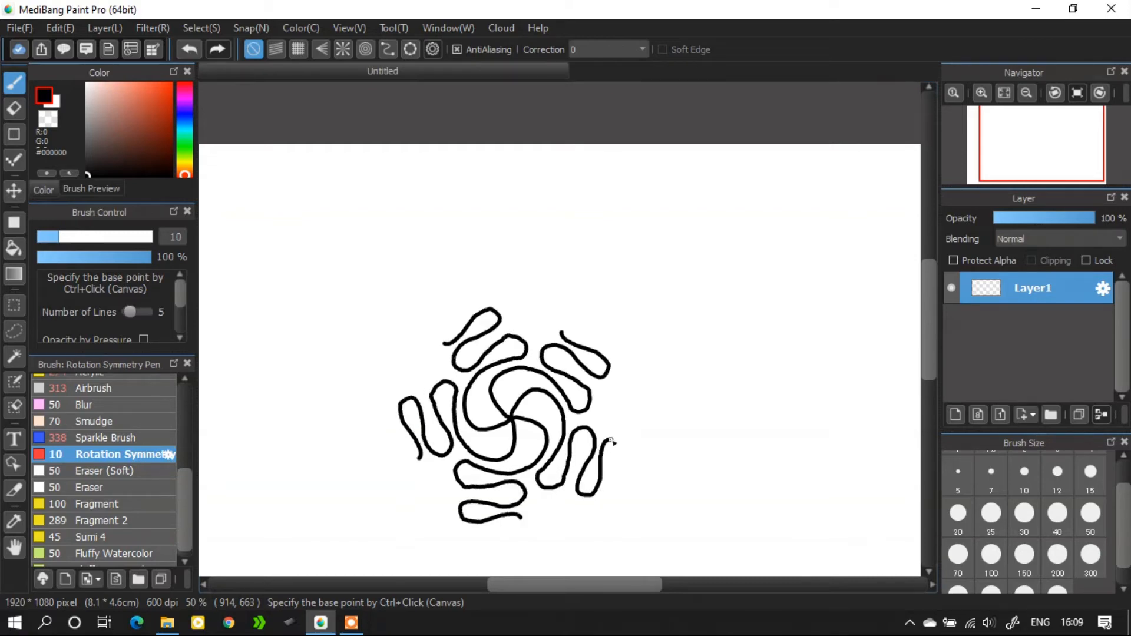
drag(613, 441, 605, 511)
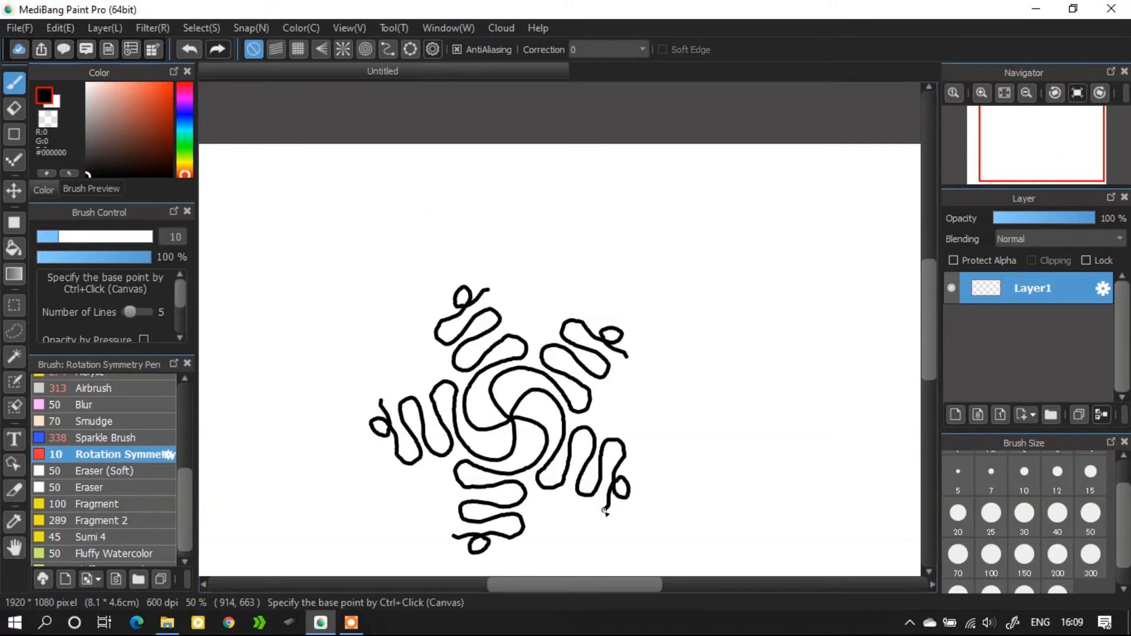
drag(605, 511, 533, 503)
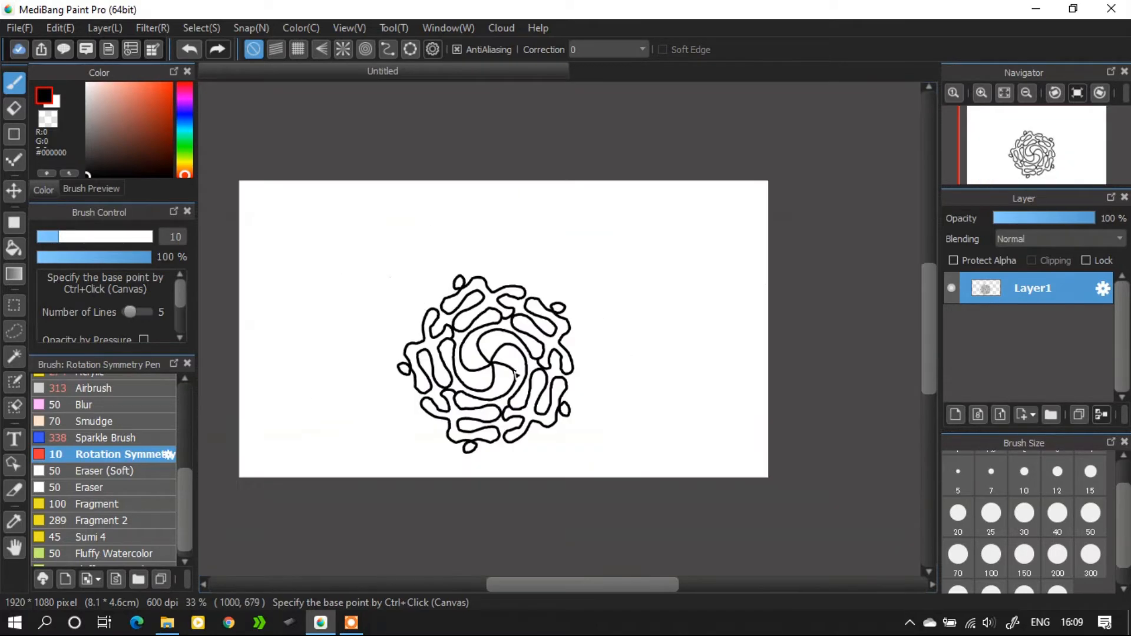
- Raise Number of Lines to 32 and draw large dense spirals
drag(130, 312, 144, 312)
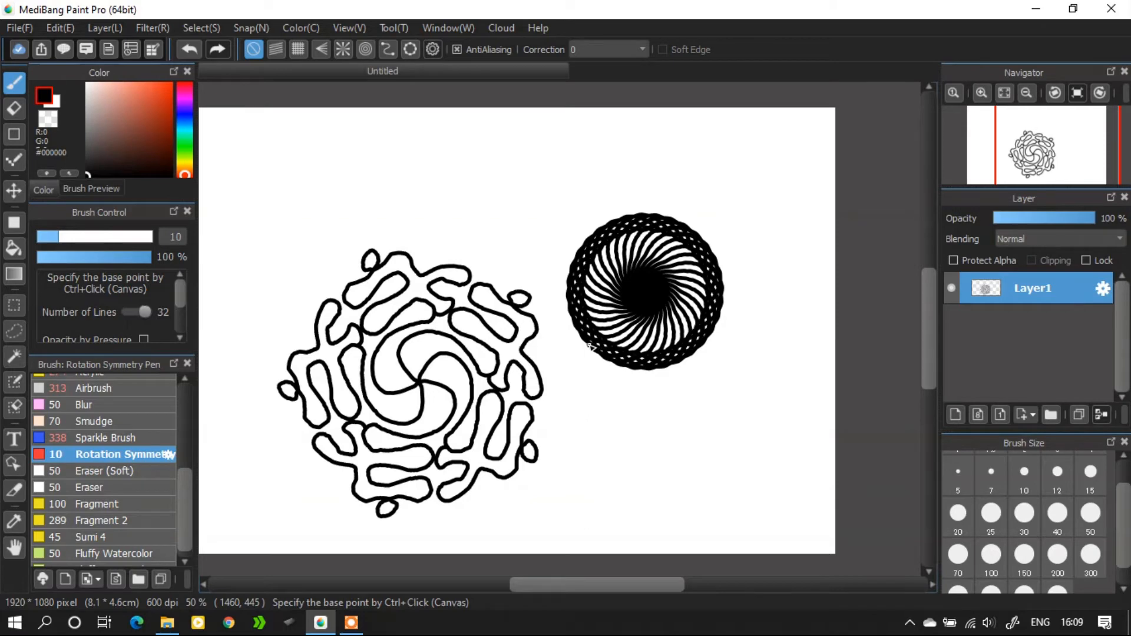
drag(645, 292, 721, 454)
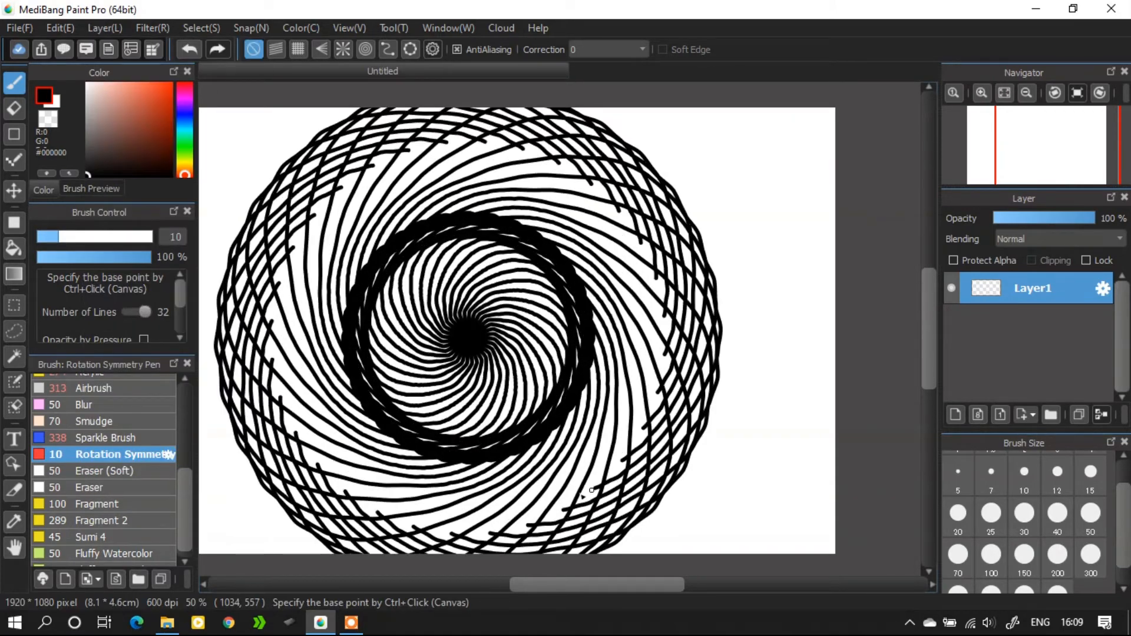
drag(591, 491, 815, 240)
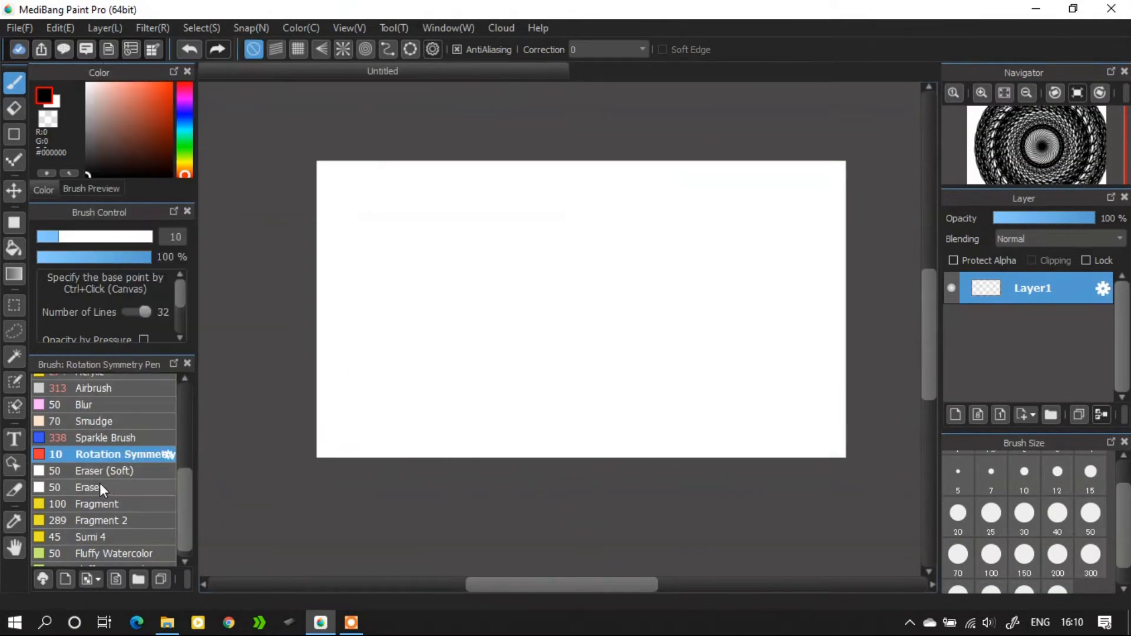
- Scatter black shards with the Fragment brush, then more clusters with Fragment 2
click(90, 488)
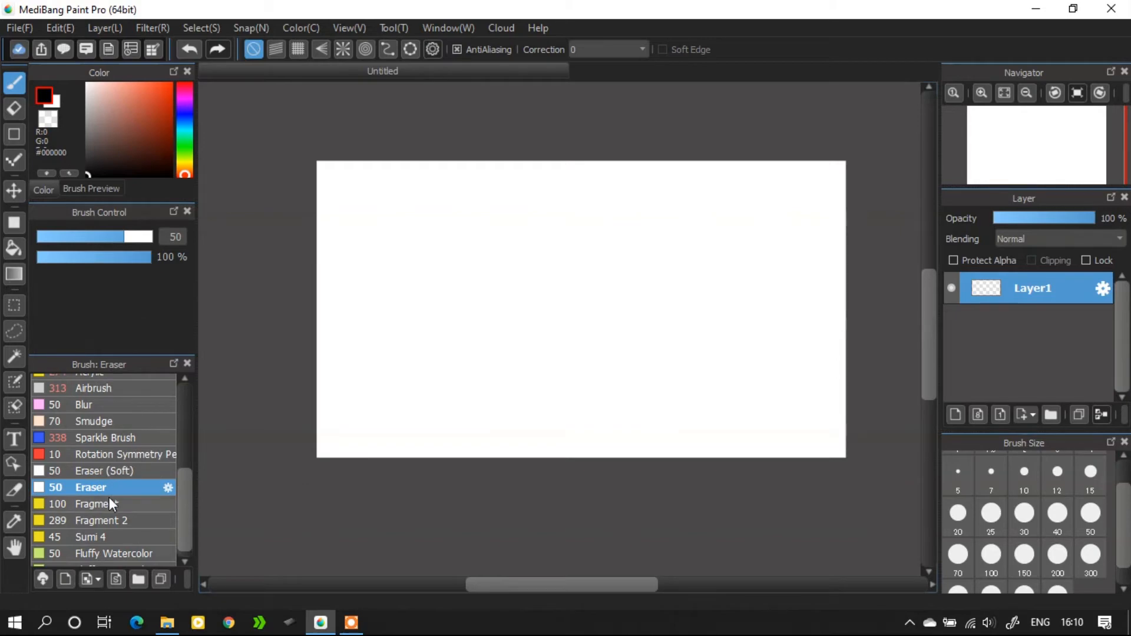
click(99, 504)
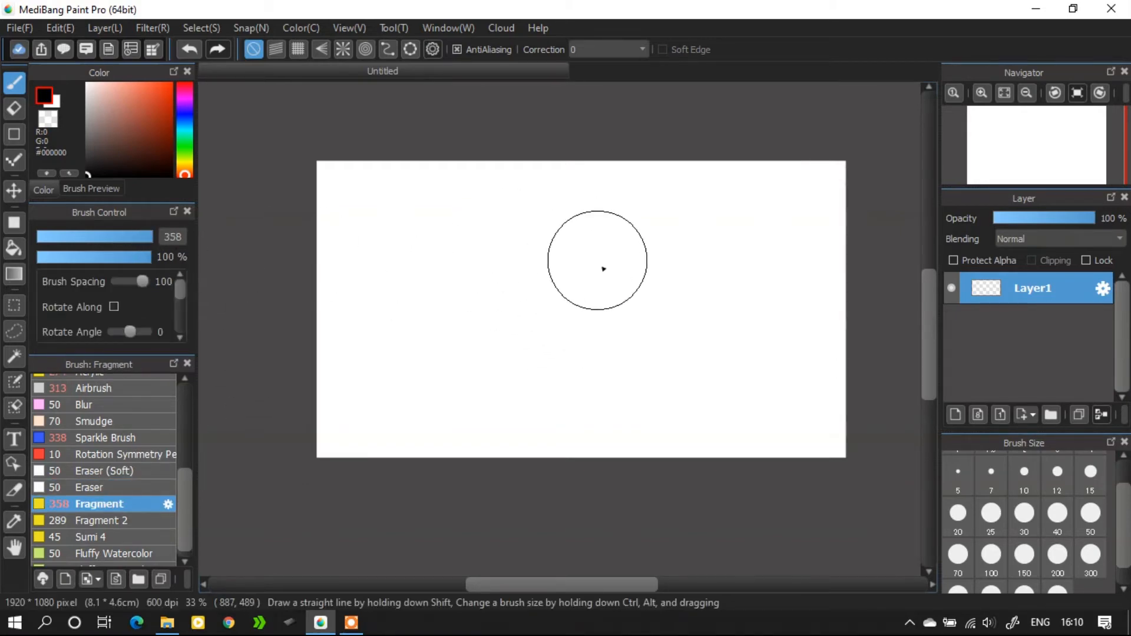
drag(598, 260, 462, 396)
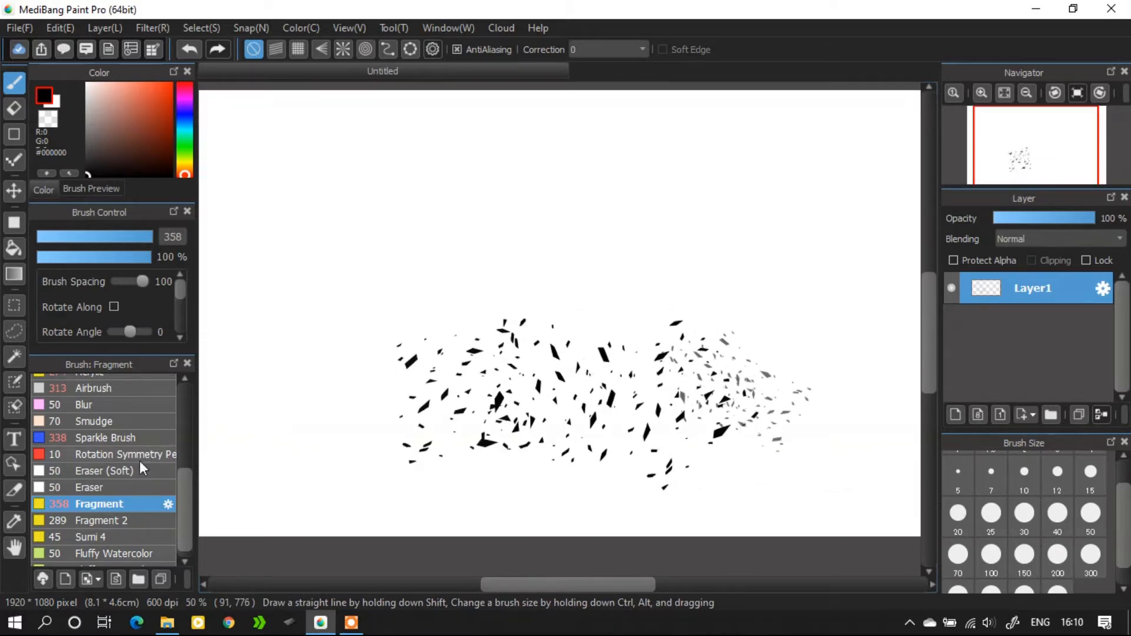
click(100, 520)
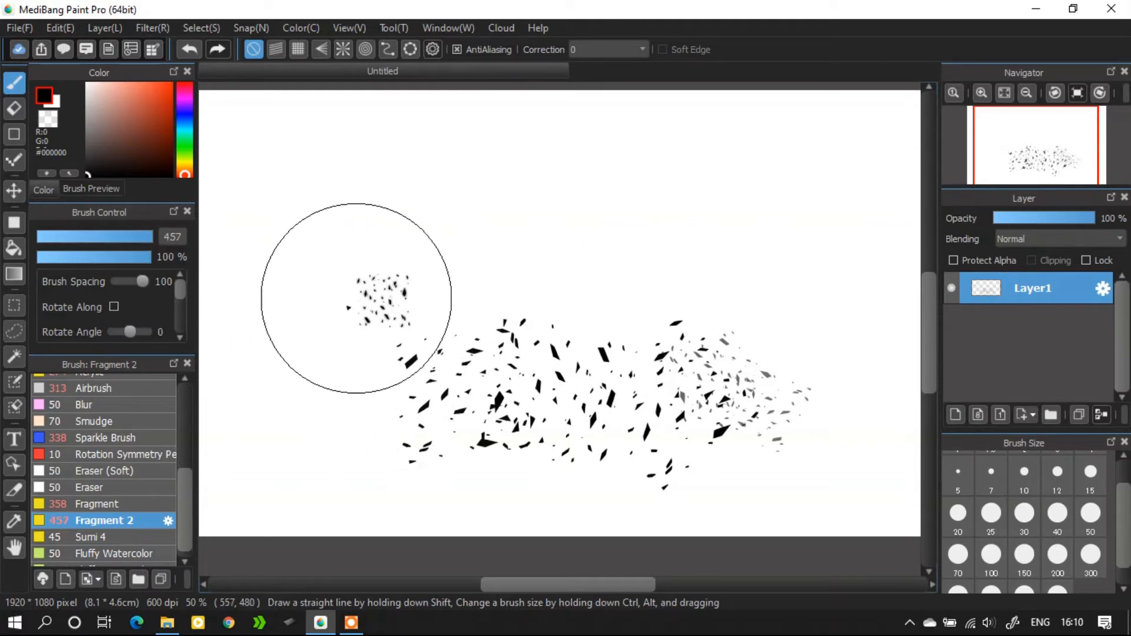
drag(357, 296, 771, 390)
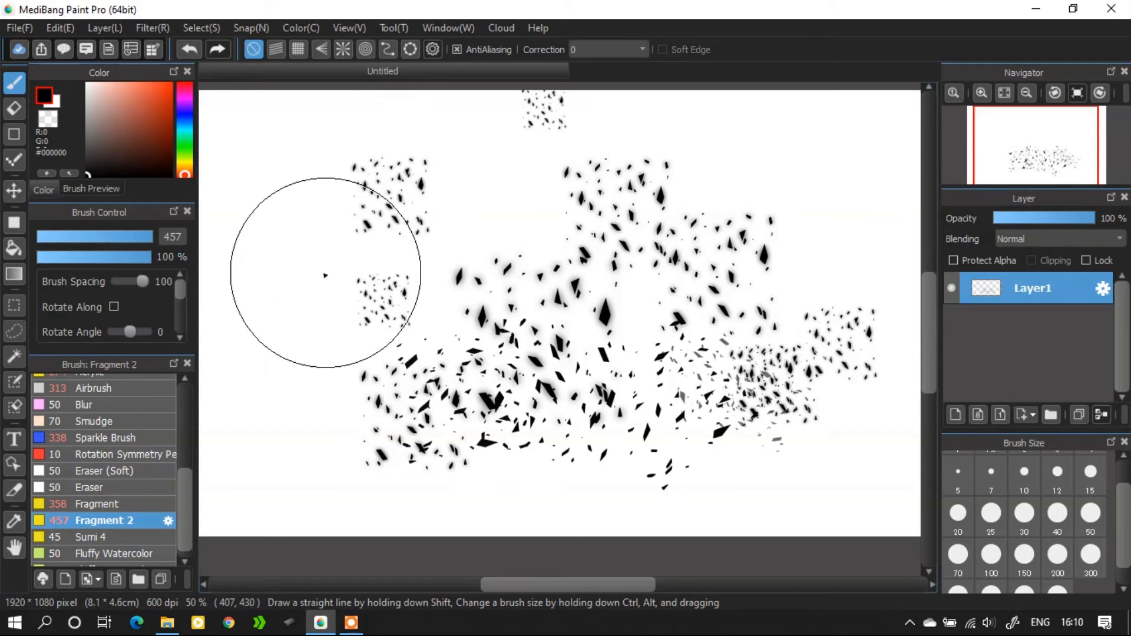
- Paint a large black Sumi 4 ink blot on the left
click(93, 536)
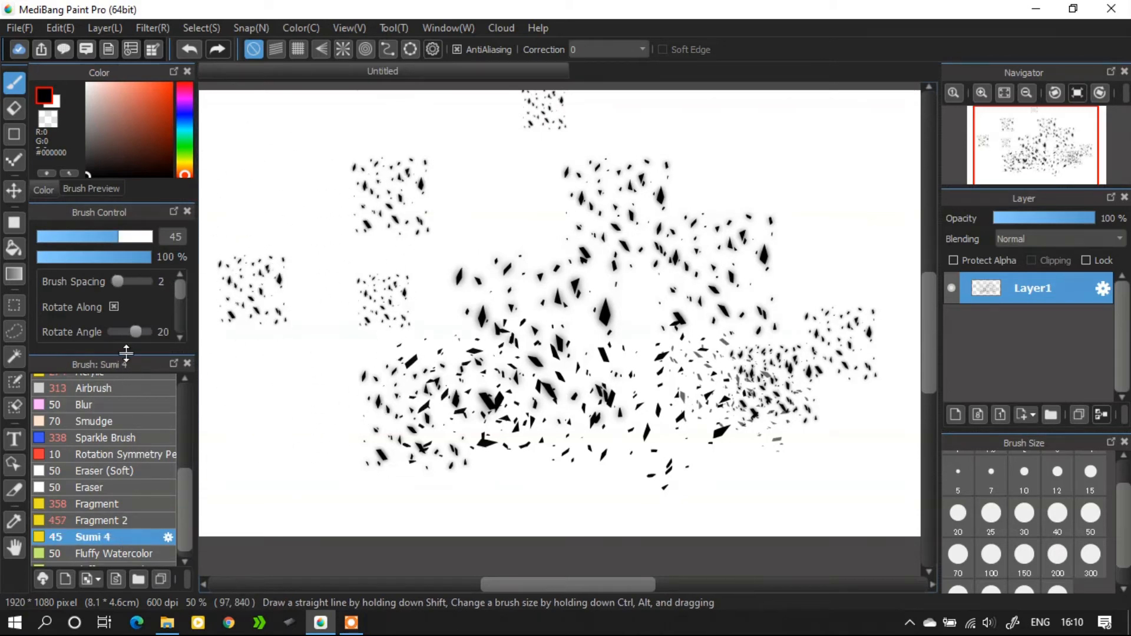
drag(79, 237, 151, 237)
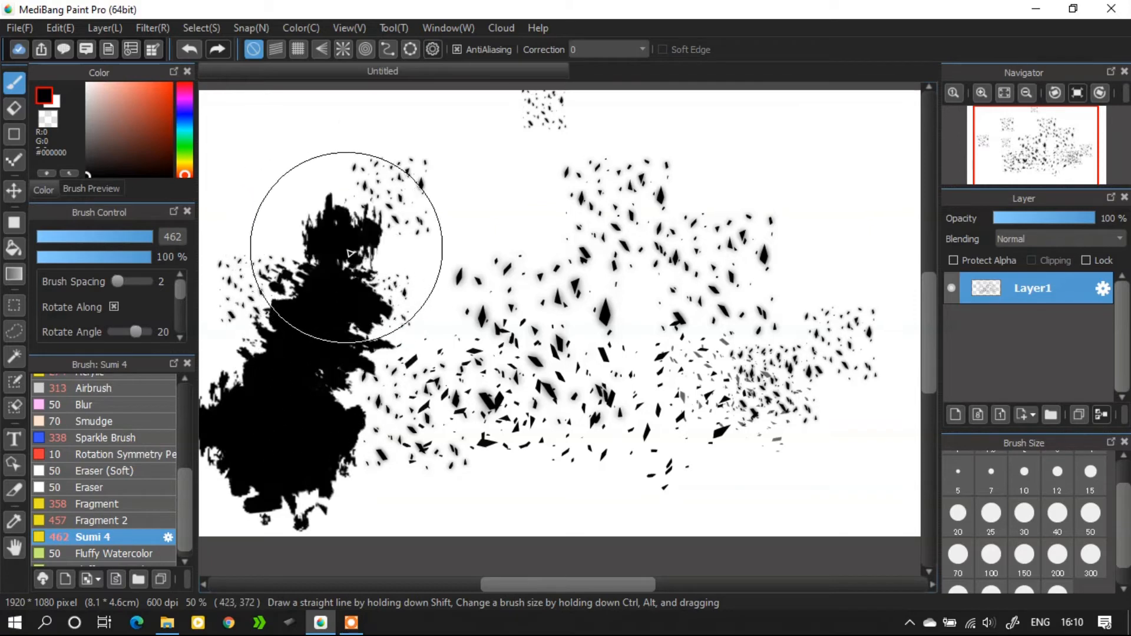
click(104, 27)
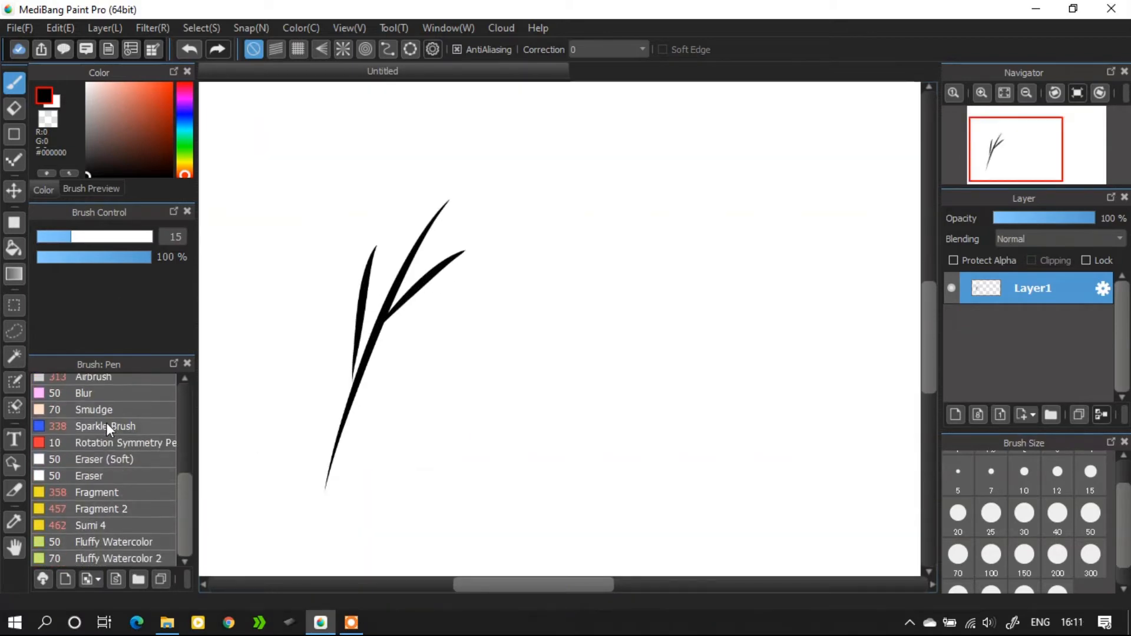
- Add a new layer and paint green Sumi 4 foliage around the branch tops
click(92, 524)
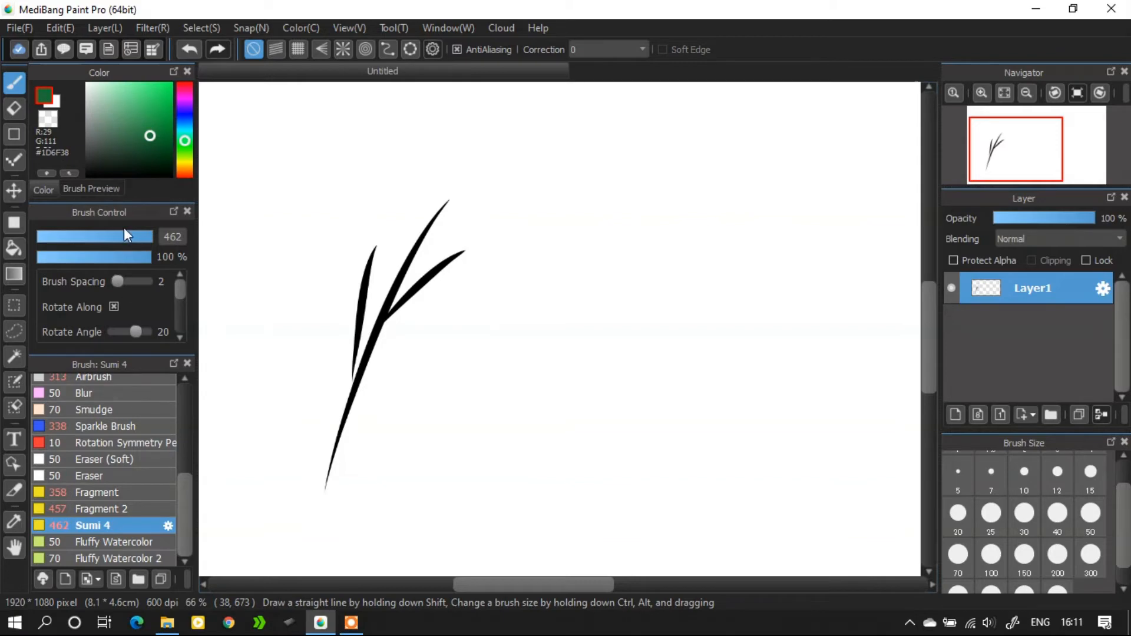
click(954, 414)
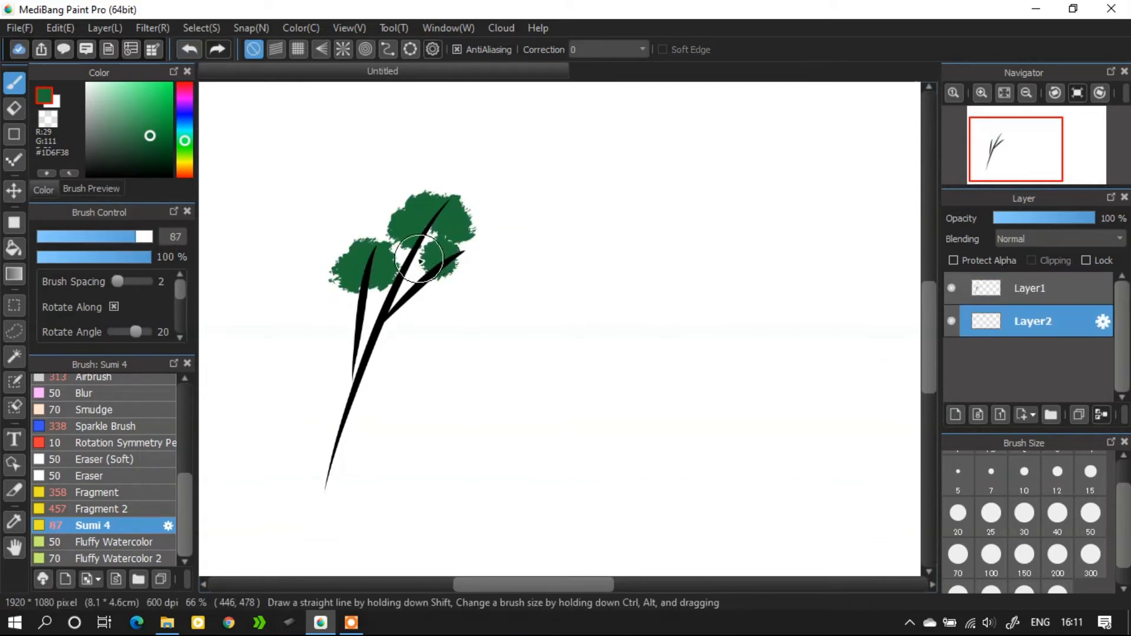
drag(419, 259, 393, 235)
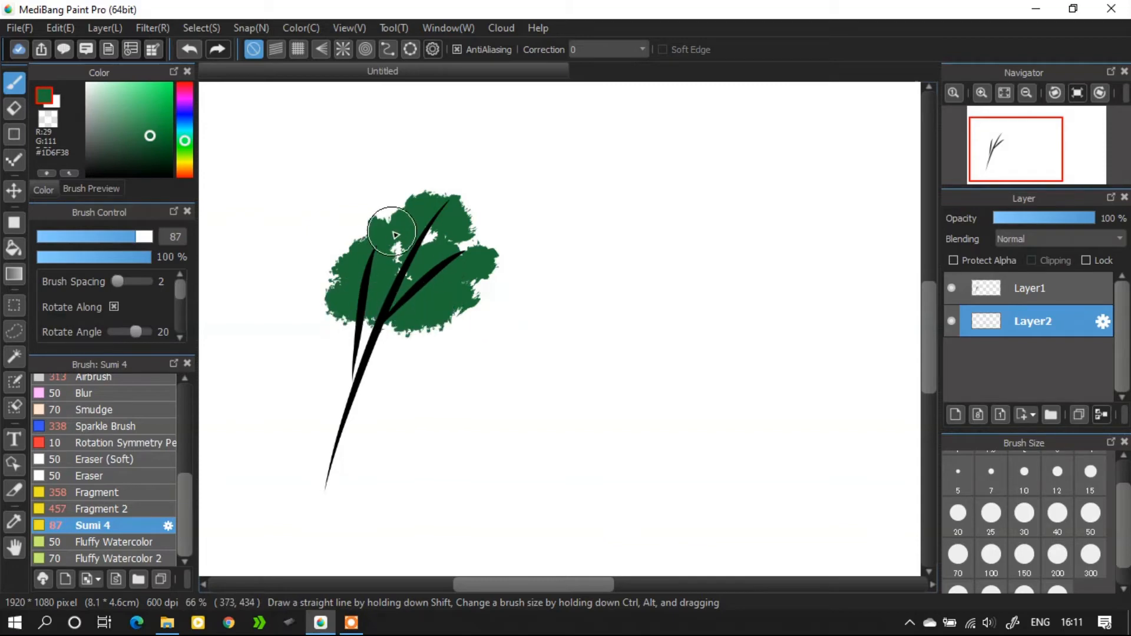
drag(393, 232, 430, 300)
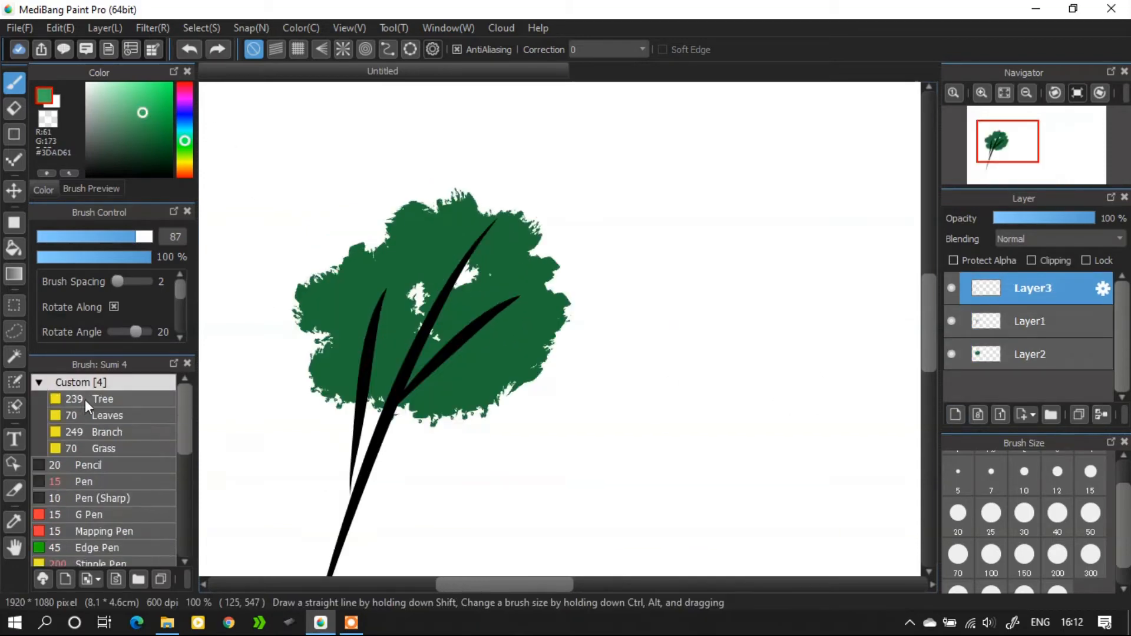
- Texture the canopy with the custom tree brushes, adding light green leaf highlights
click(107, 431)
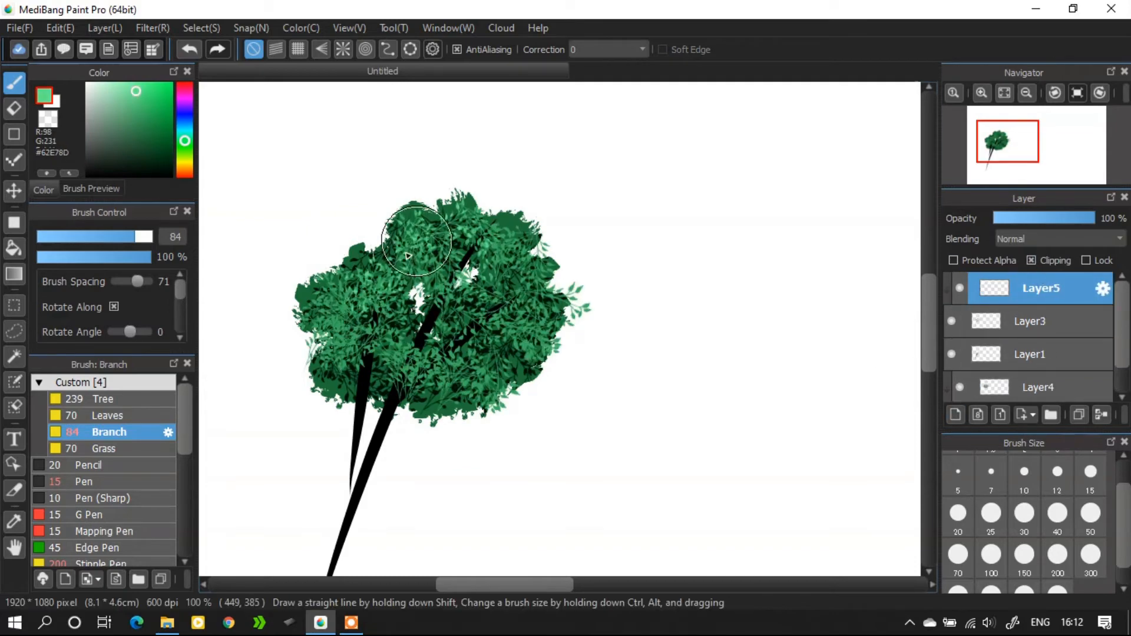
drag(415, 241, 472, 209)
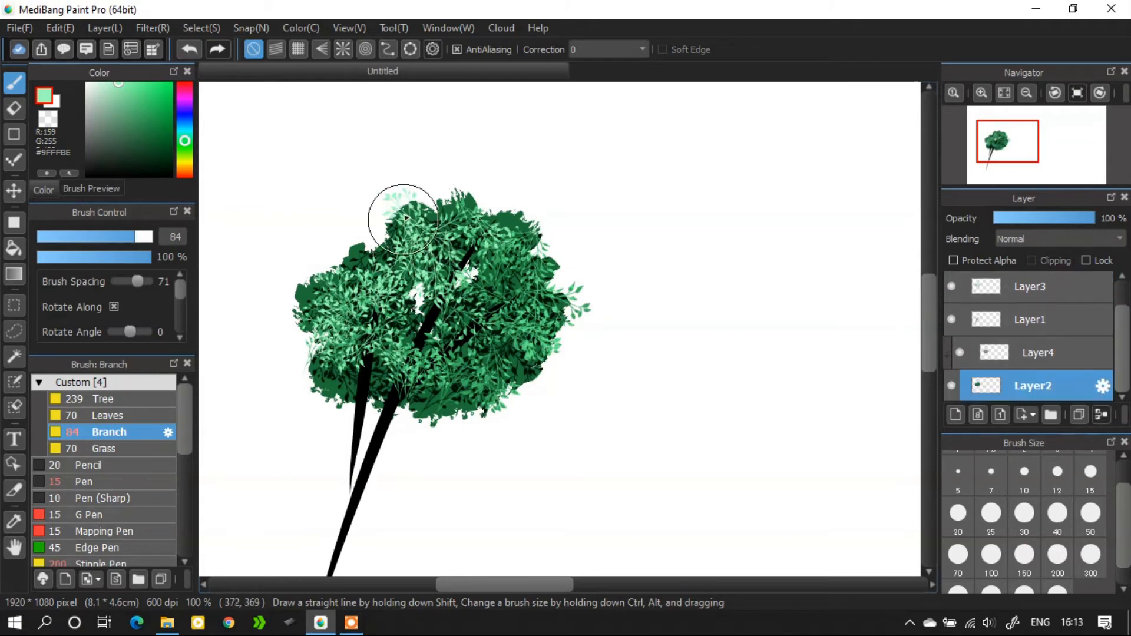
drag(404, 216, 332, 267)
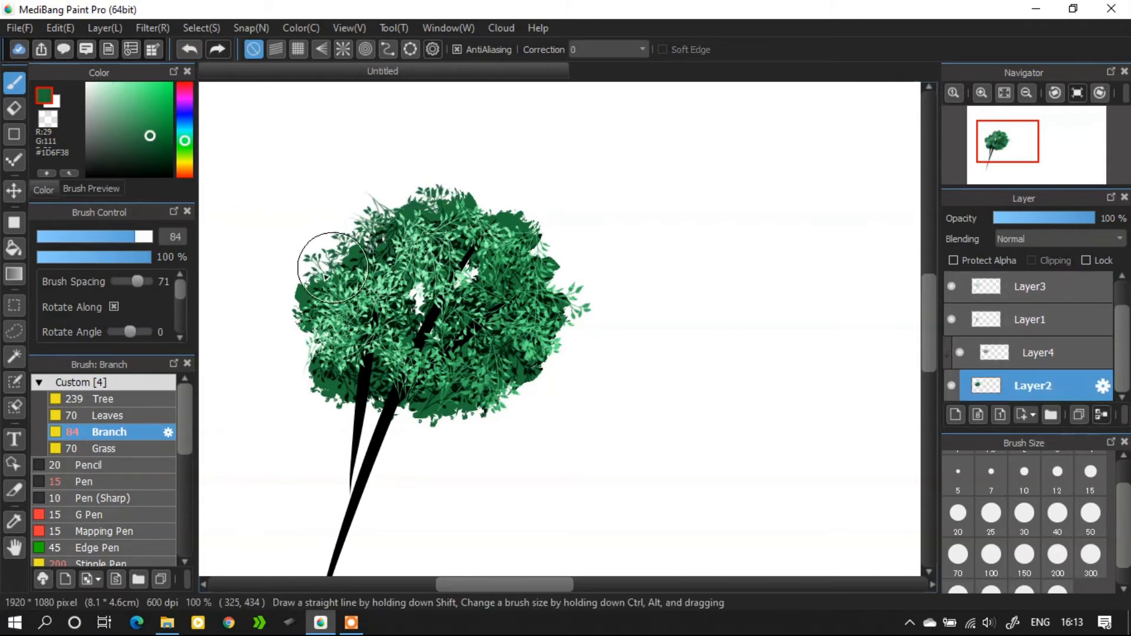
drag(332, 267, 465, 206)
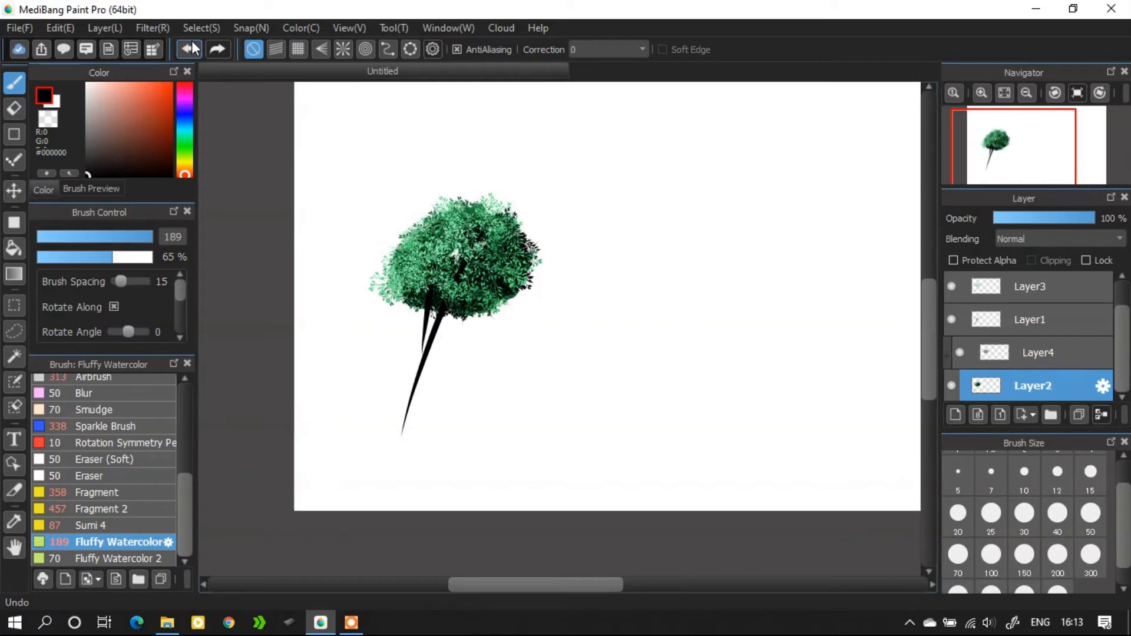
- Fill a blue gradient sky and paint white clouds with Fluffy Watercolor 2
click(954, 414)
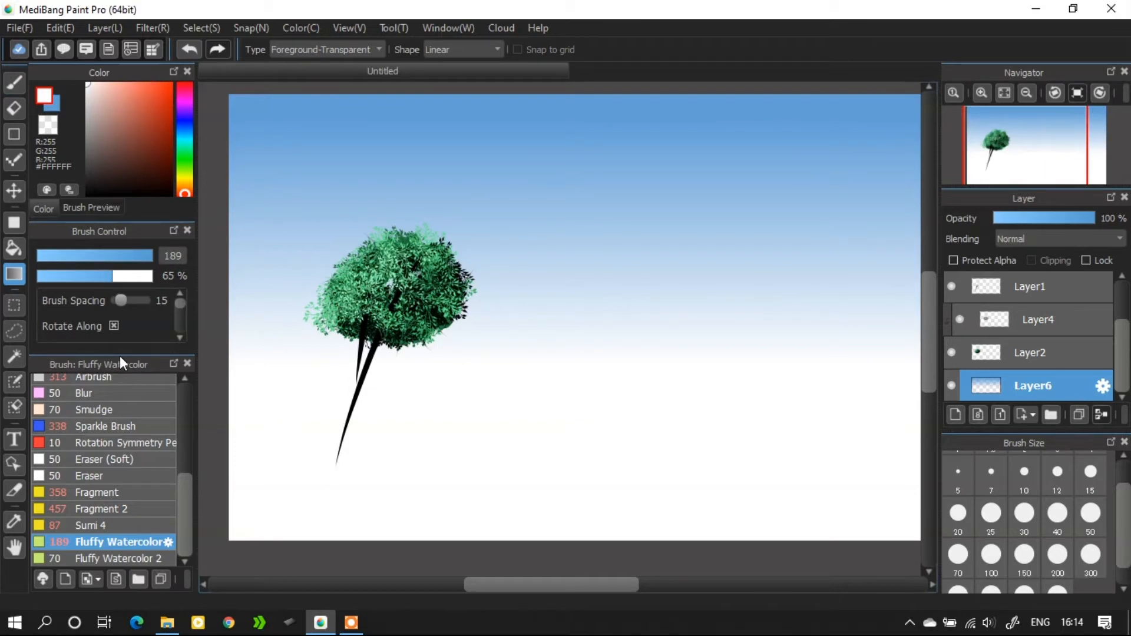
click(91, 208)
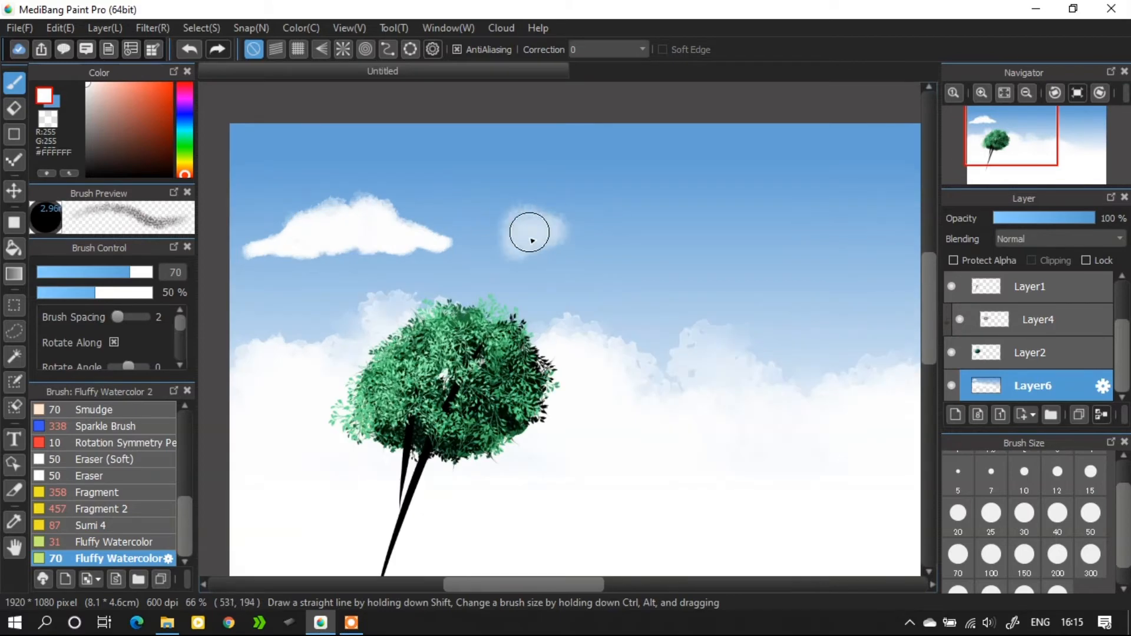
drag(529, 232, 754, 249)
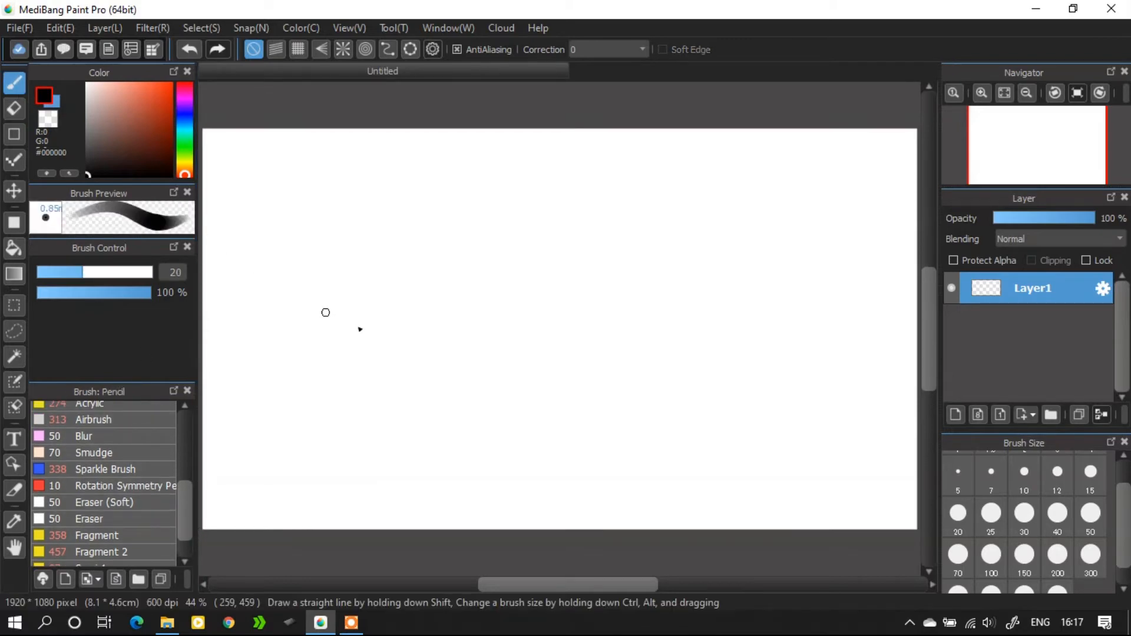
- Draw a long black pencil curve and fade it out with the Eraser (Soft) brush
drag(373, 421, 717, 216)
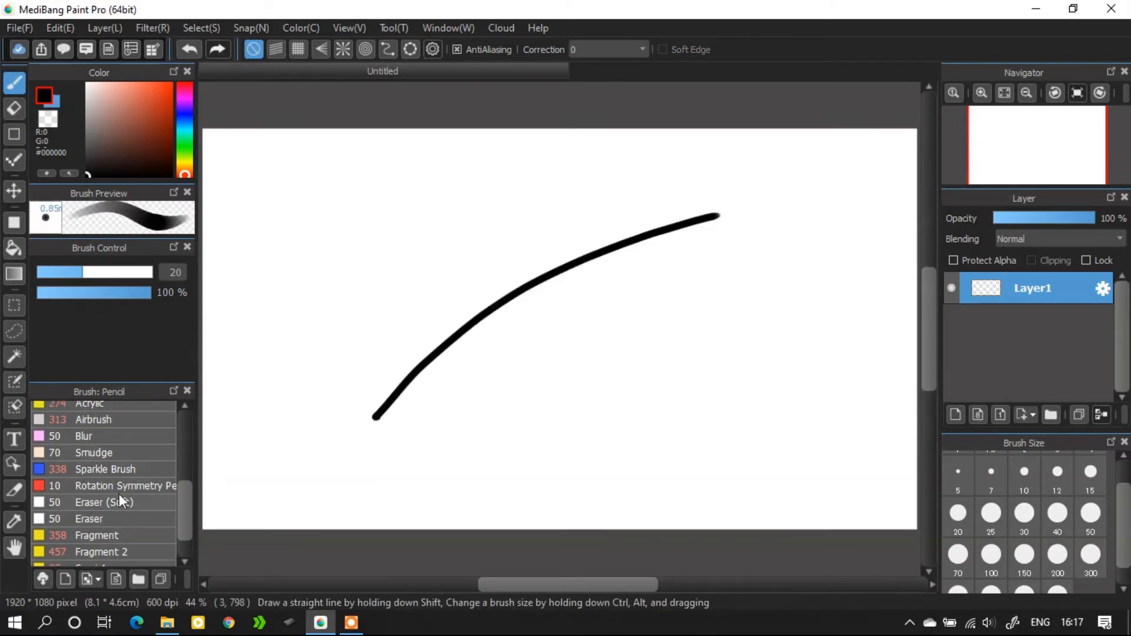
click(105, 502)
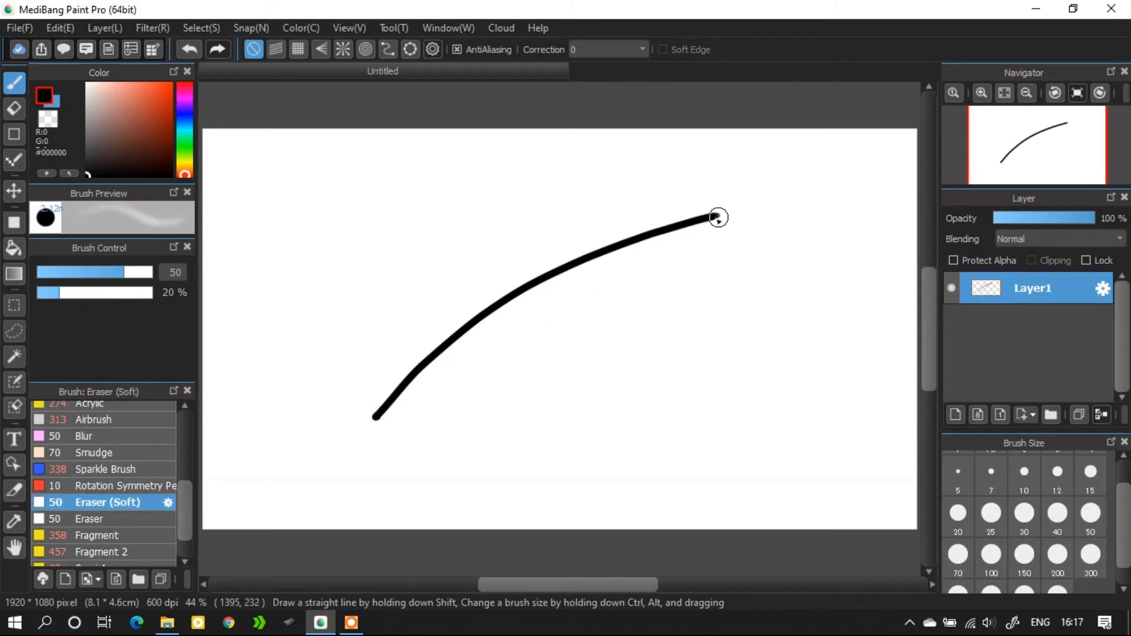
drag(718, 217, 608, 256)
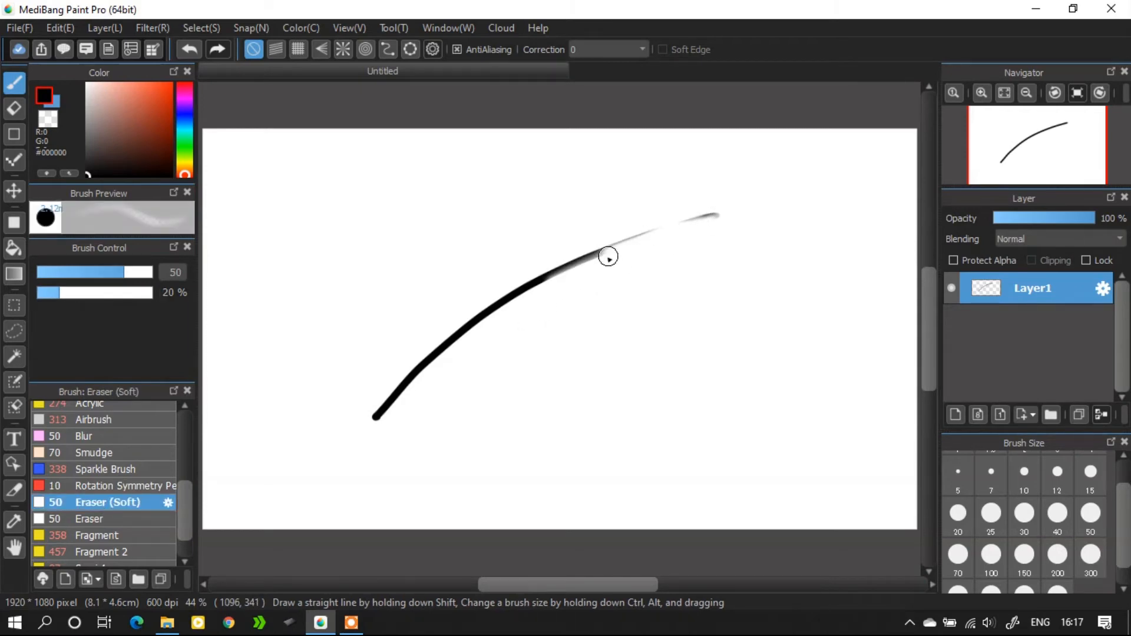
drag(608, 255, 402, 379)
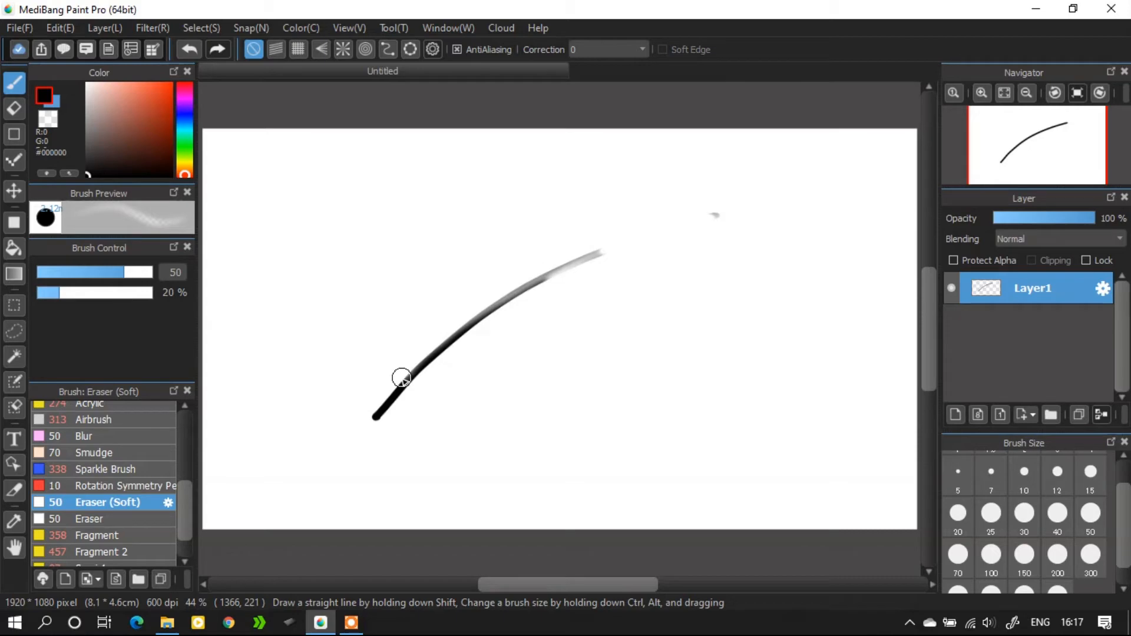
click(187, 49)
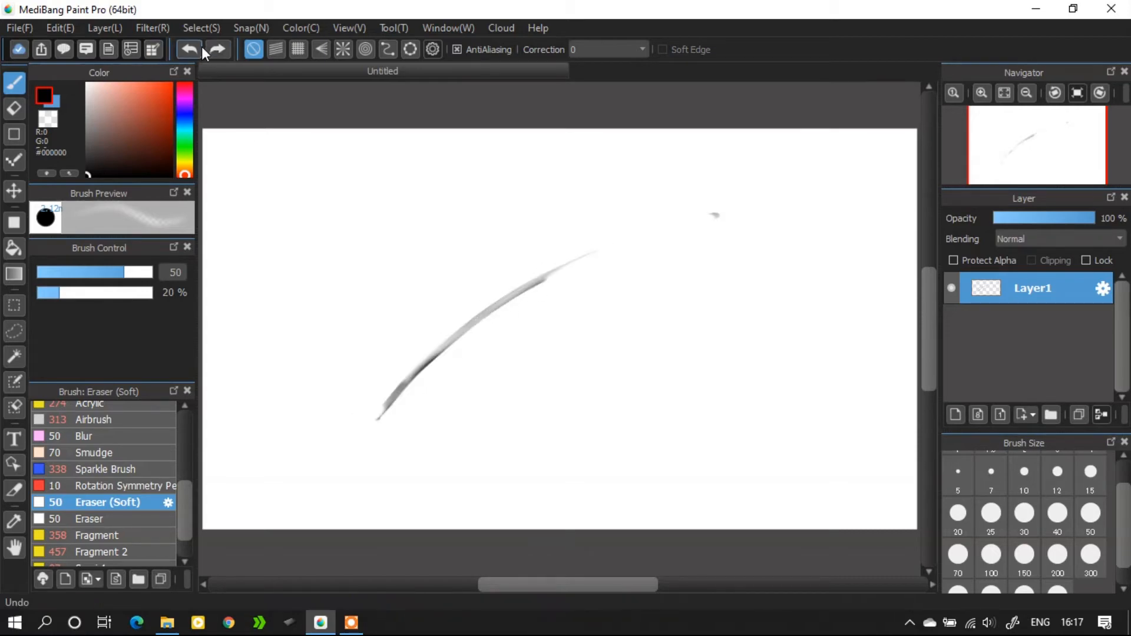
click(189, 49)
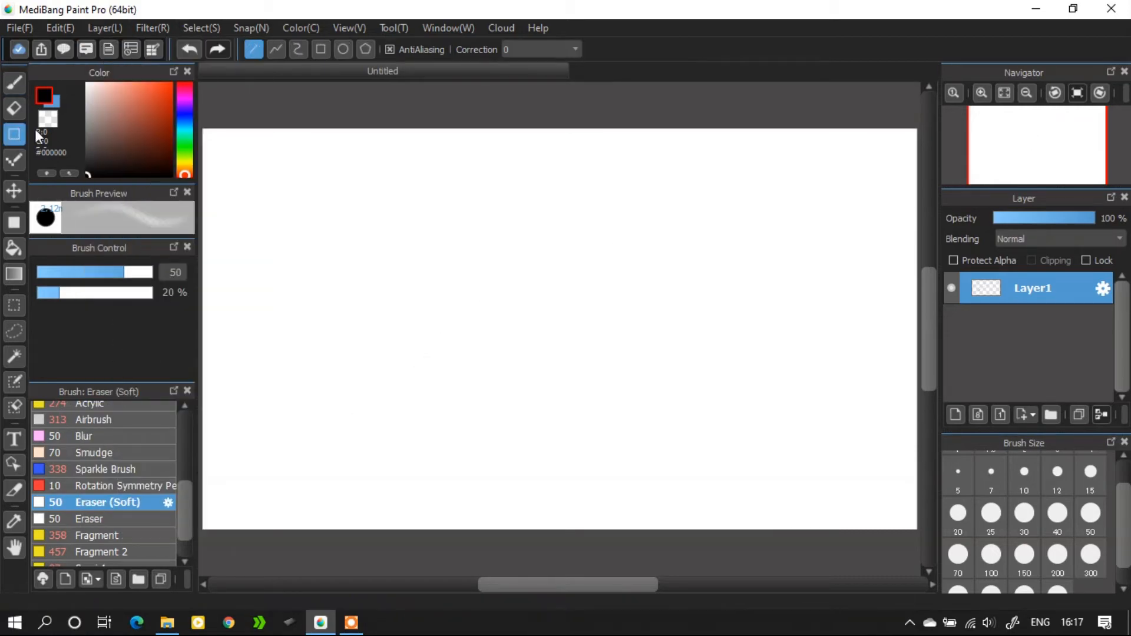
mouse_move(310, 215)
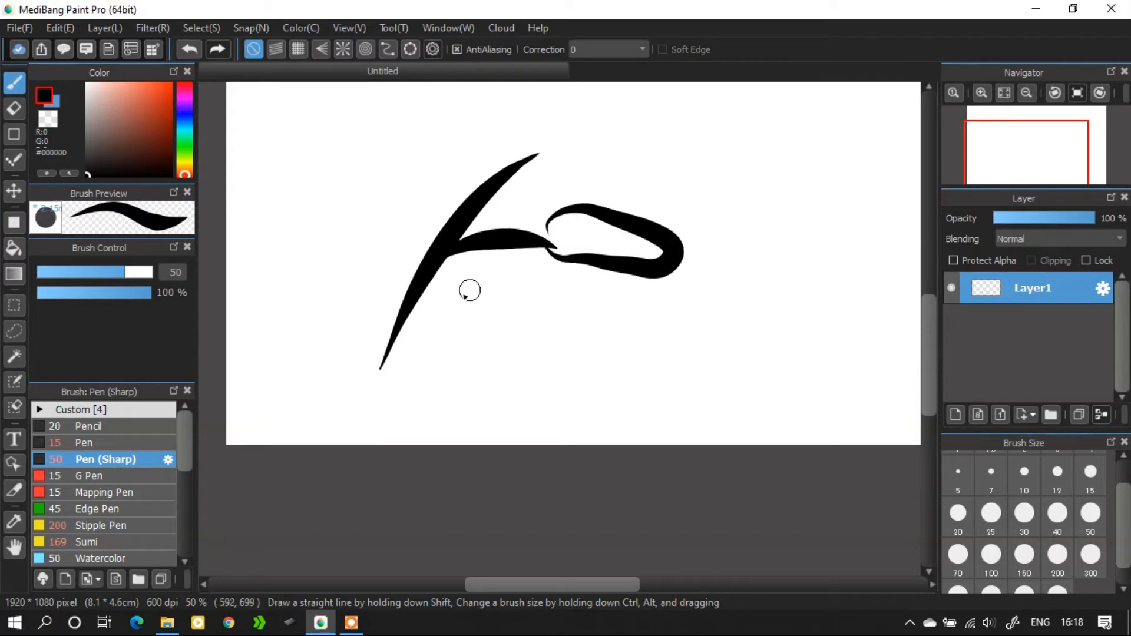
- Try the filled-rectangle and Gradient tools, then bring up the Layer menu
click(14, 191)
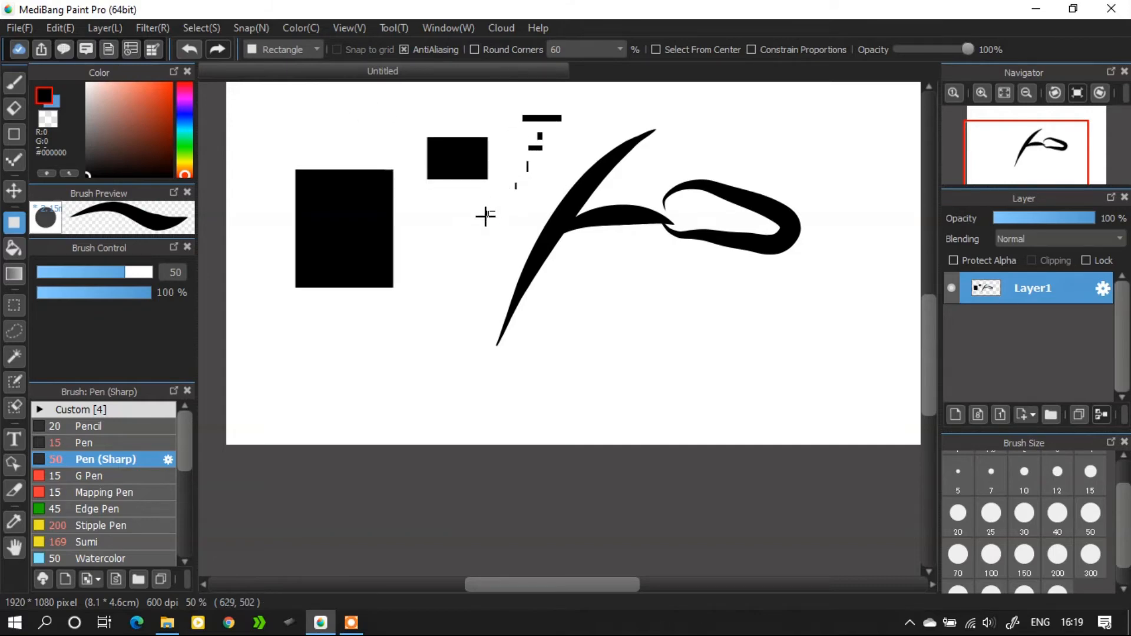
click(14, 248)
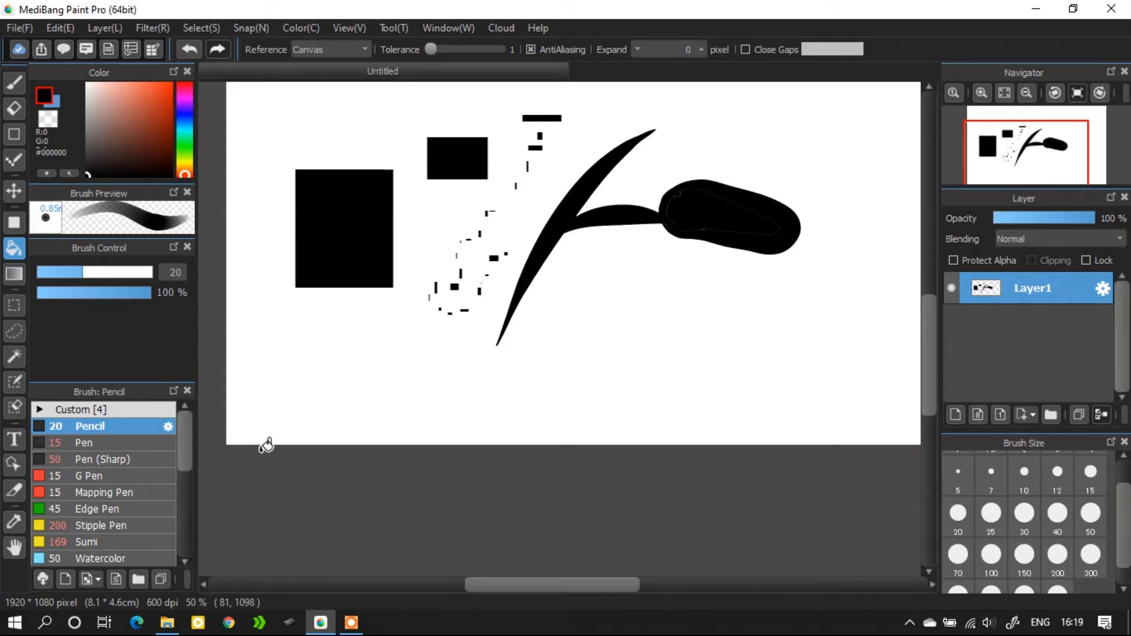
click(14, 274)
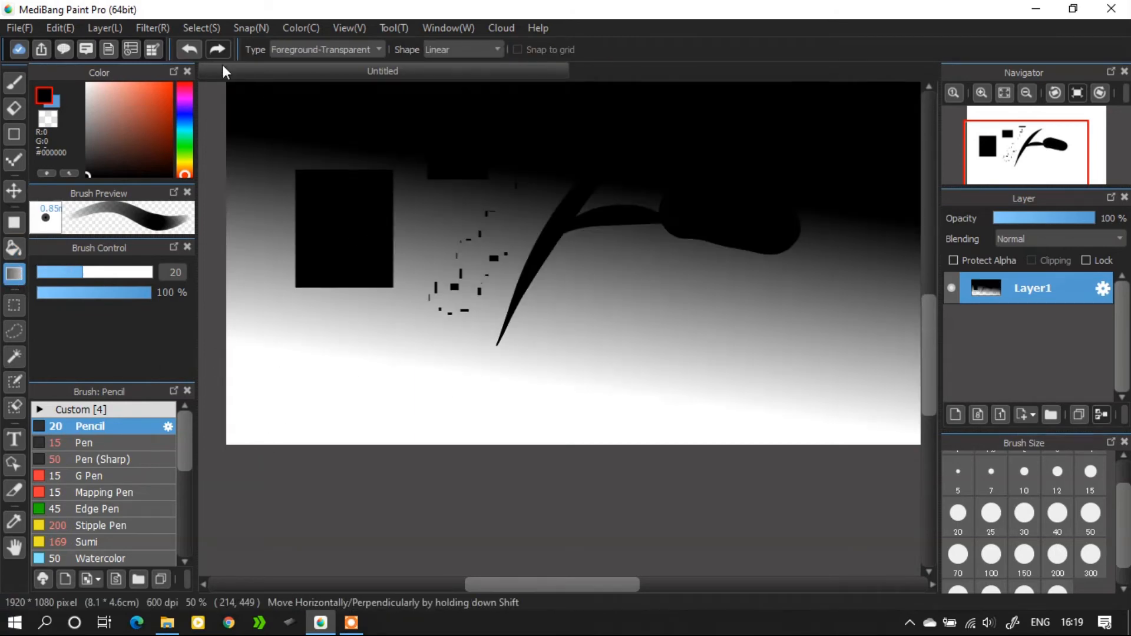
click(105, 27)
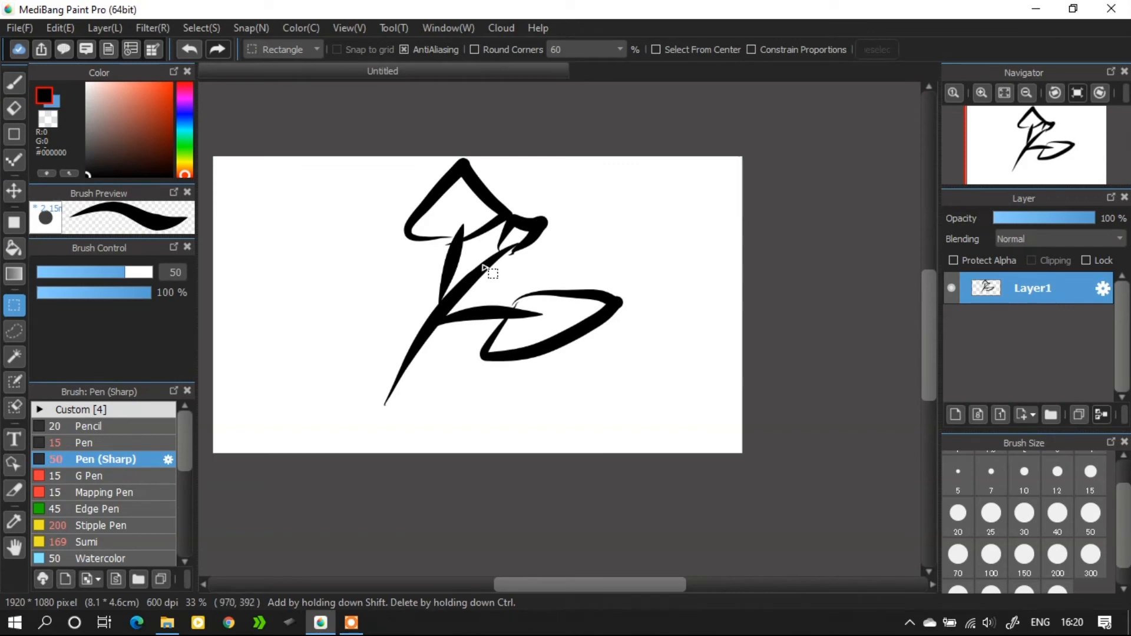
- Fill the flower and leaf with red against a lilac background
drag(480, 268, 653, 388)
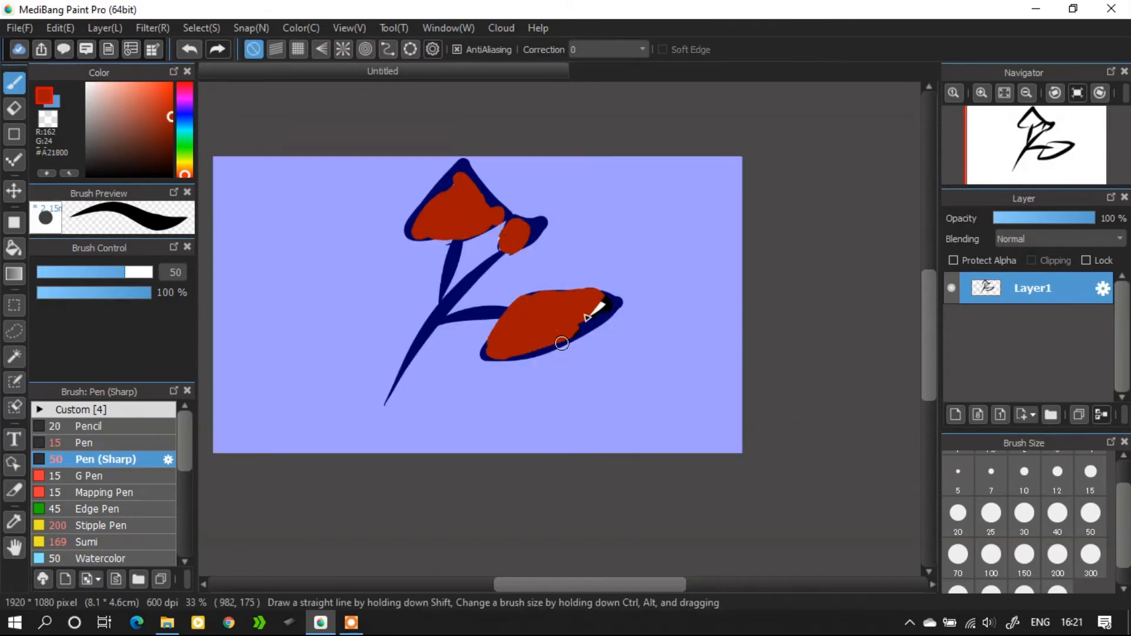
click(90, 425)
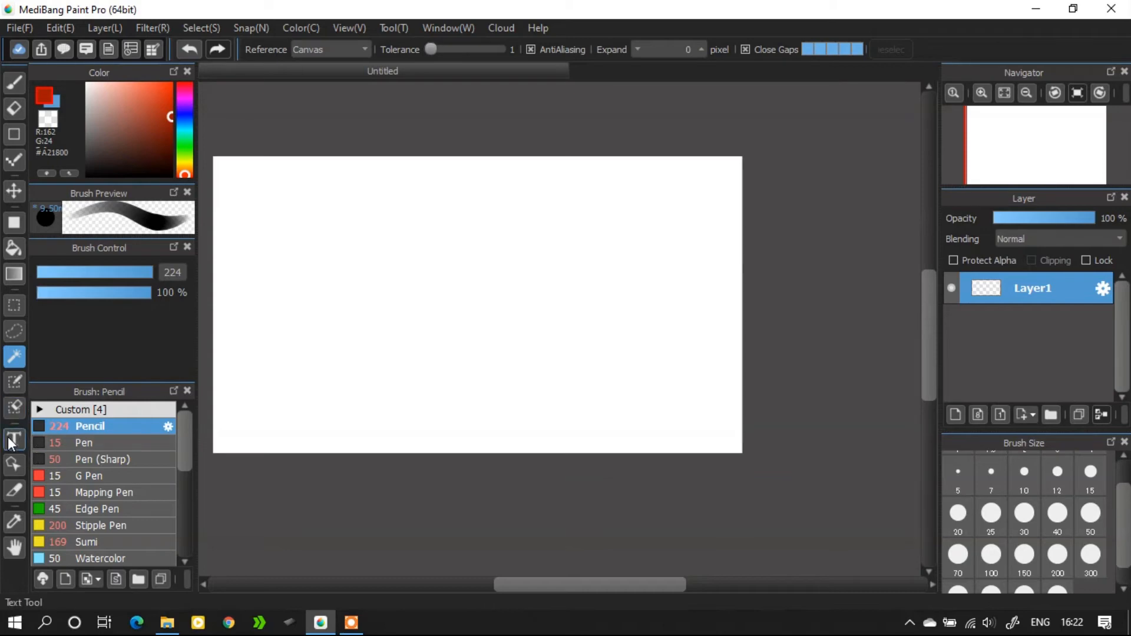
- Select the Text tool, then cancel the Comic Panel Property dialog unchanged
click(14, 438)
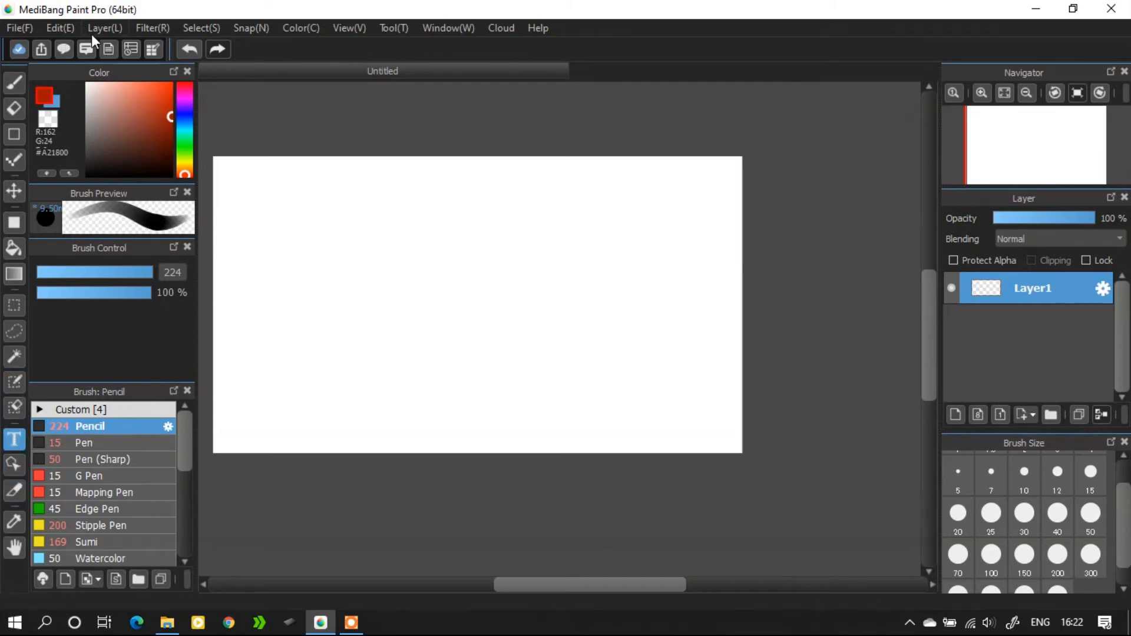
click(104, 28)
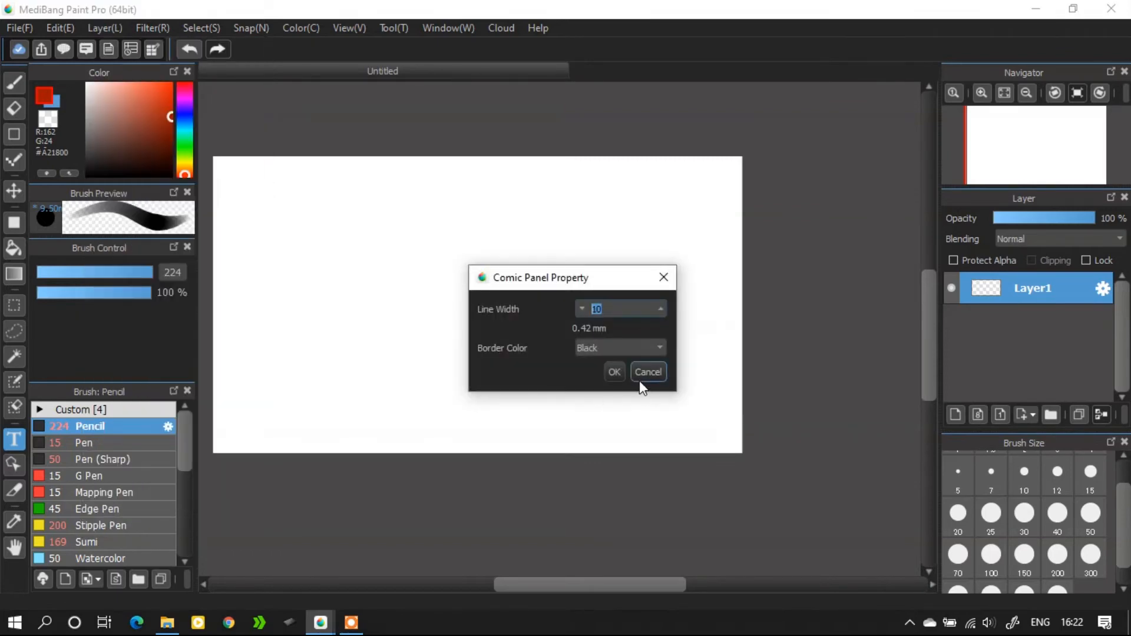
click(613, 371)
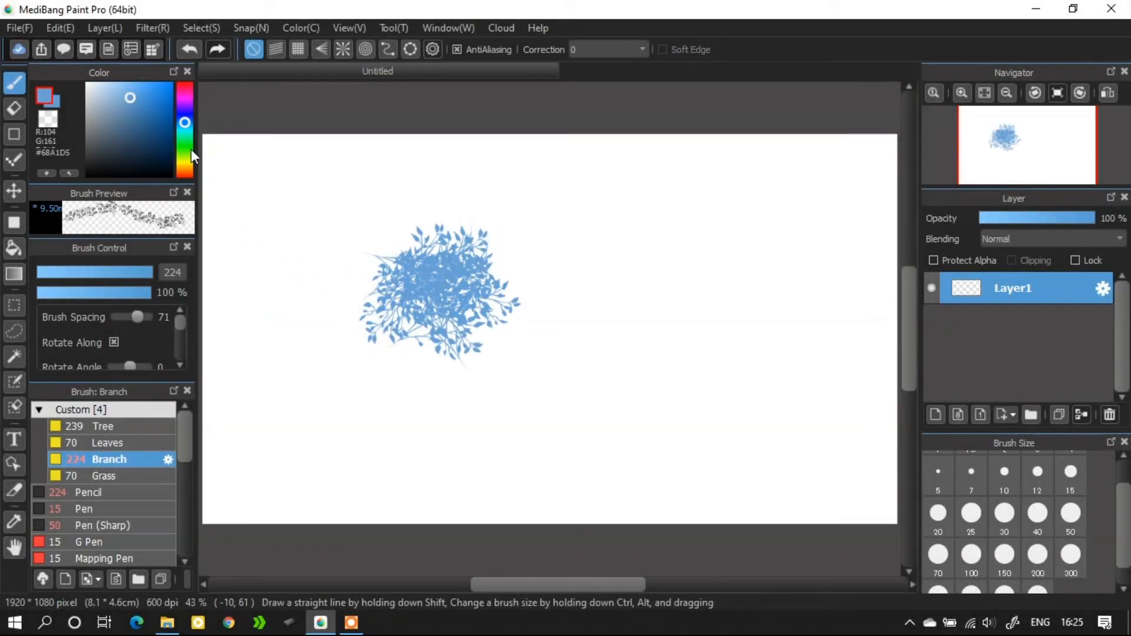
- Create Layer2 holding a copy of the branches and move it right
click(59, 27)
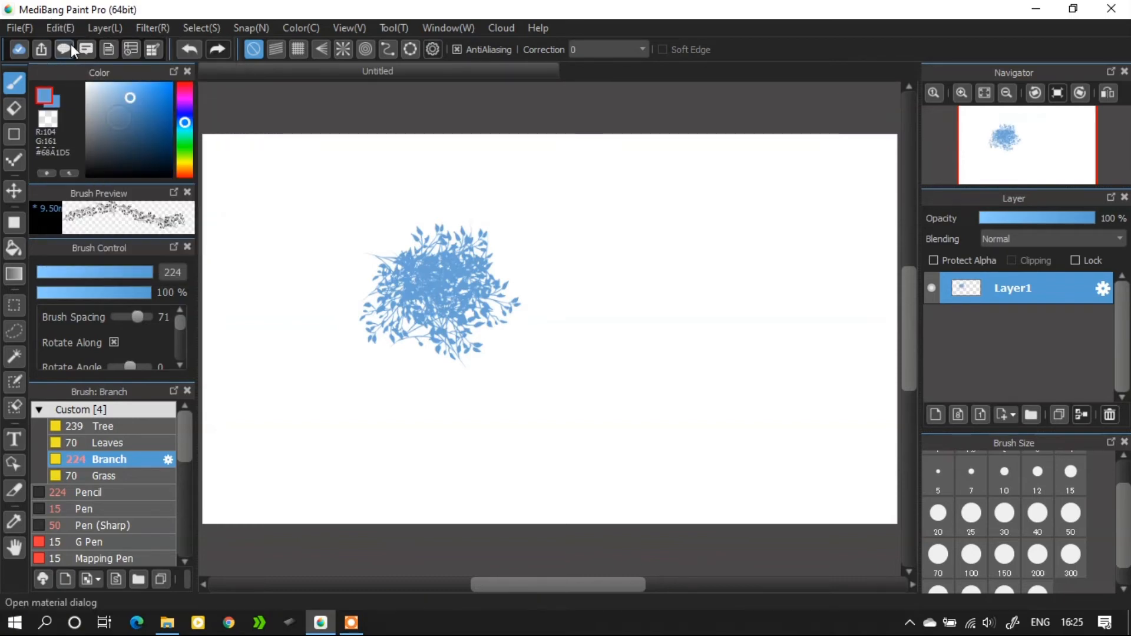
click(934, 414)
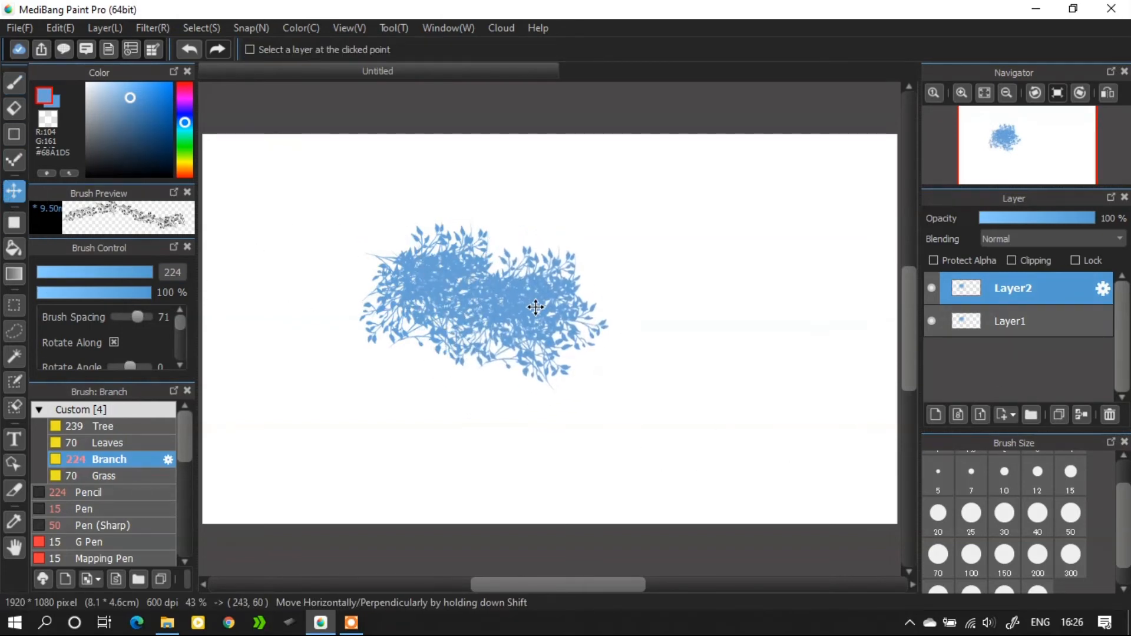
drag(535, 308, 603, 310)
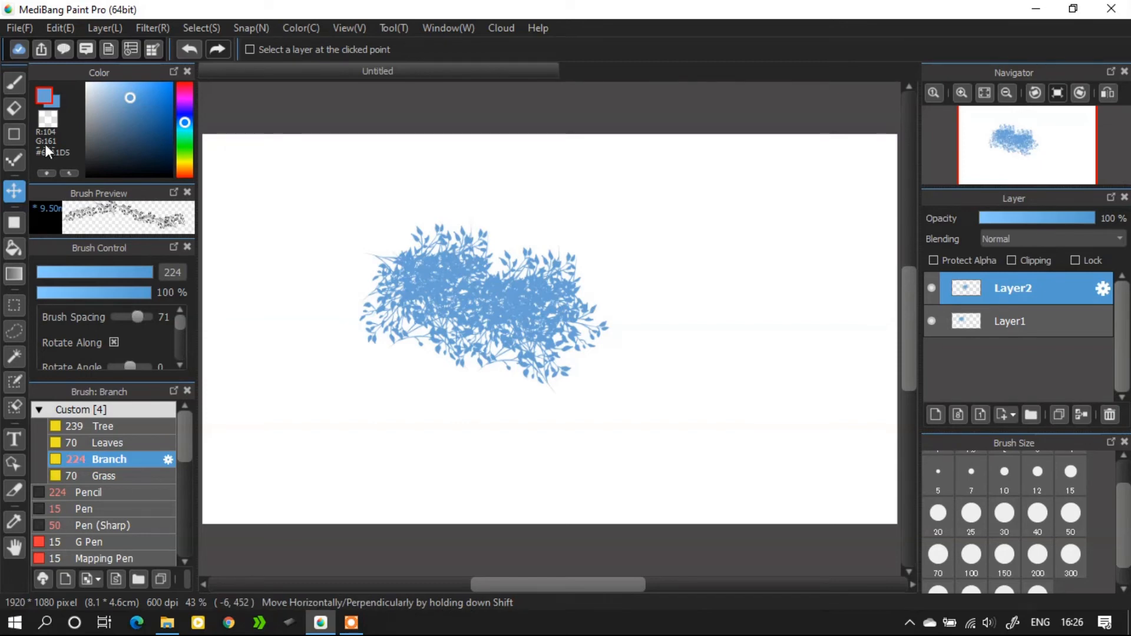
- Flip the image horizontally, then cancel the Image Size and Canvas Size dialogs
click(60, 28)
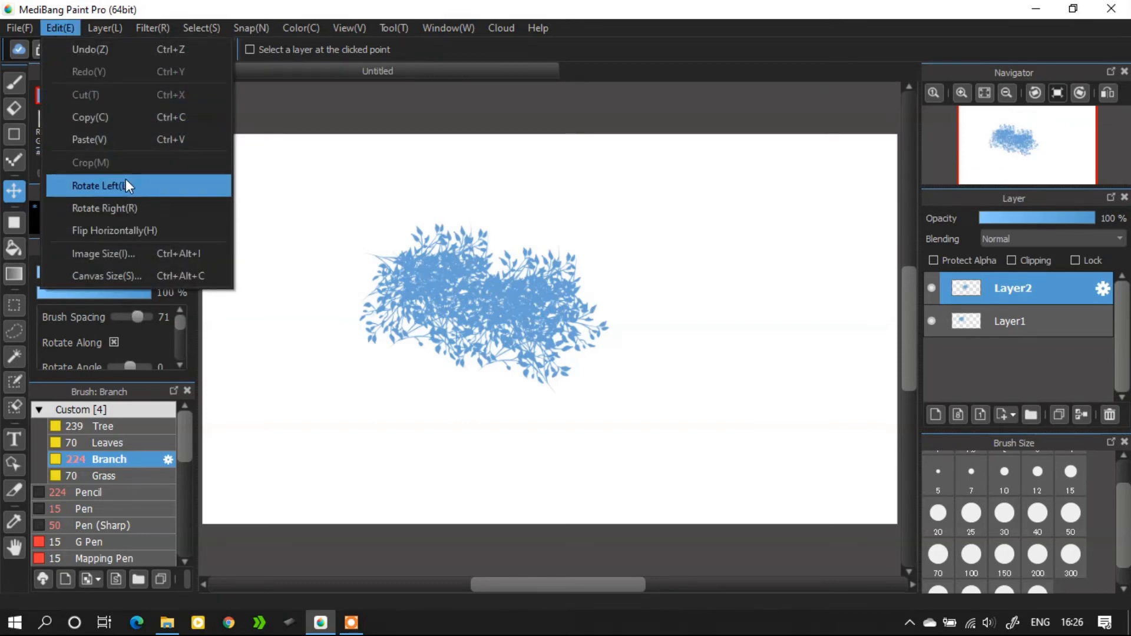
click(98, 185)
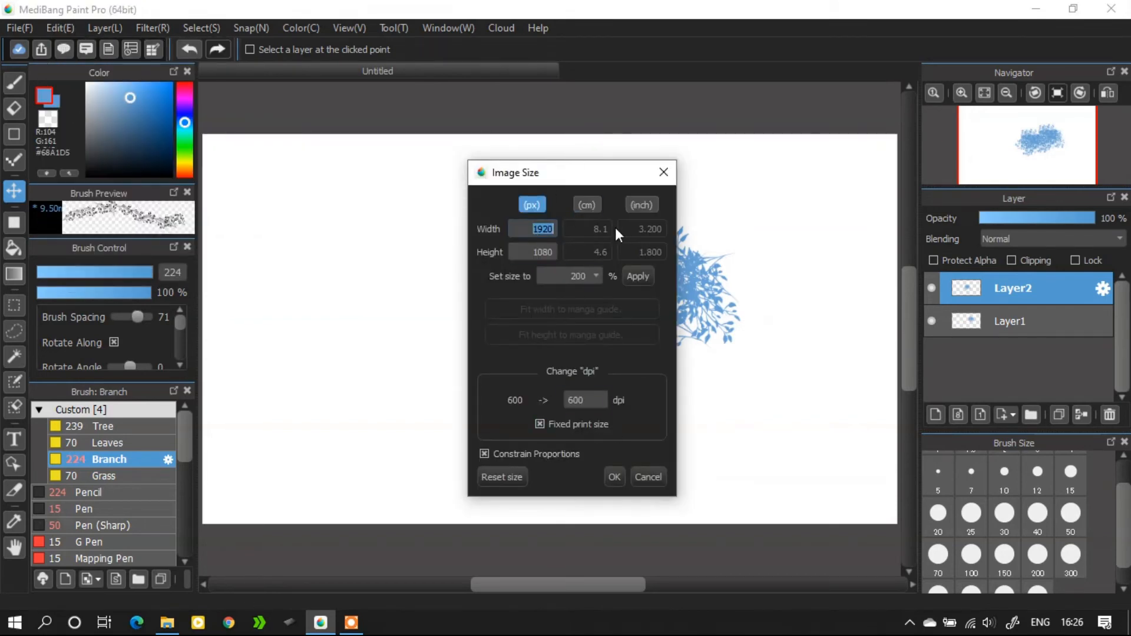
click(103, 28)
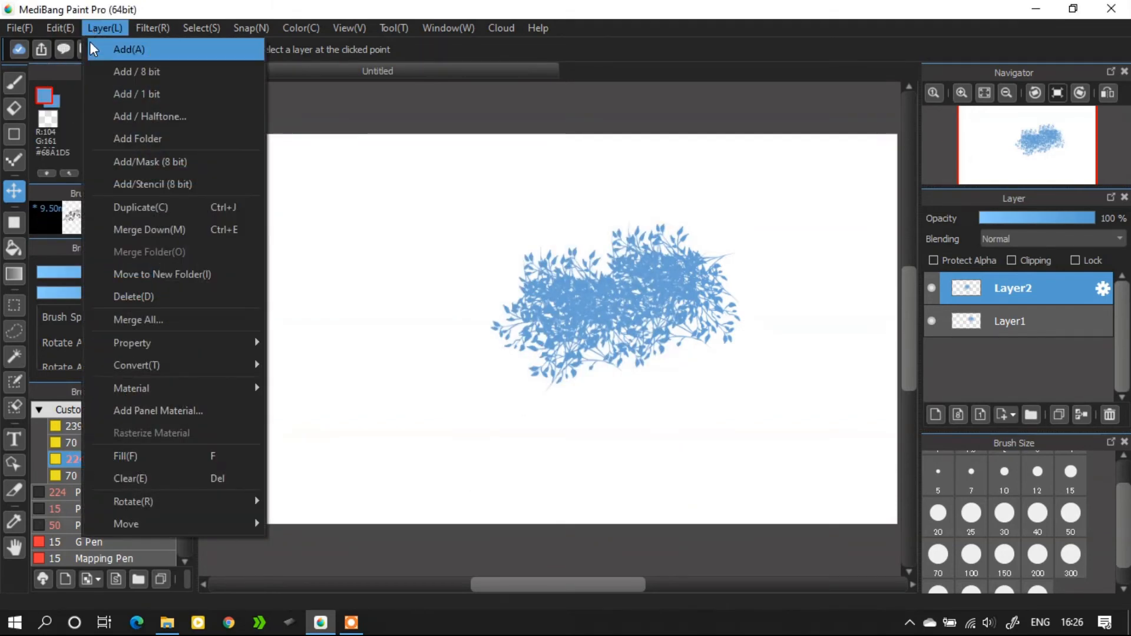
click(59, 28)
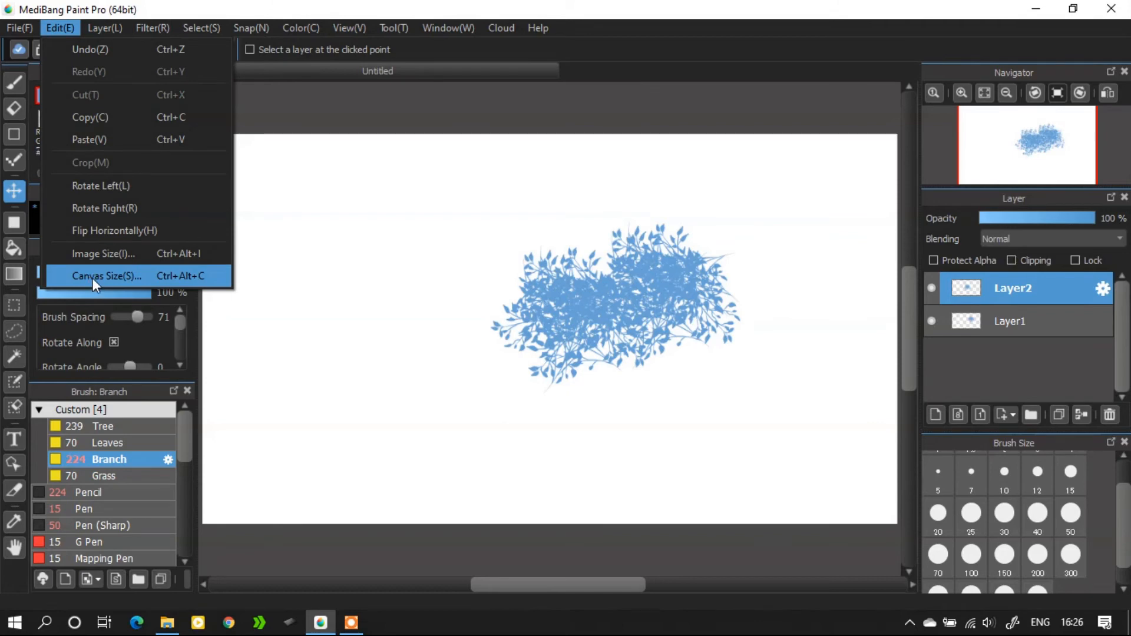
click(107, 275)
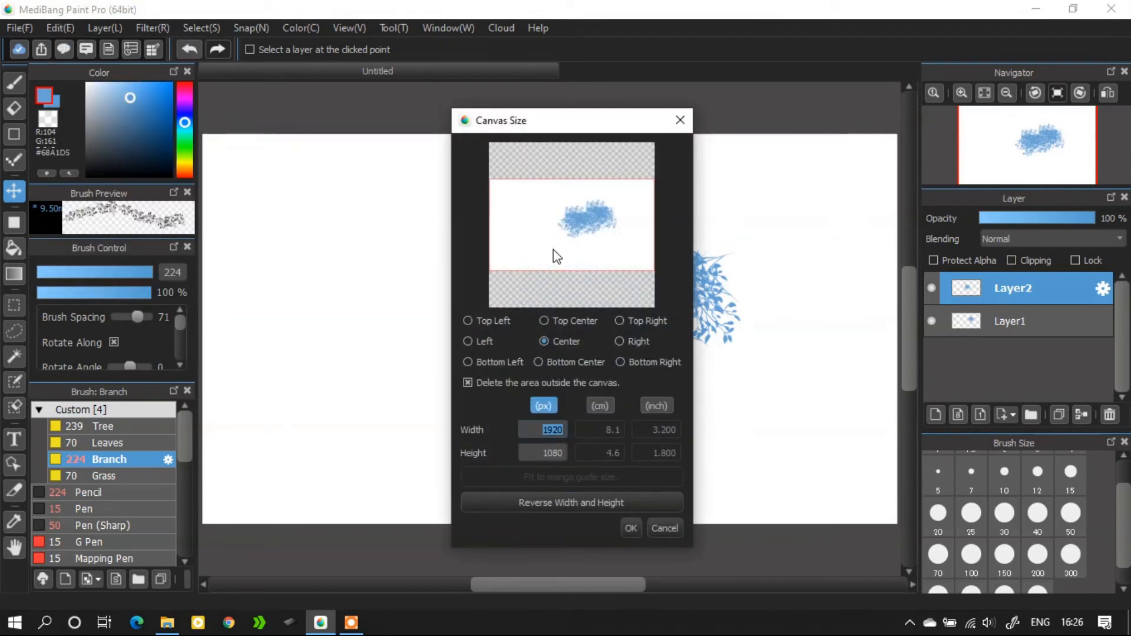
mouse_move(591, 419)
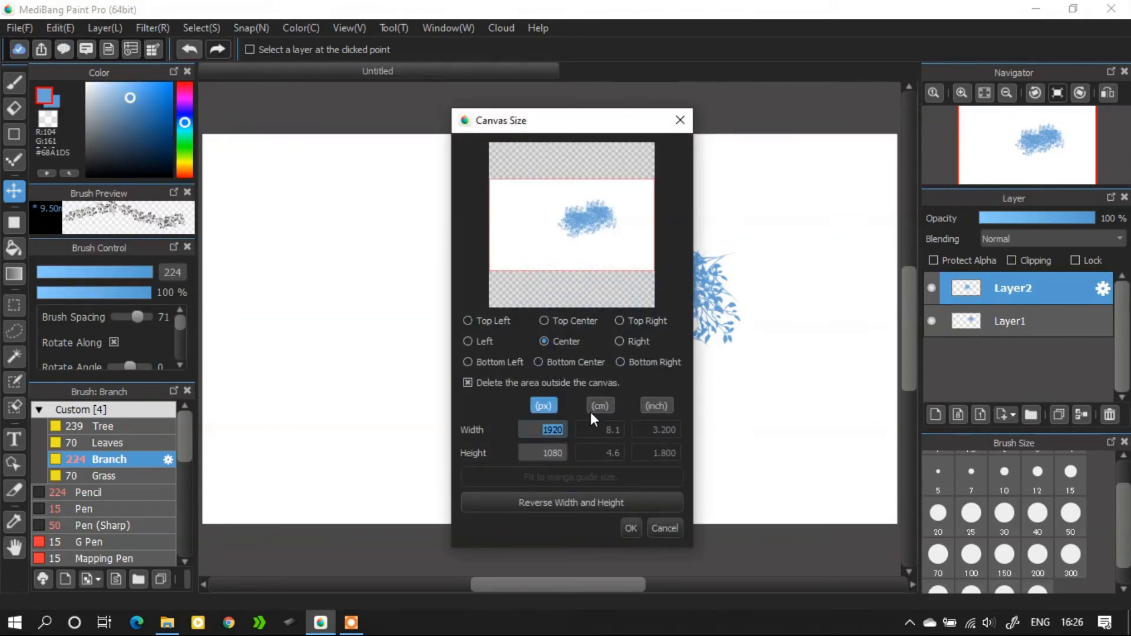
click(629, 528)
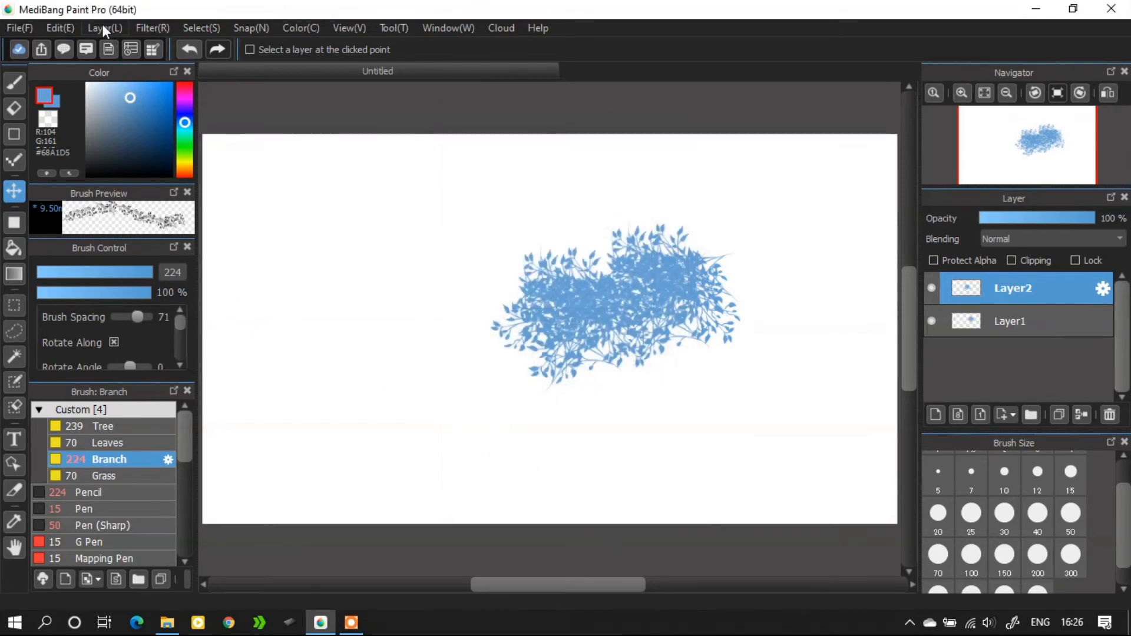
- Add a new layer and a layer folder, then merge all layers into one
click(105, 27)
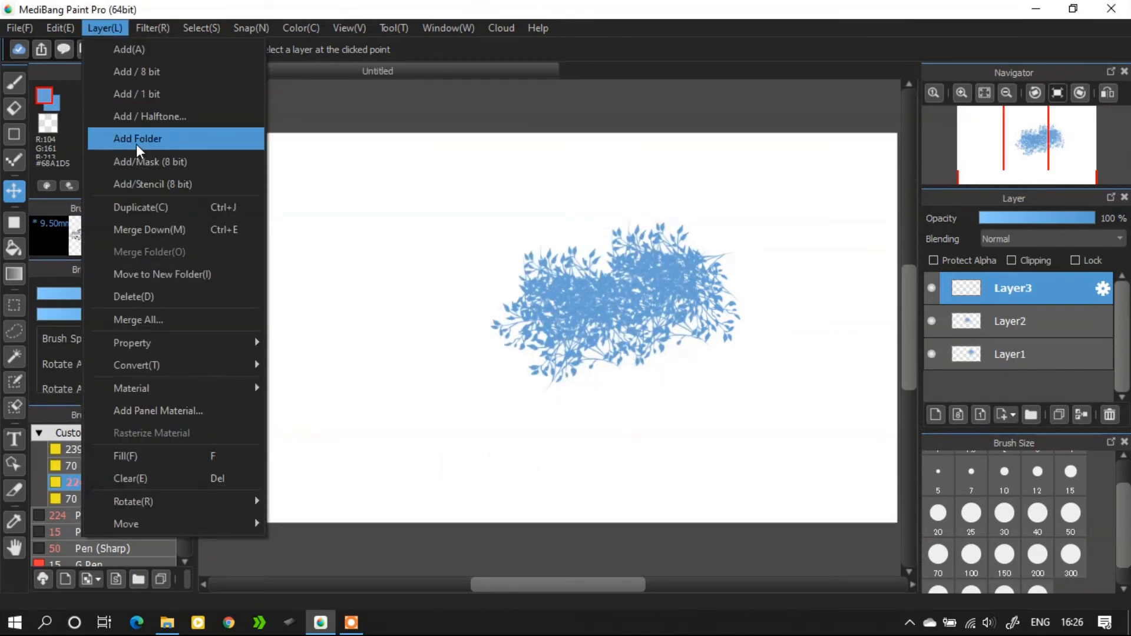
click(138, 138)
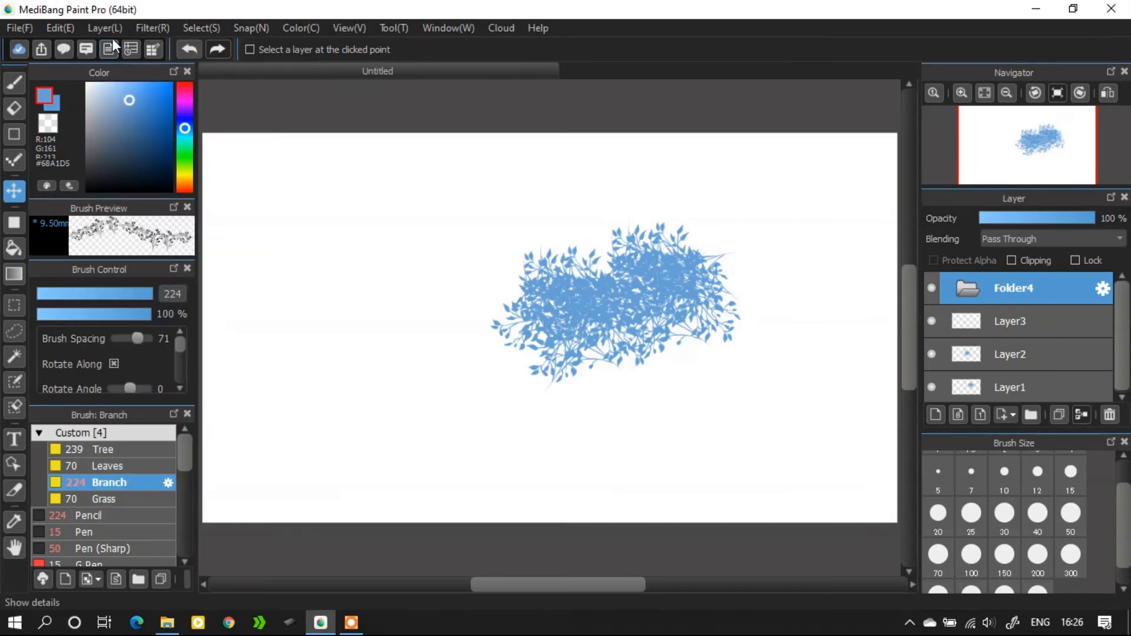
click(108, 49)
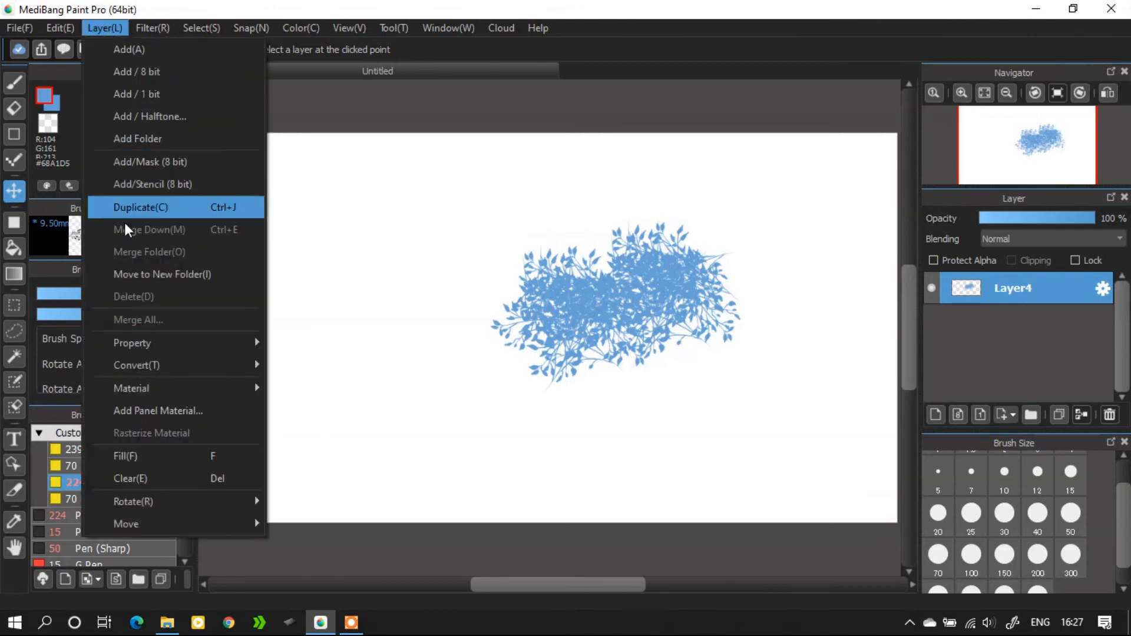
mouse_move(132, 342)
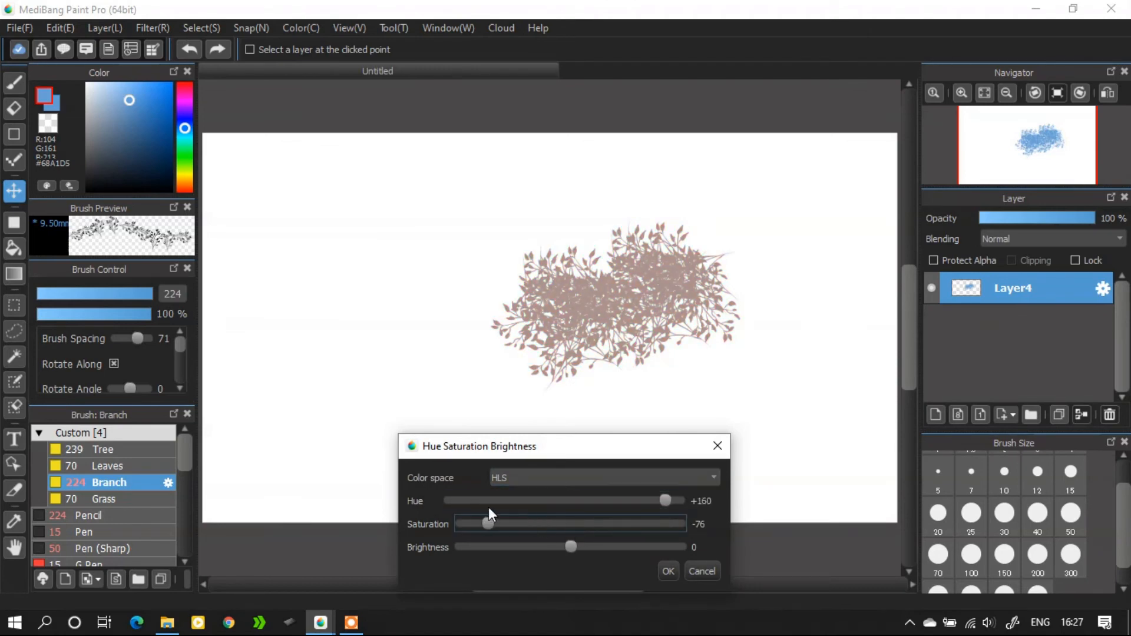
drag(487, 523, 610, 523)
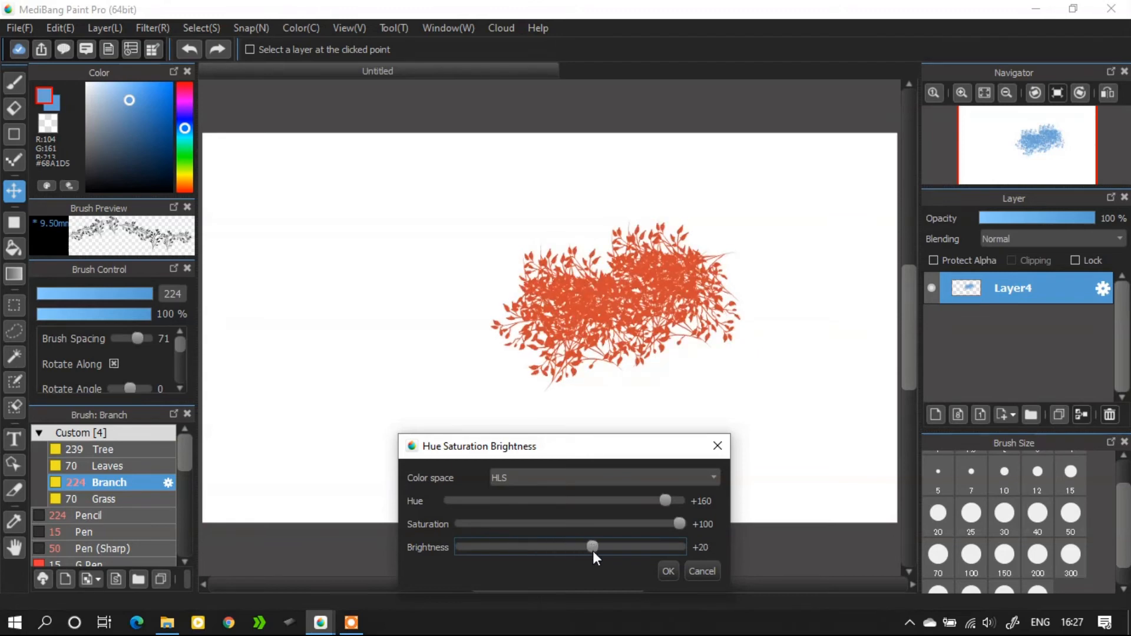
drag(593, 547, 573, 546)
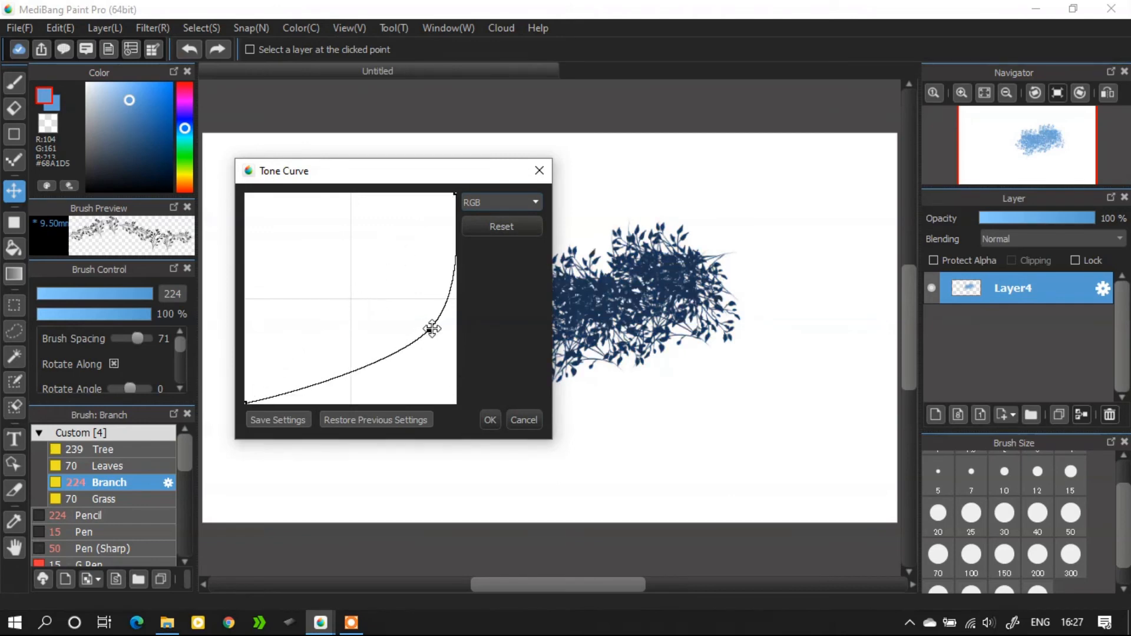
click(500, 227)
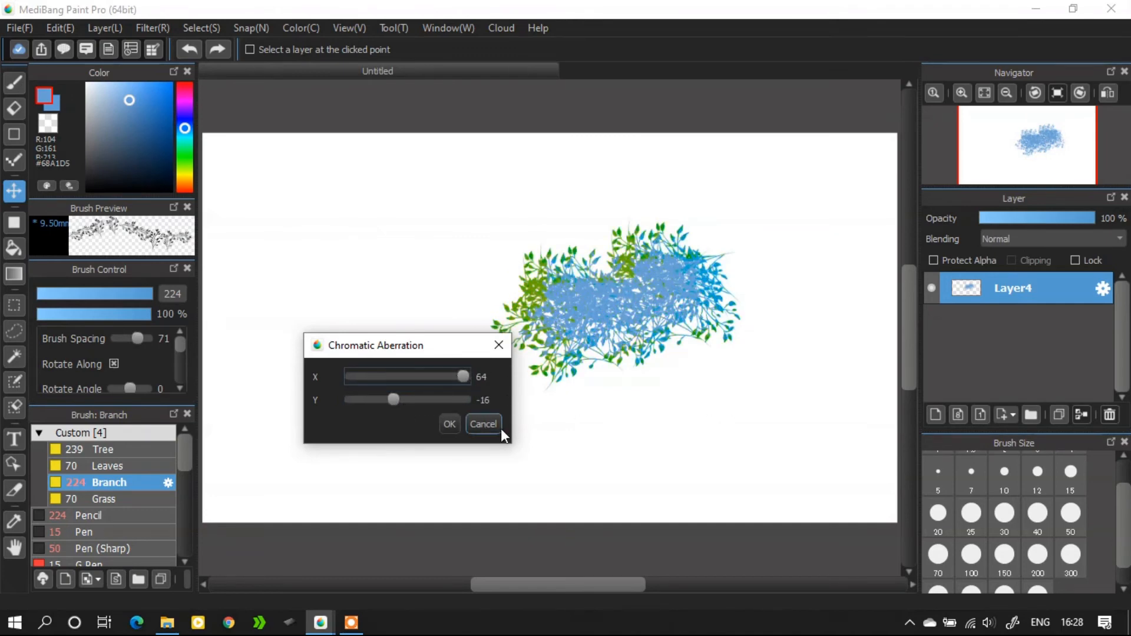
click(482, 423)
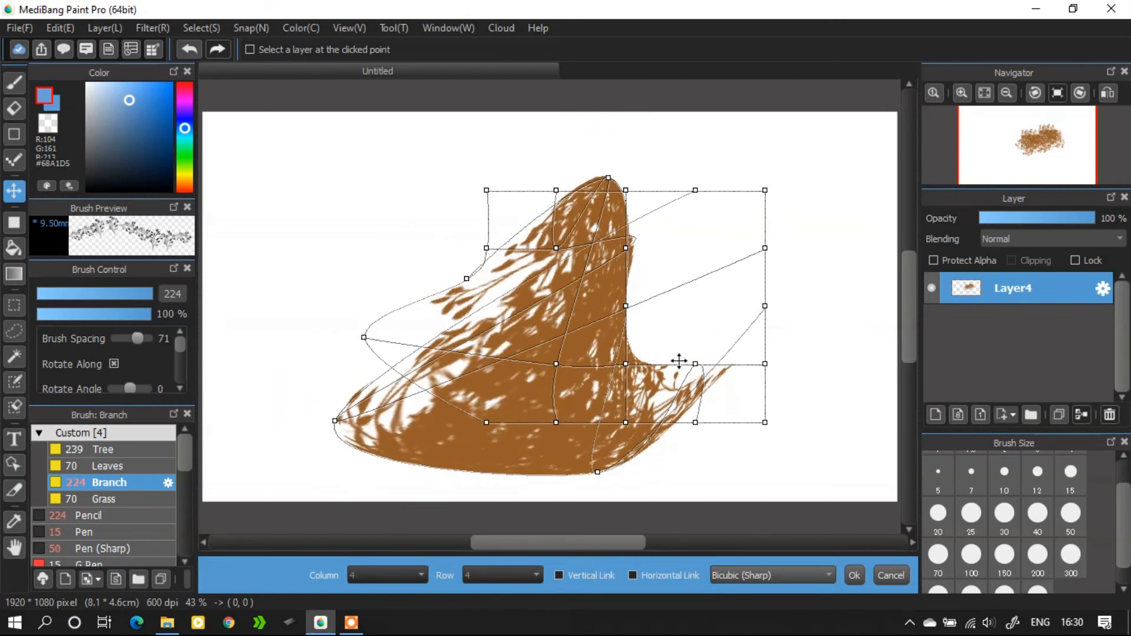
- Cancel the Mesh Transform so the brown branches keep their original shape
click(250, 28)
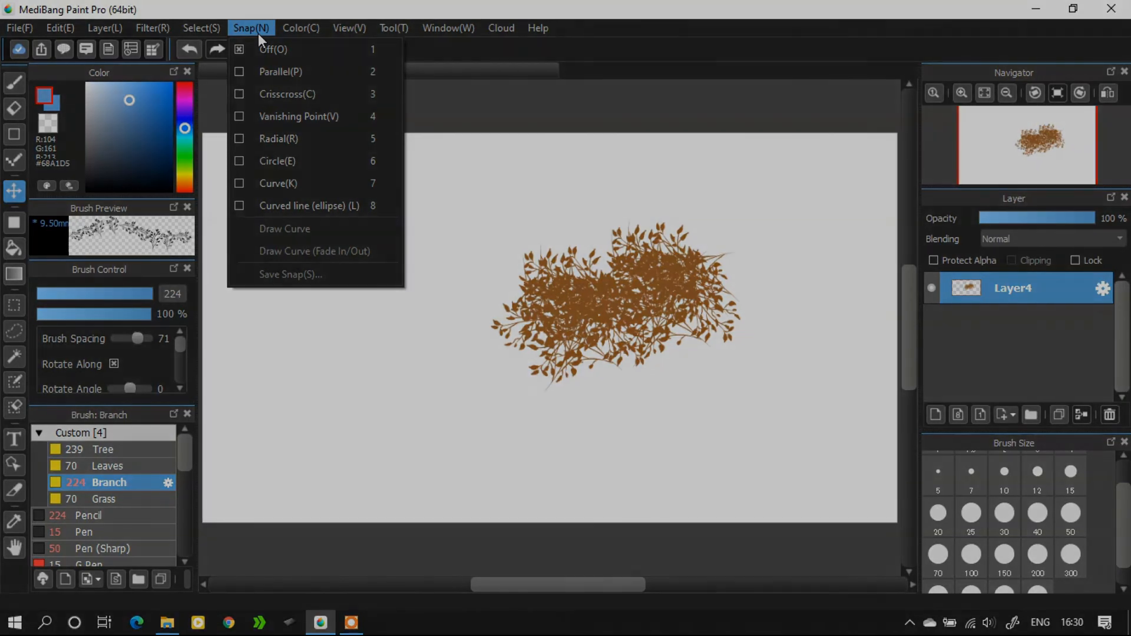
click(300, 28)
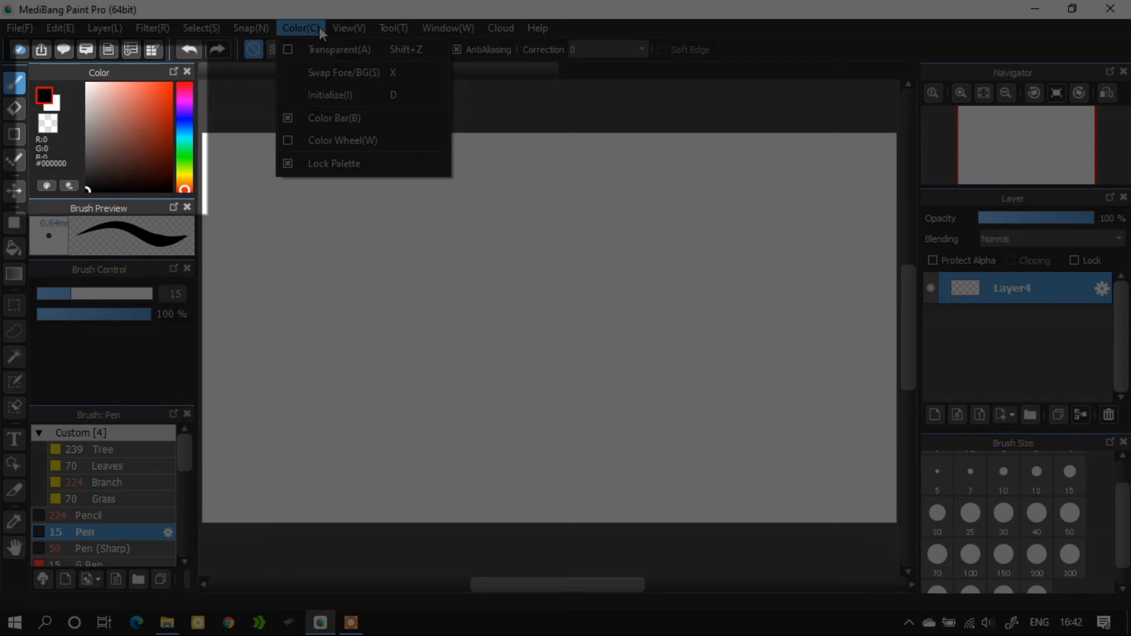
click(348, 27)
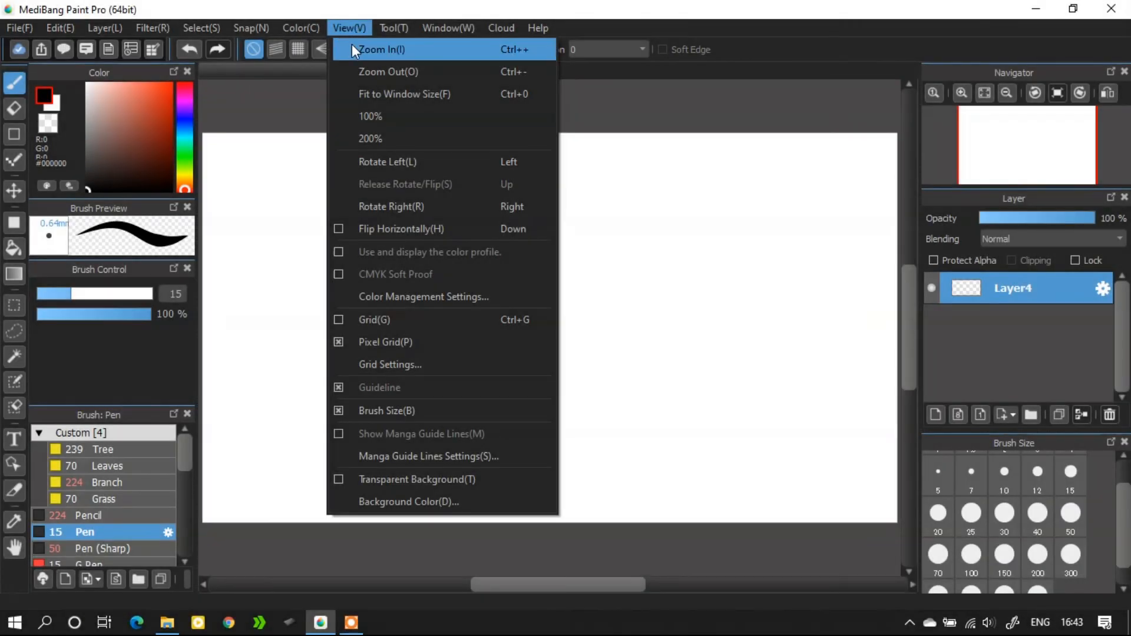
mouse_move(395, 166)
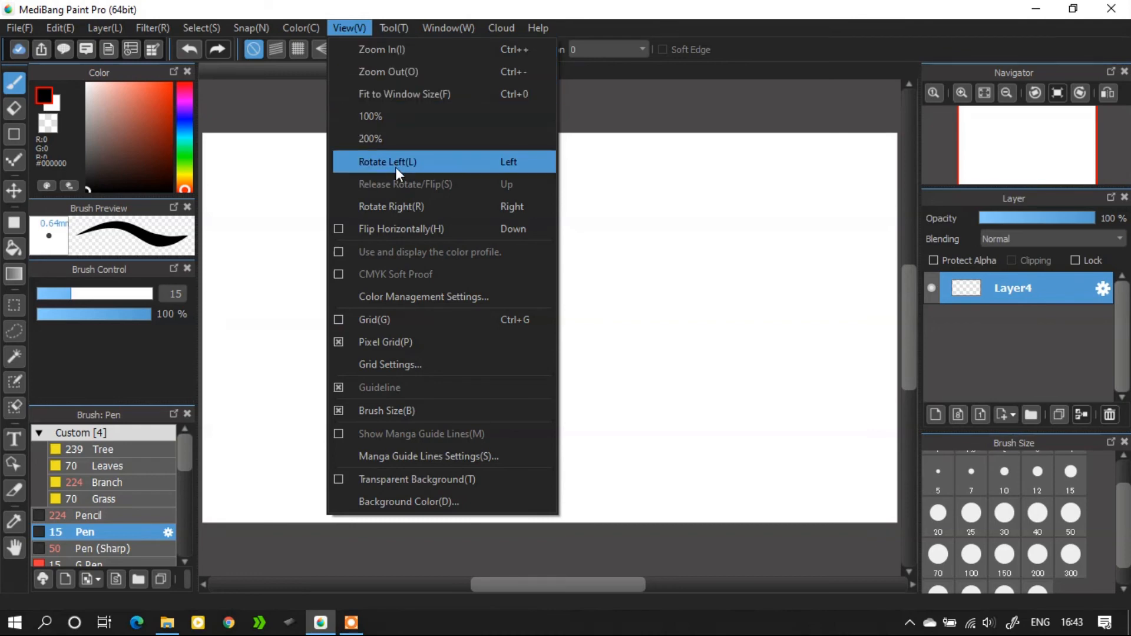
mouse_move(440, 456)
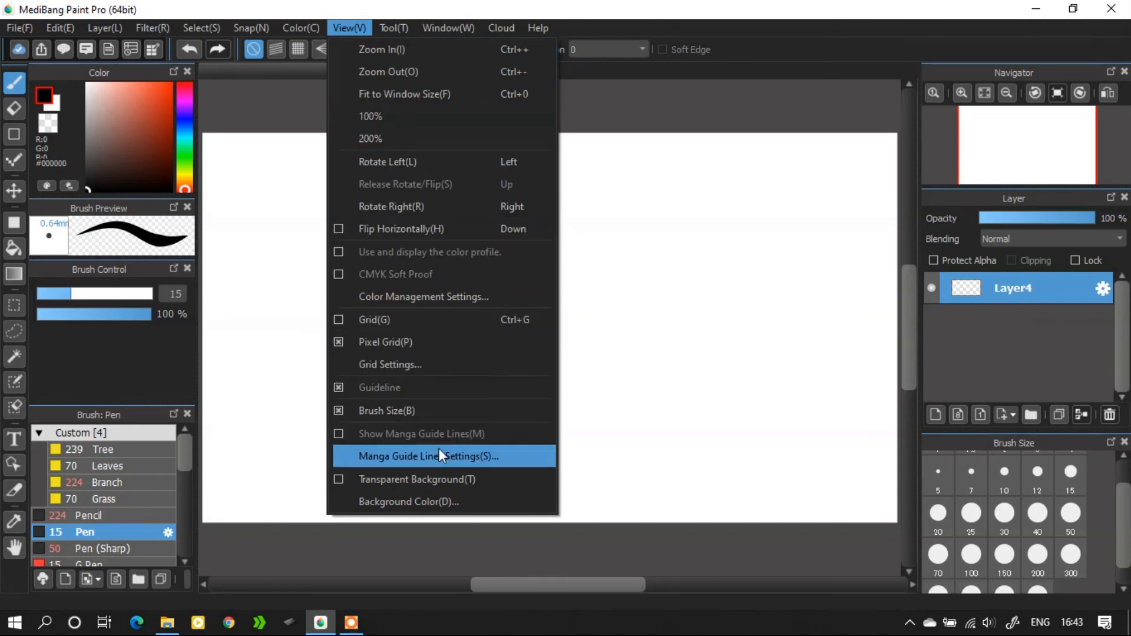
click(449, 459)
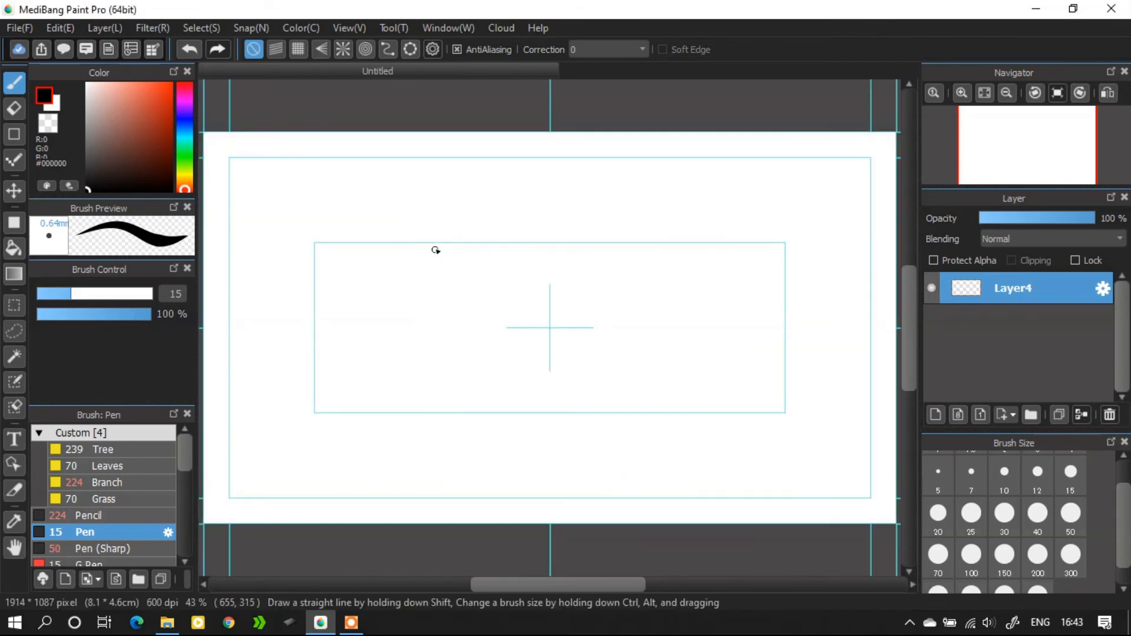
click(348, 28)
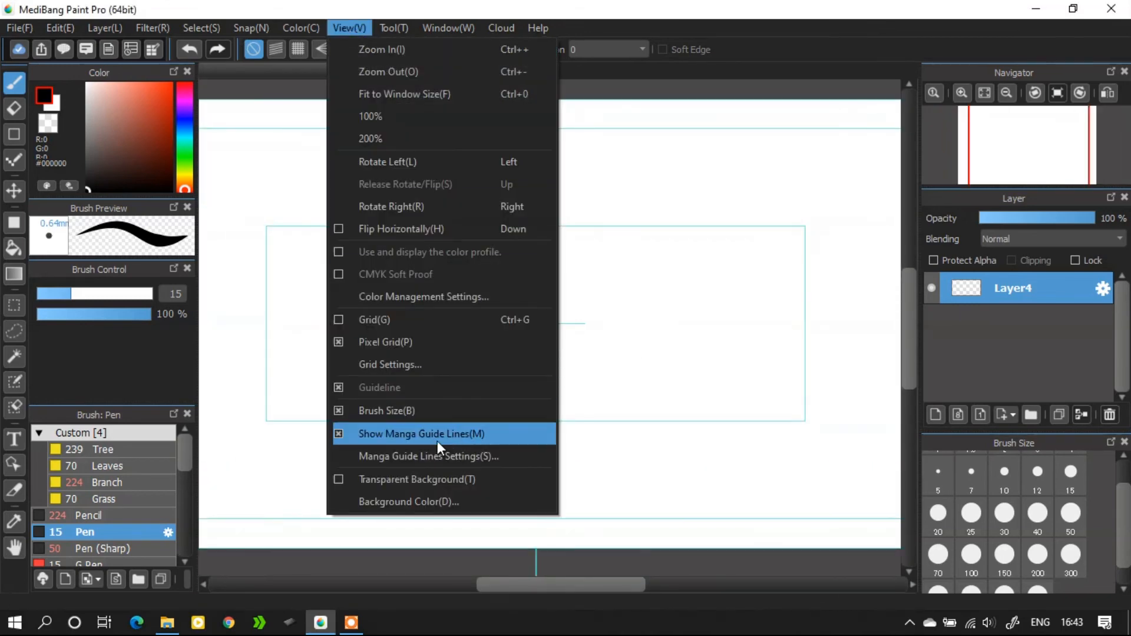
click(421, 434)
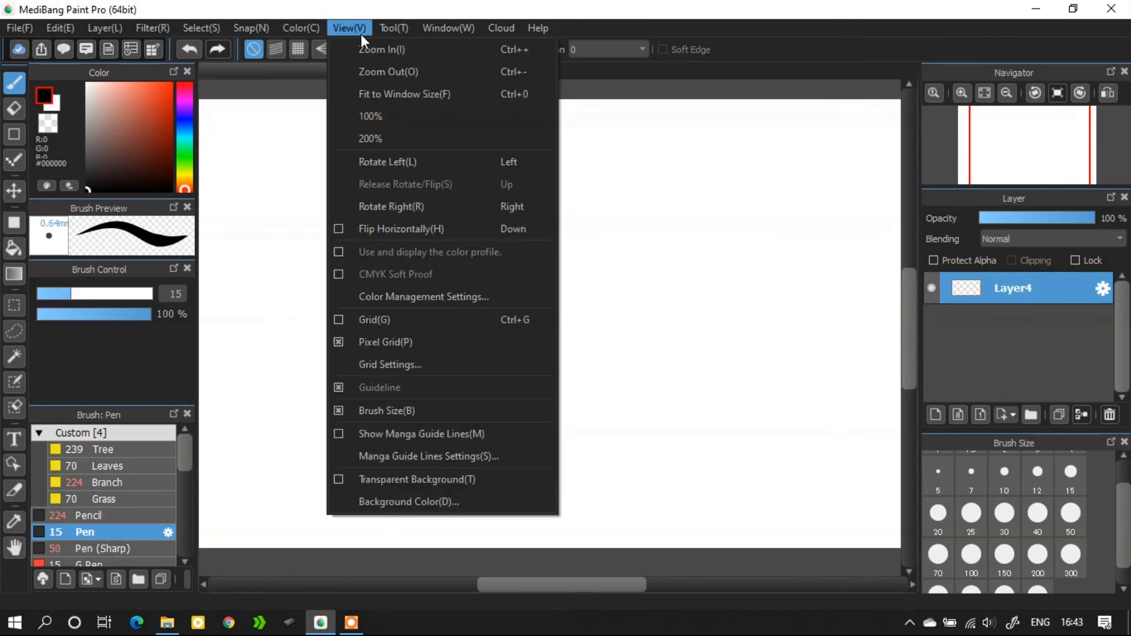
click(408, 502)
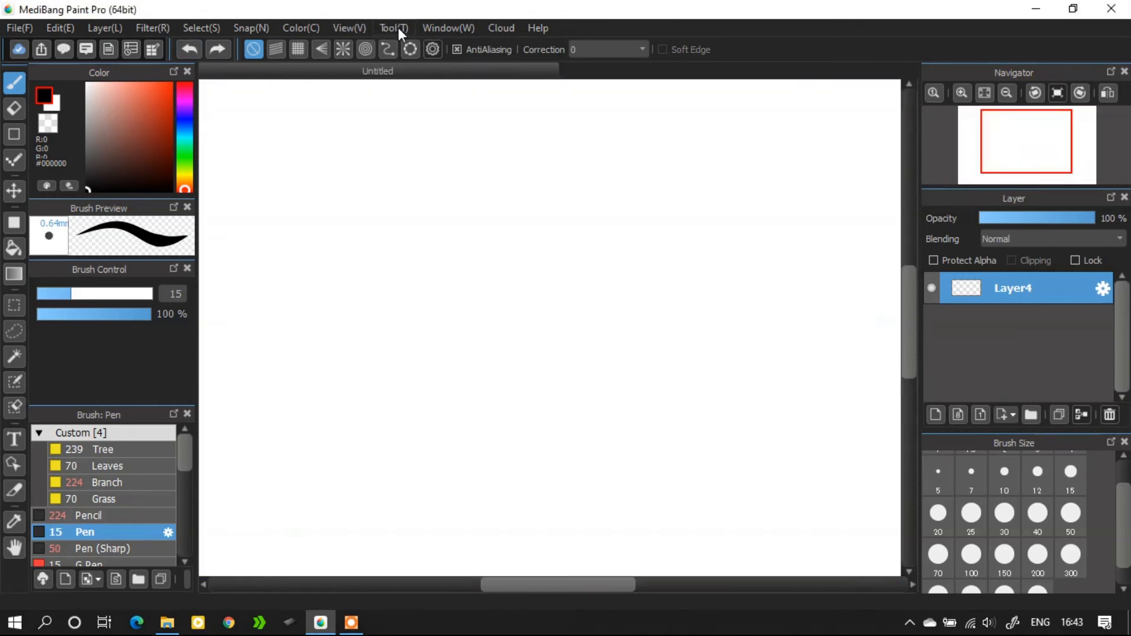
- Browse the Tool and Window menus, then open the Cloud menu
click(392, 27)
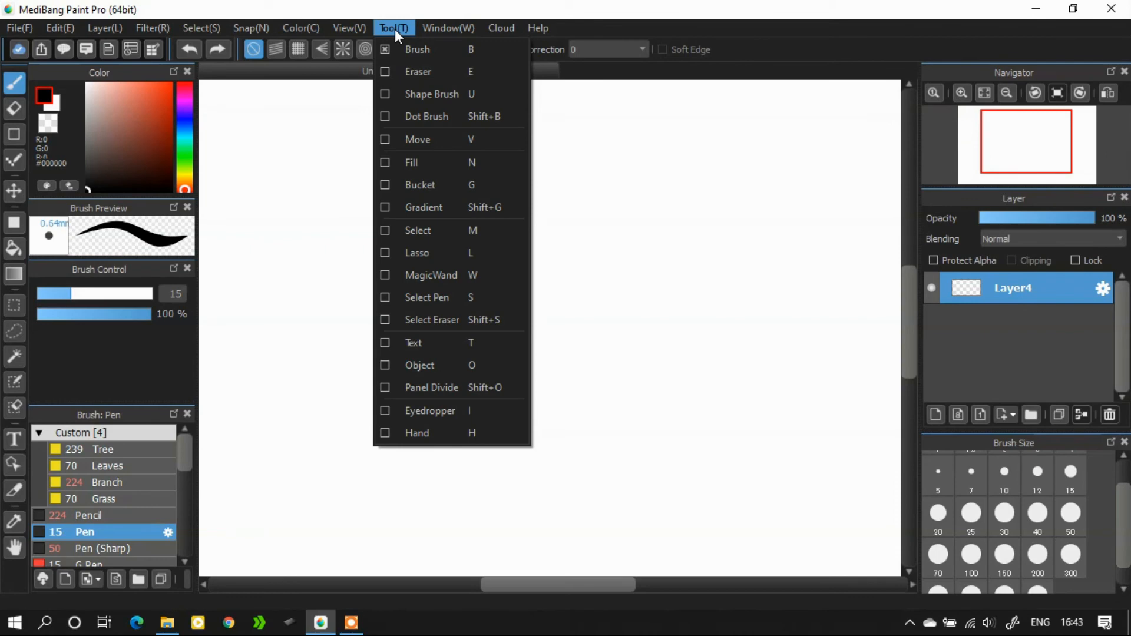
click(447, 28)
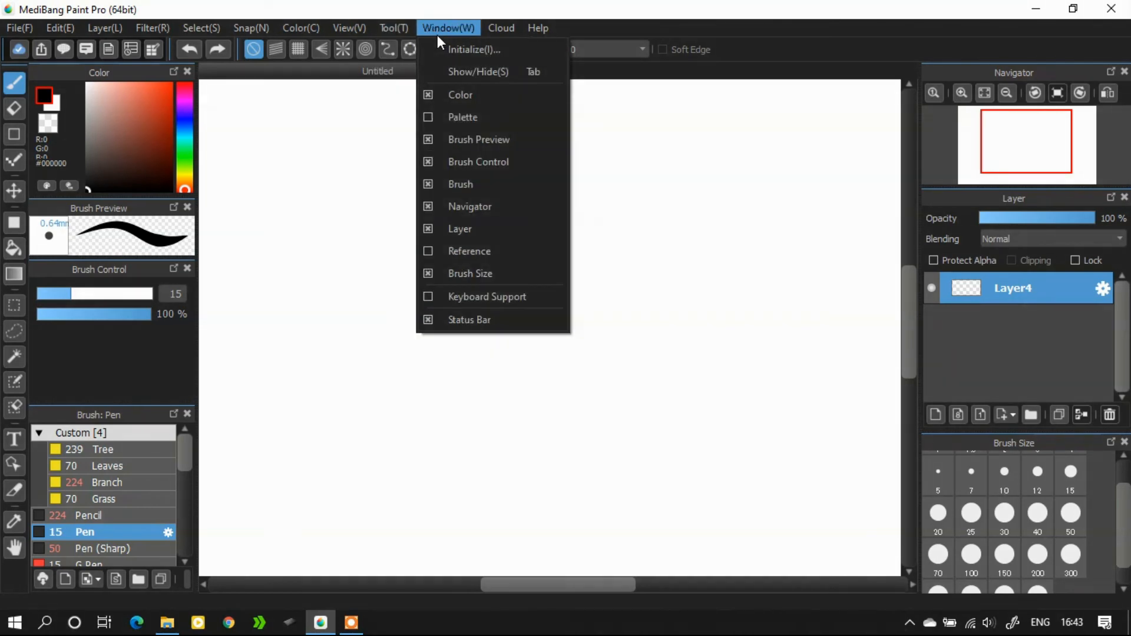
click(500, 28)
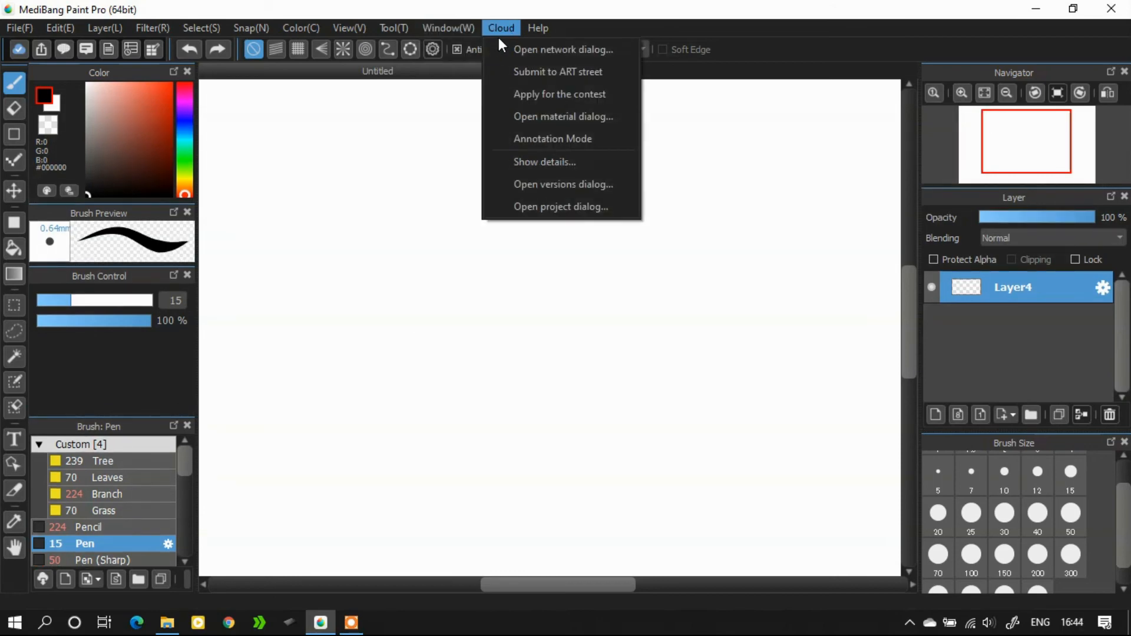
mouse_move(562, 184)
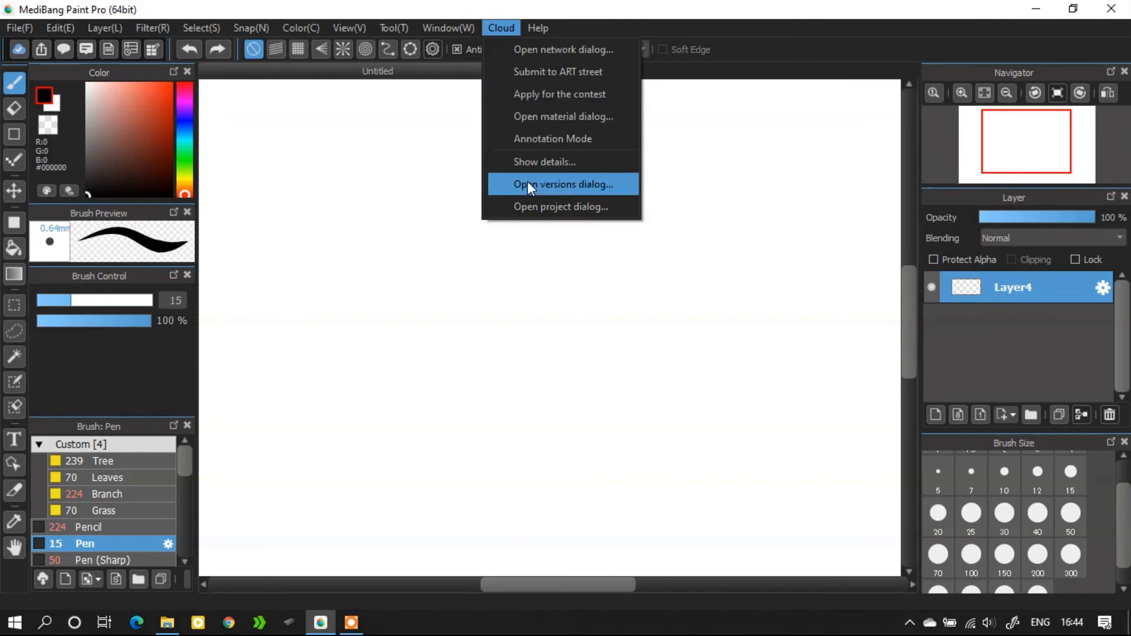
mouse_move(553, 139)
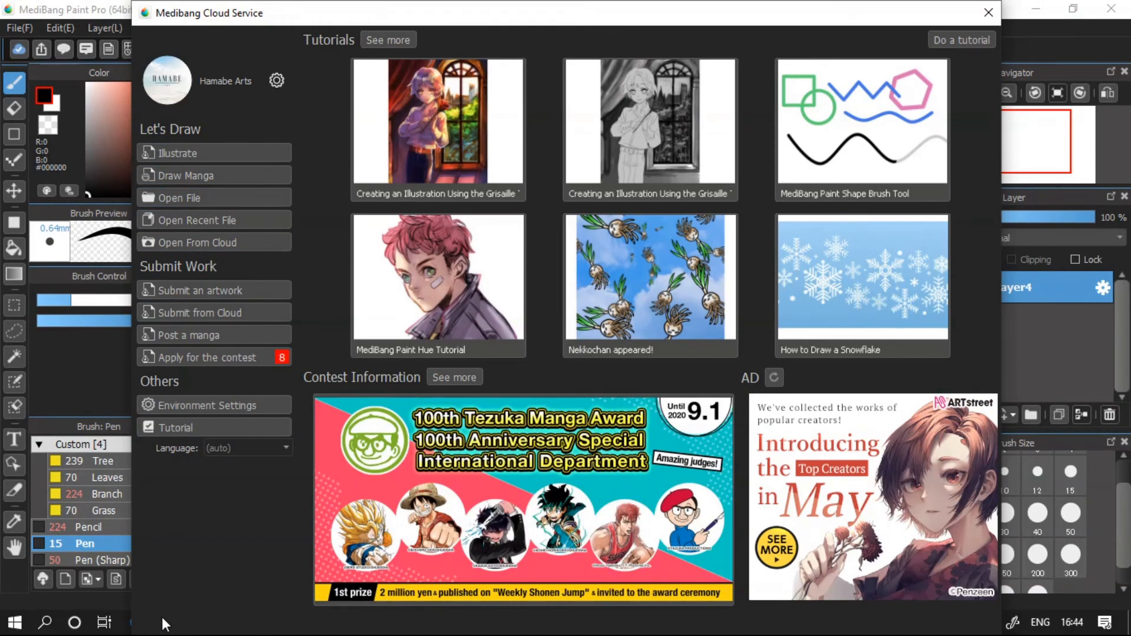
- View the Contest List, then close the contest and cloud service windows
click(454, 377)
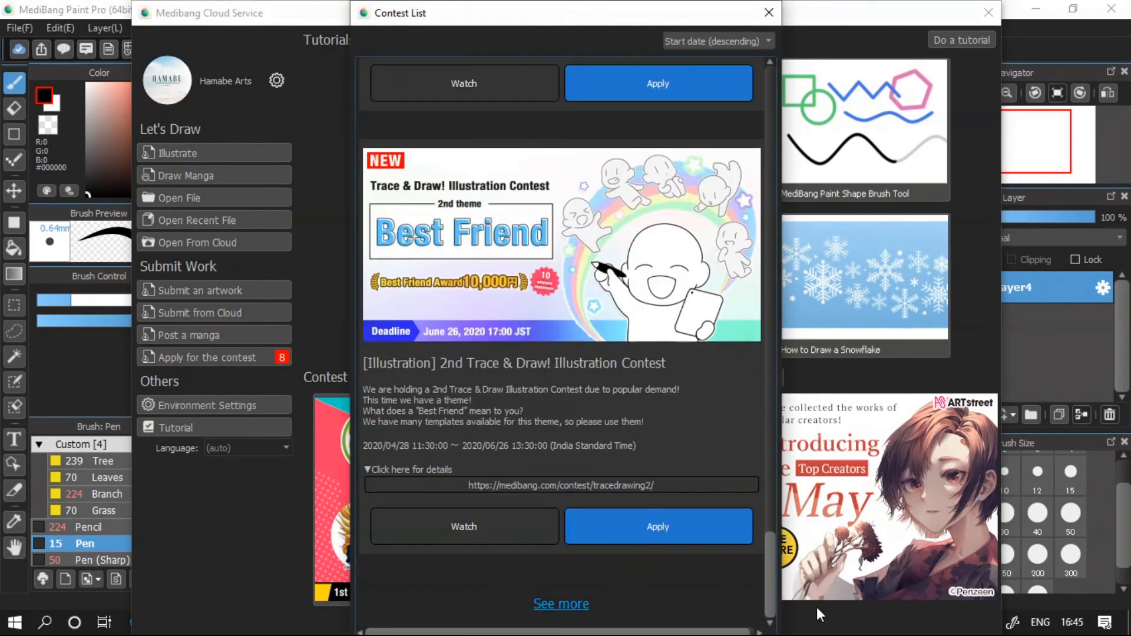
click(767, 12)
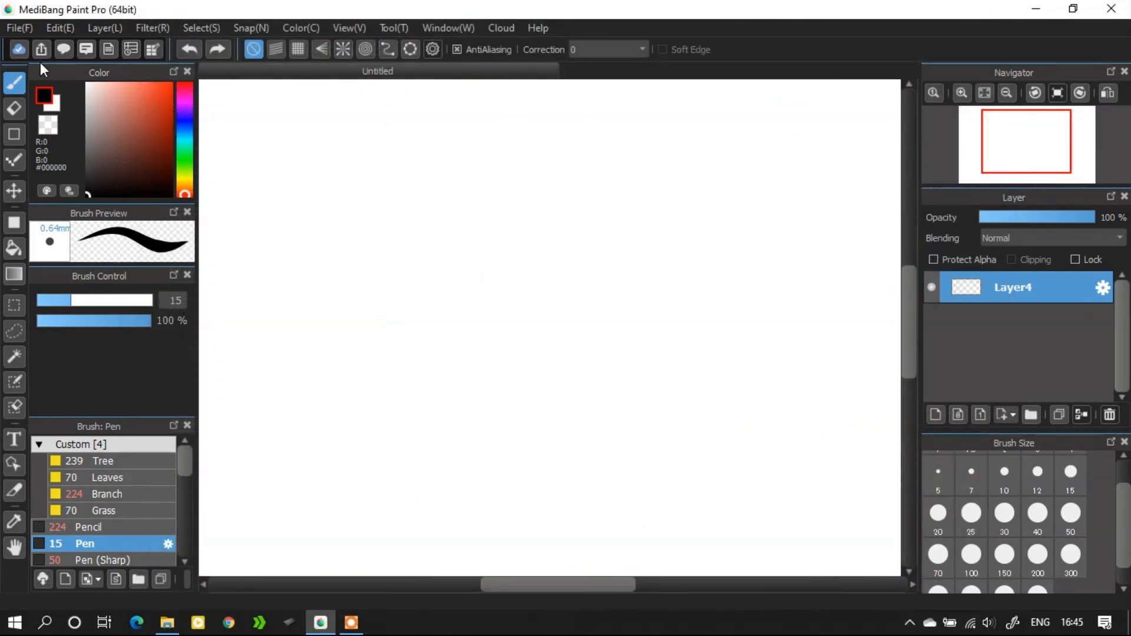
mouse_move(63, 49)
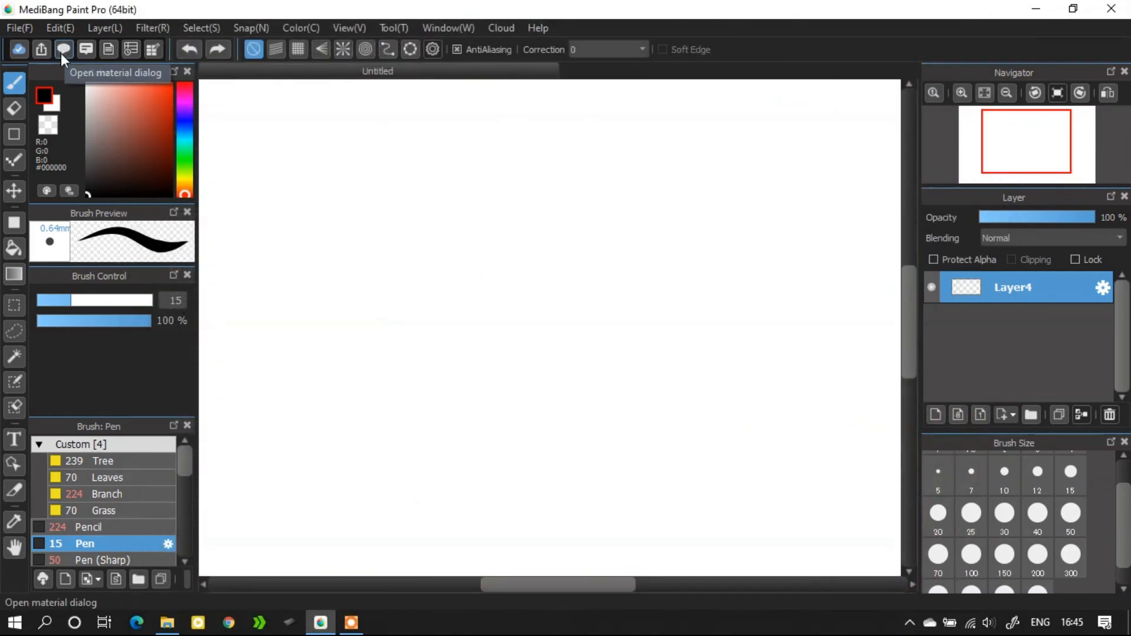
- Preview the Thunder tone from the materials panel, rotate it, then cancel the placement
click(63, 49)
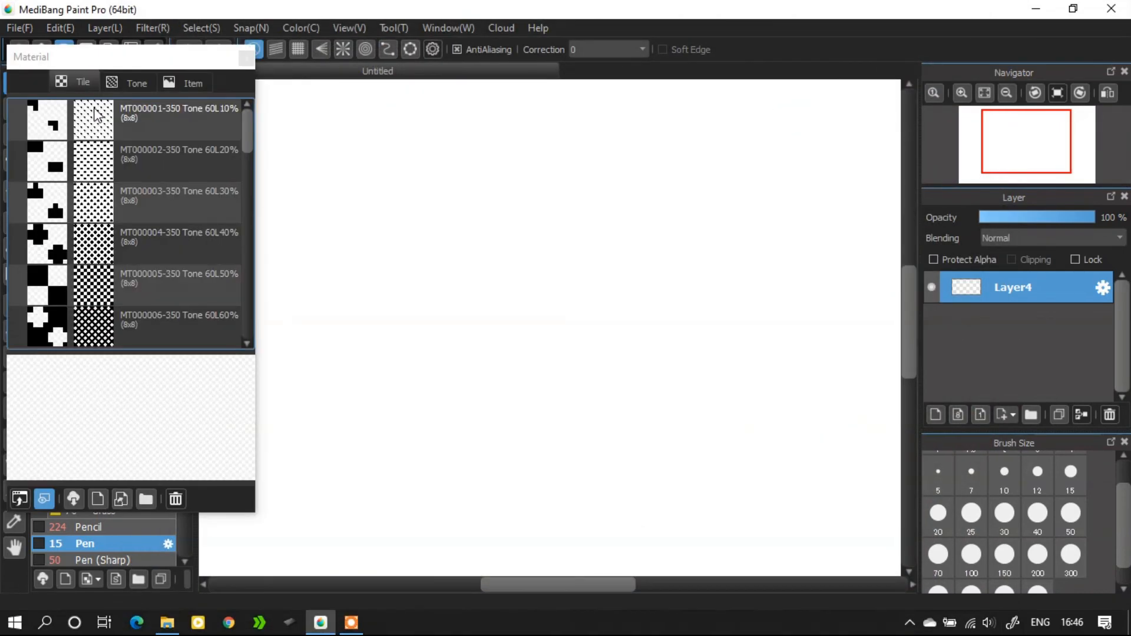
mouse_move(257, 141)
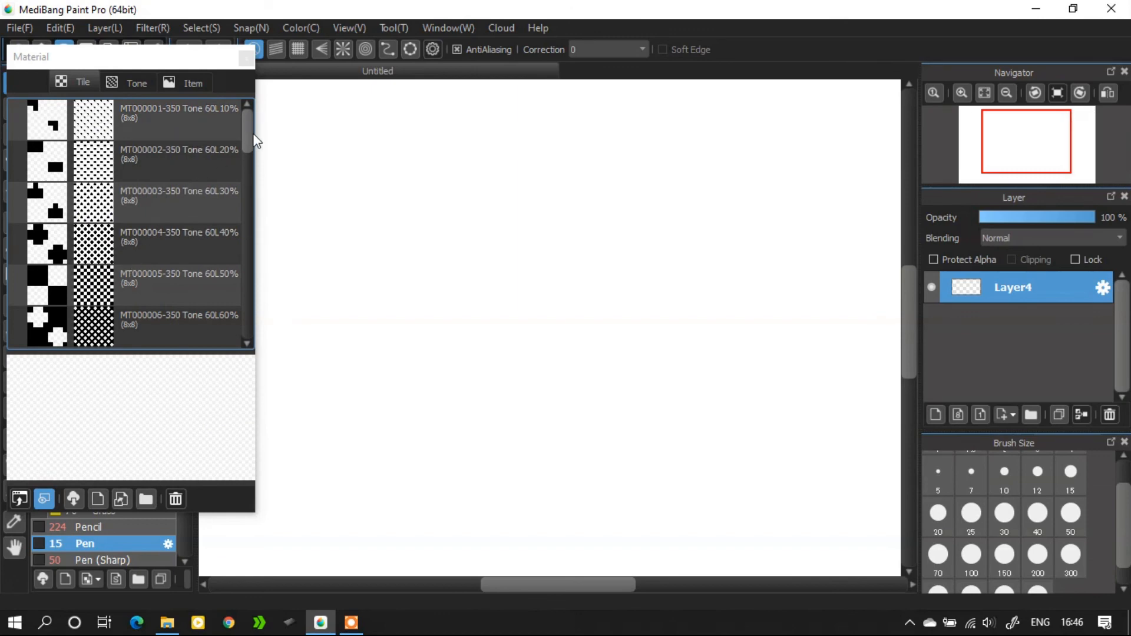
scroll(down, 3)
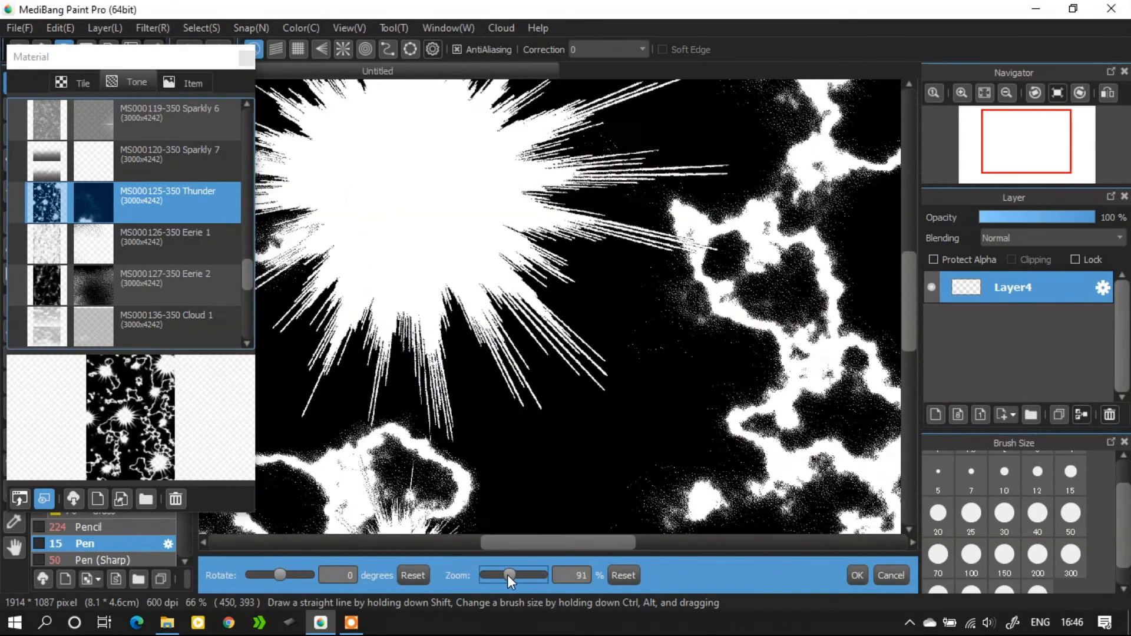
drag(497, 574, 292, 574)
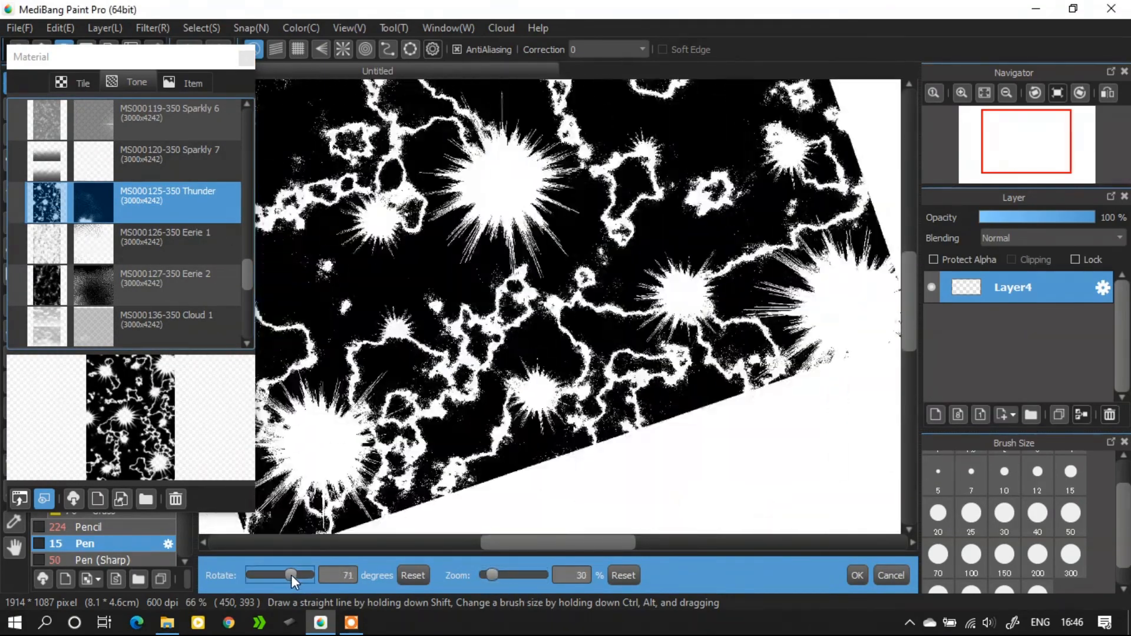
click(192, 82)
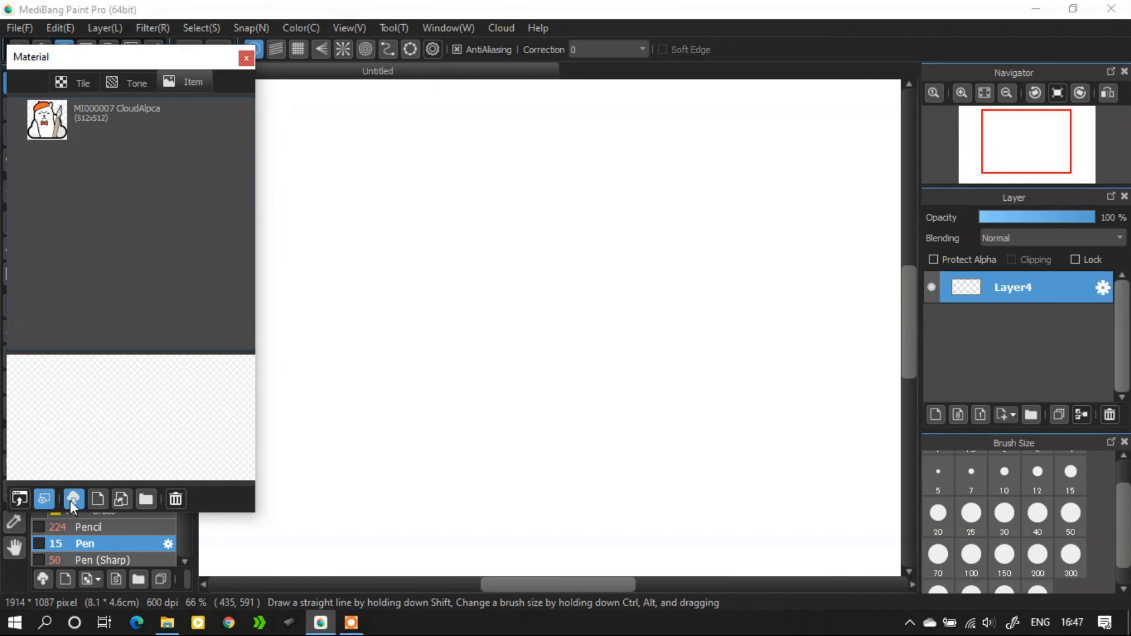
- Browse Cloud Materials down to the MI000072 Car 3 police car and select it
click(73, 498)
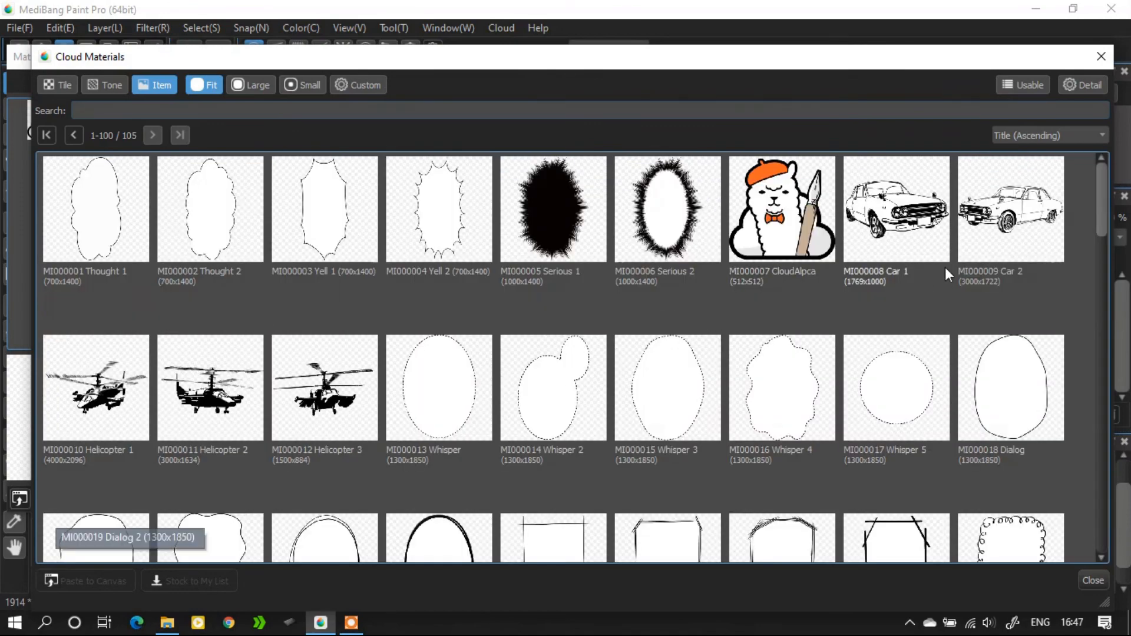
scroll(down, 3)
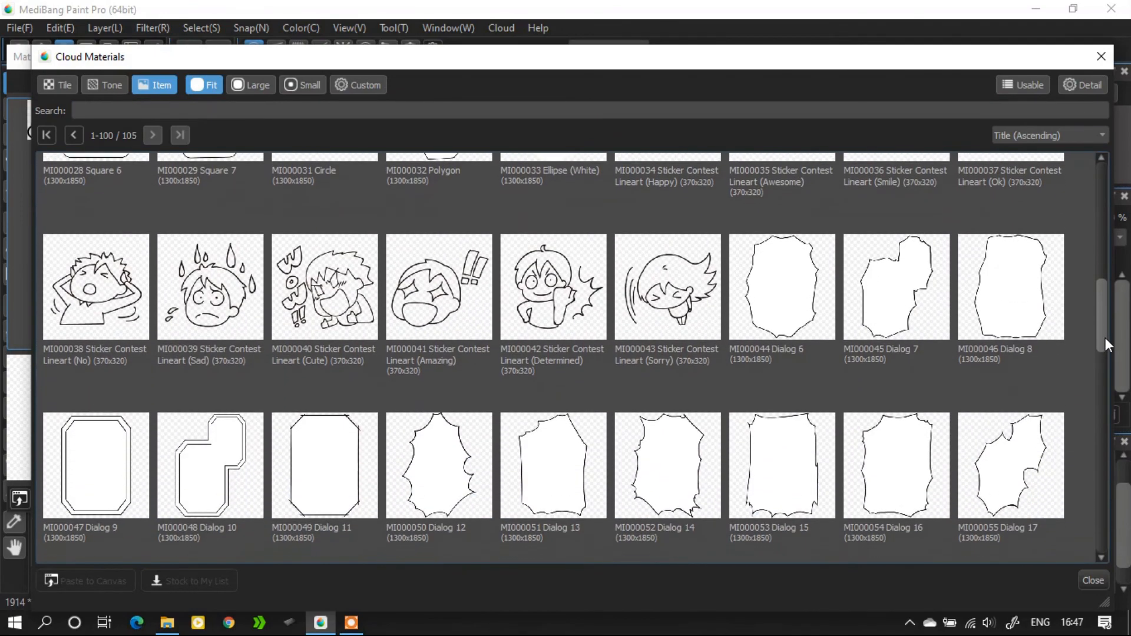
scroll(down, 3)
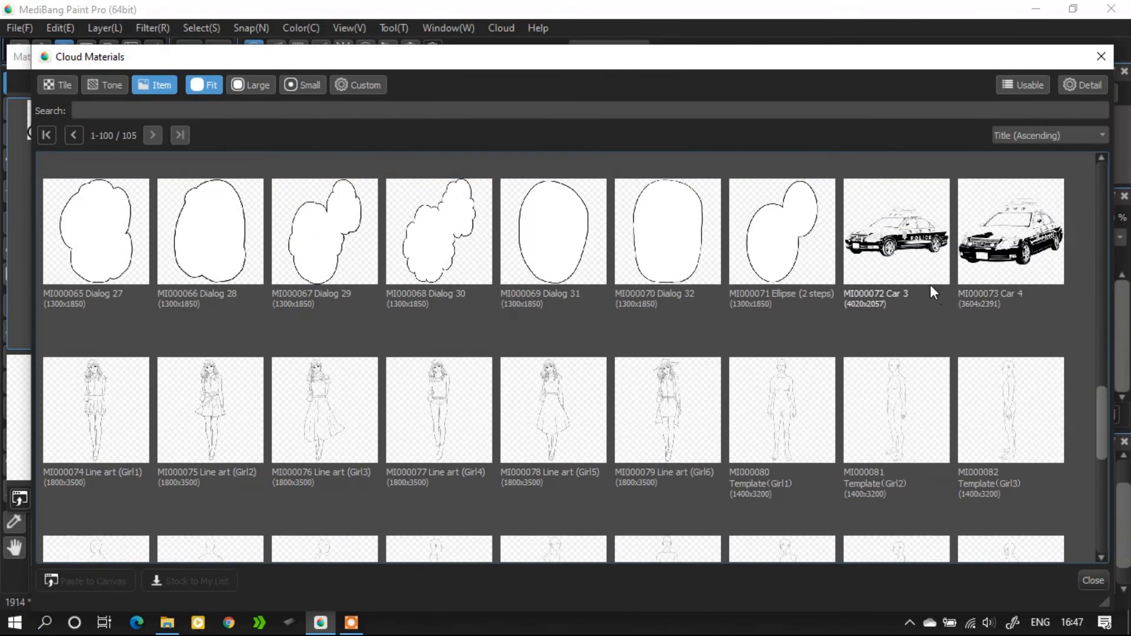
click(896, 231)
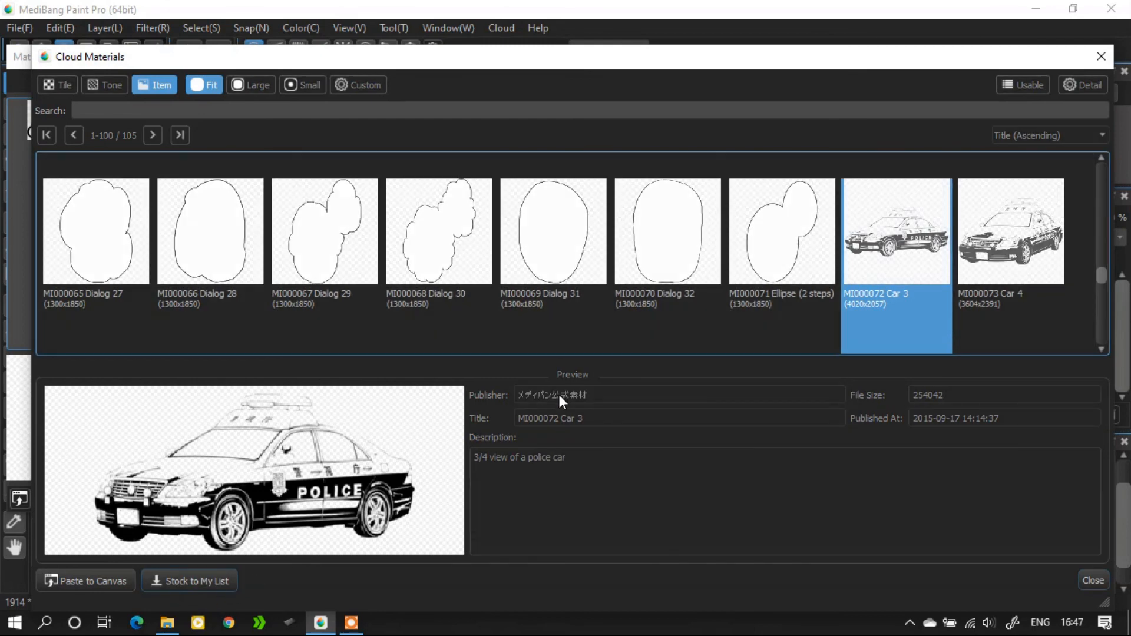
mouse_move(934, 184)
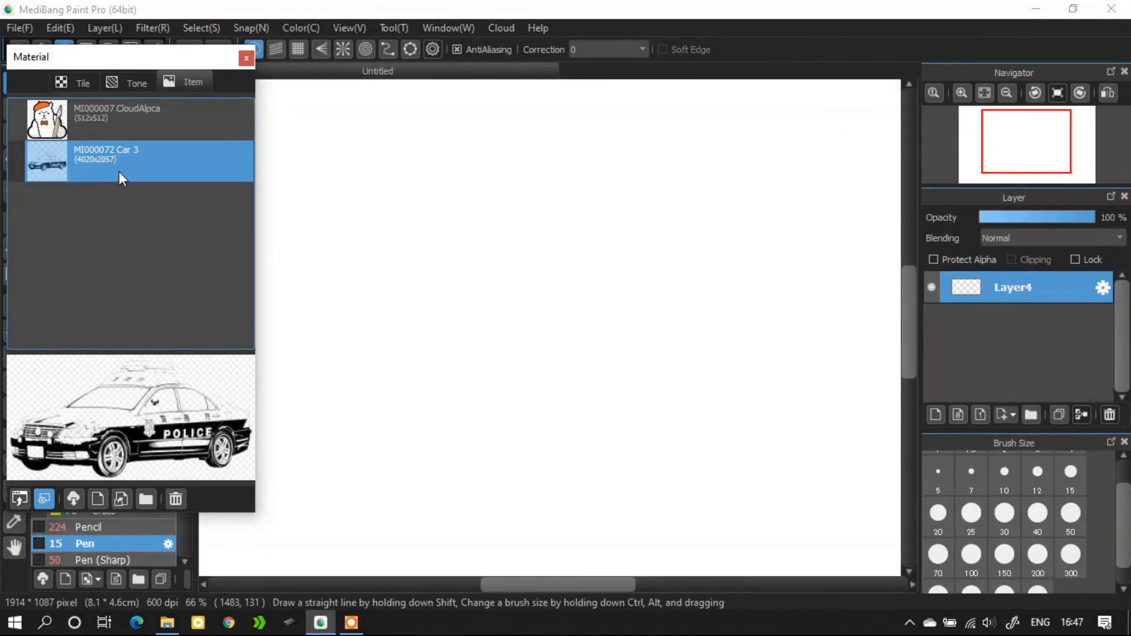
- Drop Car 3 onto the canvas, cancel it, and close the Material panel
drag(48, 161, 411, 287)
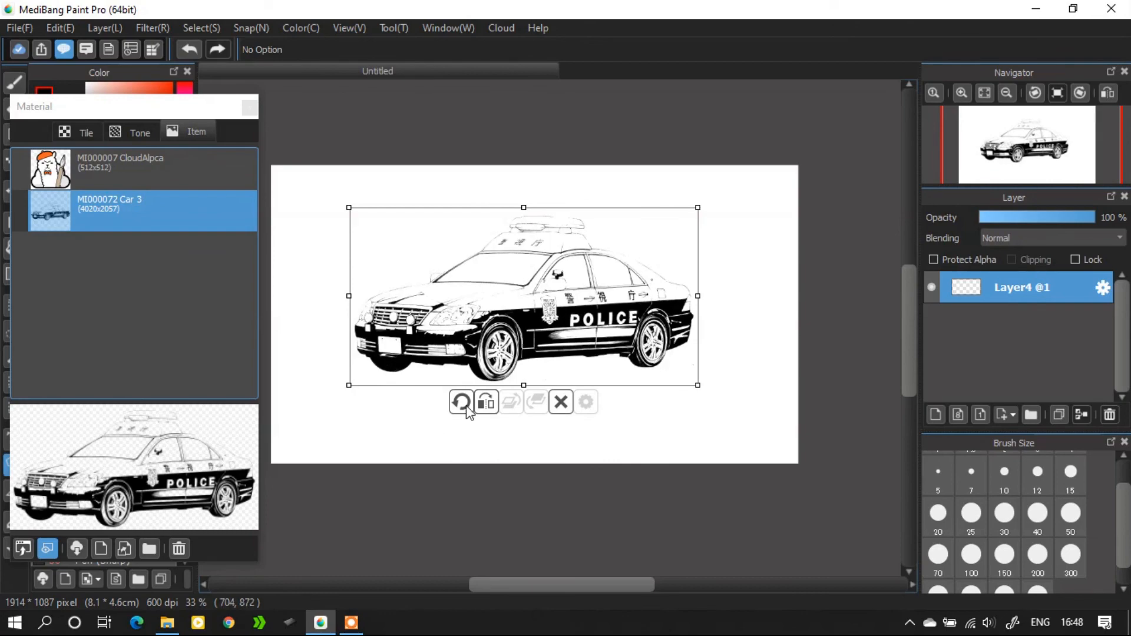
click(486, 402)
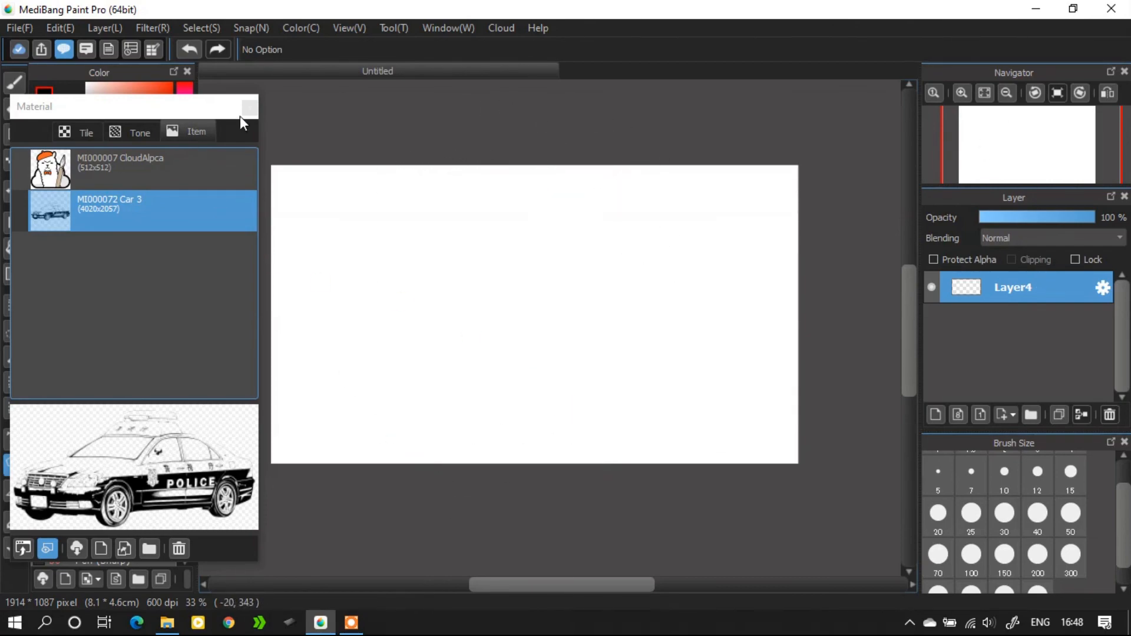
click(85, 49)
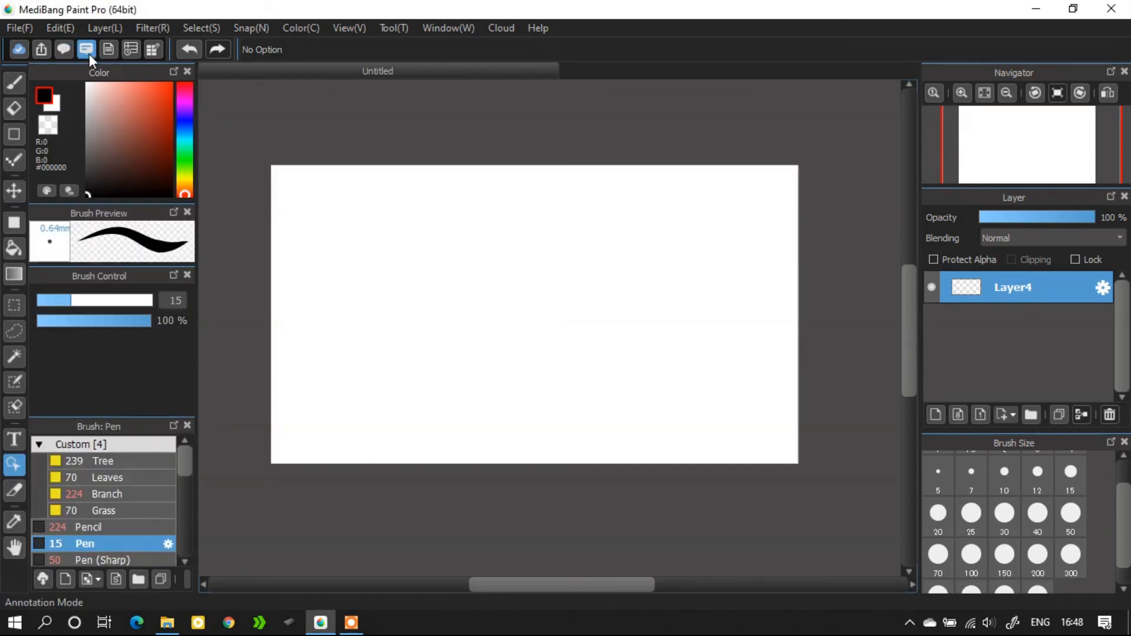